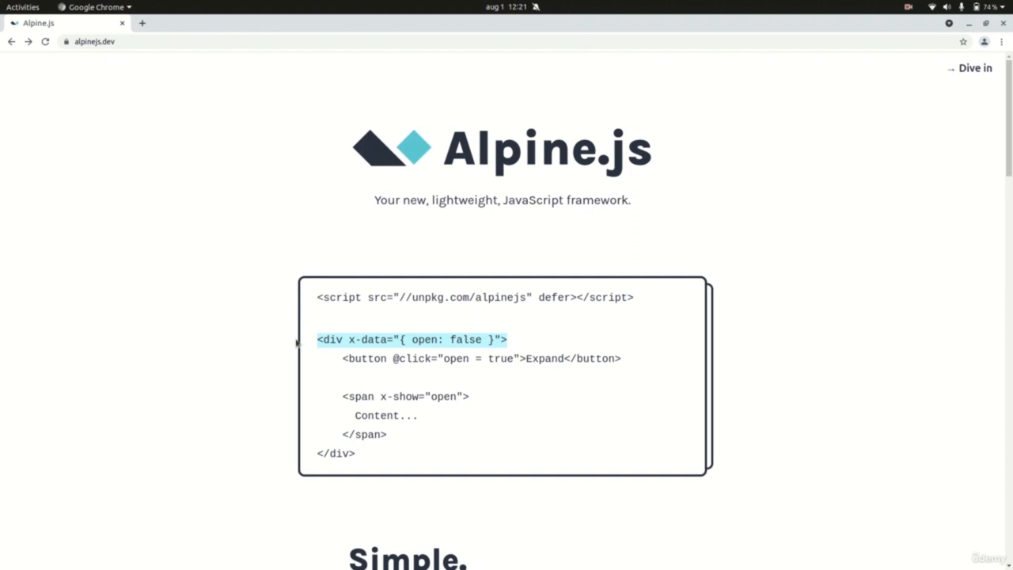
mouse_move(968, 51)
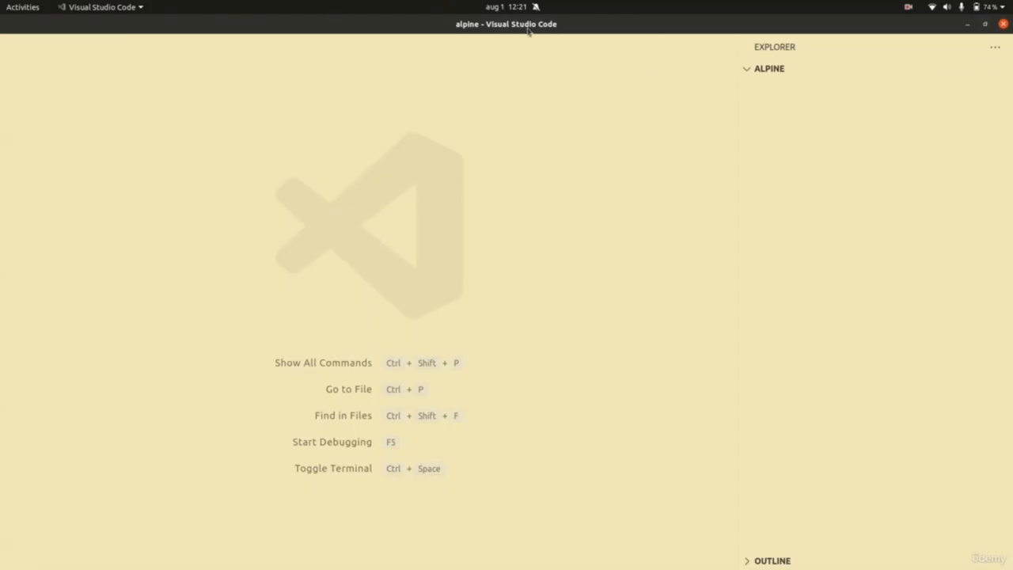
mouse_move(507, 54)
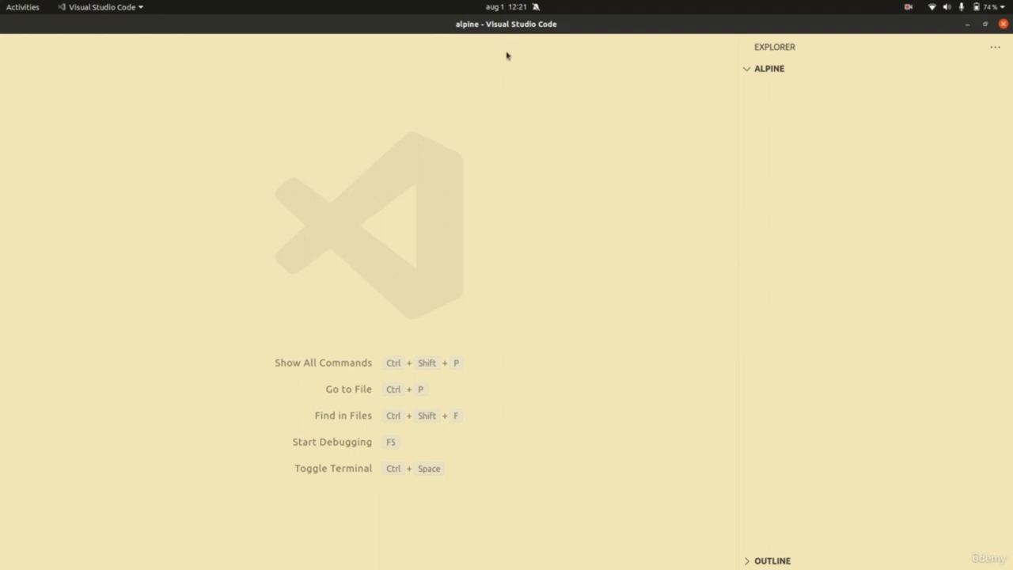
mouse_move(557, 82)
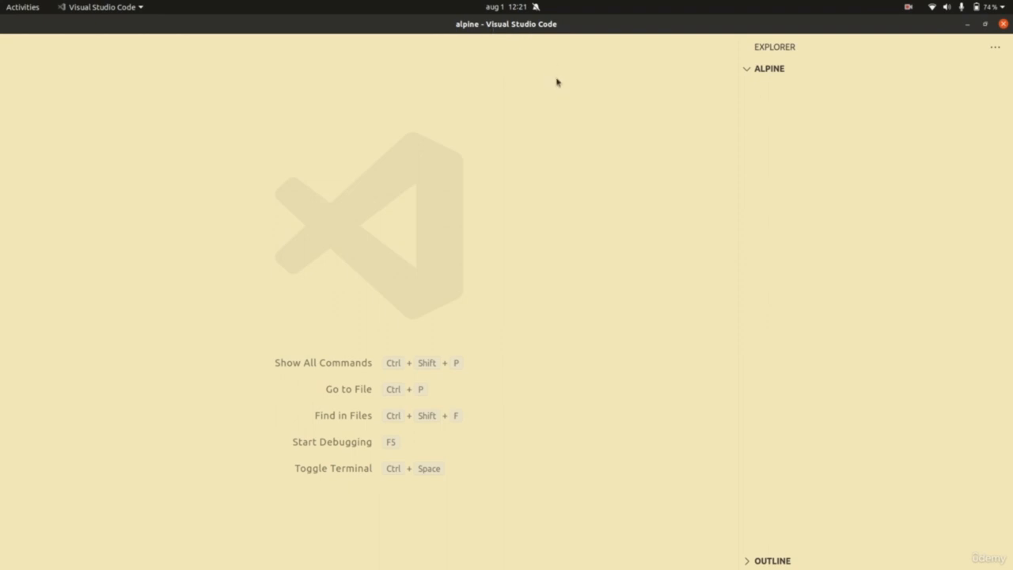
mouse_move(484, 108)
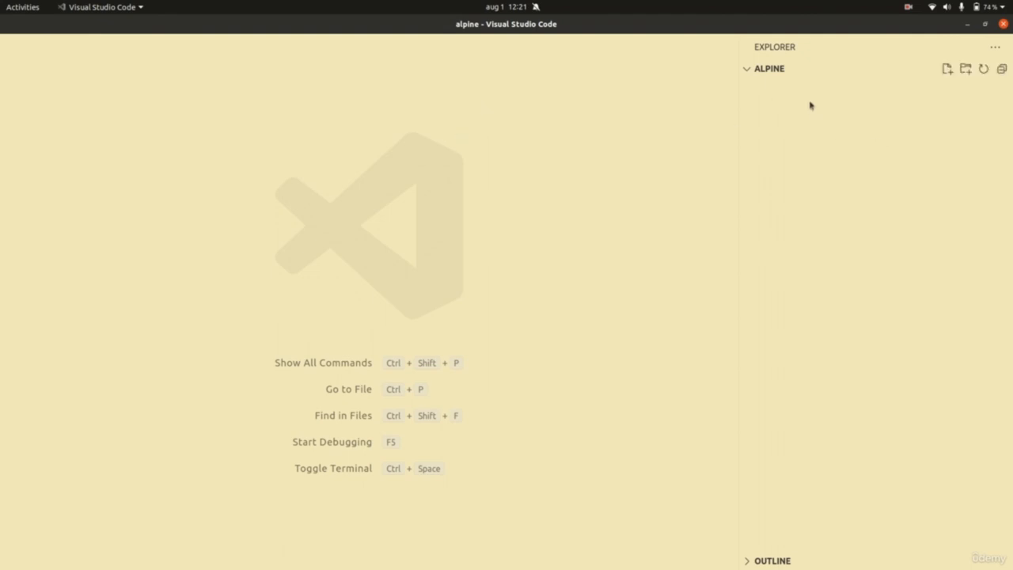
- Create index.html with the Alpine CDN script and h1, comment out the script line, and save
click(946, 70)
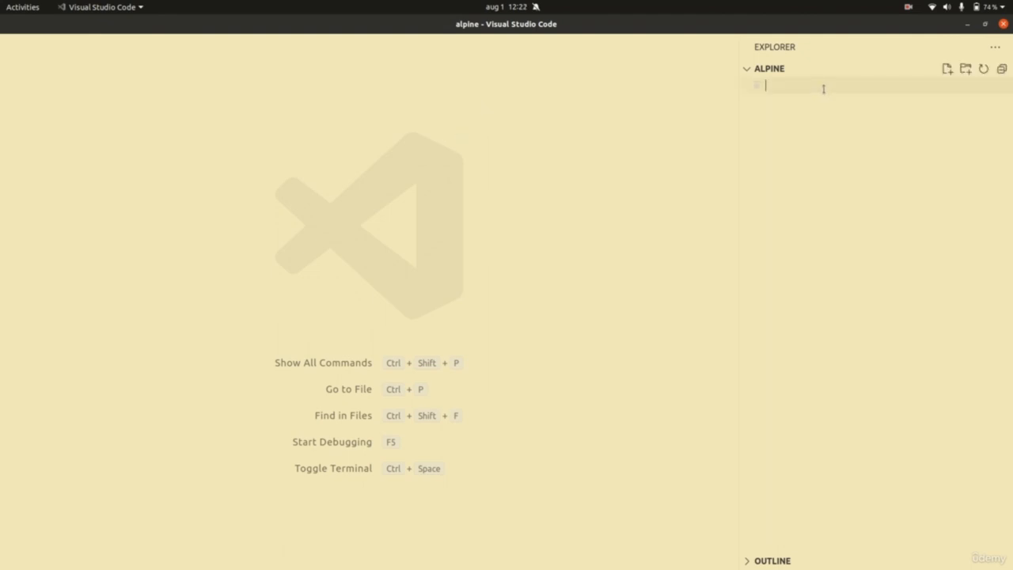
text(index.html)
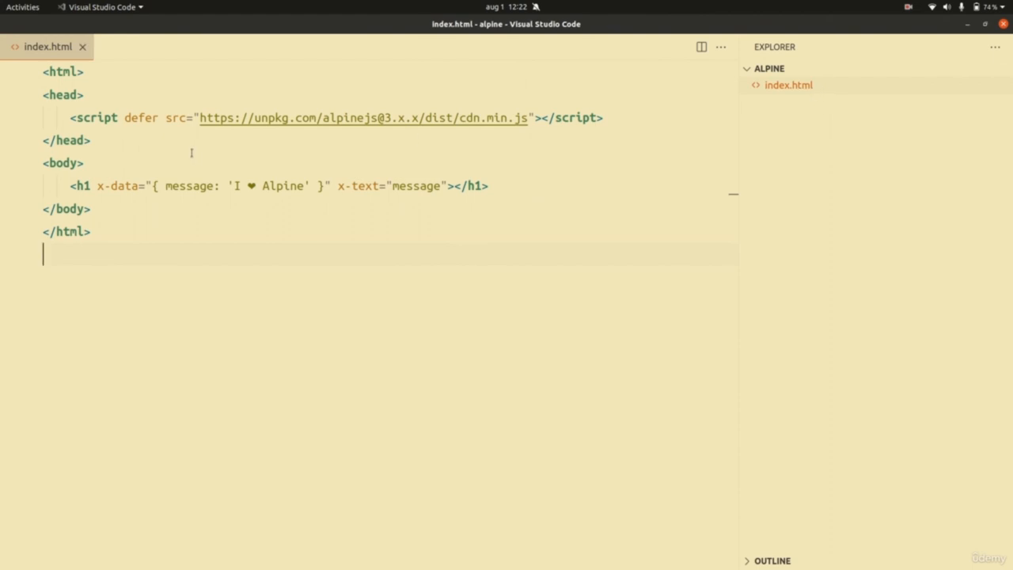
click(447, 117)
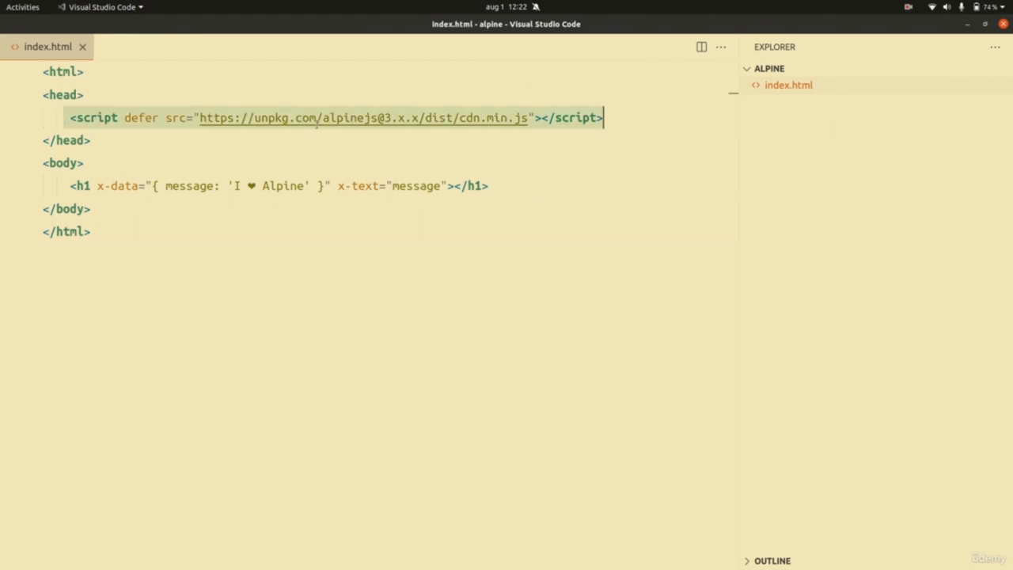
mouse_move(364, 117)
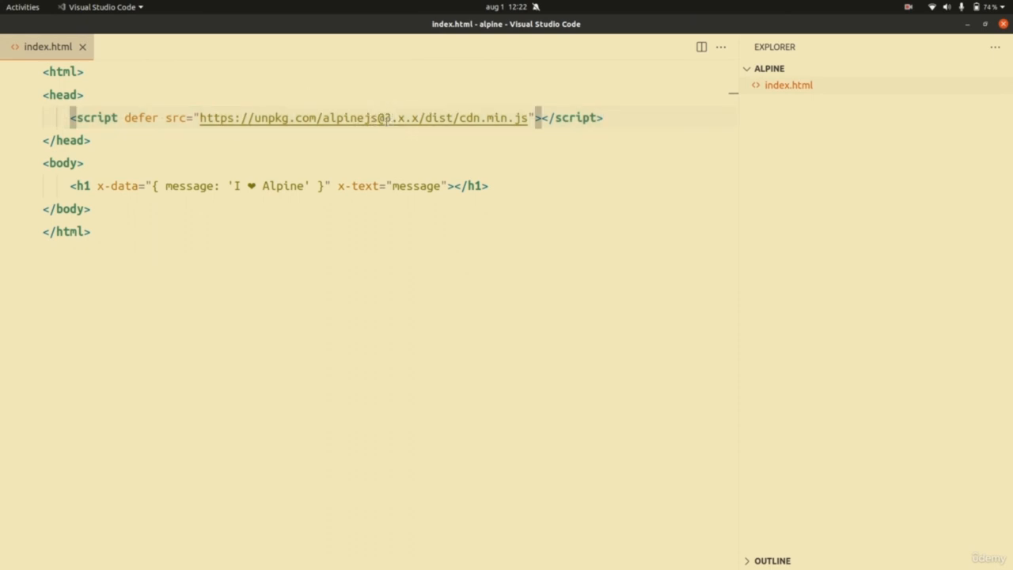
text(3)
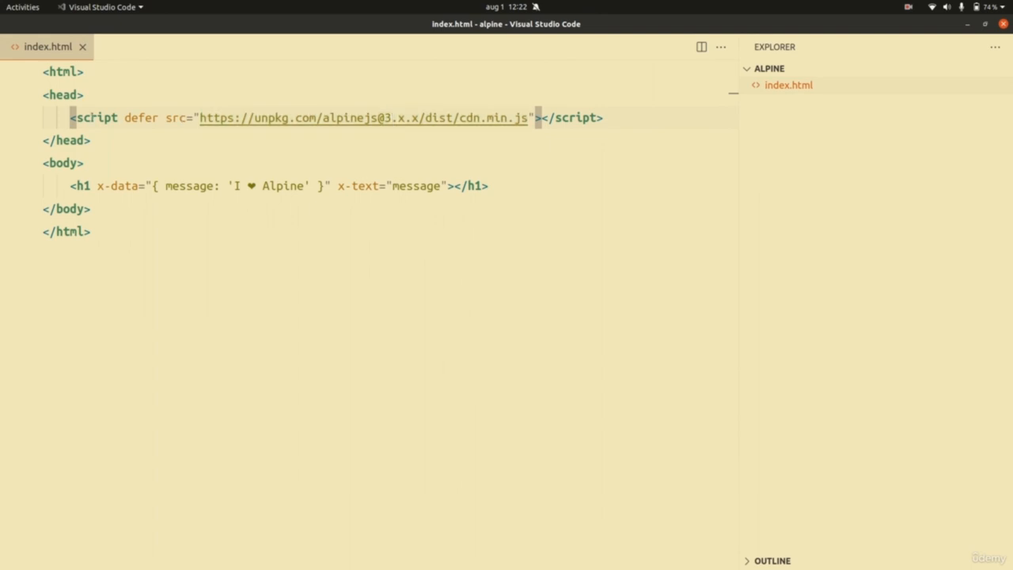
key(ctrl+/)
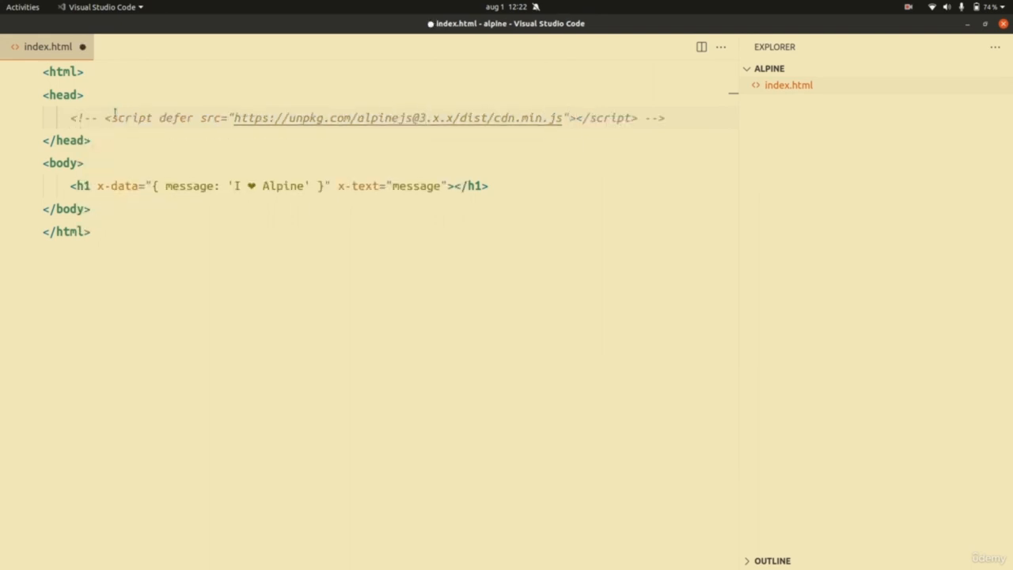
key(ctrl+s)
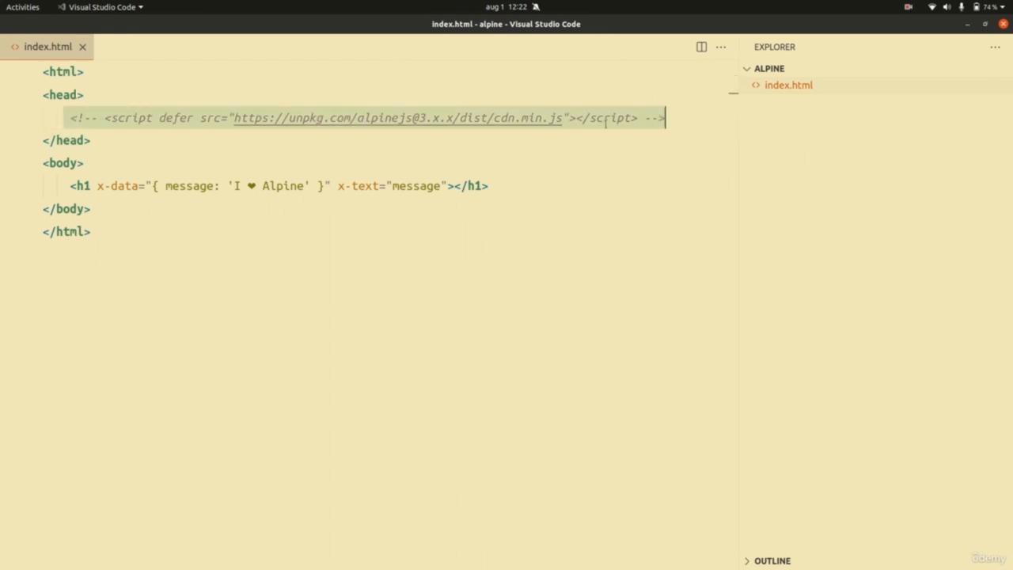
- Reveal index.html in the Files folder and bring up its Open With choices
right_click(788, 86)
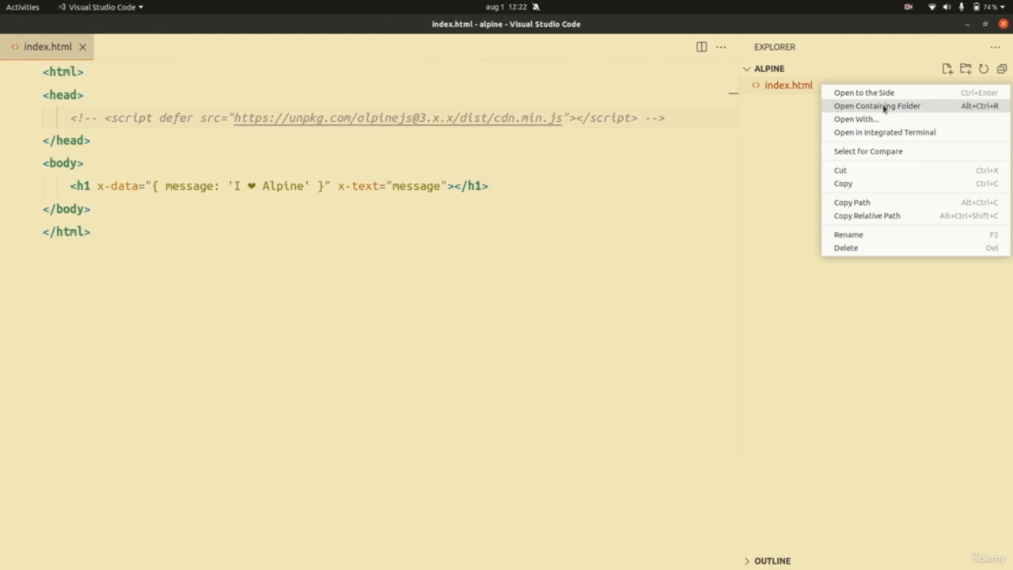
click(876, 105)
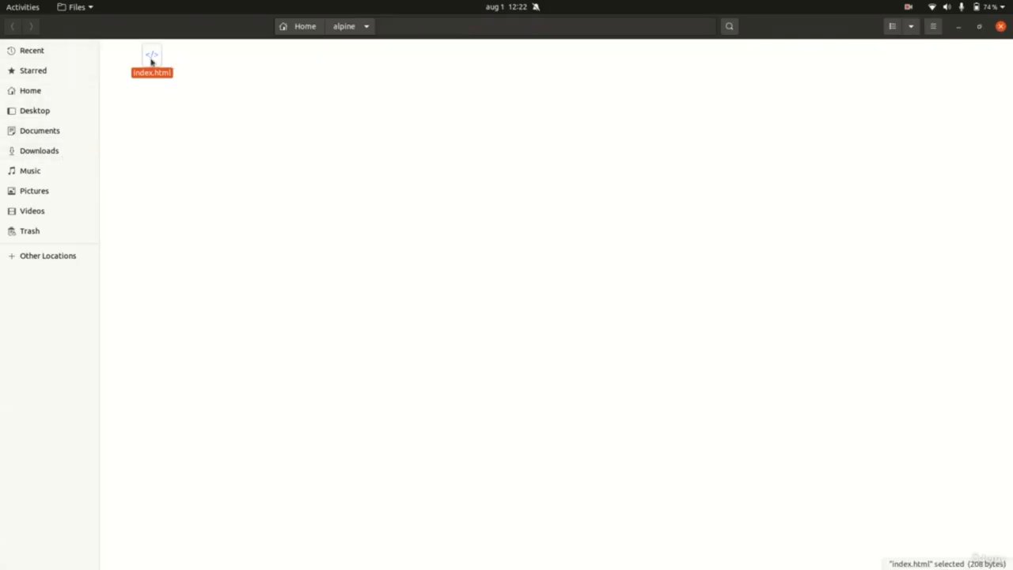
right_click(282, 271)
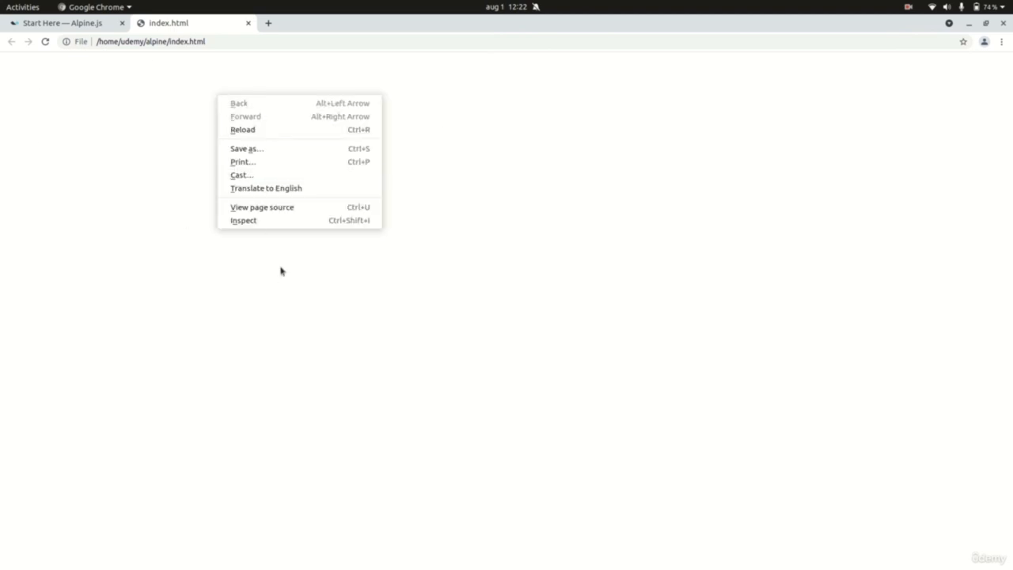
- Inspect the blank page and select the unrendered h1 inside body in the Elements panel
click(244, 220)
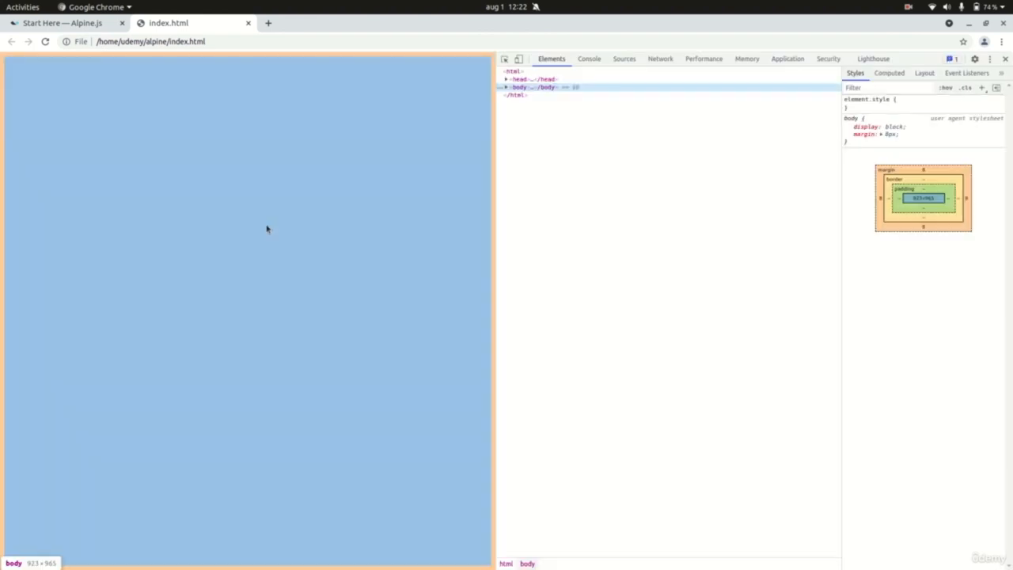
click(507, 87)
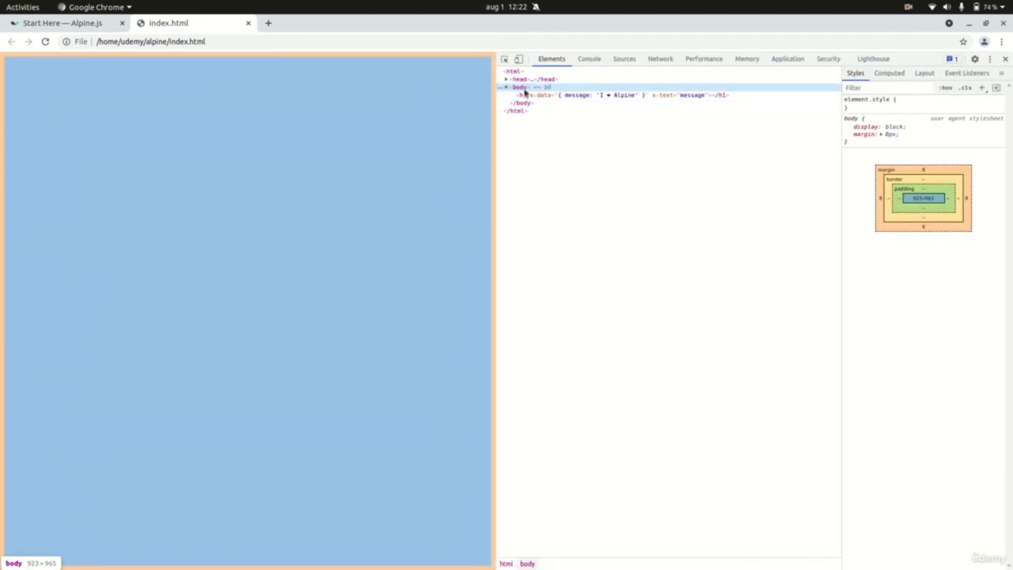
click(522, 95)
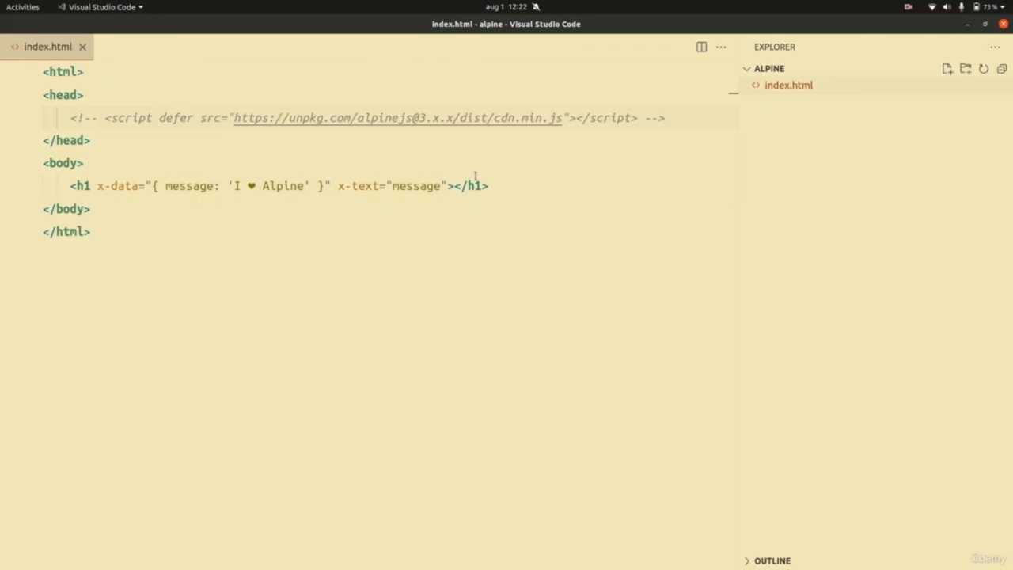
mouse_move(117, 187)
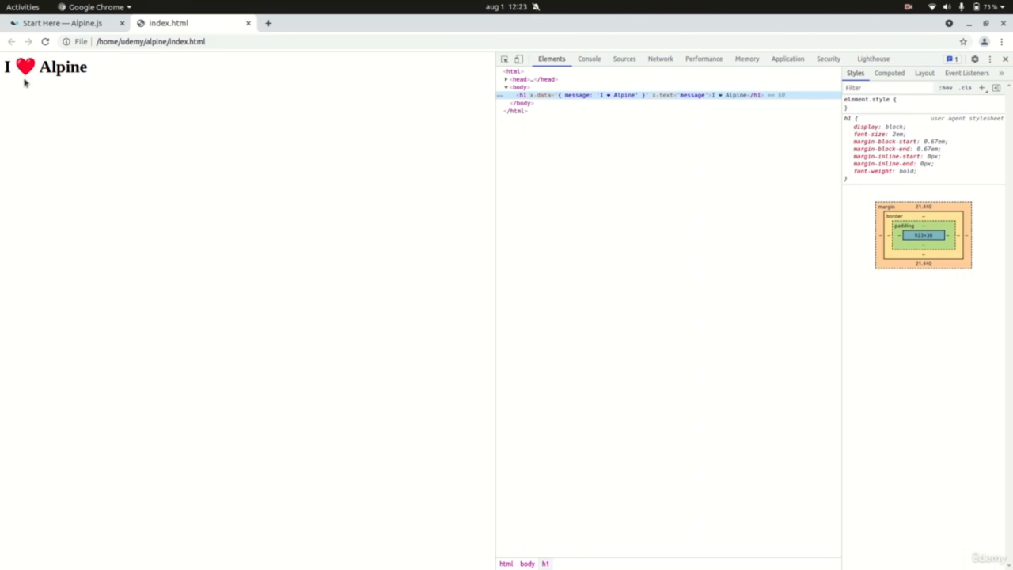
mouse_move(736, 95)
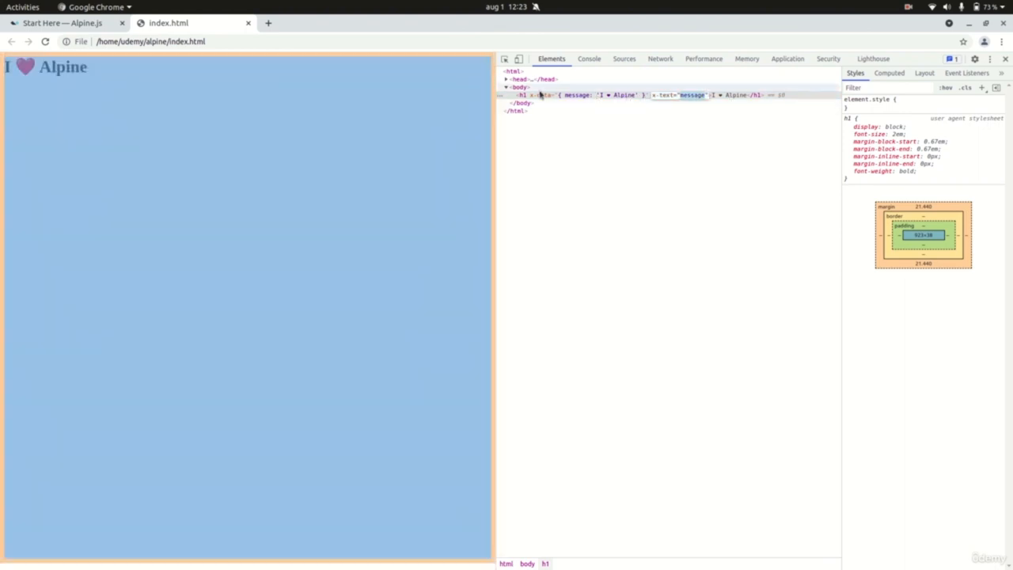
mouse_move(522, 95)
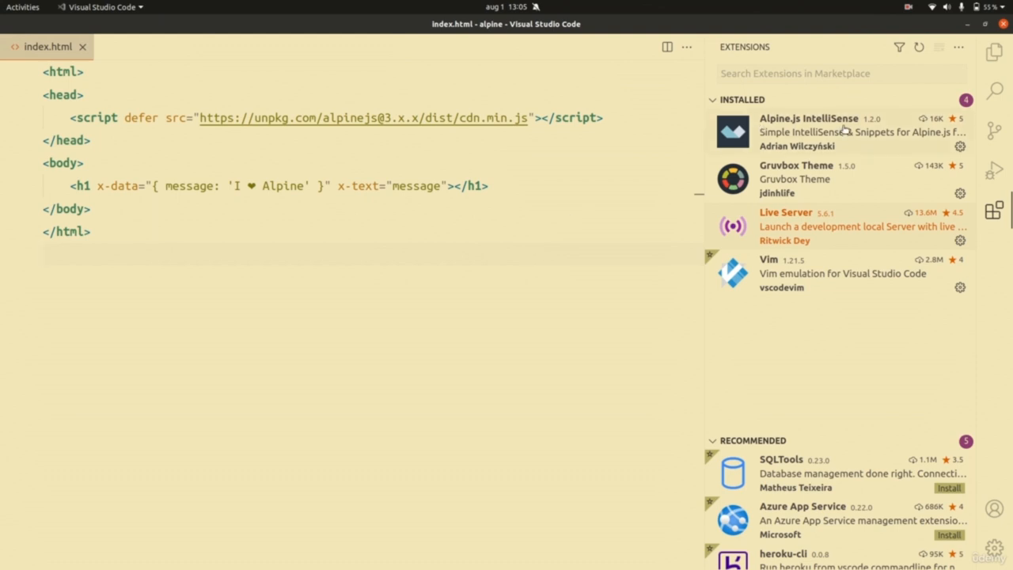
- View the Alpine.js IntelliSense extension page, then the Live Server extension page
click(807, 133)
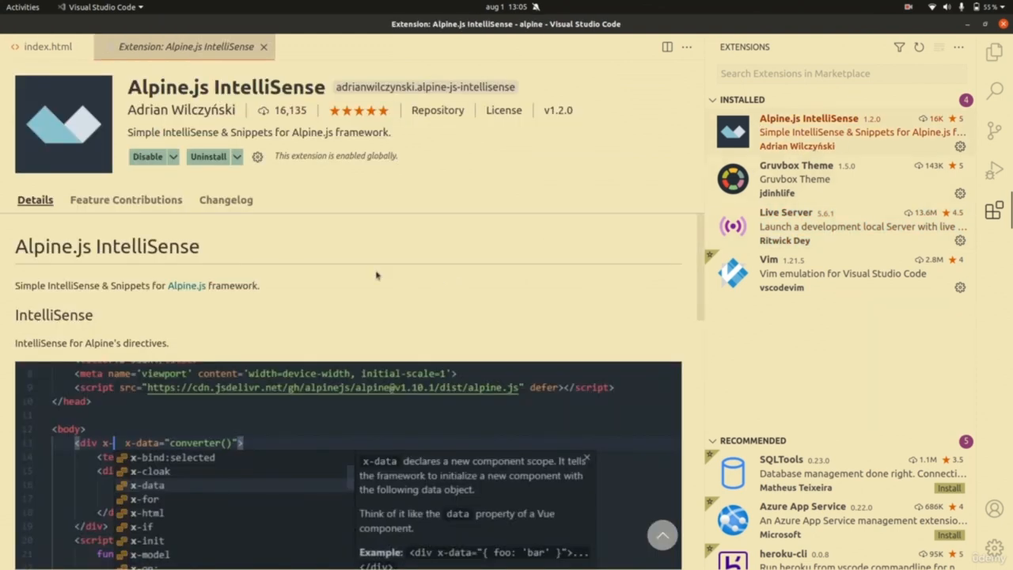
mouse_move(109, 399)
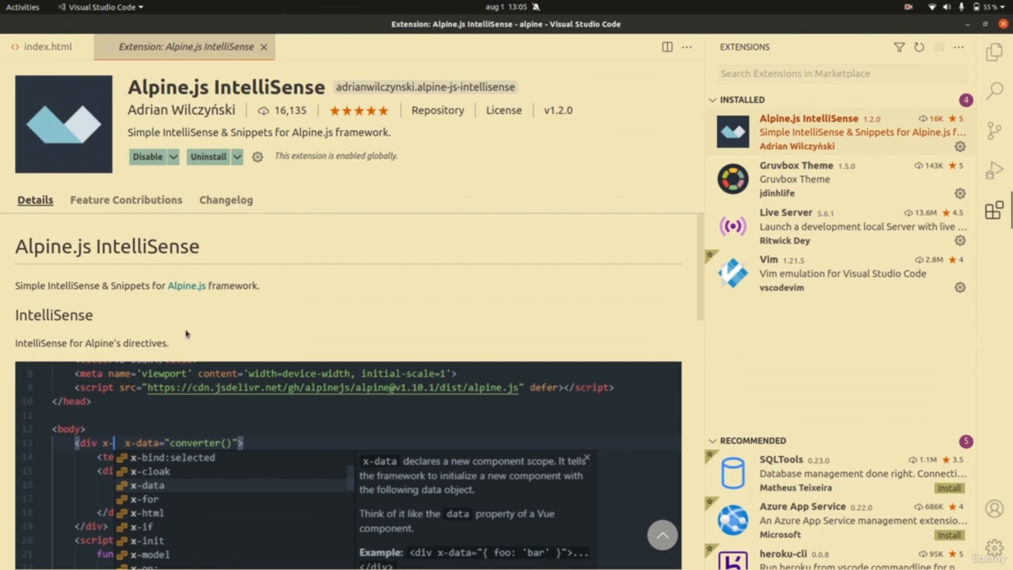
click(791, 227)
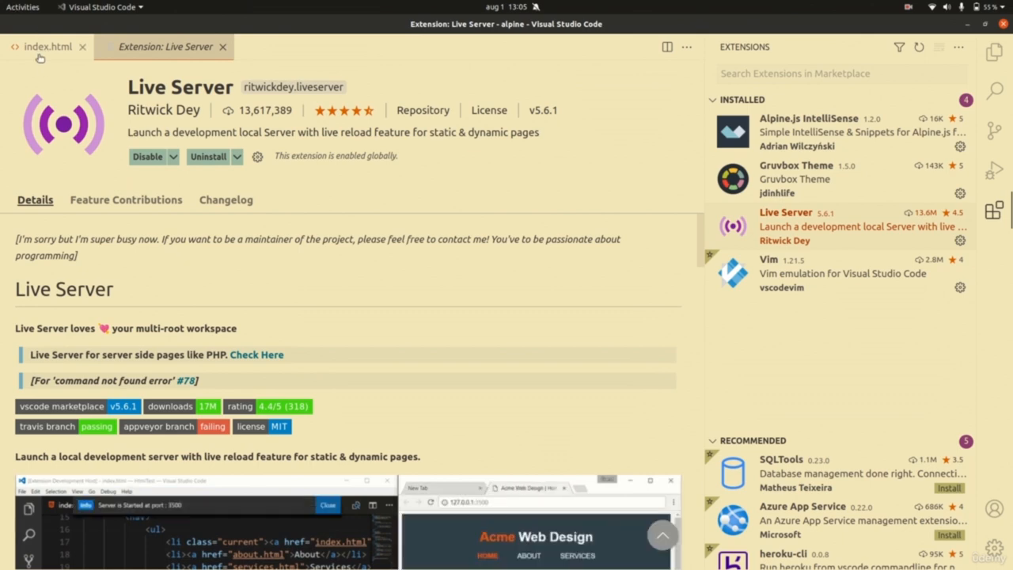
- Return to index.html and serve it with Go Live at 127.0.0.1:5500 beside the editor
click(47, 48)
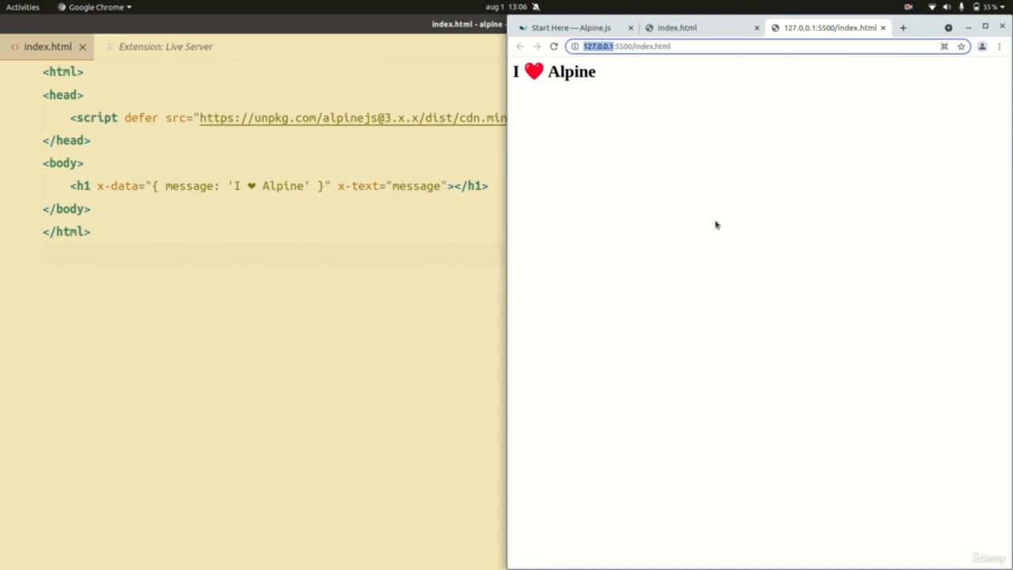
mouse_move(696, 199)
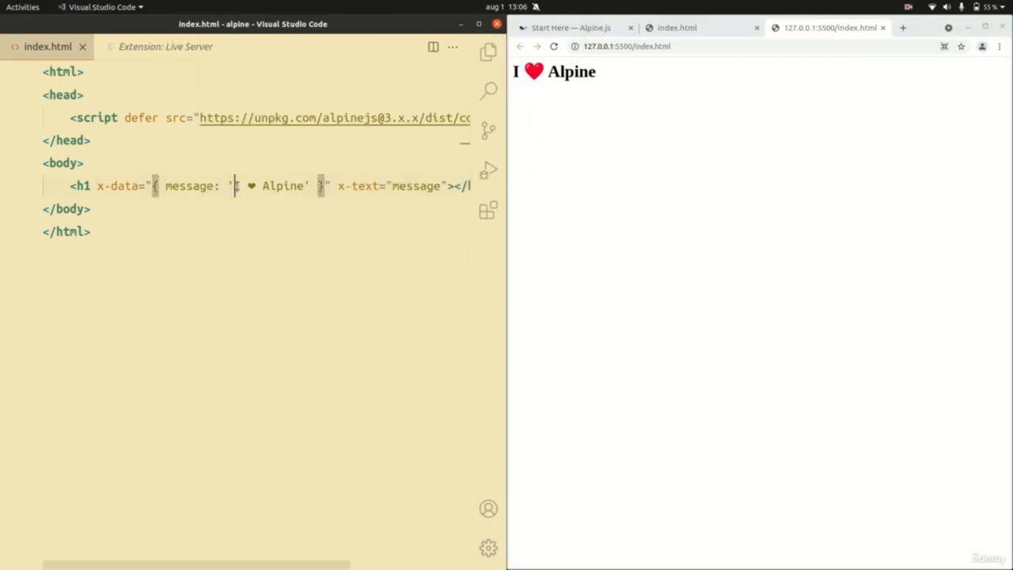
text(We)
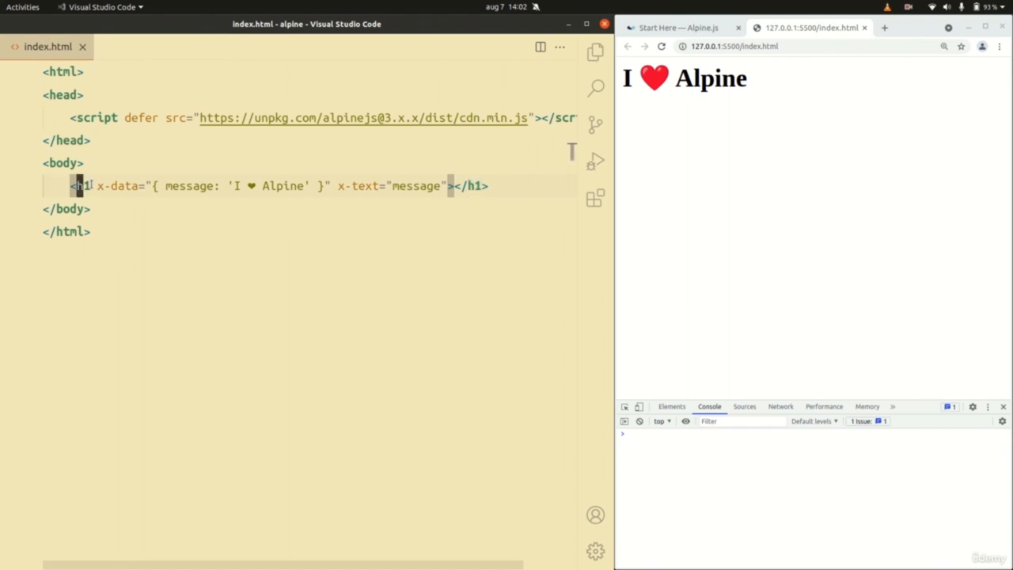
- Add a div with x-data holding a message of 'Hello'
text(div>)
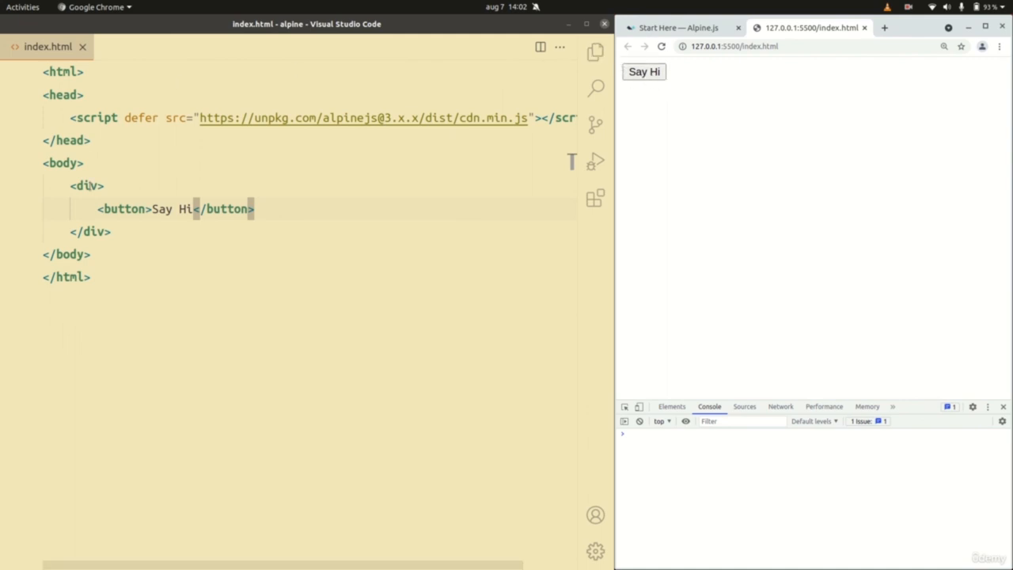
text(x-data="{ message: '')
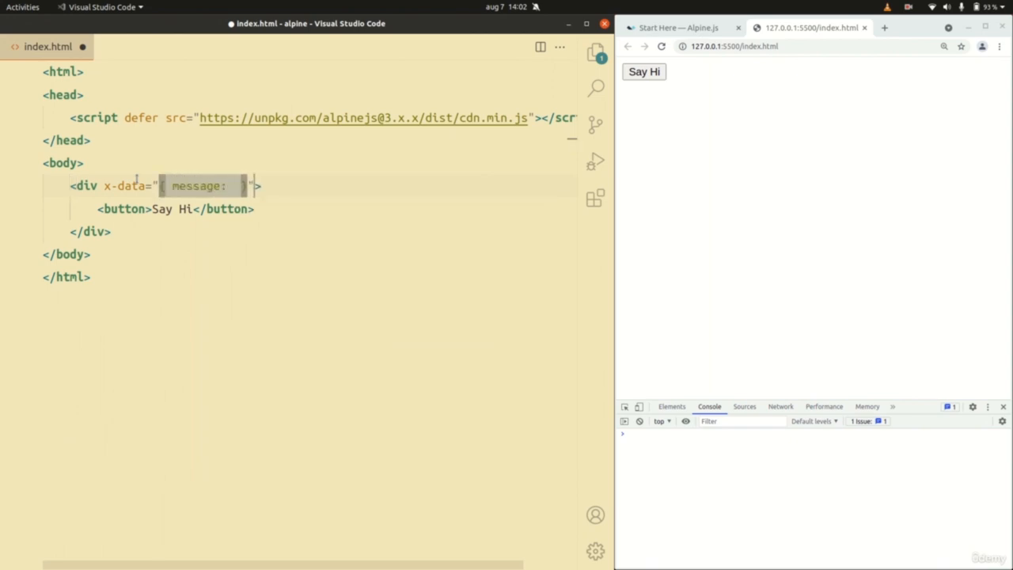
text('Hel)
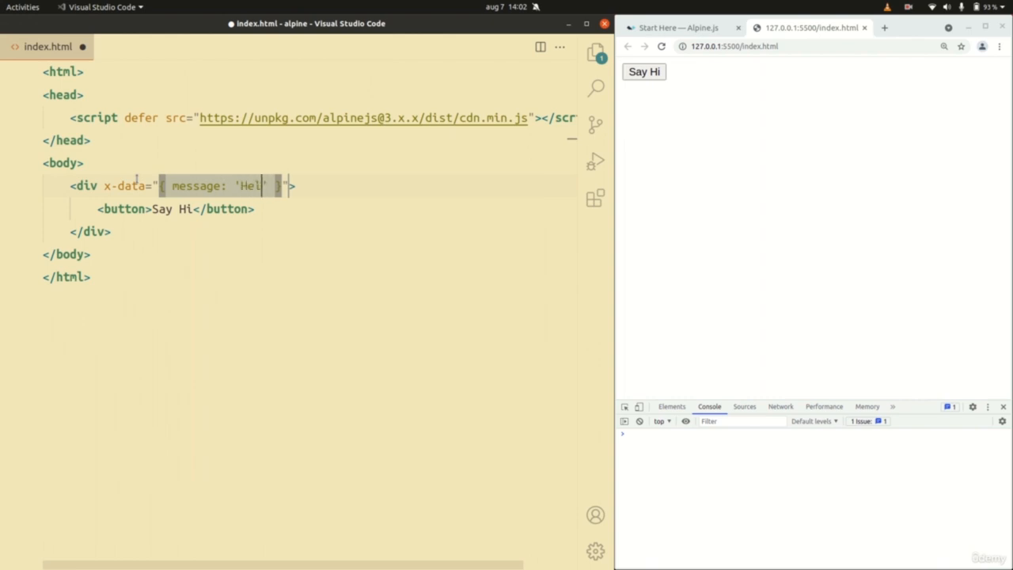
text(lo)
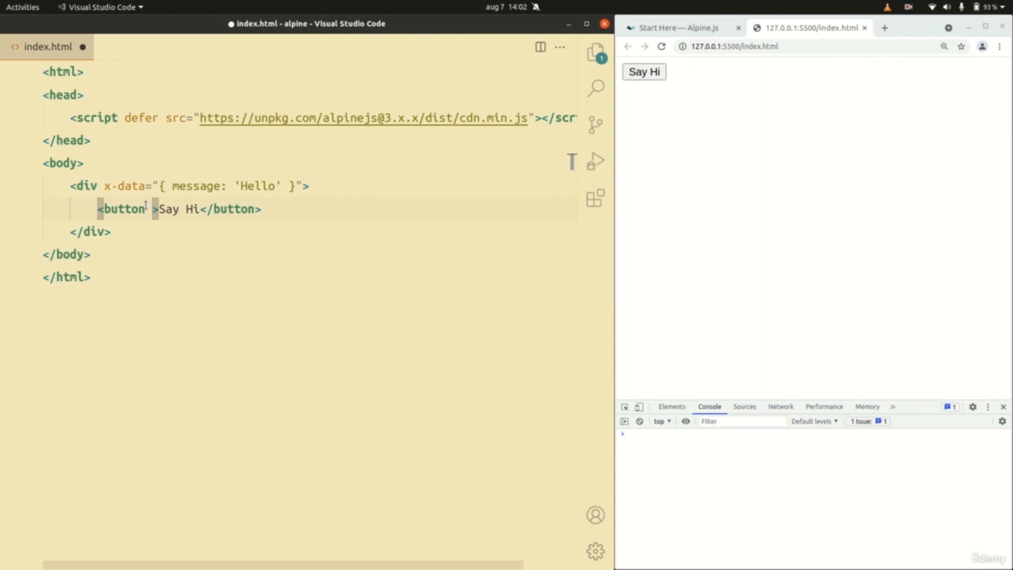
- Give the Say Hi button x-on:click="alert(message)" and confirm the Hello alert in Chrome
text(x-o)
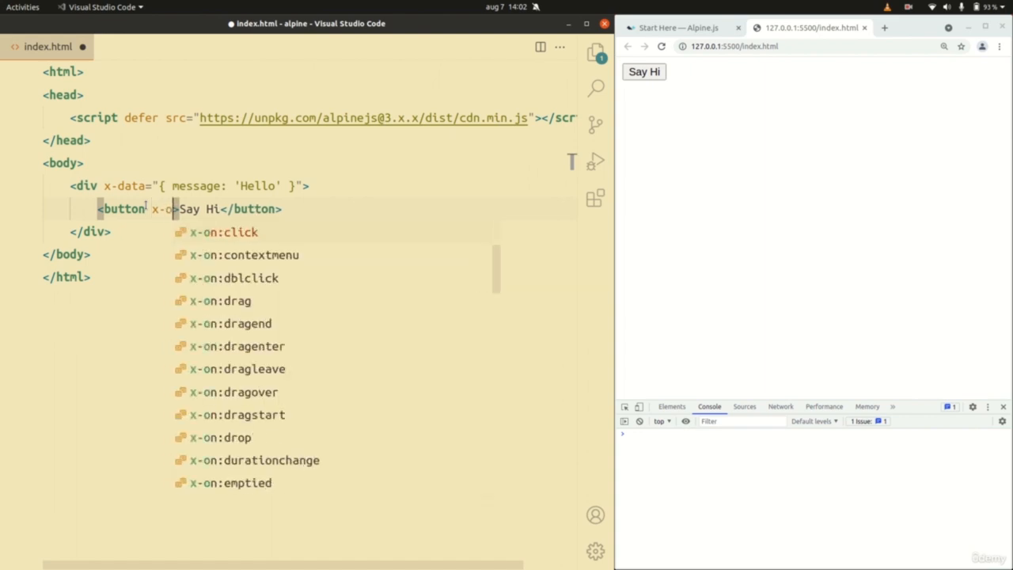
click(231, 231)
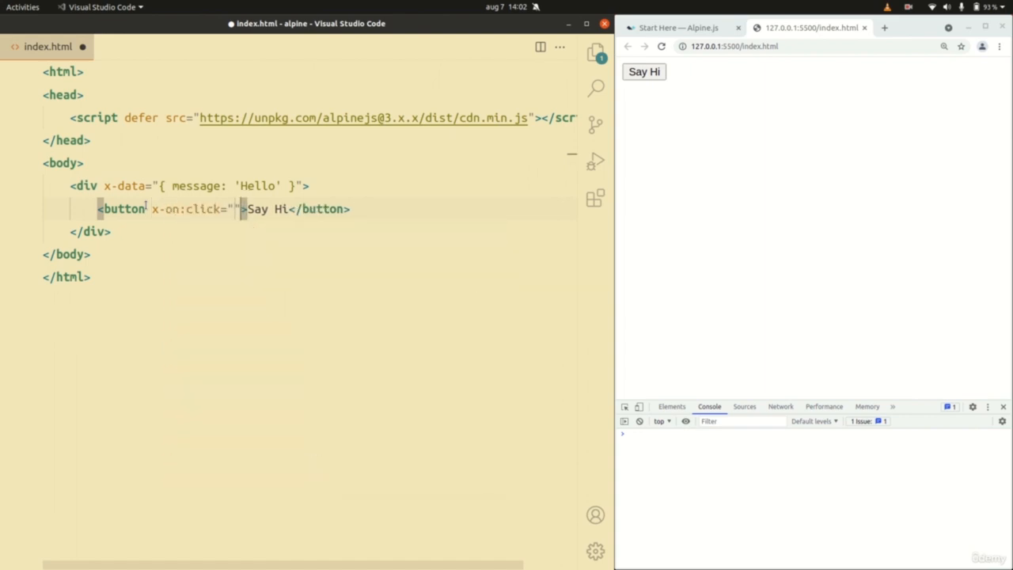
text(alert(mes)
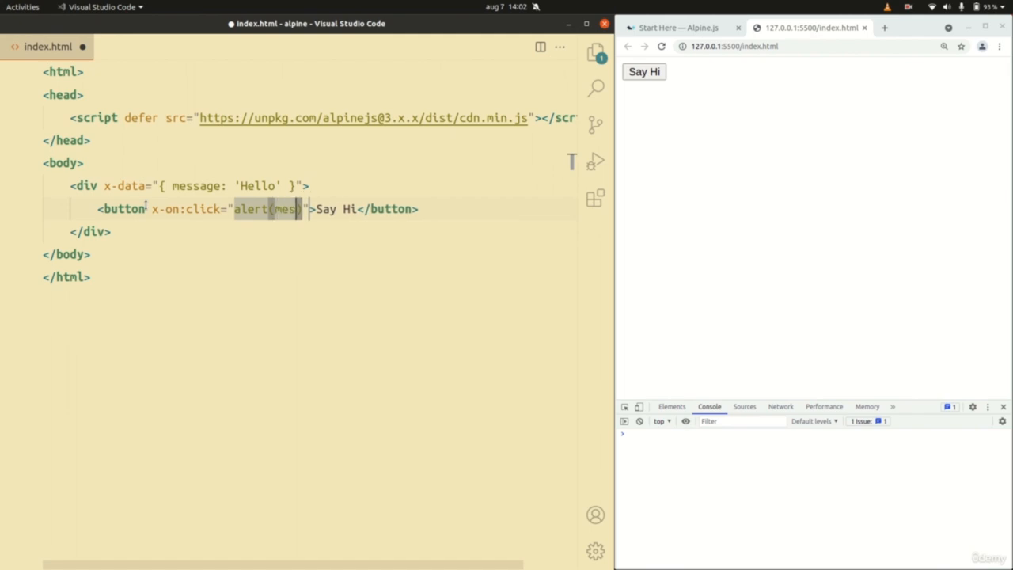
text(sage))
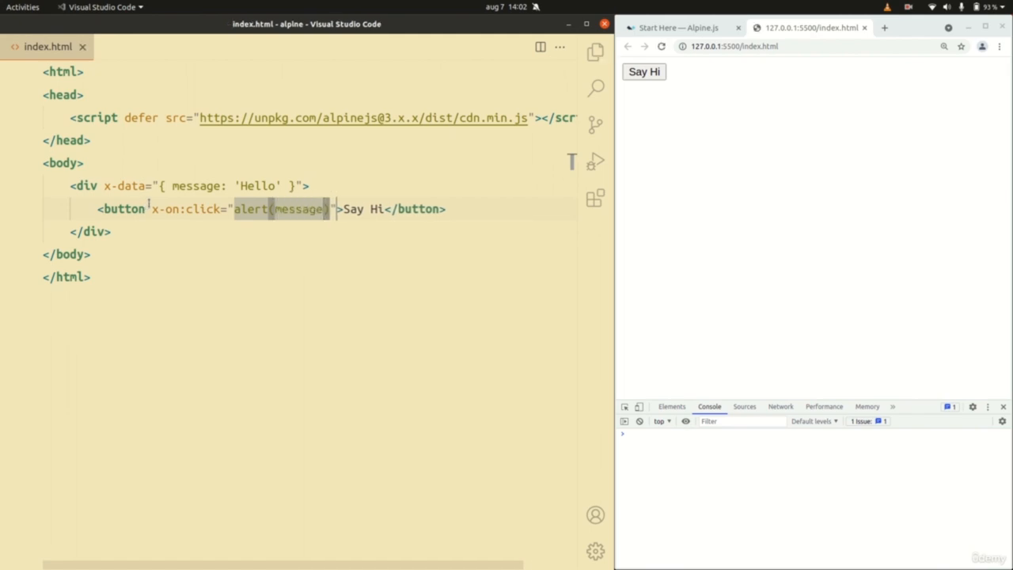
mouse_move(665, 88)
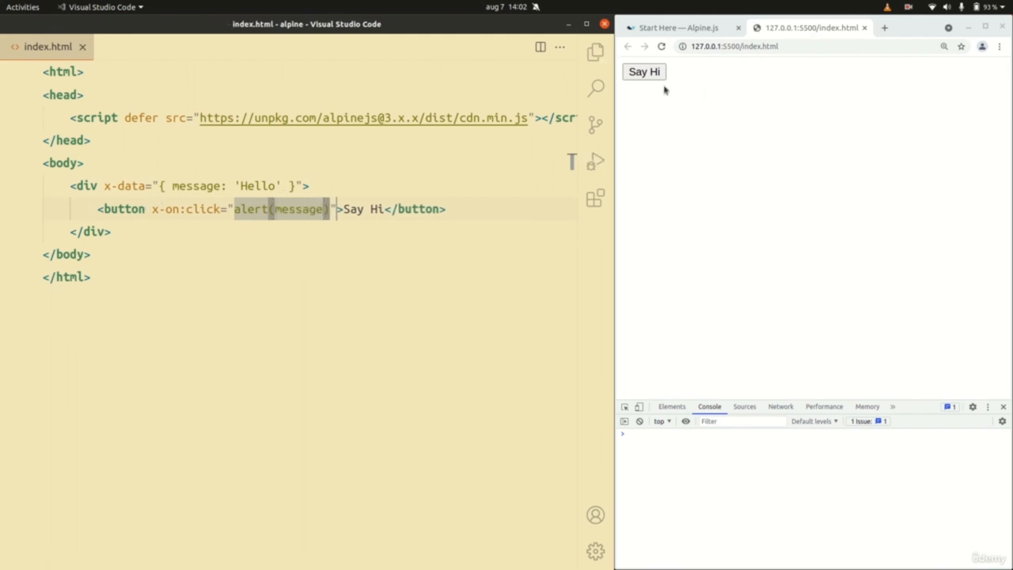
click(642, 71)
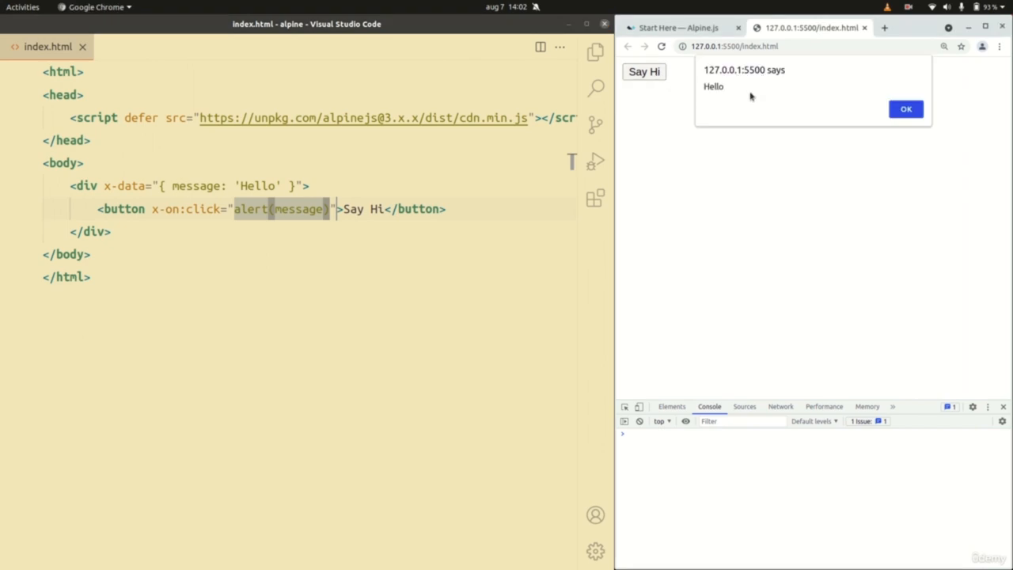
mouse_move(719, 98)
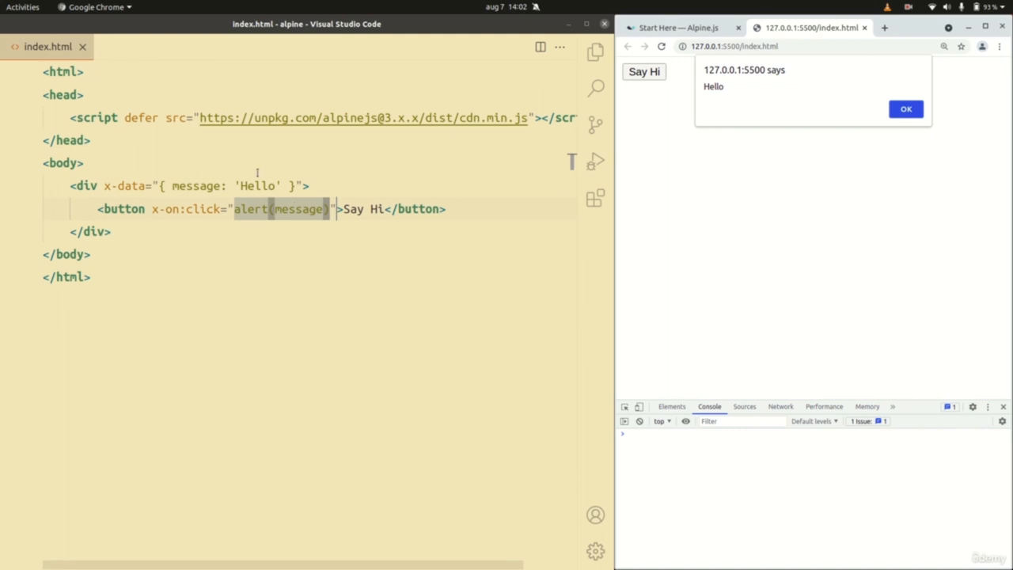
click(905, 108)
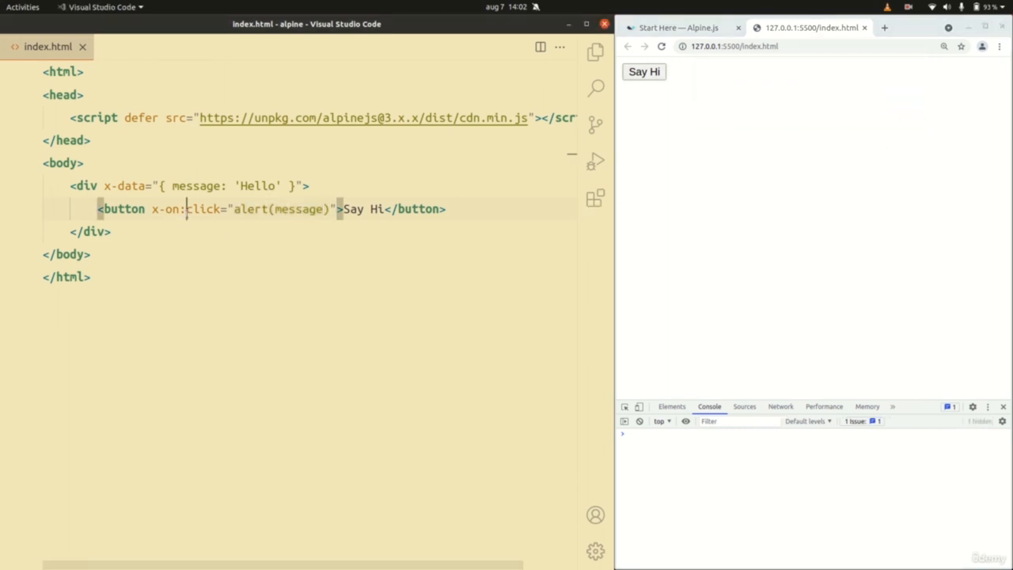
double_click(170, 209)
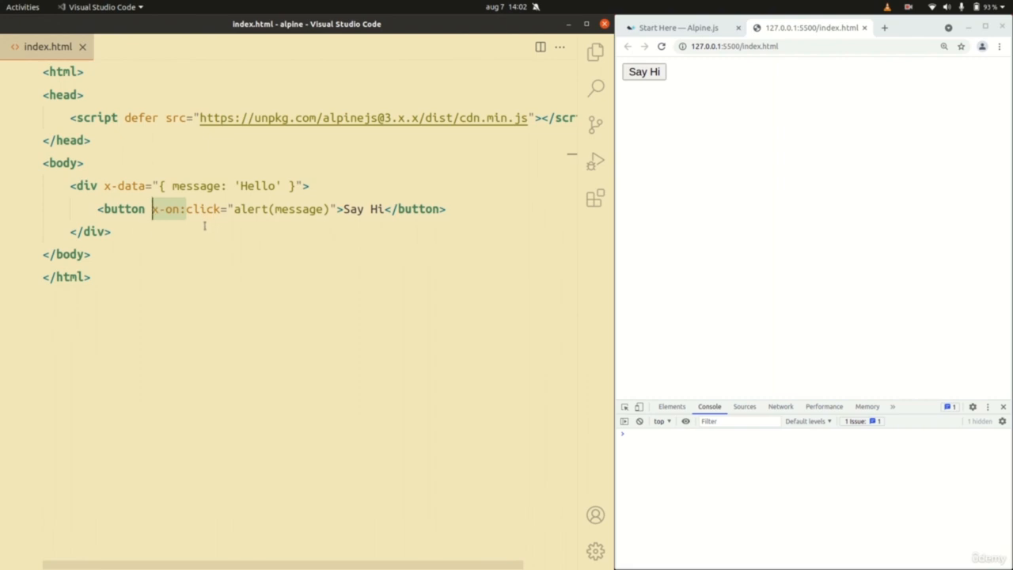
text(@click)
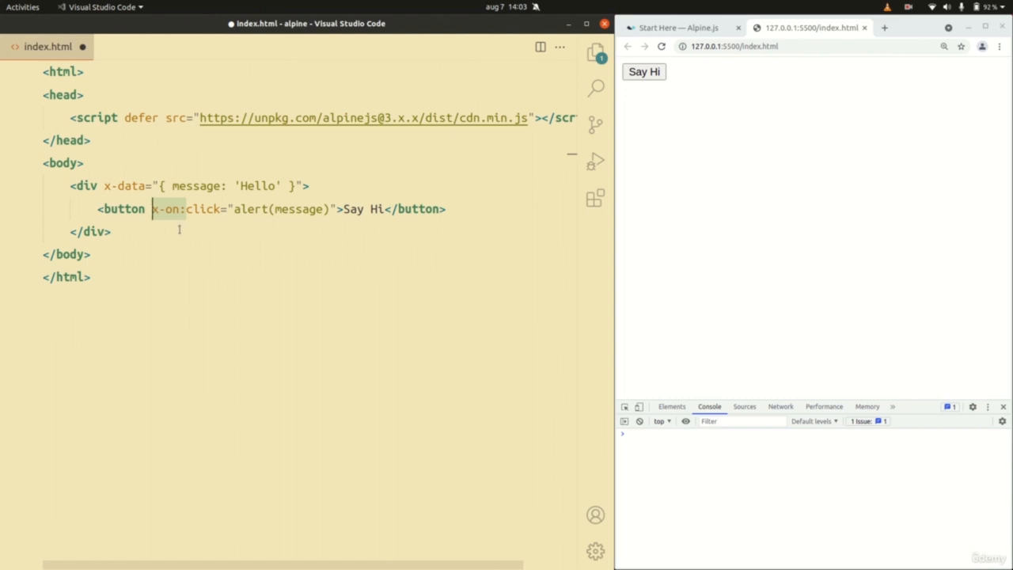
text(@click)
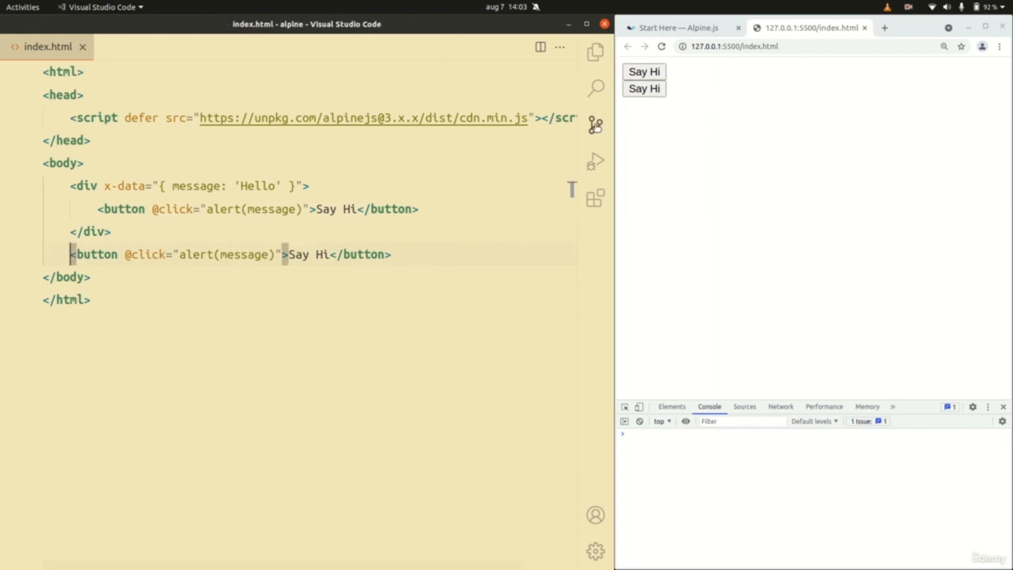
- Give the second Say Hi button its own x-data message 'Hi' and check its alert in Chrome
drag(71, 185, 111, 231)
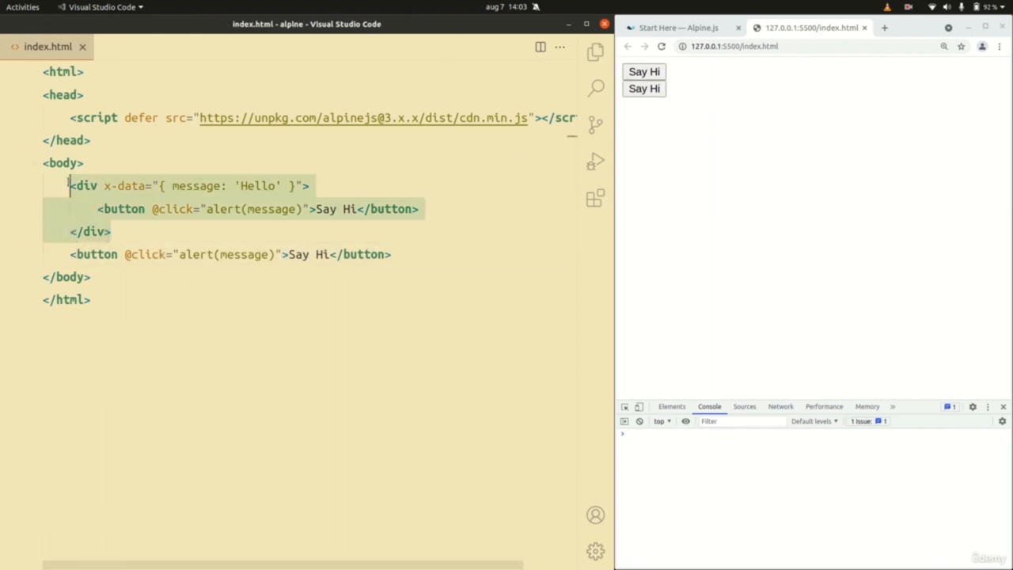
mouse_move(816, 145)
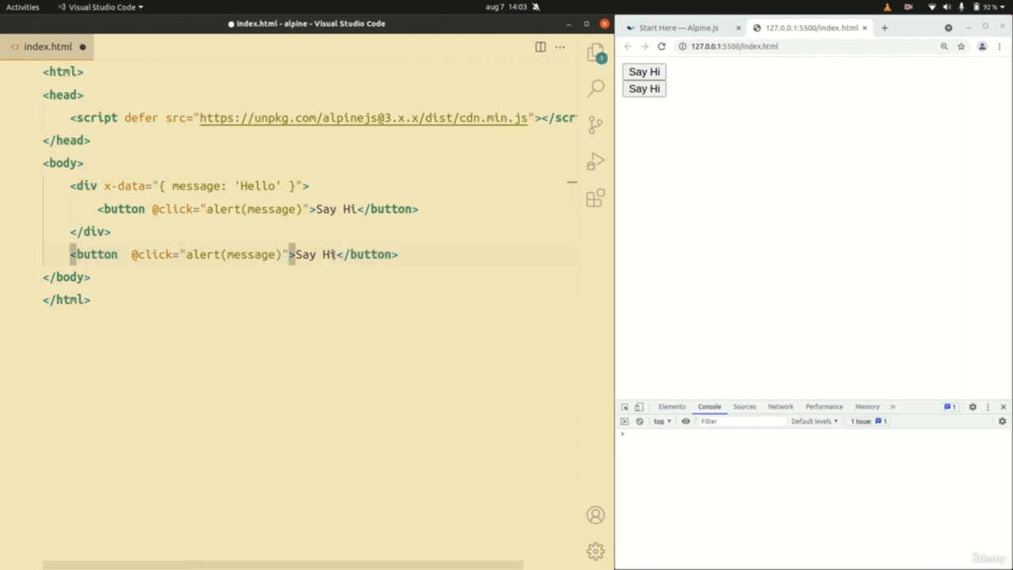
text(x-data=")
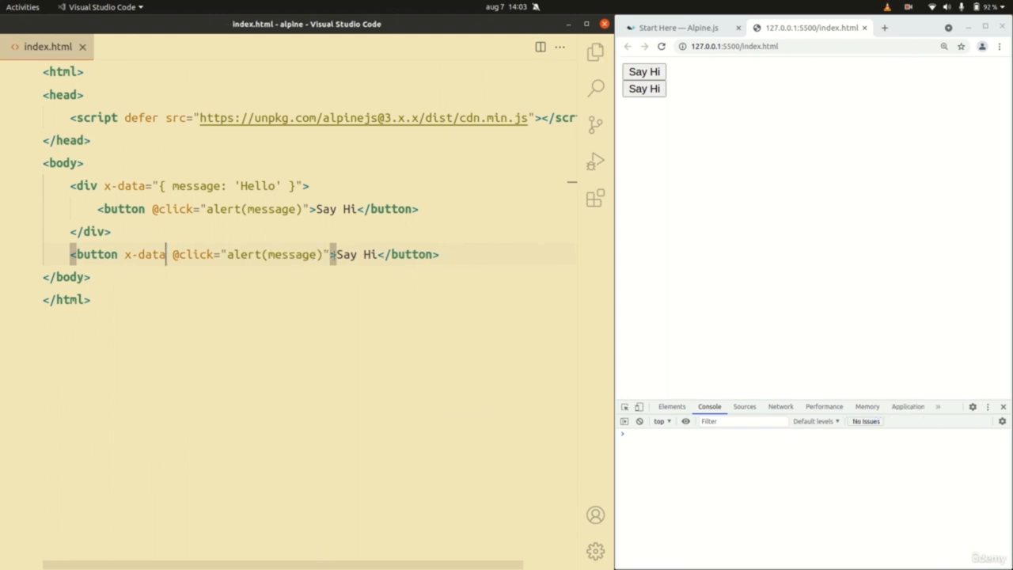
click(643, 89)
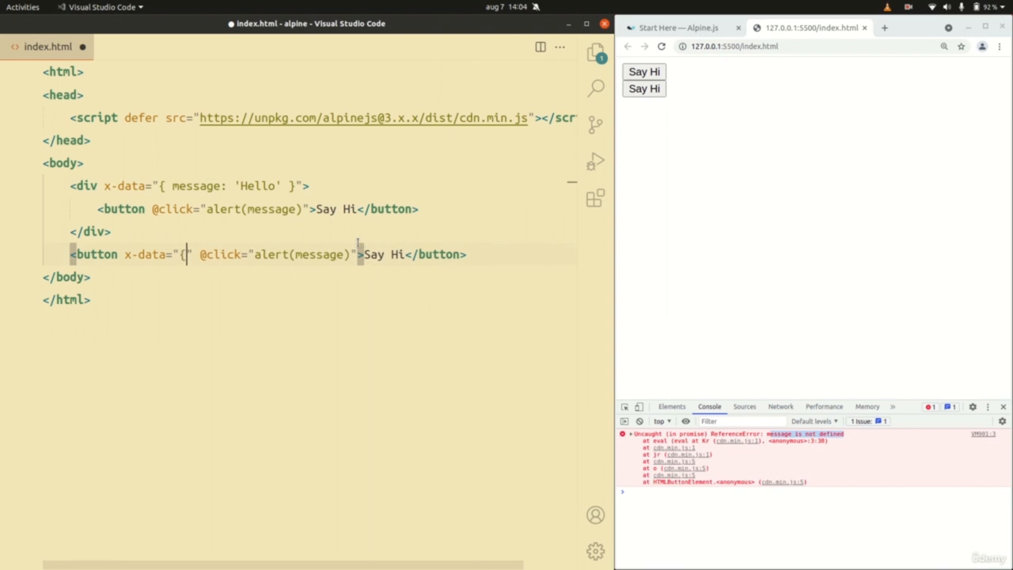
text(message: ''})
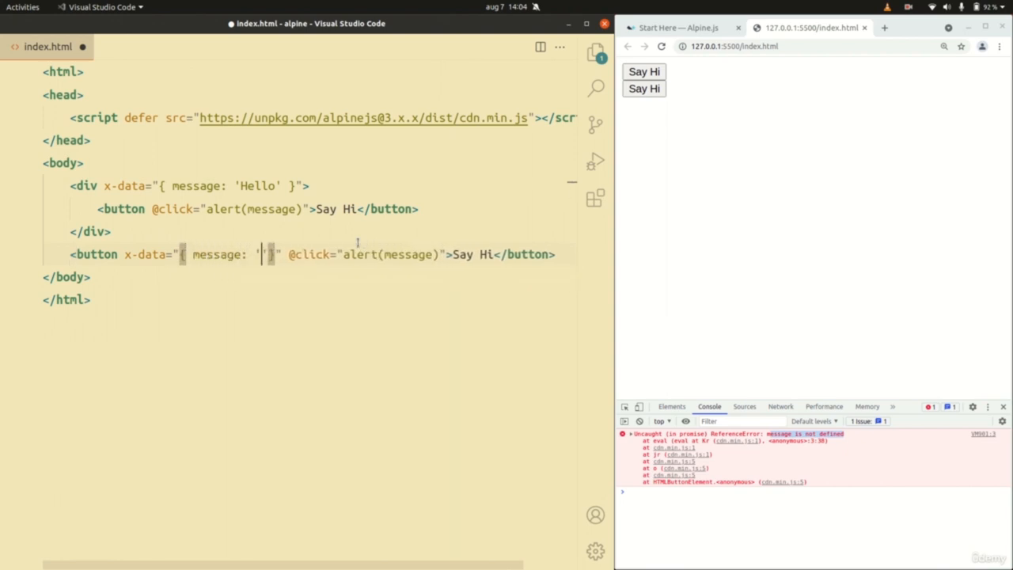
text(Hi)
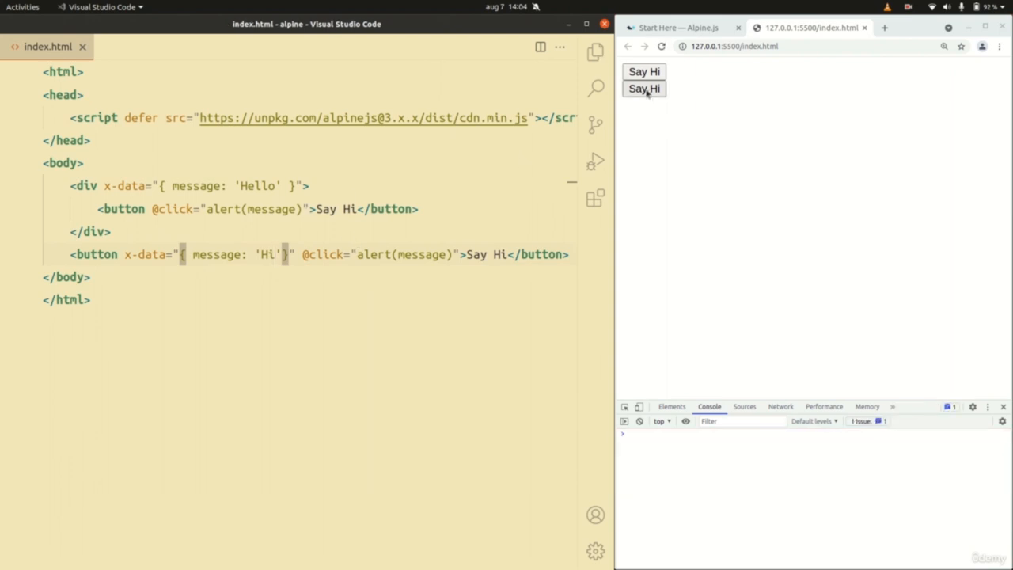
click(643, 89)
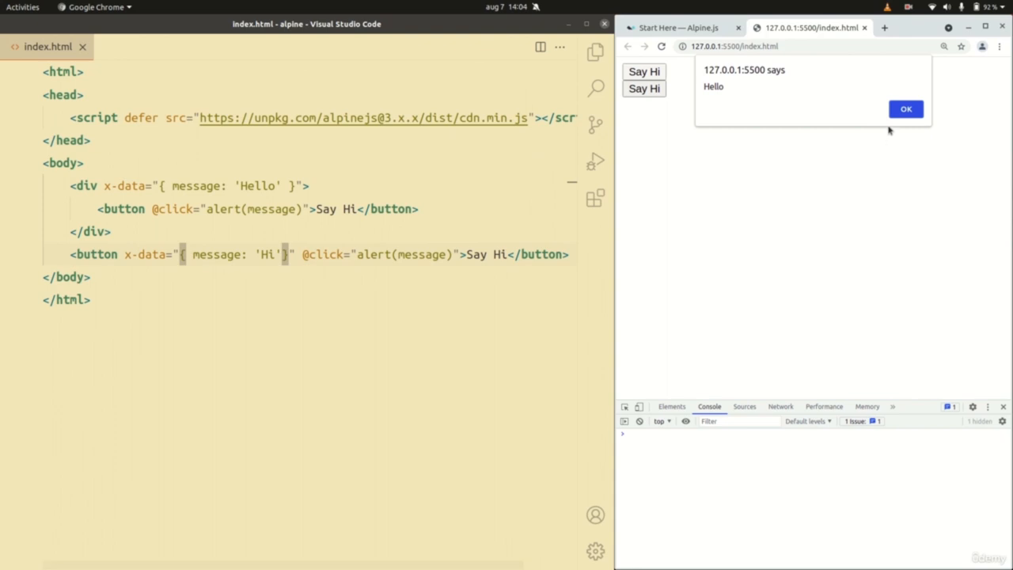
click(905, 108)
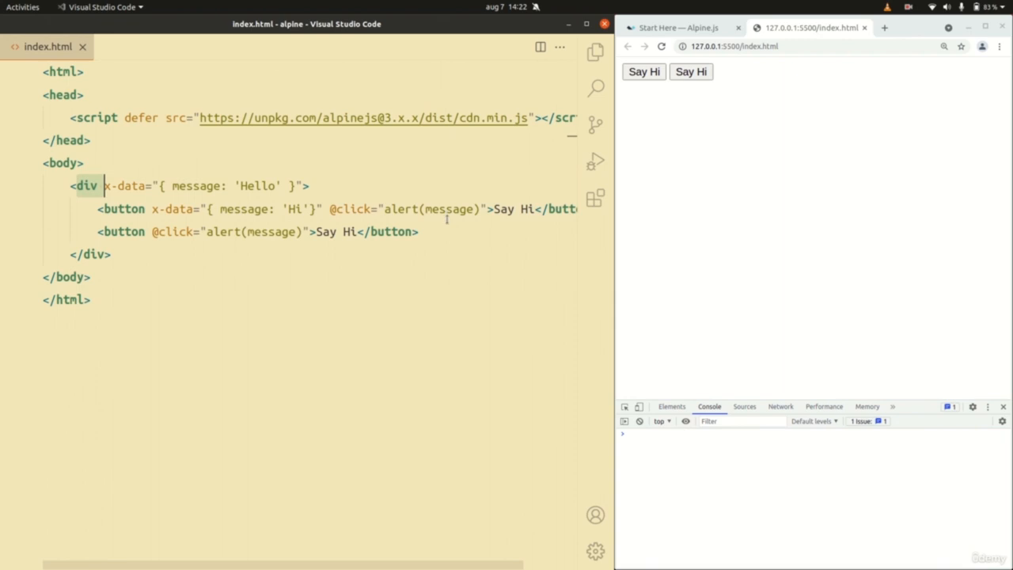
- Nest the 'Hi' button inside the Hello div and confirm the Say Hi alert in Chrome
click(451, 209)
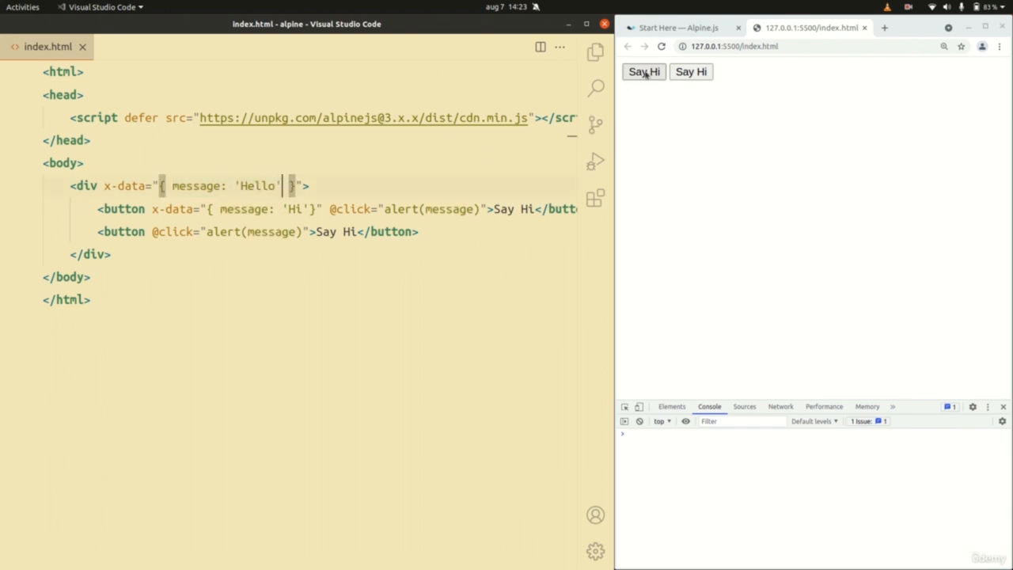
click(642, 71)
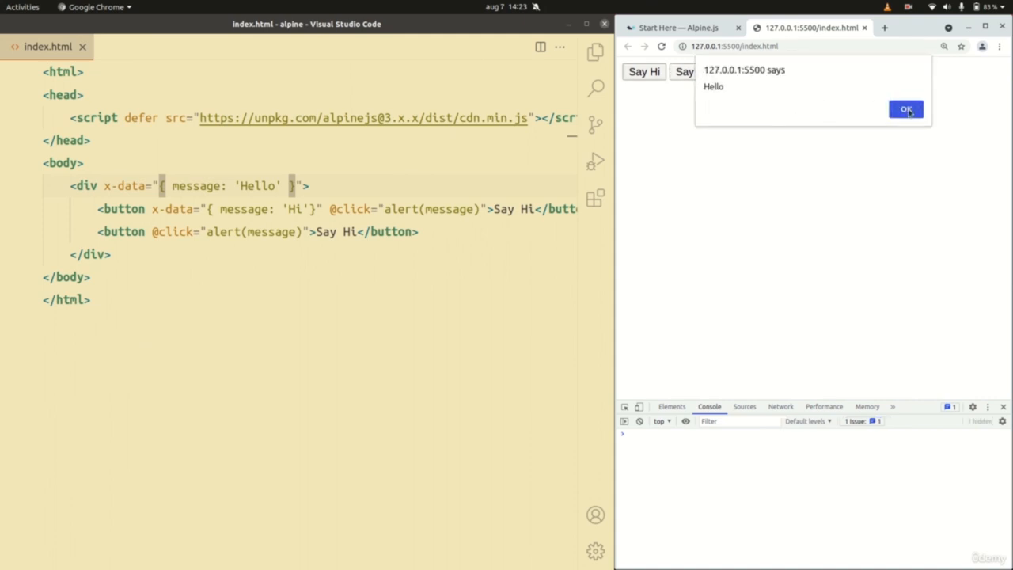
click(905, 108)
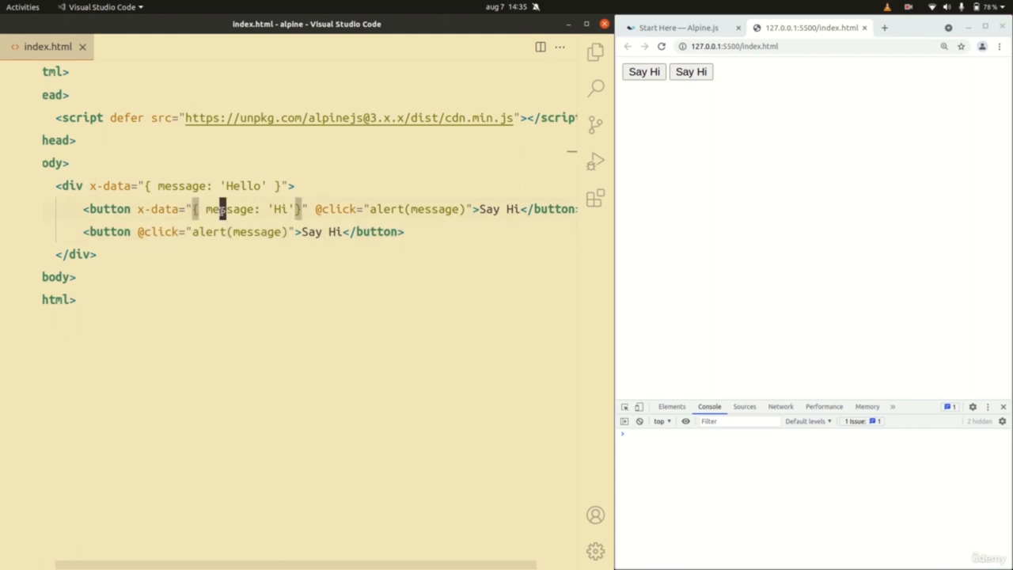
mouse_move(643, 72)
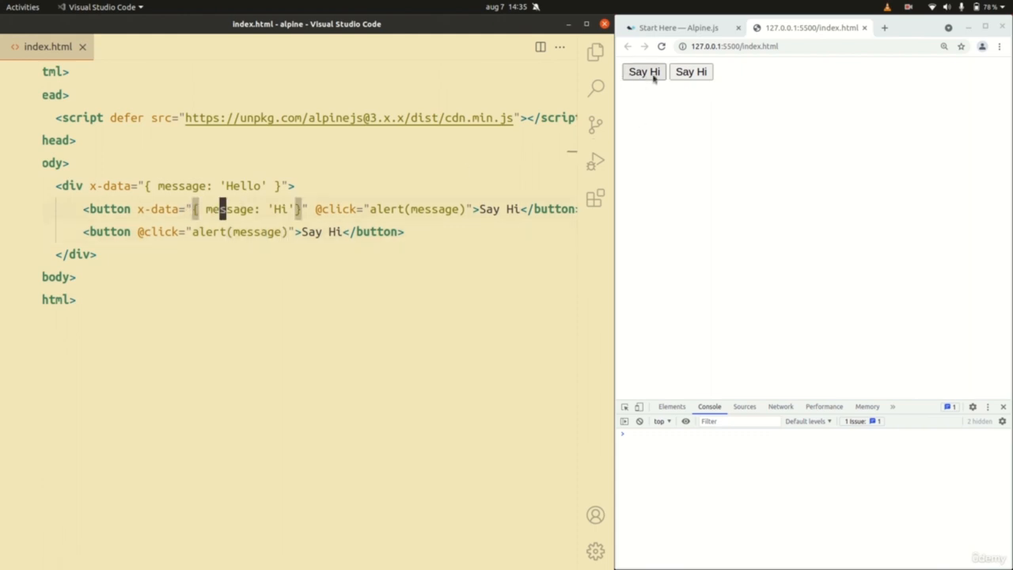
mouse_move(690, 71)
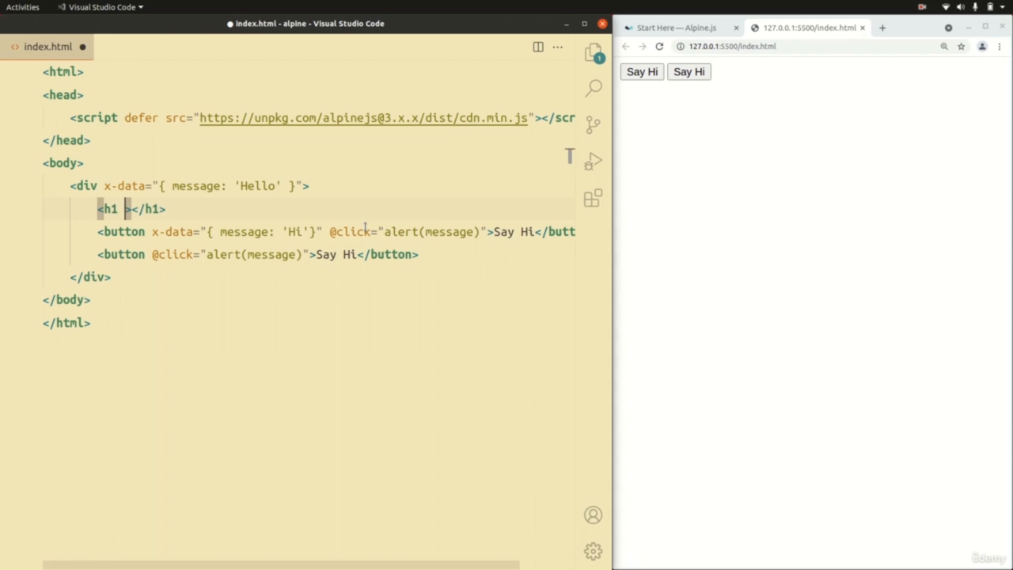
- Add an h1 with x-text="message" and make the buttons set message to 'Hi' or 'Bye'
text(x-text="message")
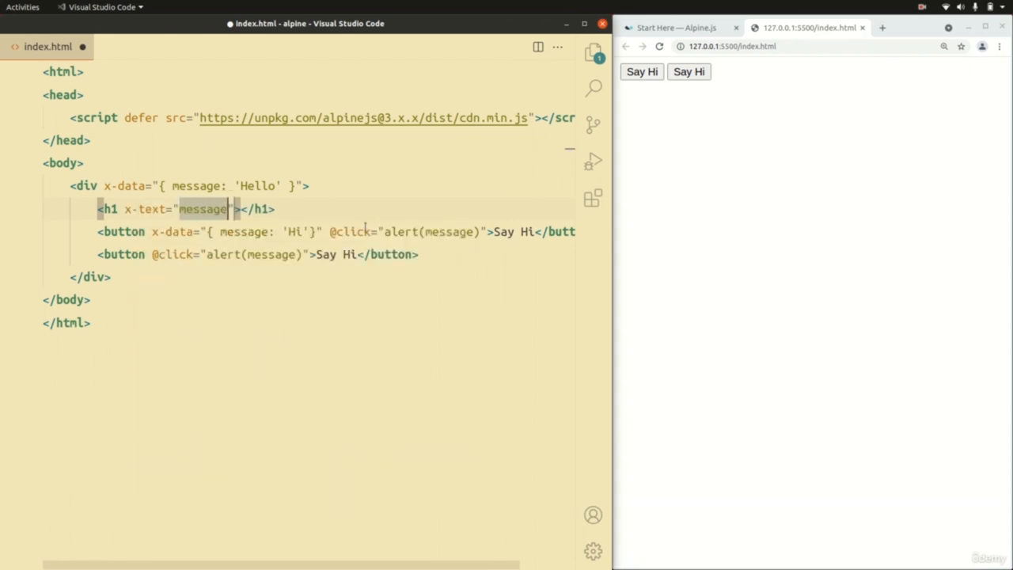
key(ctrl+s)
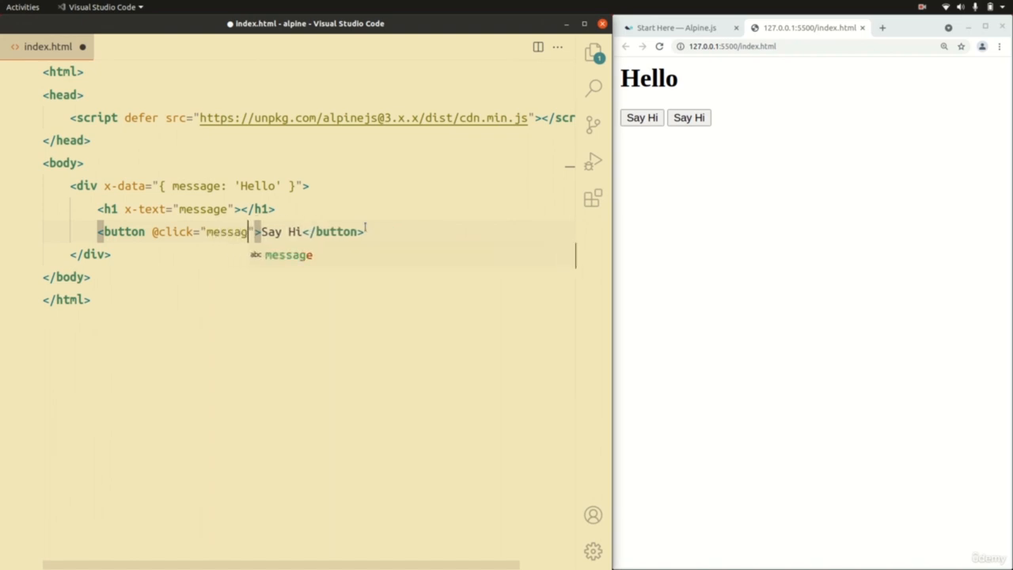
text(= ')
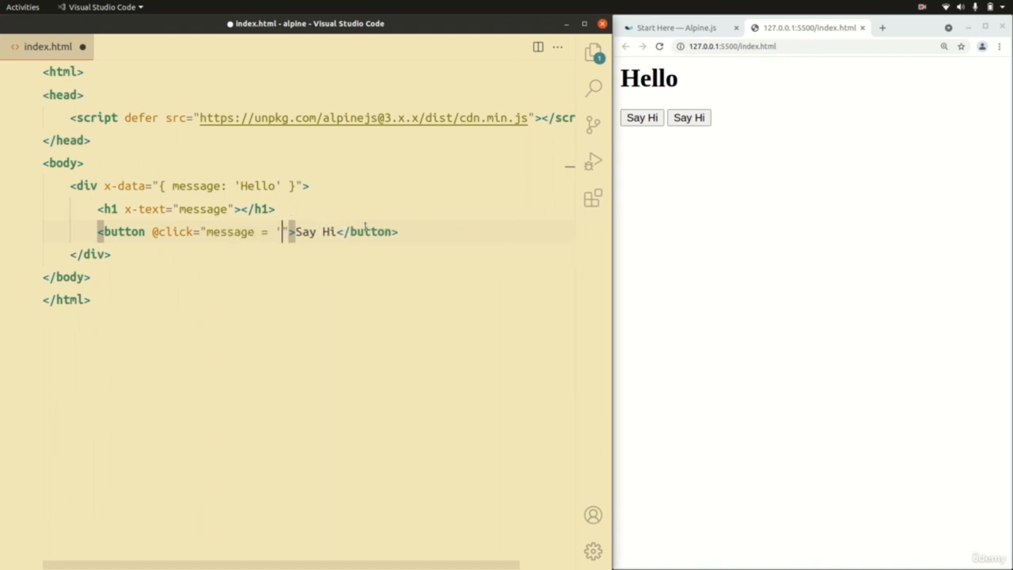
text(')
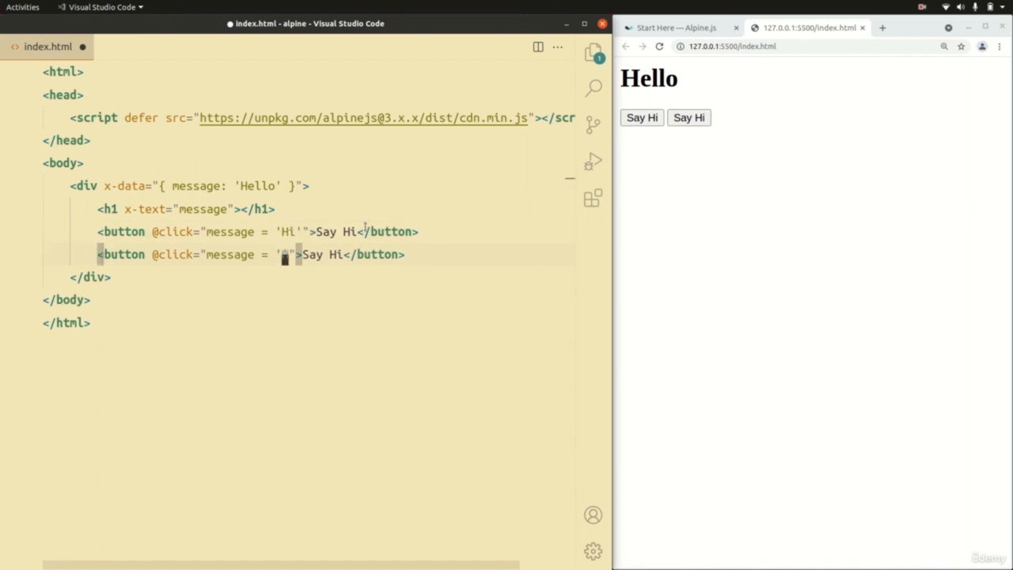
text(Bye)
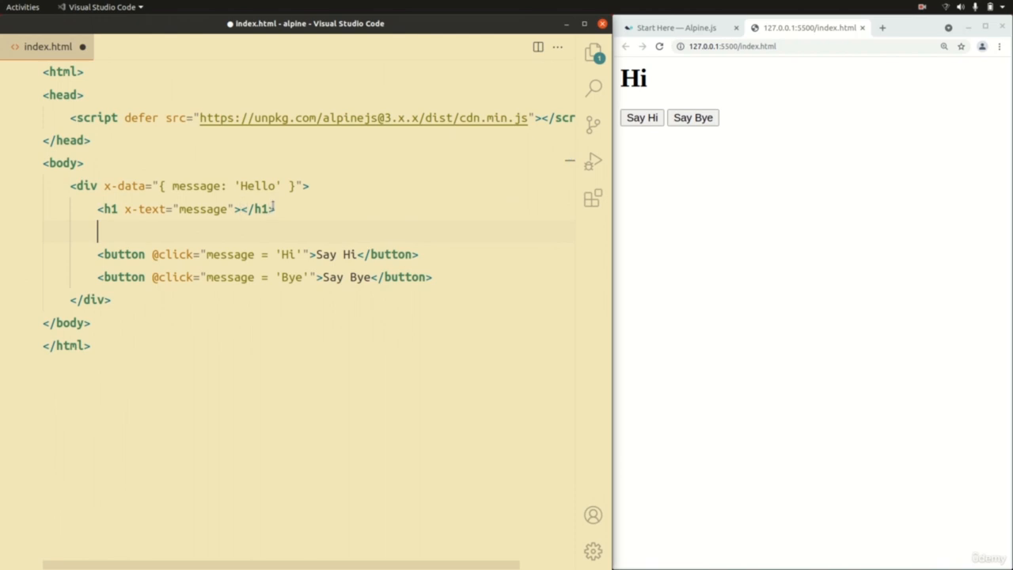
- Bind the input's placeholder to message with x-bind:placeholder, test with Say Hi, then shorten to :placeholder
text(input type="text" >)
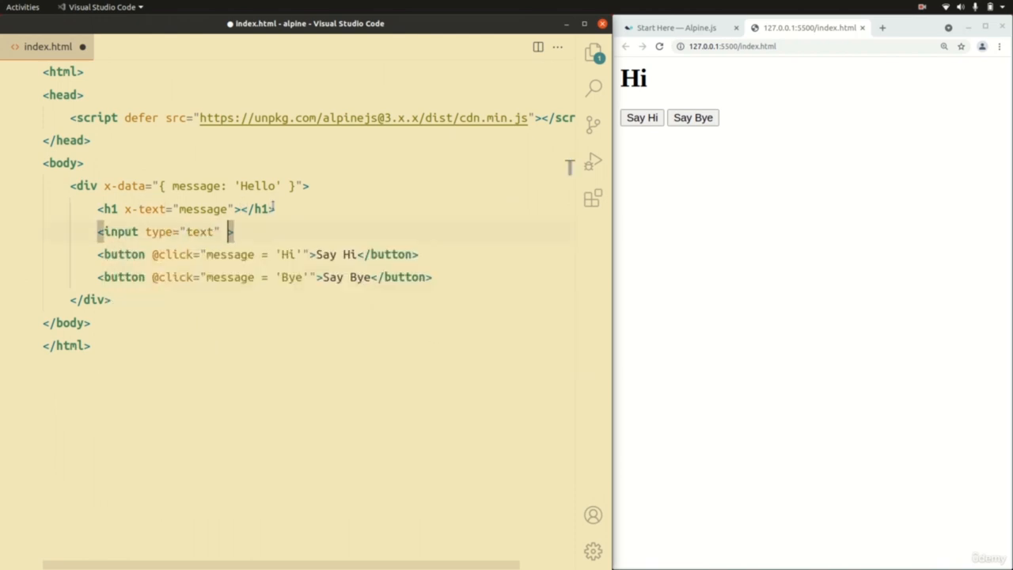
text(placeholder="message)
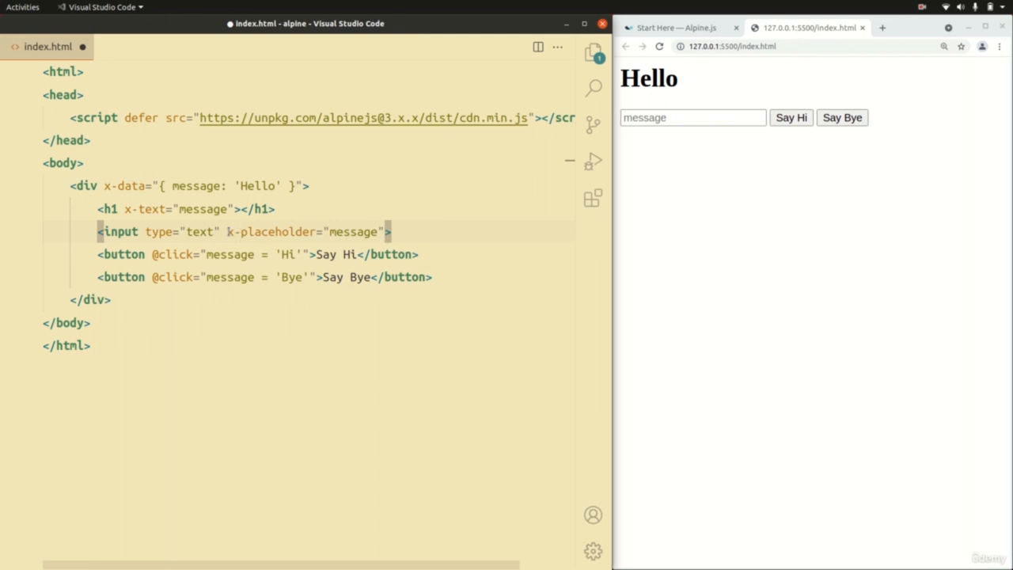
text(x-bind:)
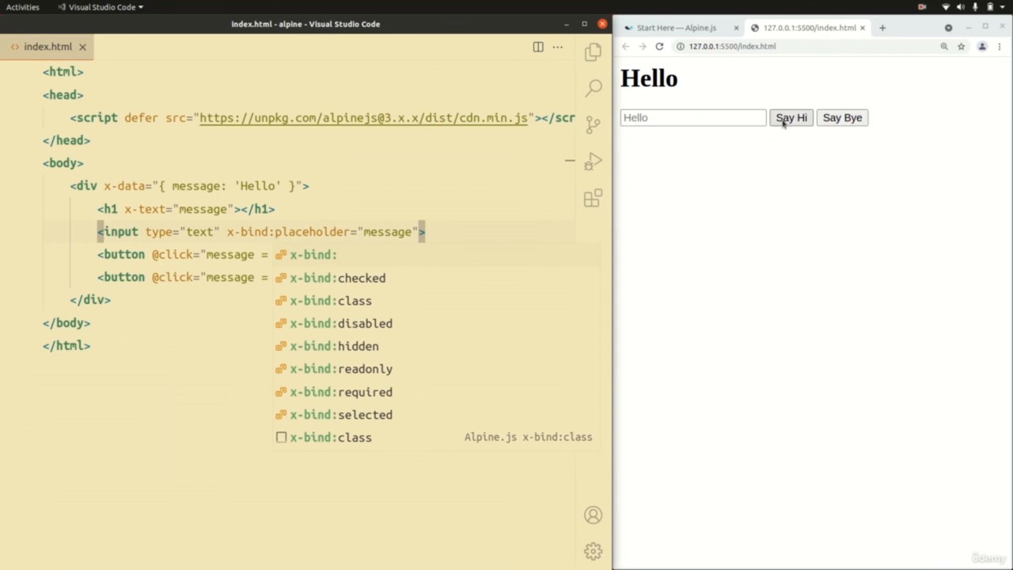
click(790, 117)
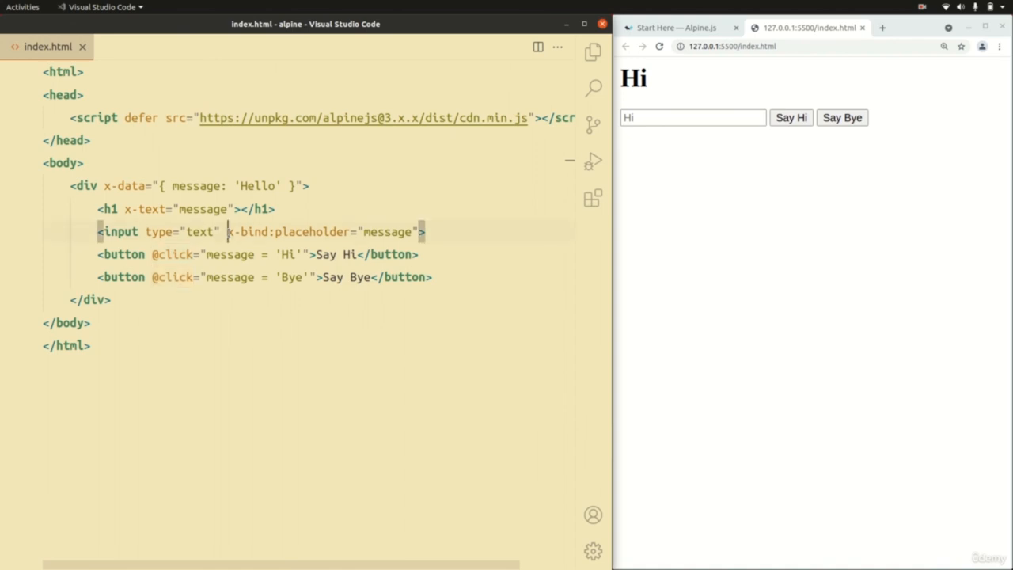
double_click(248, 231)
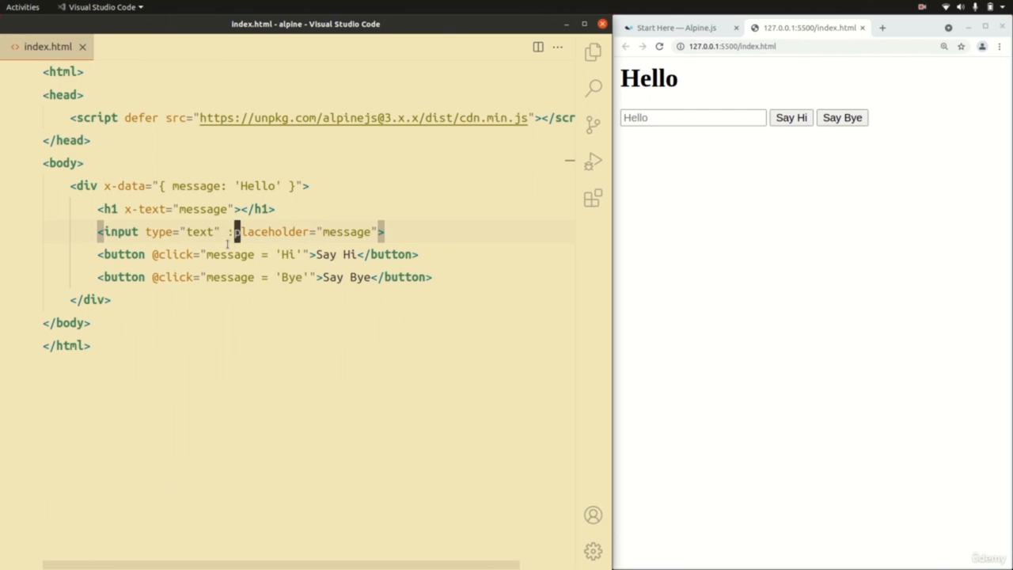
- Bind the input with :value="message", save, and type random text in the Chrome field to test one-way binding
text(value)
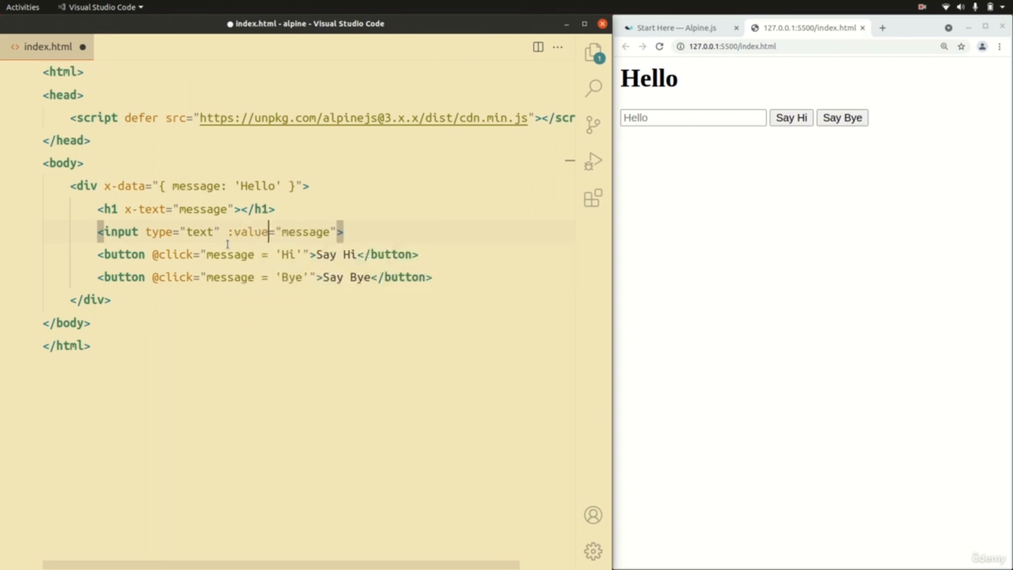
key(ctrl+s)
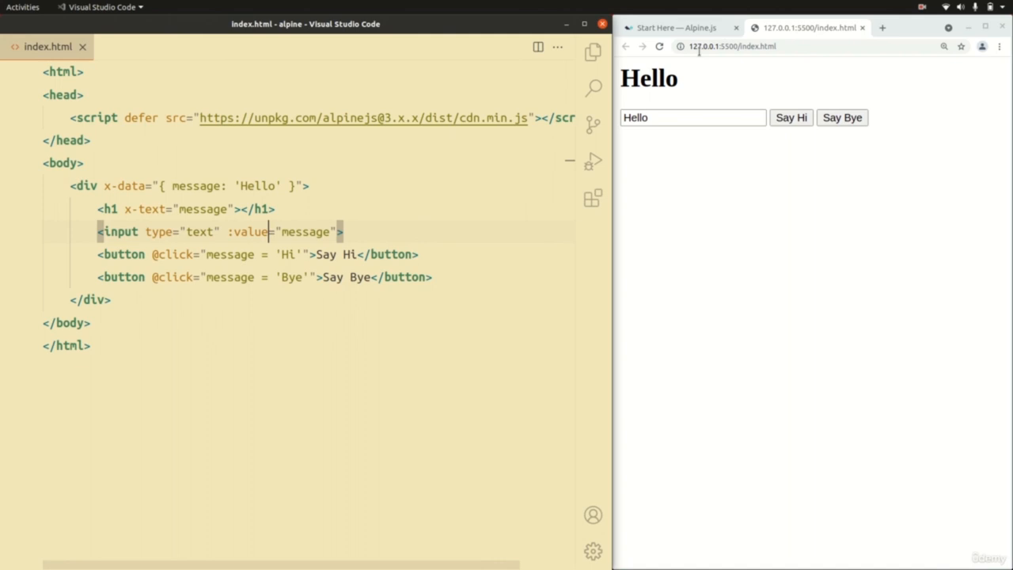
click(842, 117)
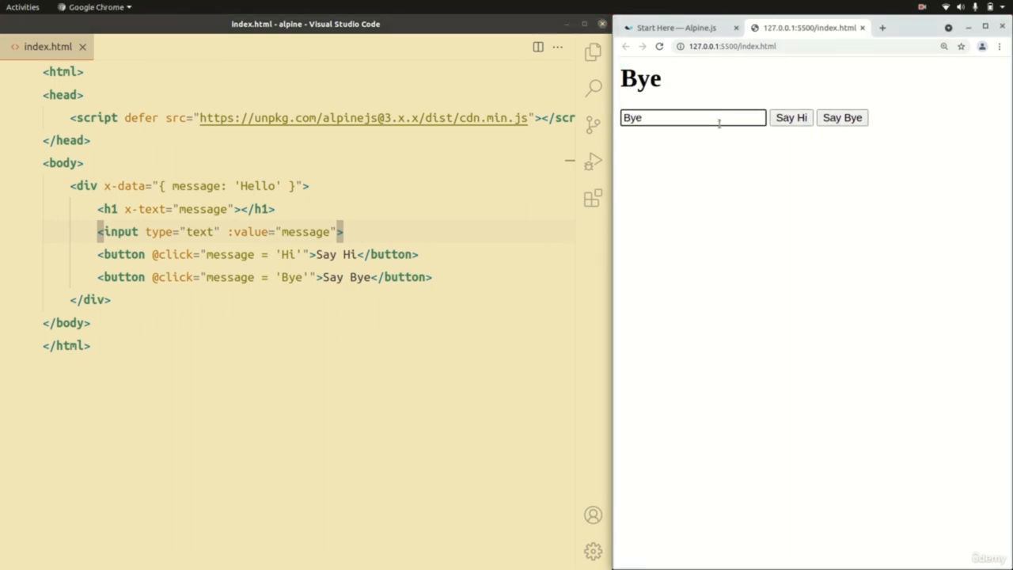
text(kjadshfljka)
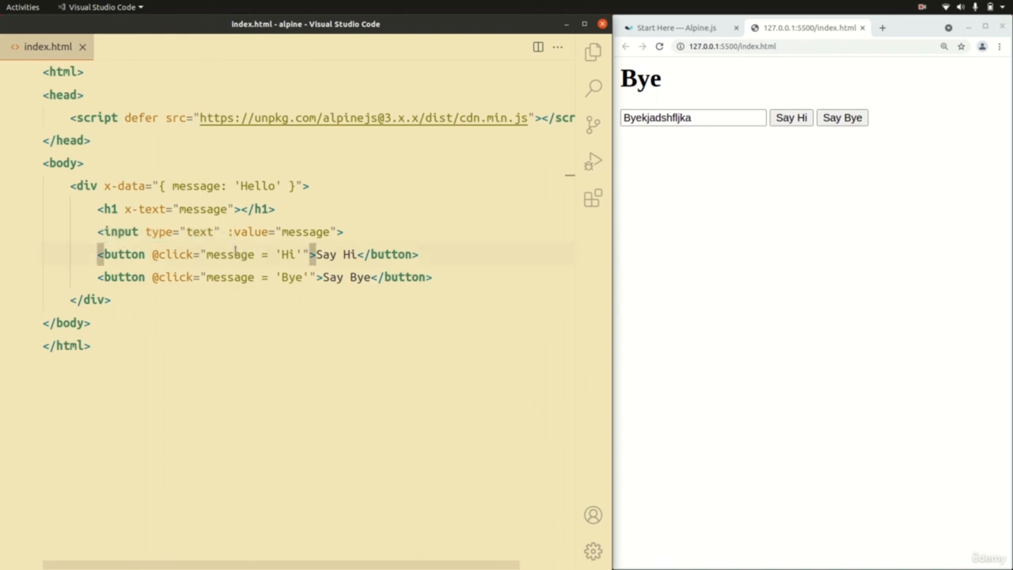
mouse_move(234, 250)
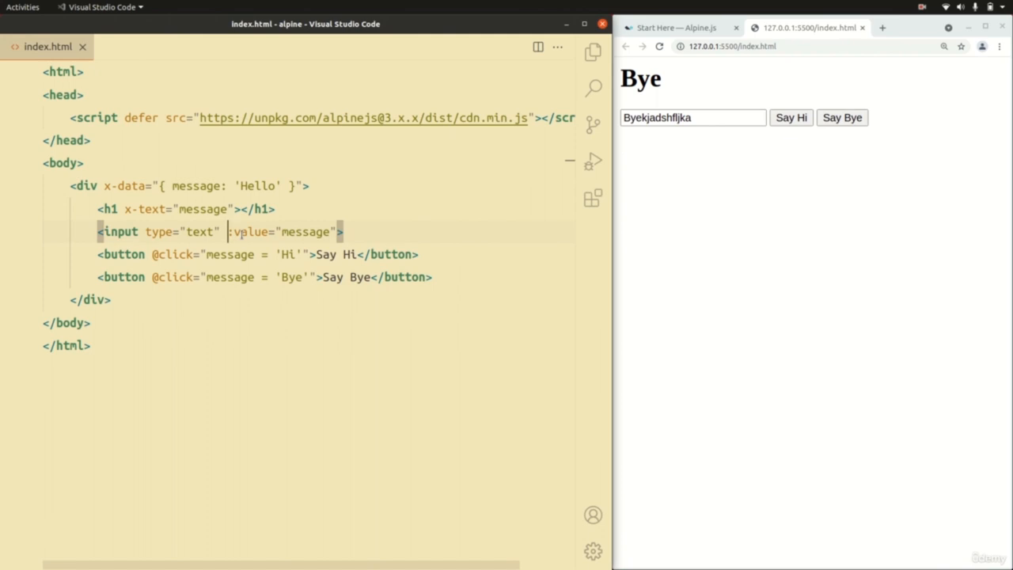
- Switch the input to x-model="message", type in the Chrome field and hit Say Hi to verify two-way syncing
text(x-mode)
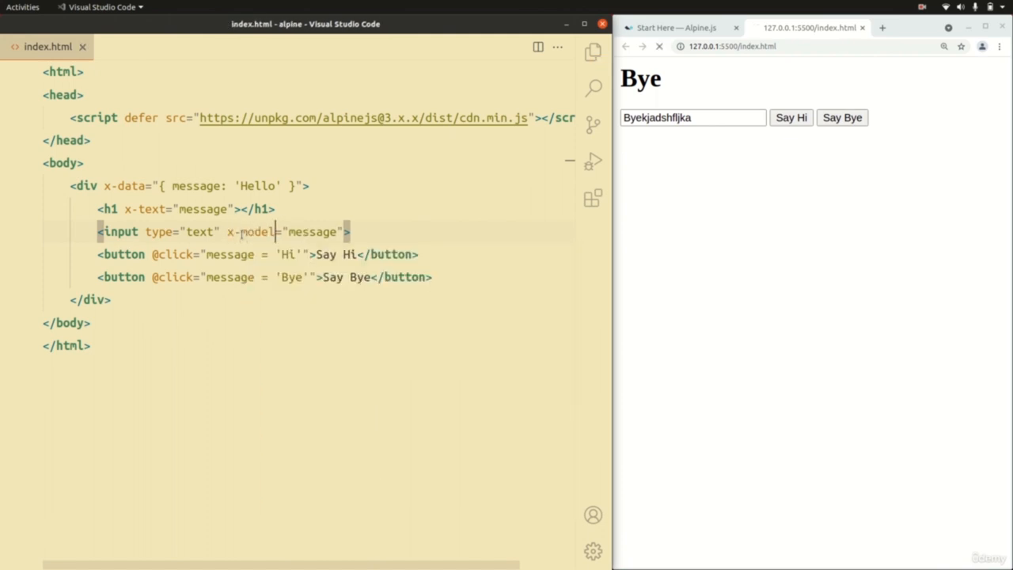
click(658, 46)
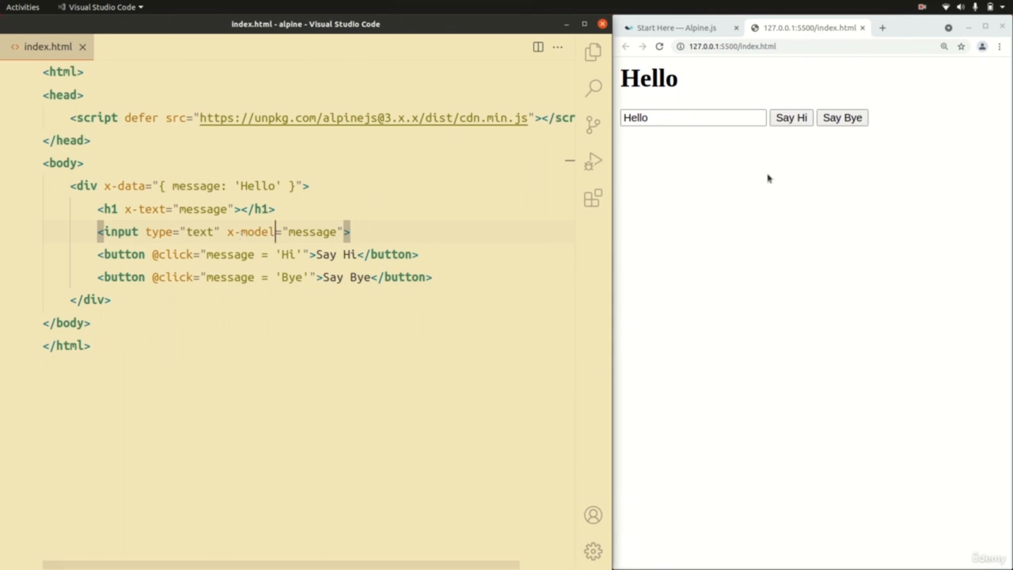
click(693, 117)
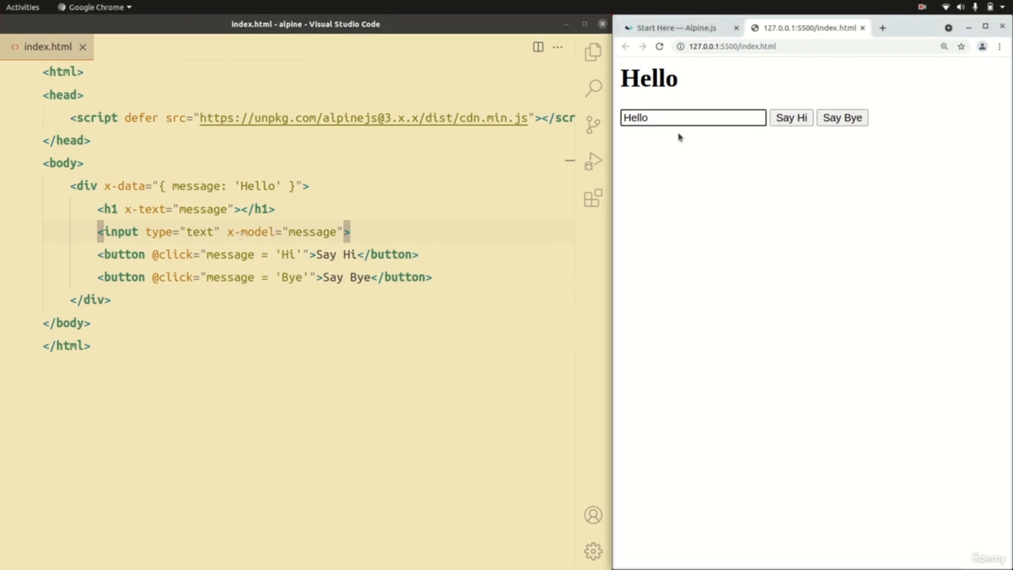
text(aksdfjk)
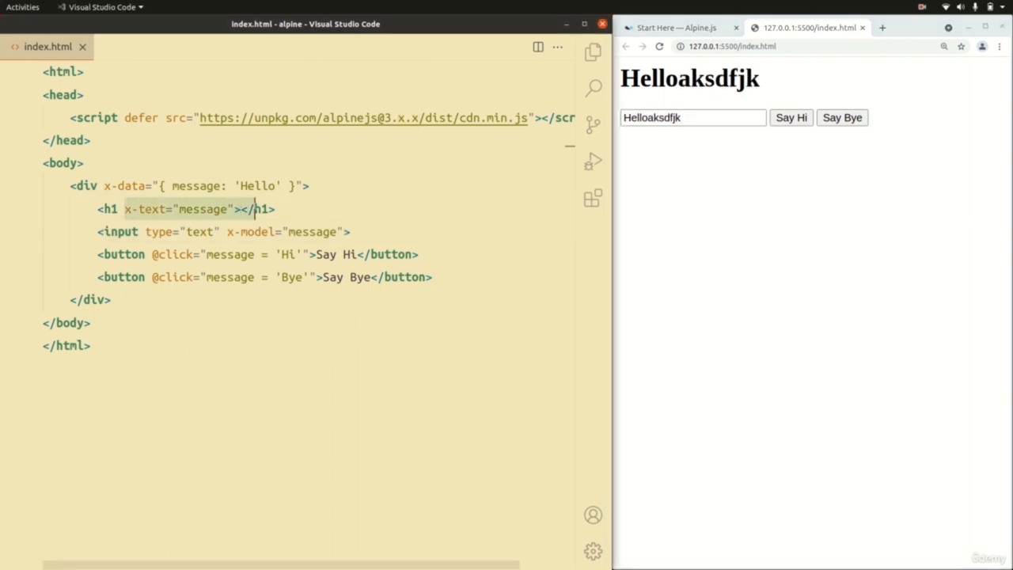
mouse_move(796, 92)
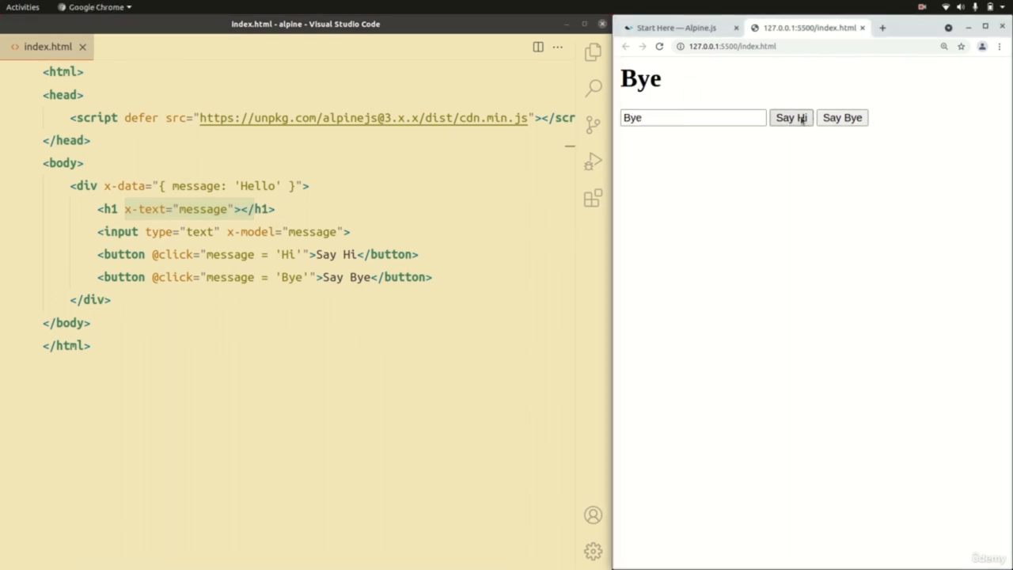
click(790, 117)
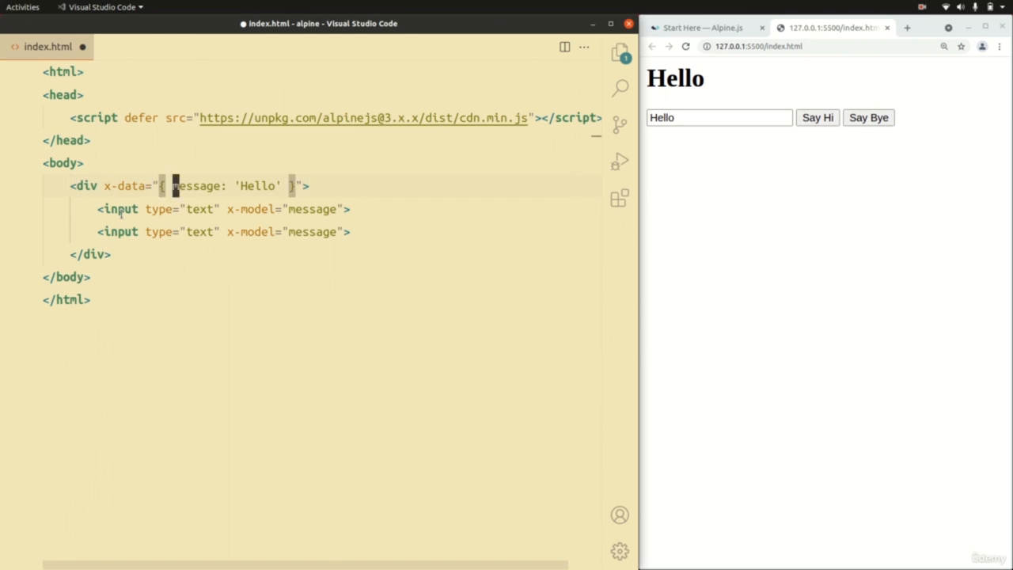
- Replace the x-data contents with first: 0 and second: 0
text(first)
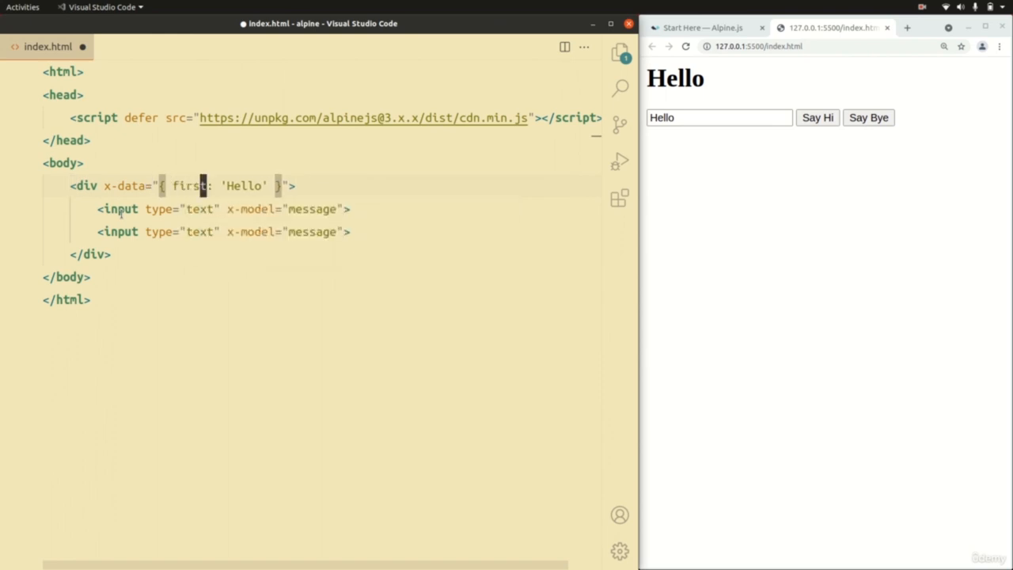
key(Delete)
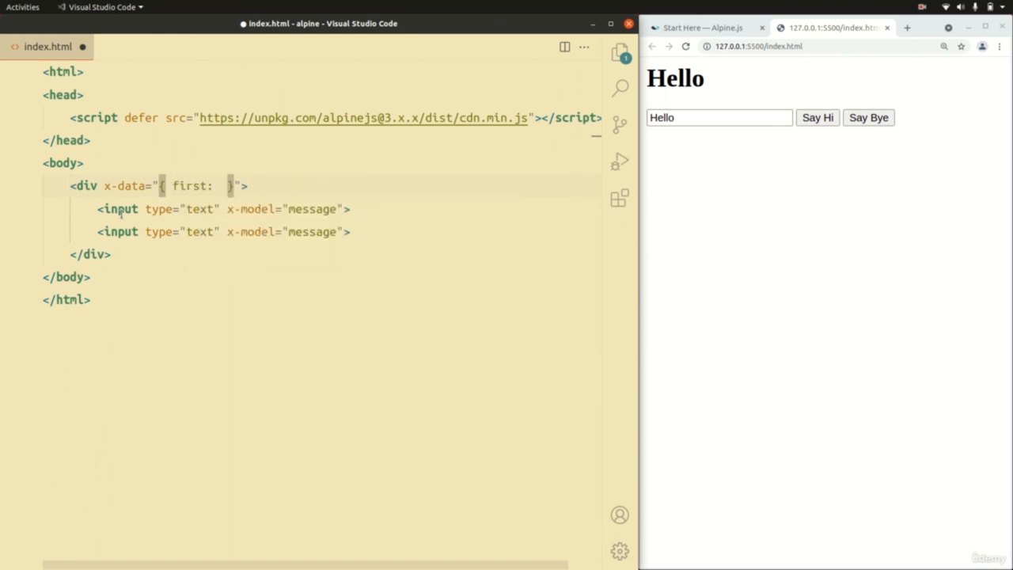
text(0,)
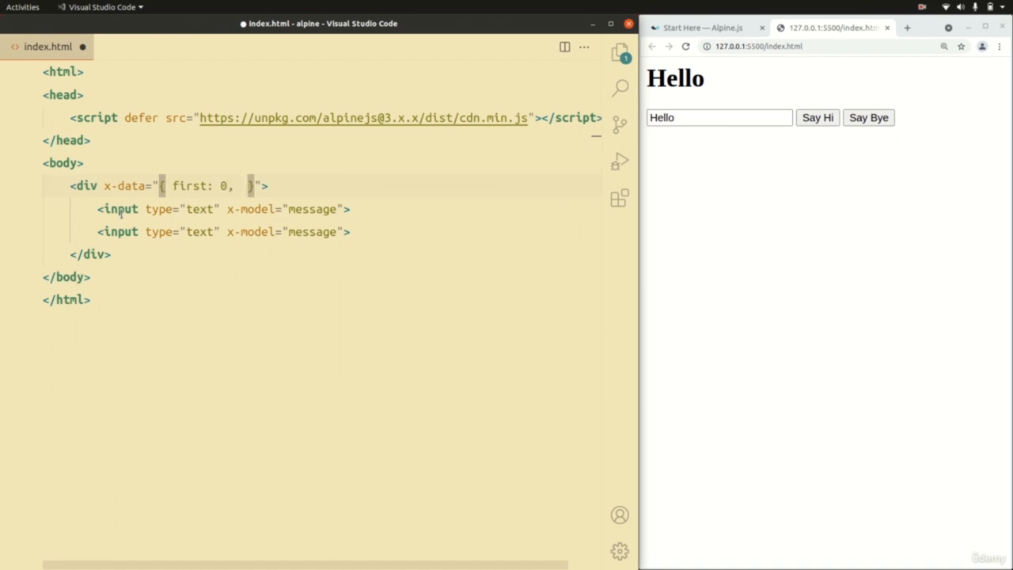
text(second:)
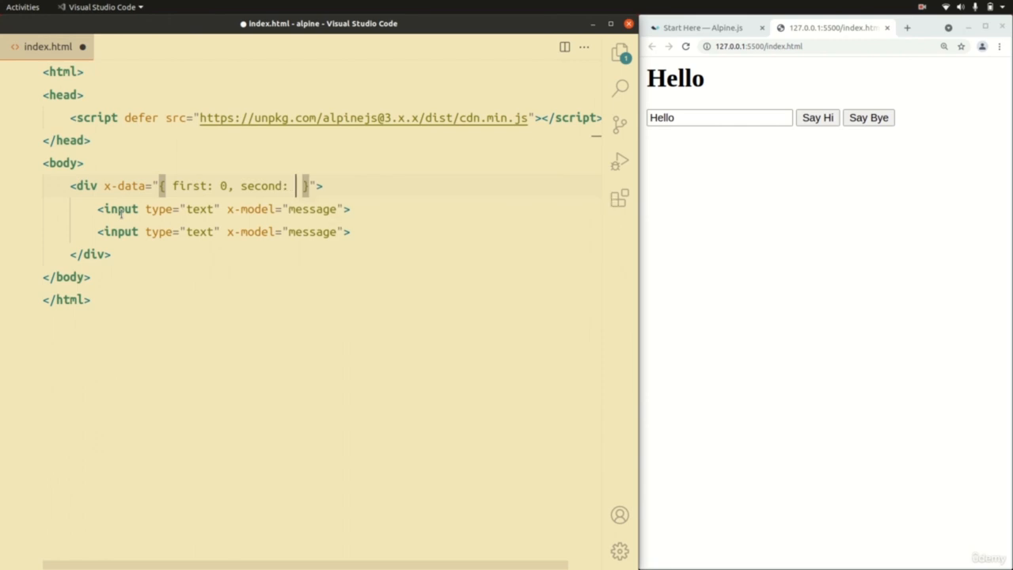
text(0)
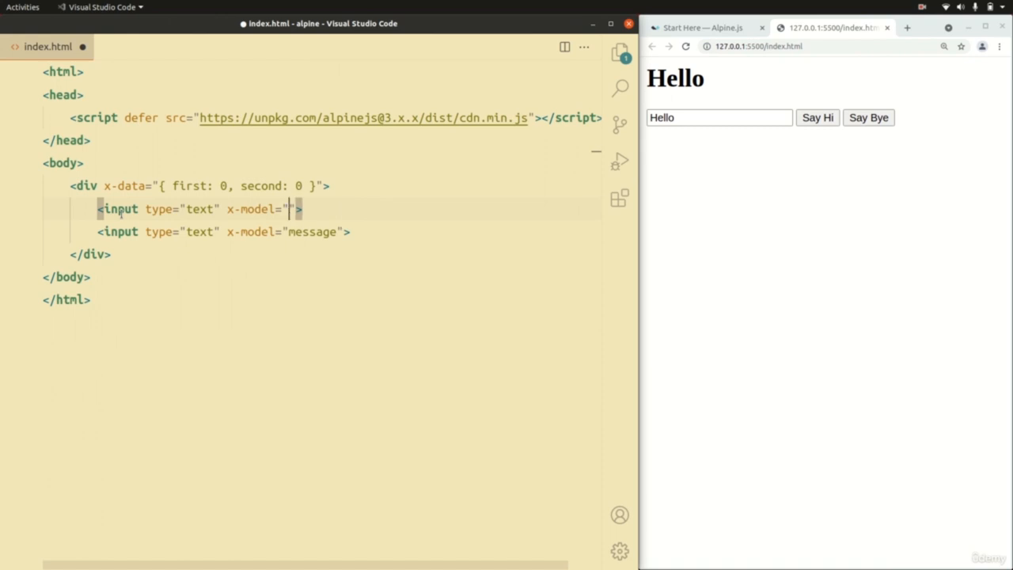
- Add two number inputs bound with x-model to first and second
text(first)
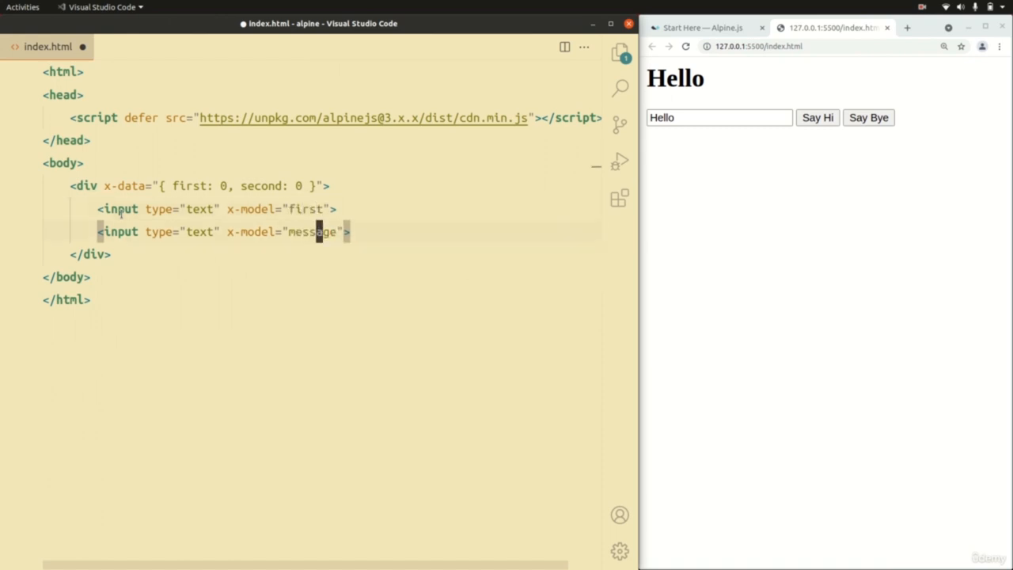
text(second)
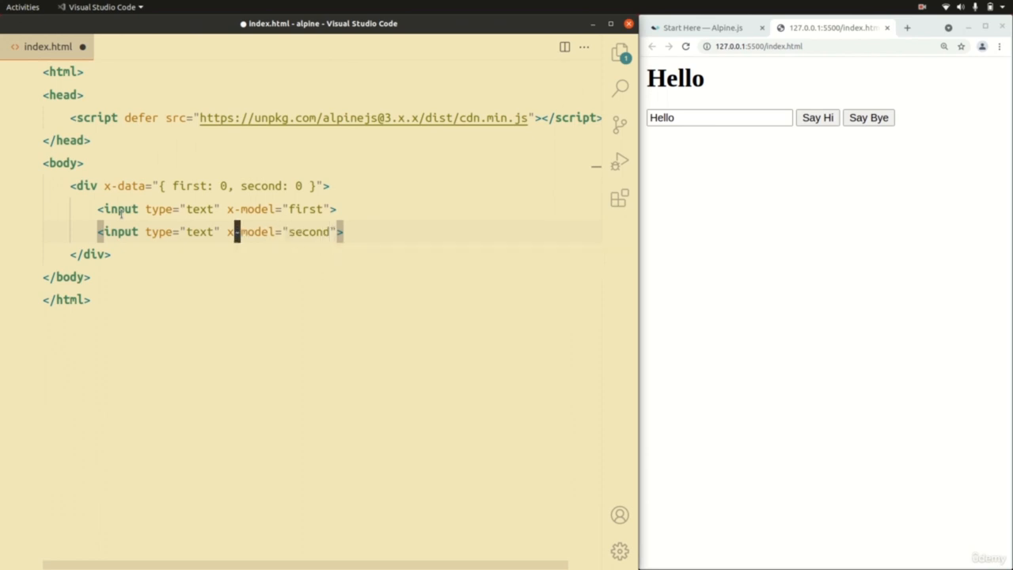
text(number)
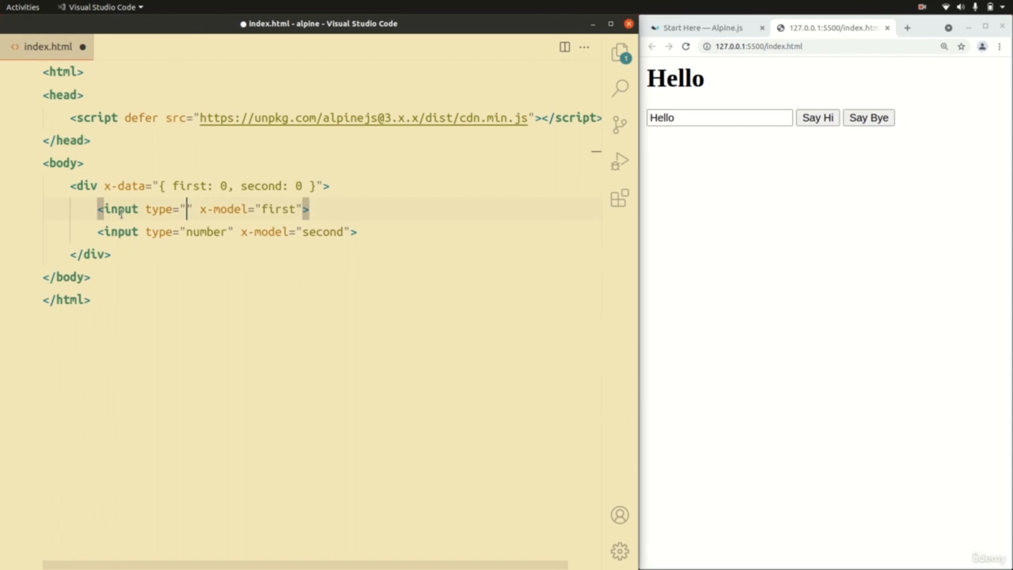
text(number)
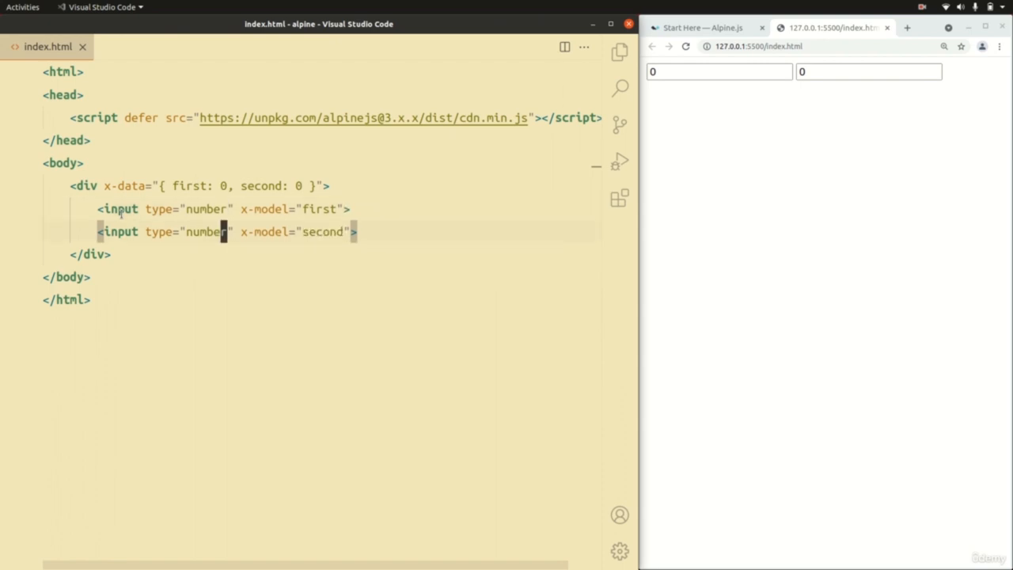
- Add a span with x-text showing first + second and its = result
key(Enter)
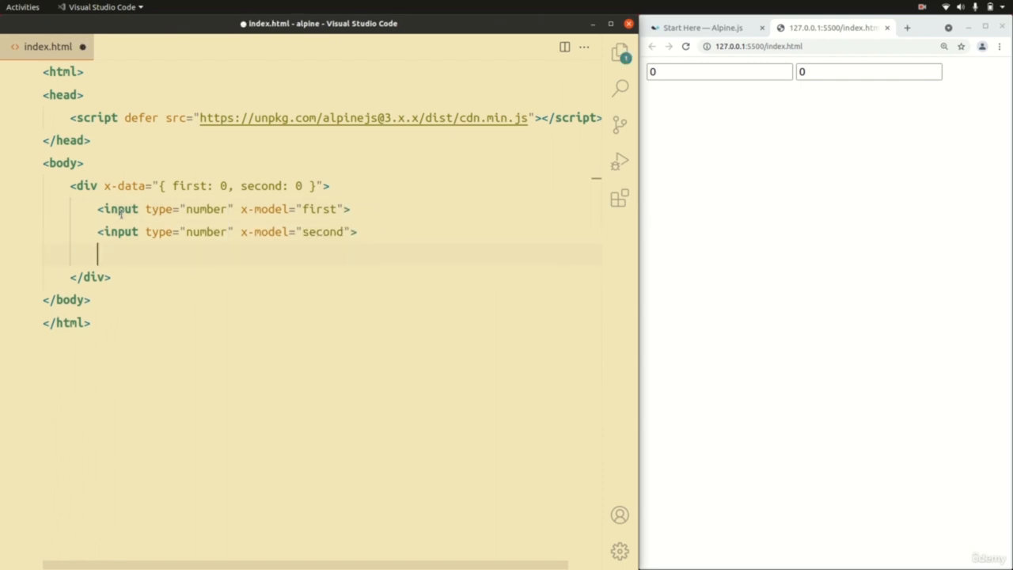
text(s)
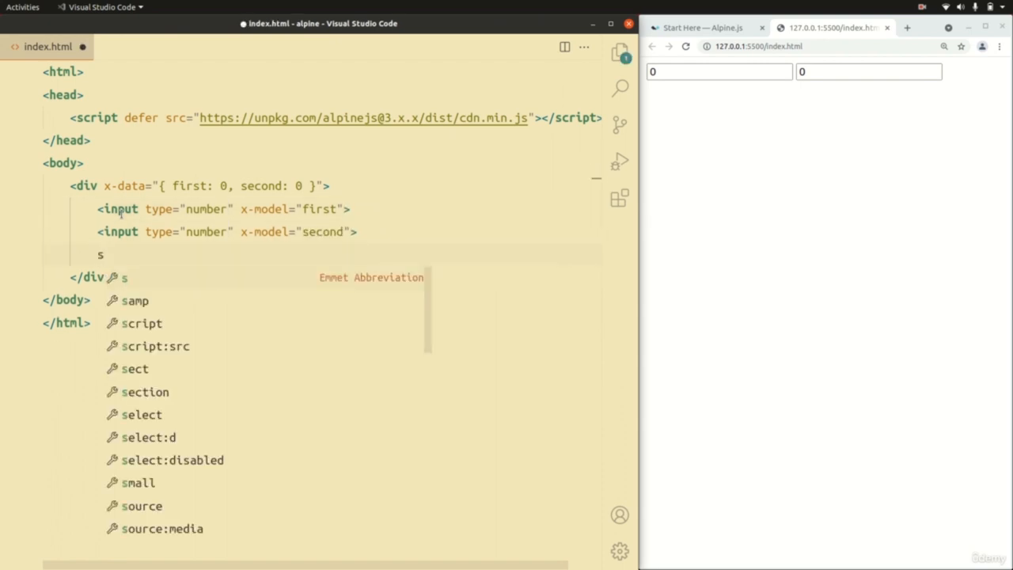
key(Tab)
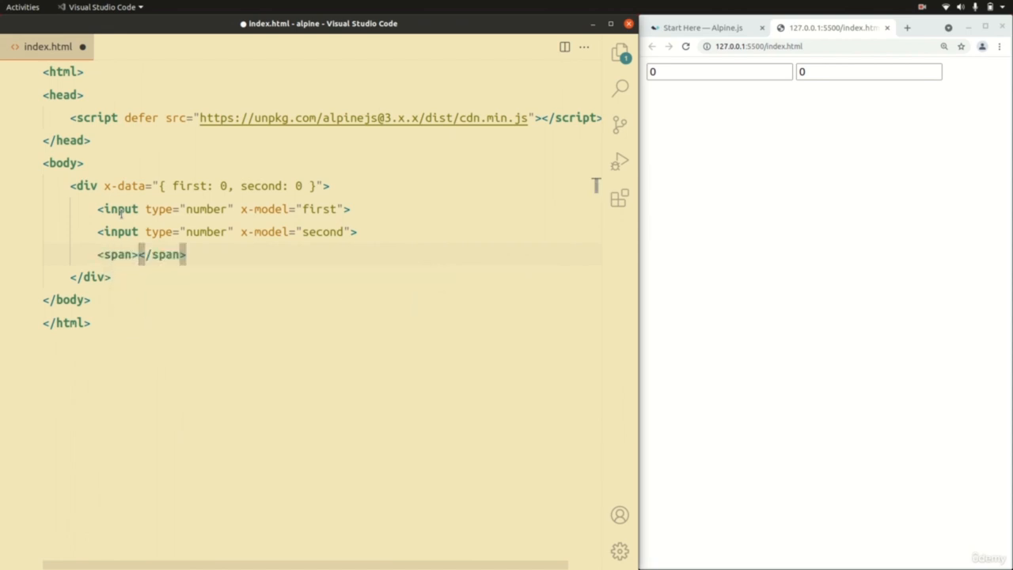
text(x-text="")
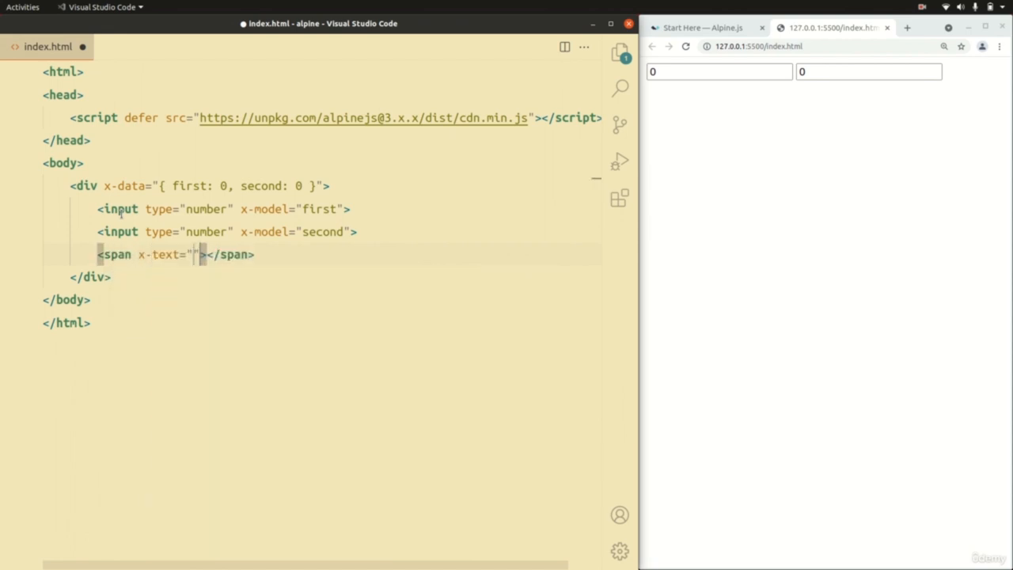
text(first + second)
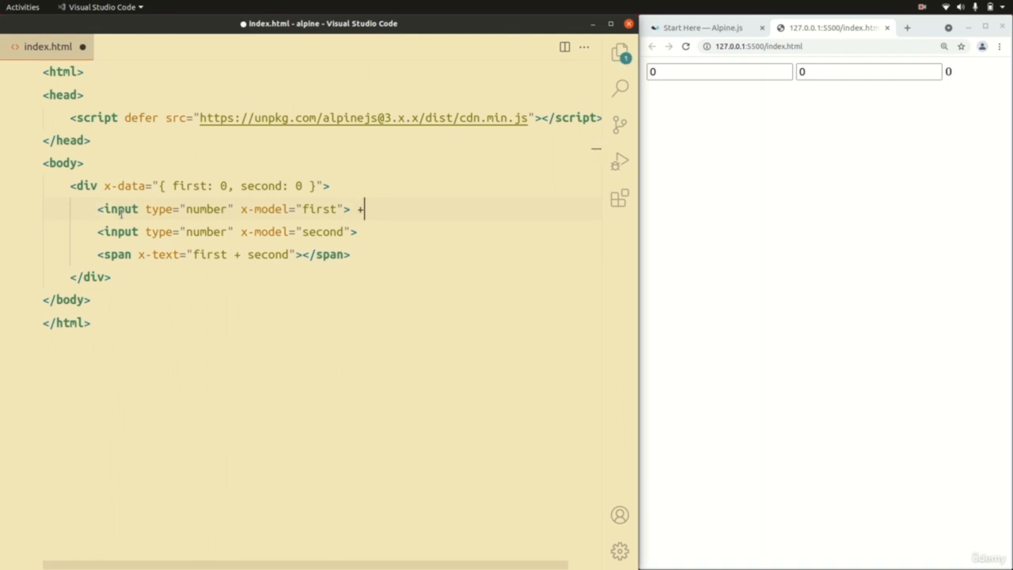
text(=)
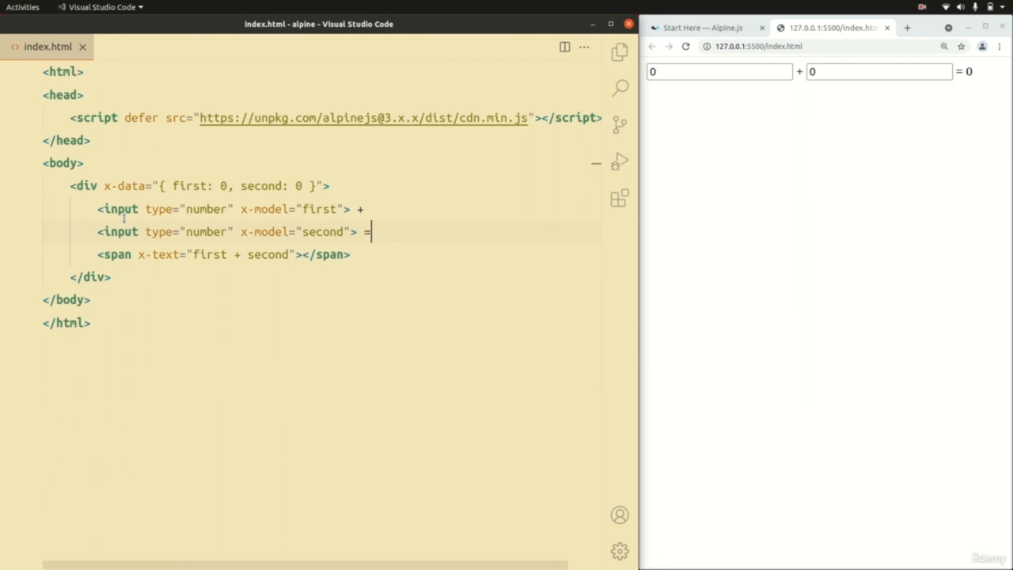
- Enter 20 and 7 in the Chrome fields, see 207, and select the first + second expression
click(715, 71)
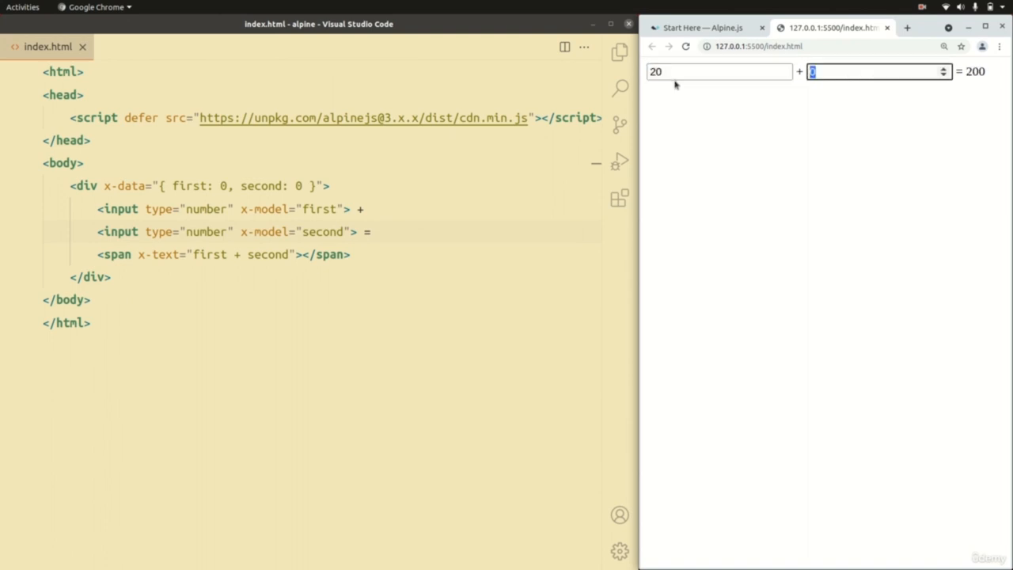
text(7)
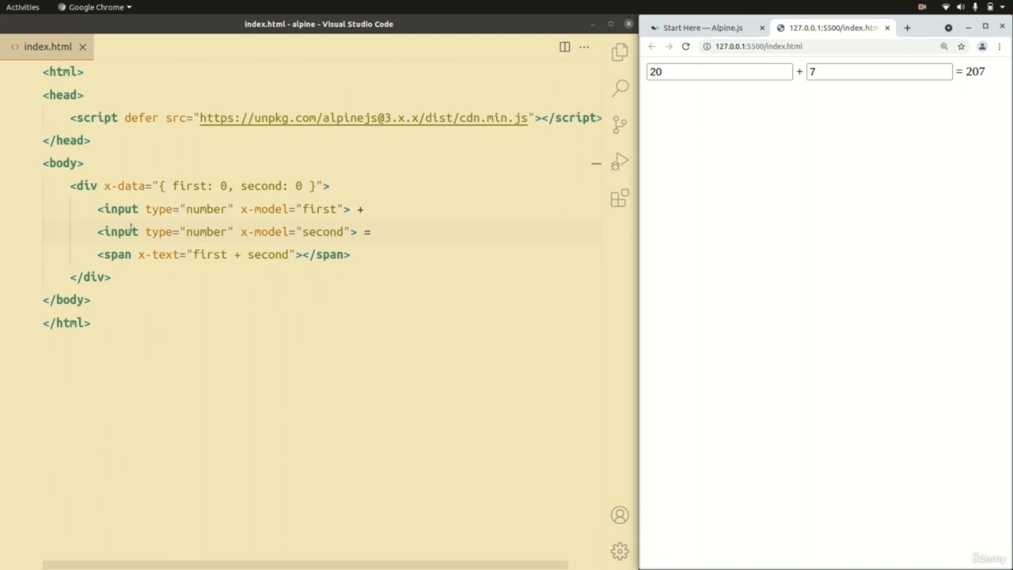
double_click(244, 253)
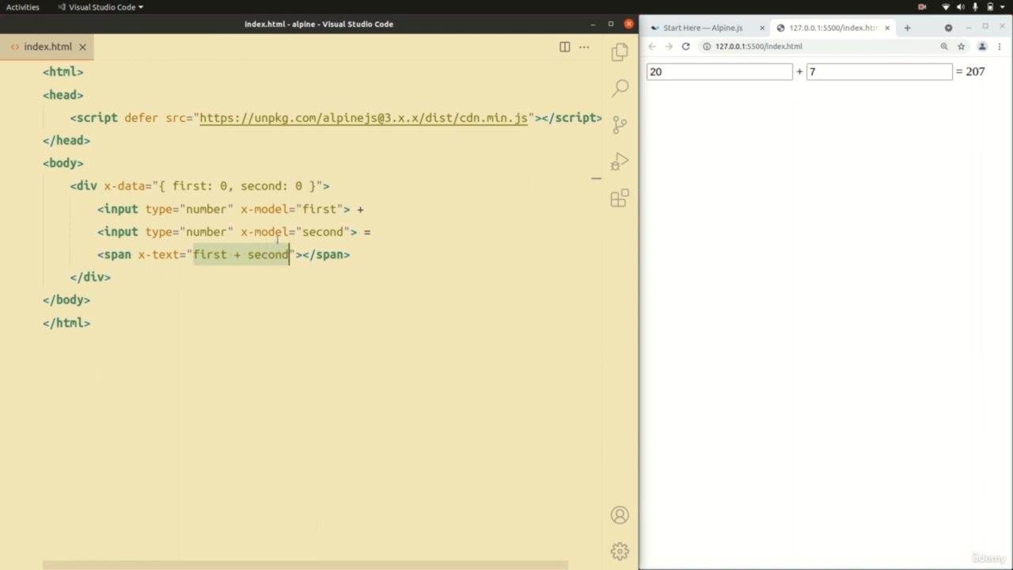
- Add the .number modifier to both x-model attributes and save
click(291, 209)
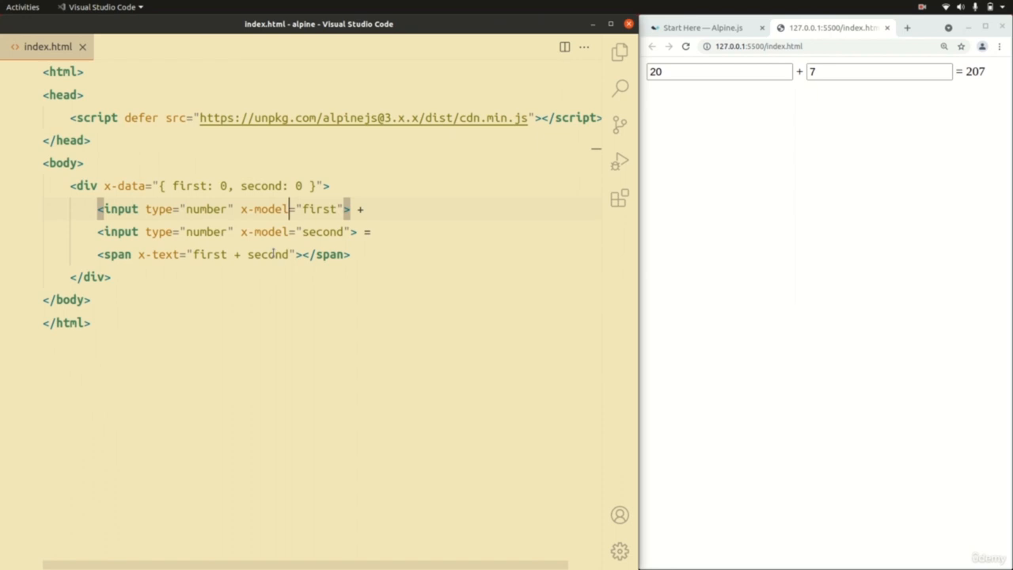
text(.)
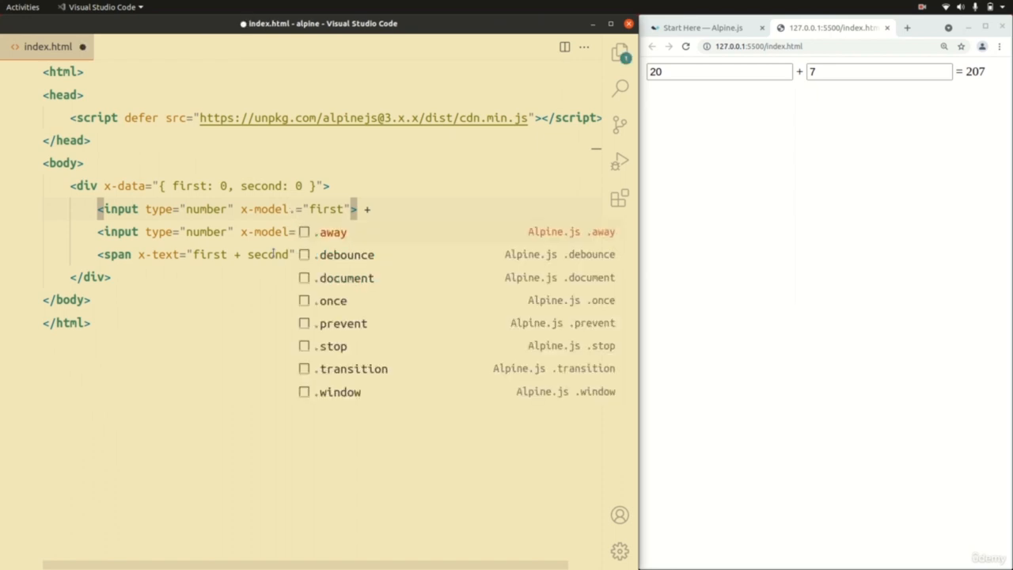
text(number)
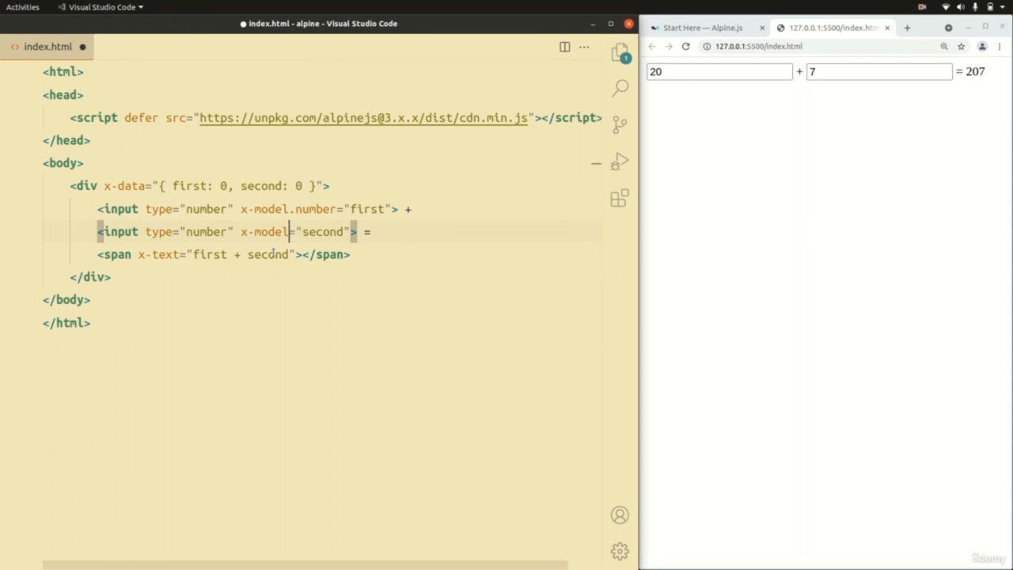
text(.number)
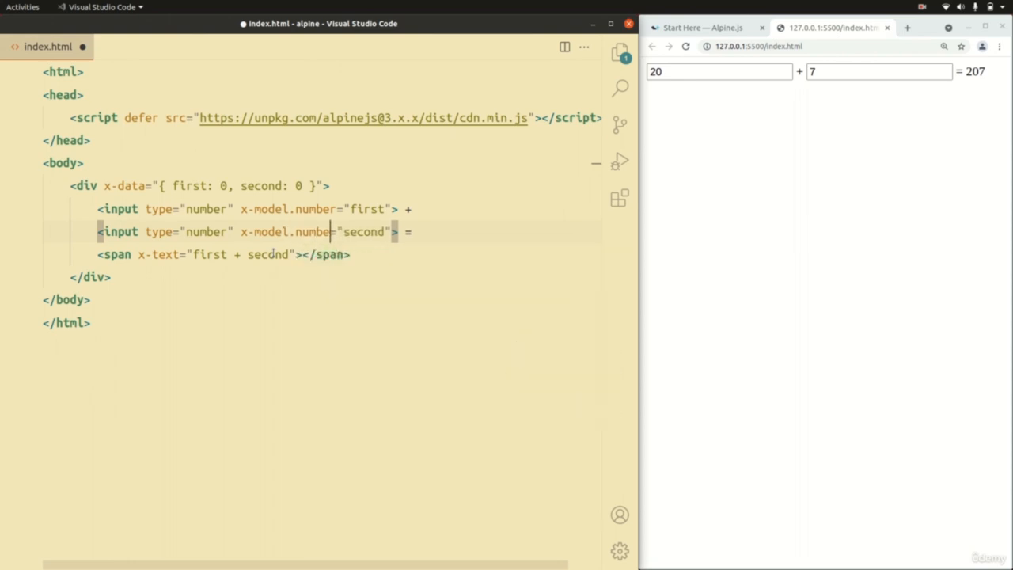
key(ctrl+s)
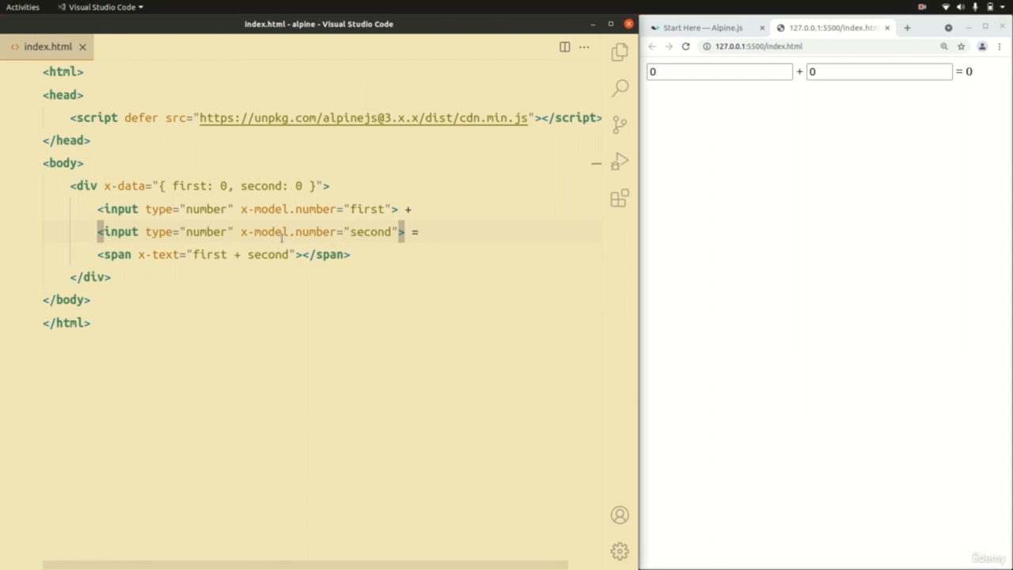
- Re-enter 20 and 7 in Chrome so the page shows 20 + 7 = 27
click(715, 71)
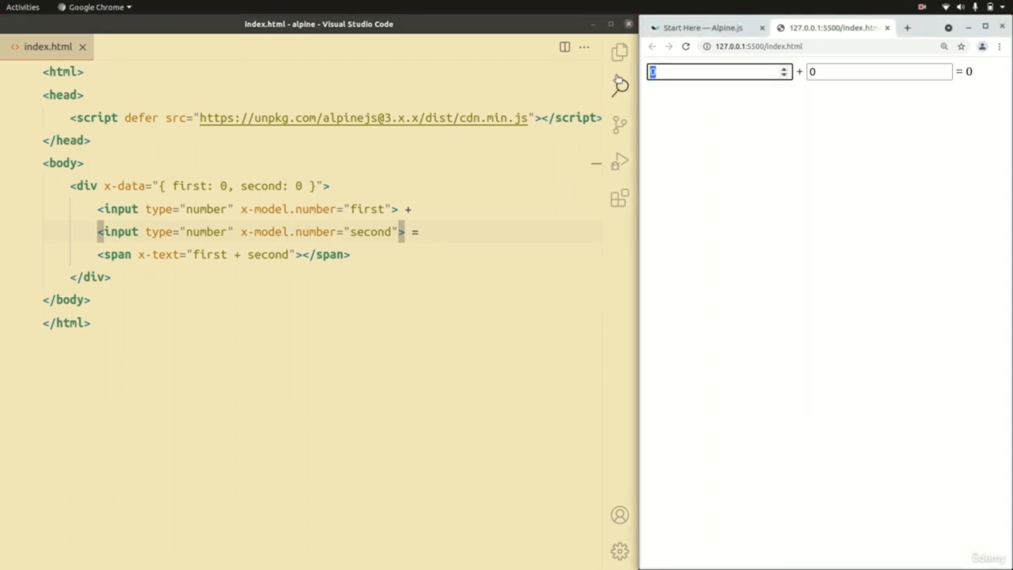
text(20)
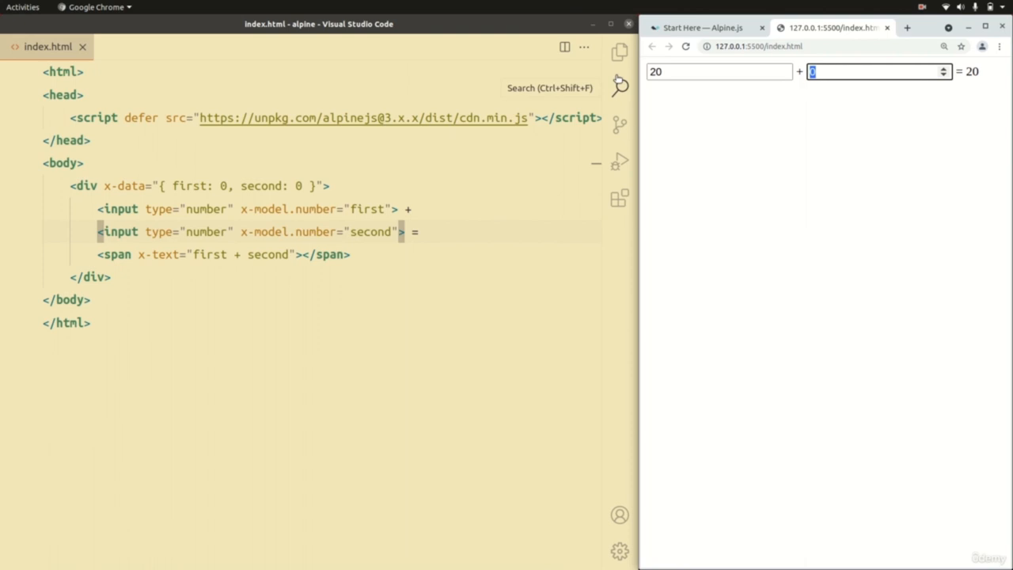
text(7)
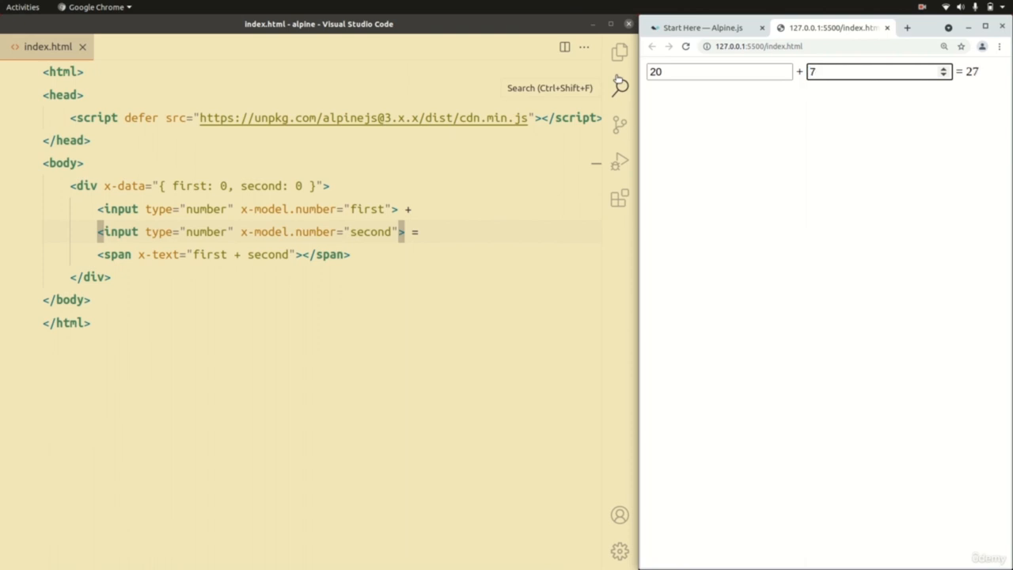
mouse_move(614, 80)
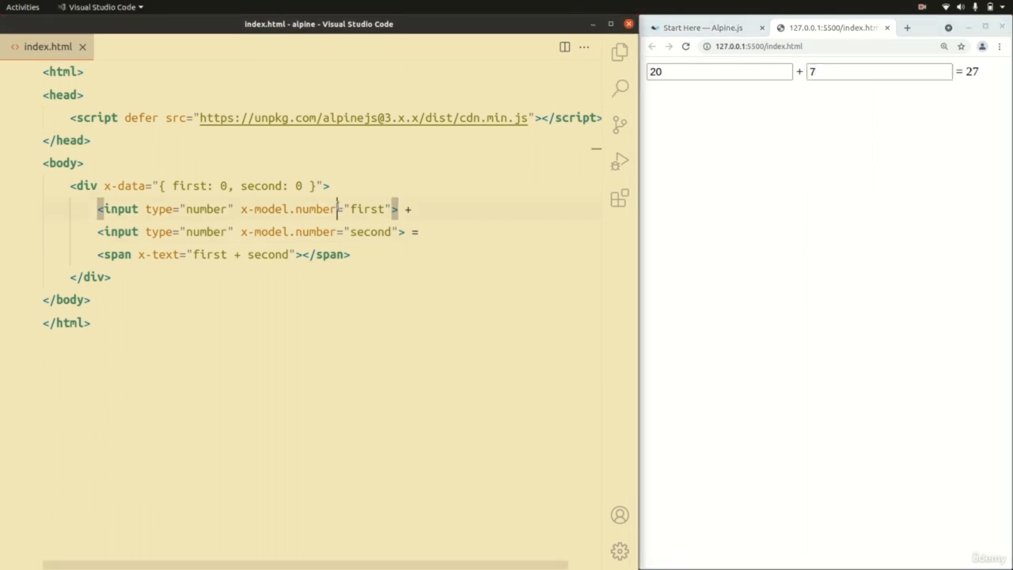
- Add .lazy to both x-model.number bindings and test with 20 and 7 in Chrome
text(.lazy)
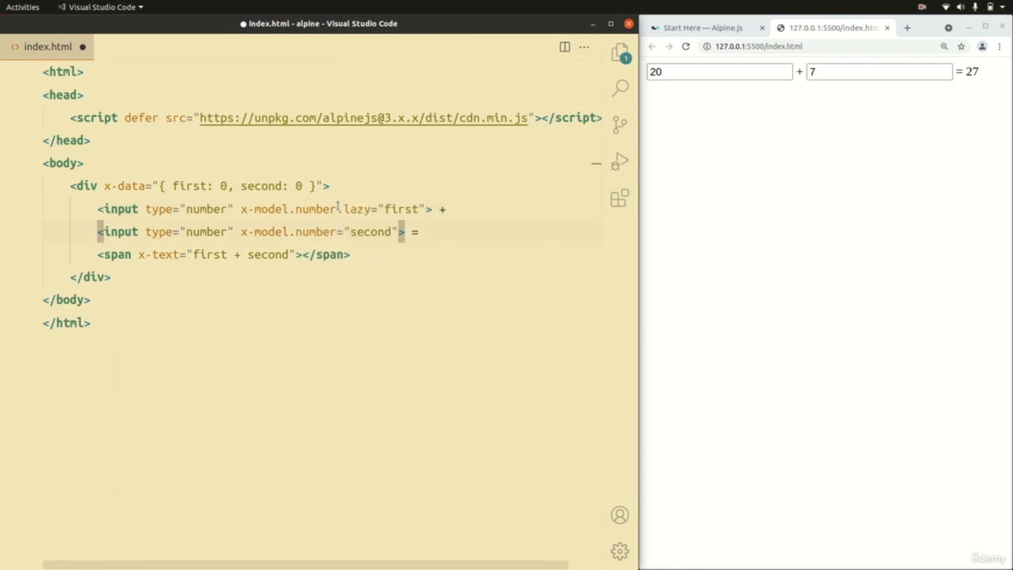
text(.lazy)
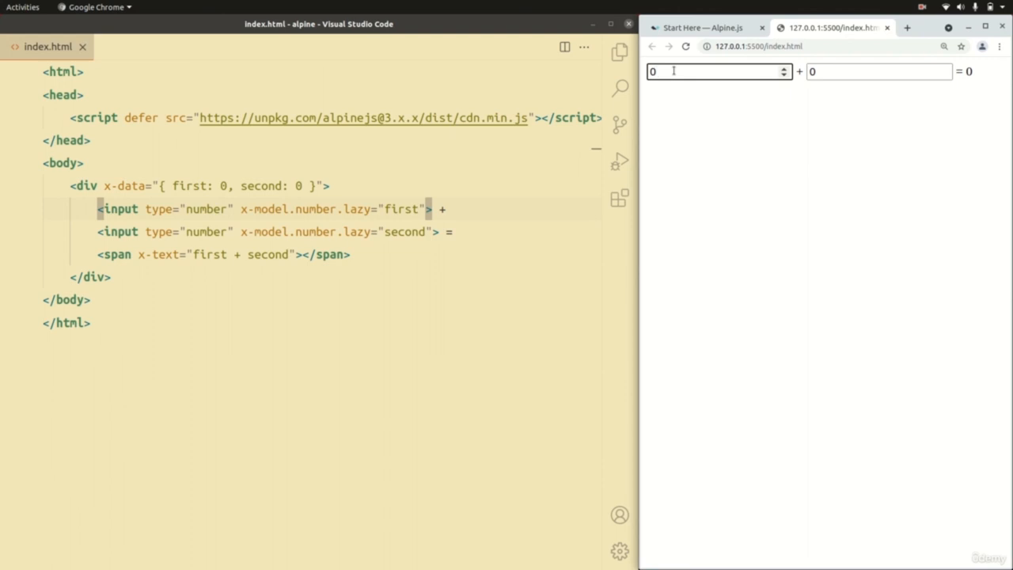
text(20)
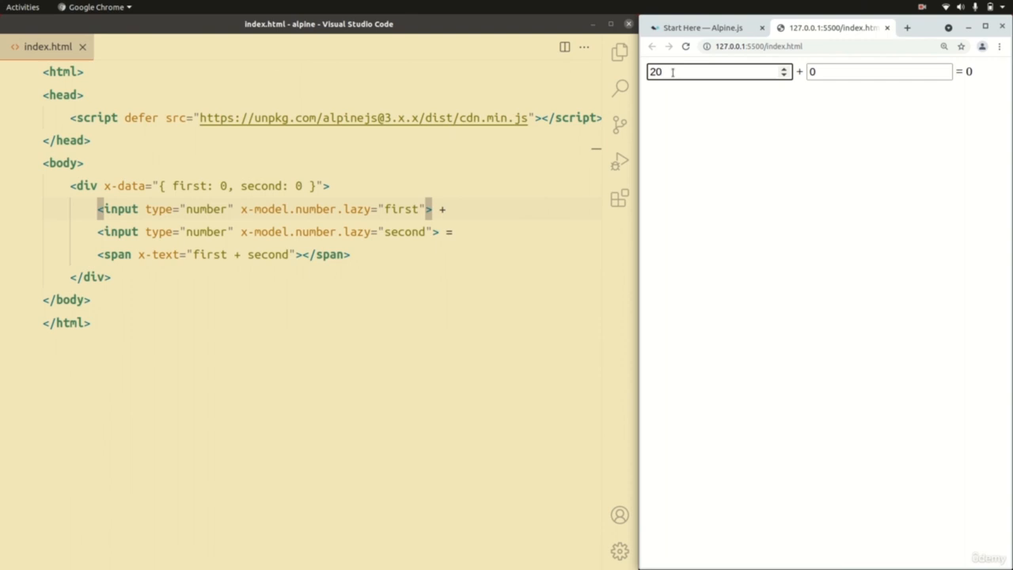
text(7)
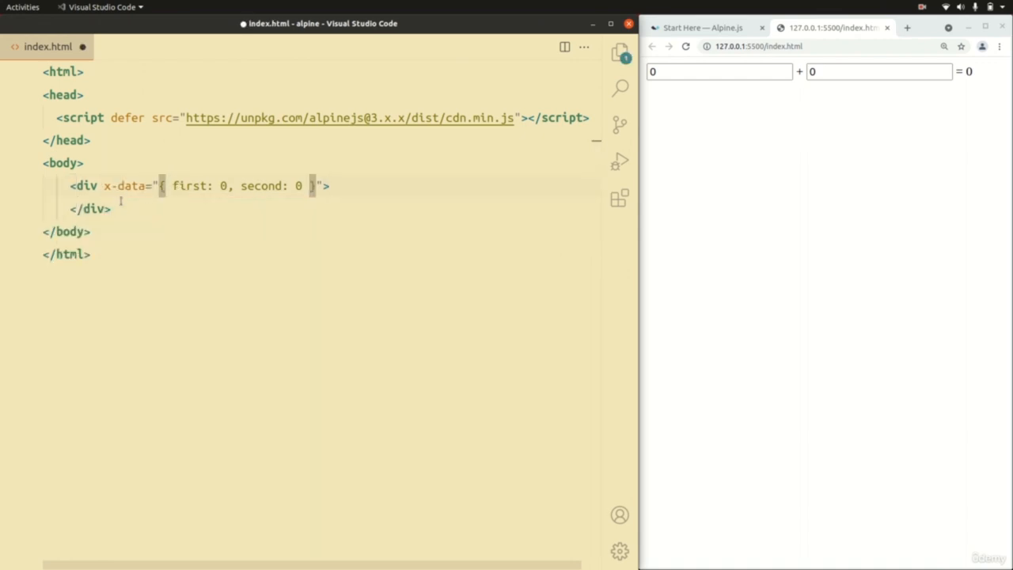
- Replace the data object contents with show: false
key(Delete)
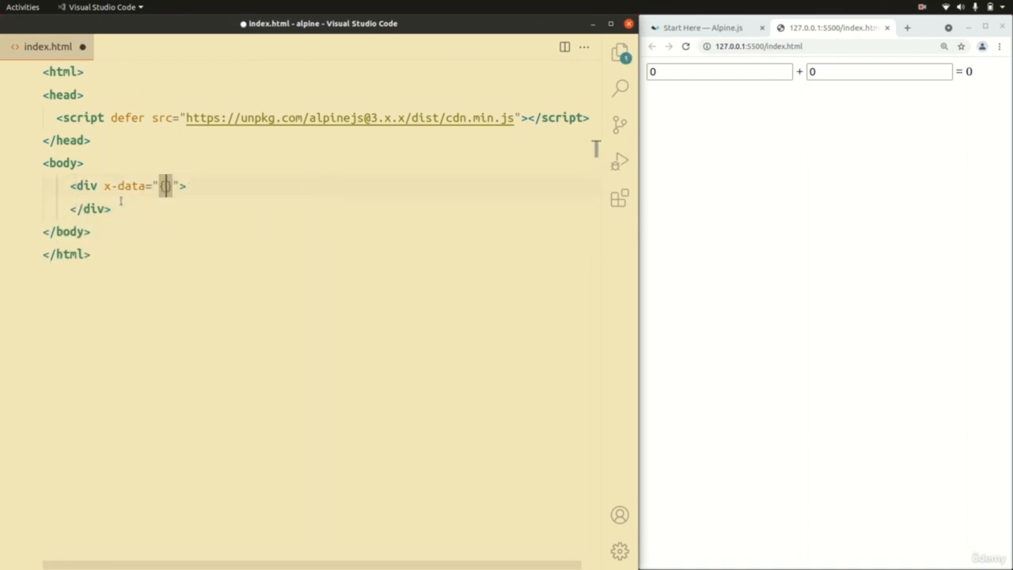
text(show)
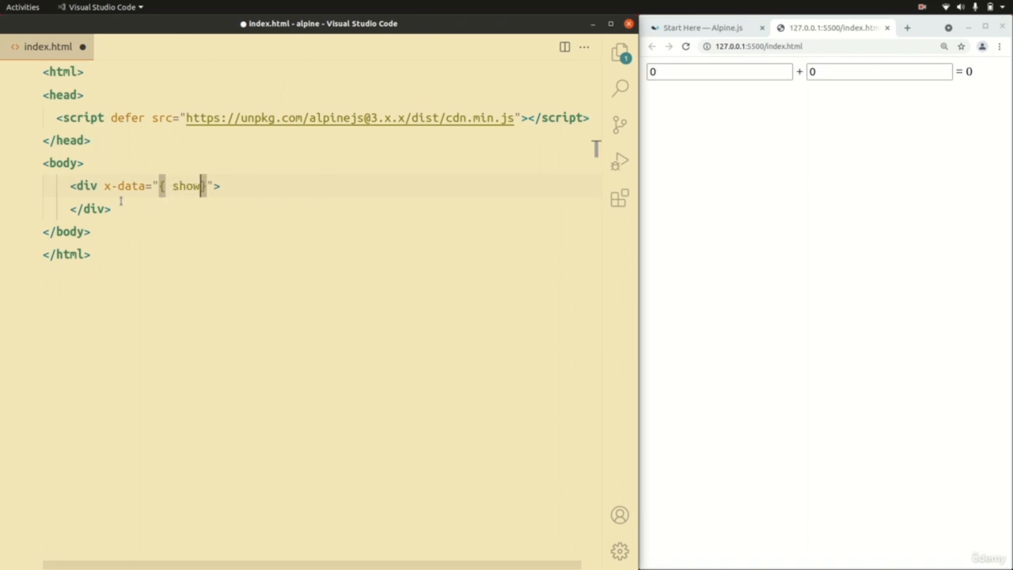
text(: false)
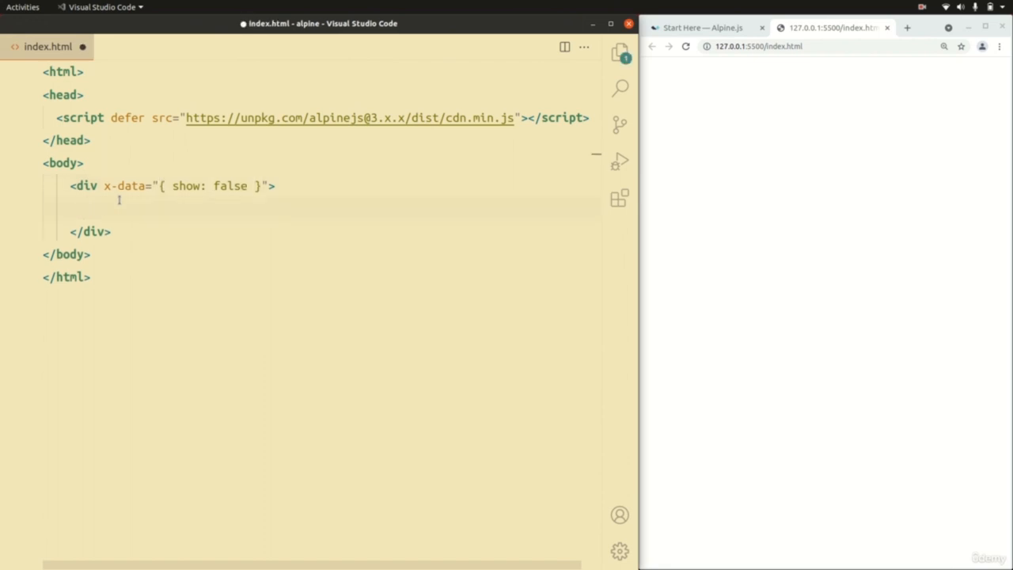
text(<button></button>)
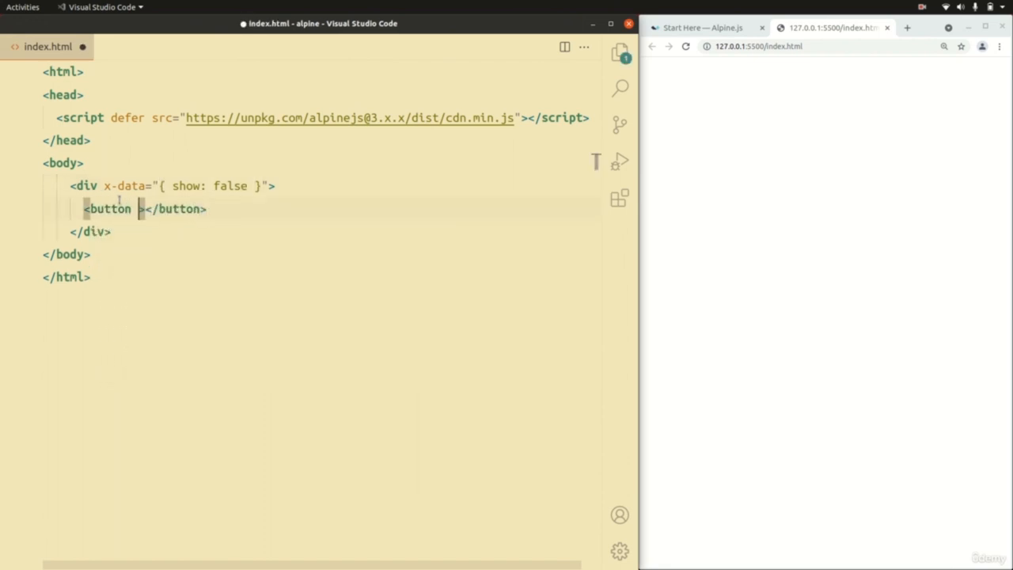
text(@cli)
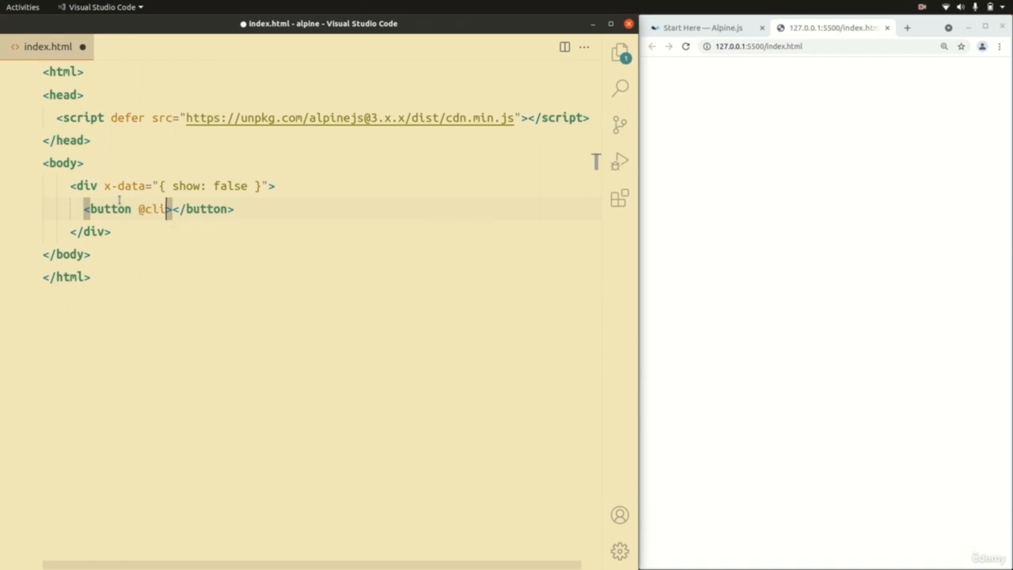
text(ck="")
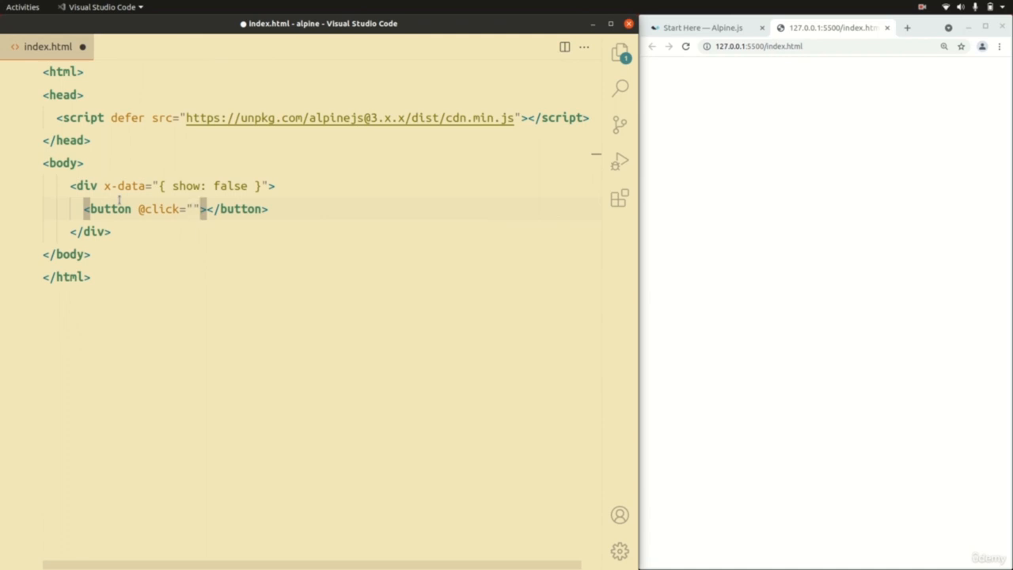
text(show =)
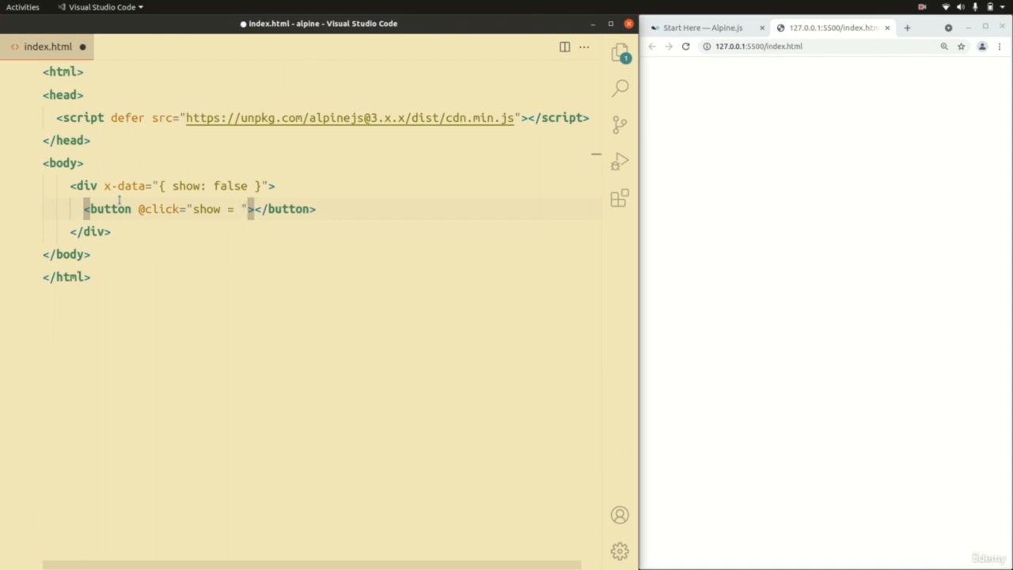
text(!show)
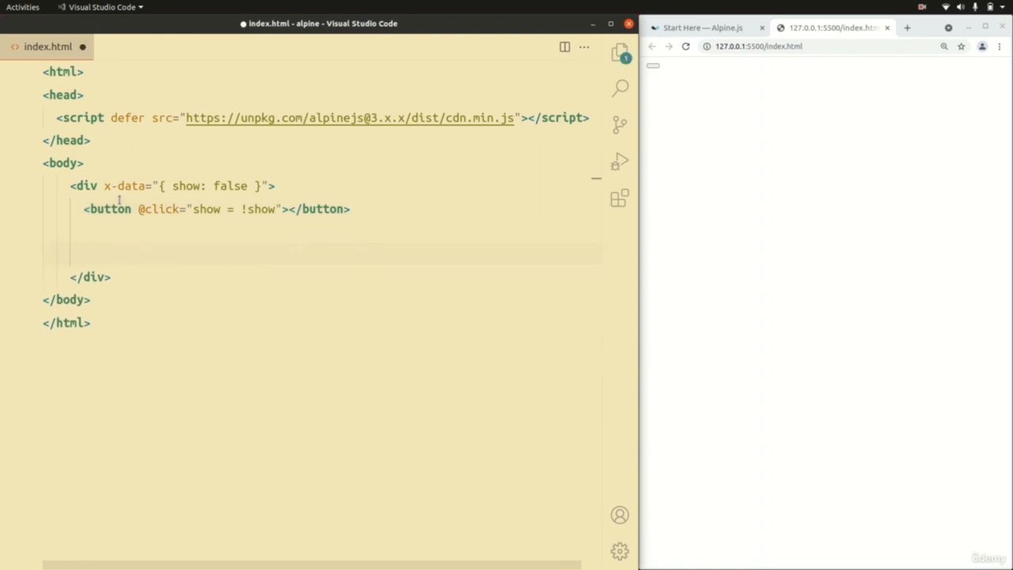
- Add a div with x-show="show" containing asdf, and label the button Dropdown
text(<div></div>)
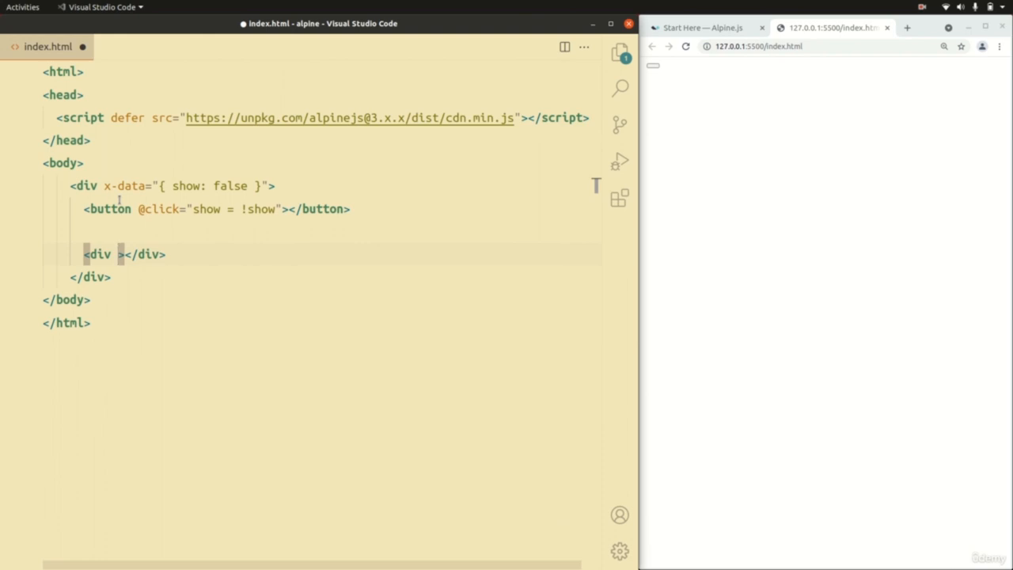
text(x-)
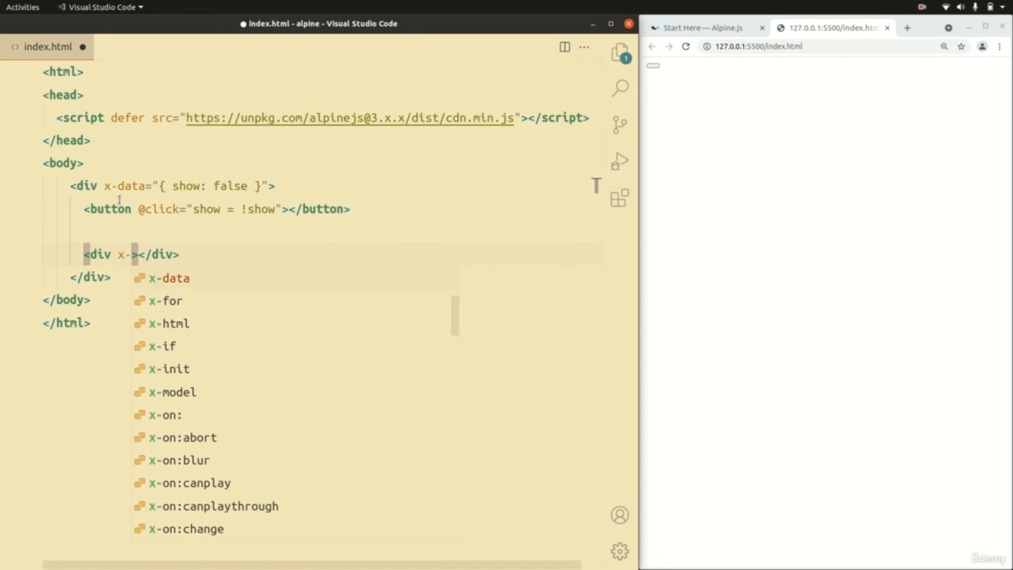
text(show)
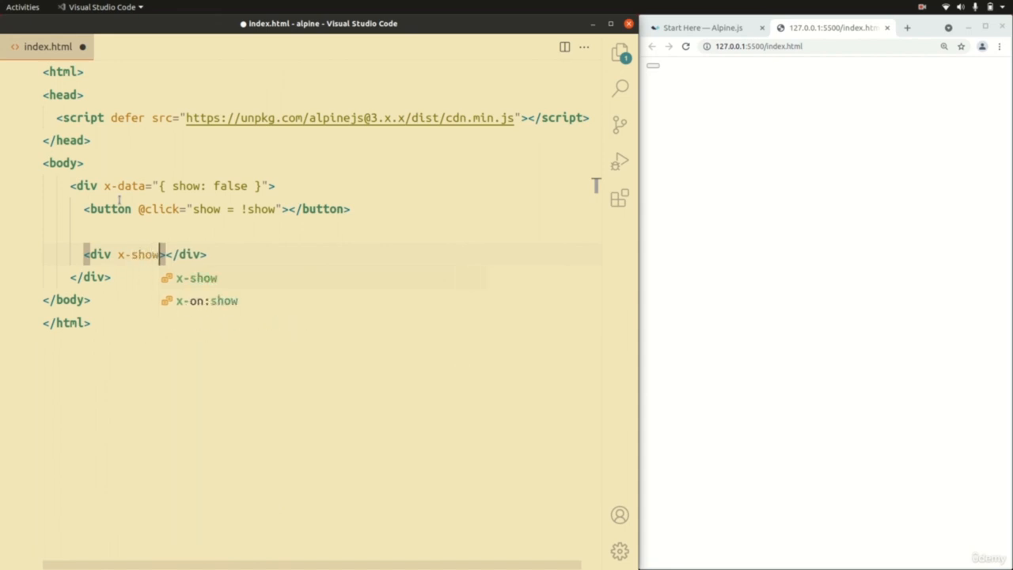
text(="show")
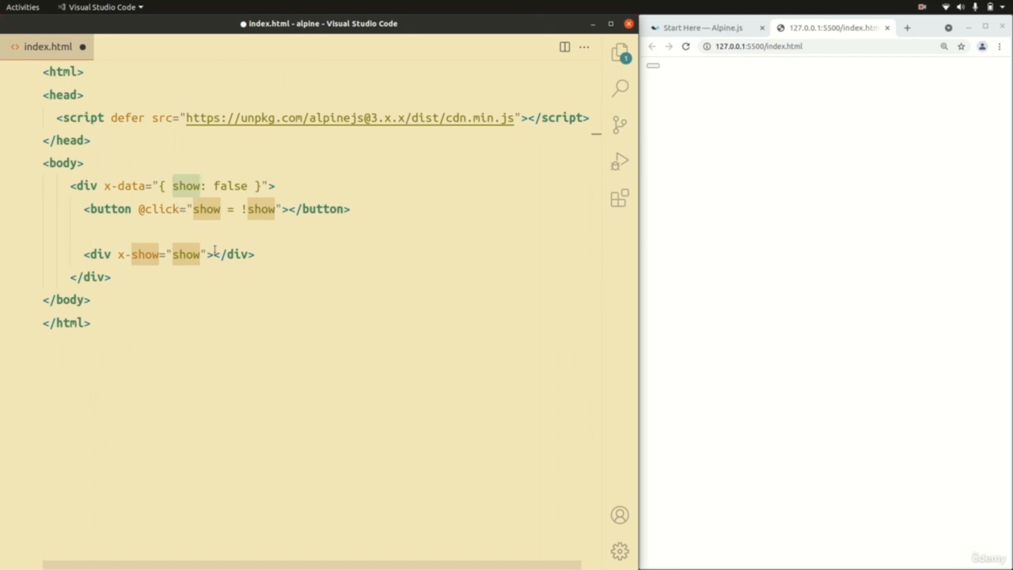
text(asd)
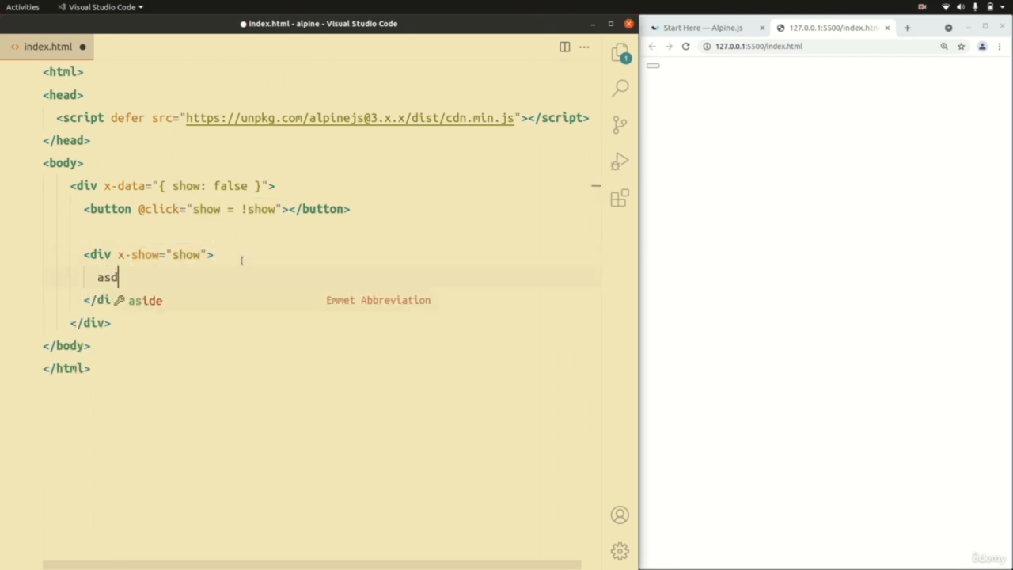
text(f)
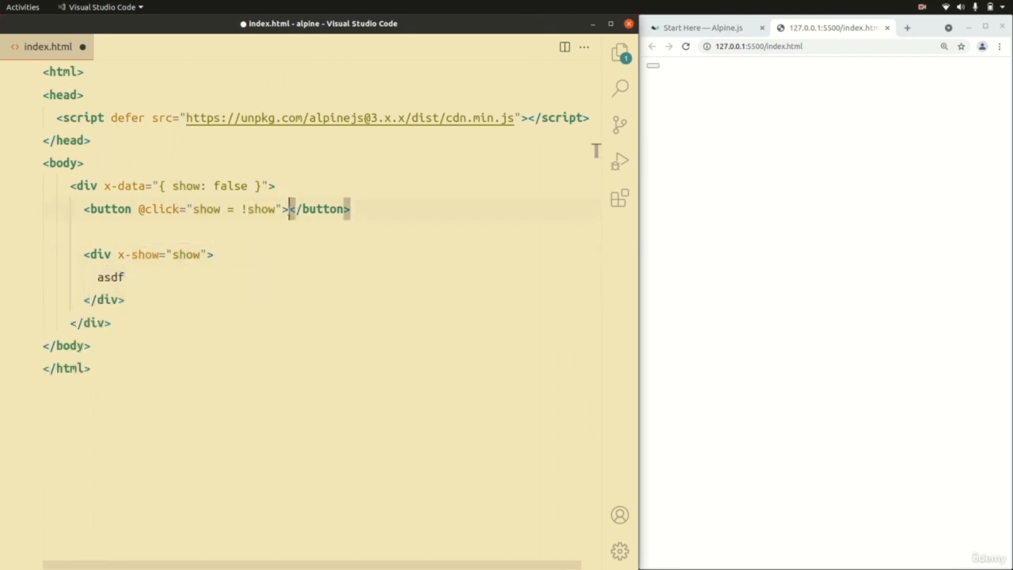
text(Drop)
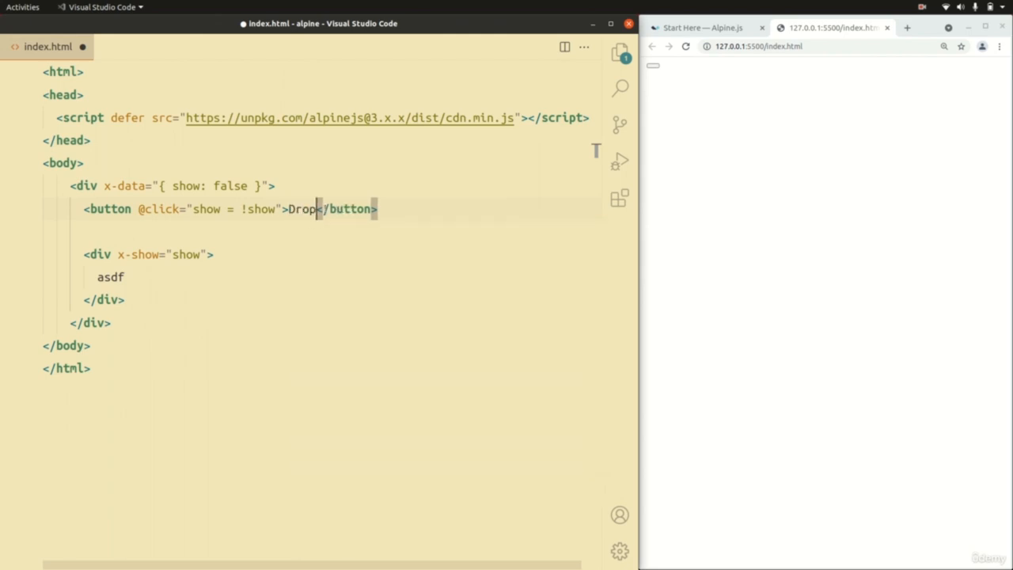
text(down)
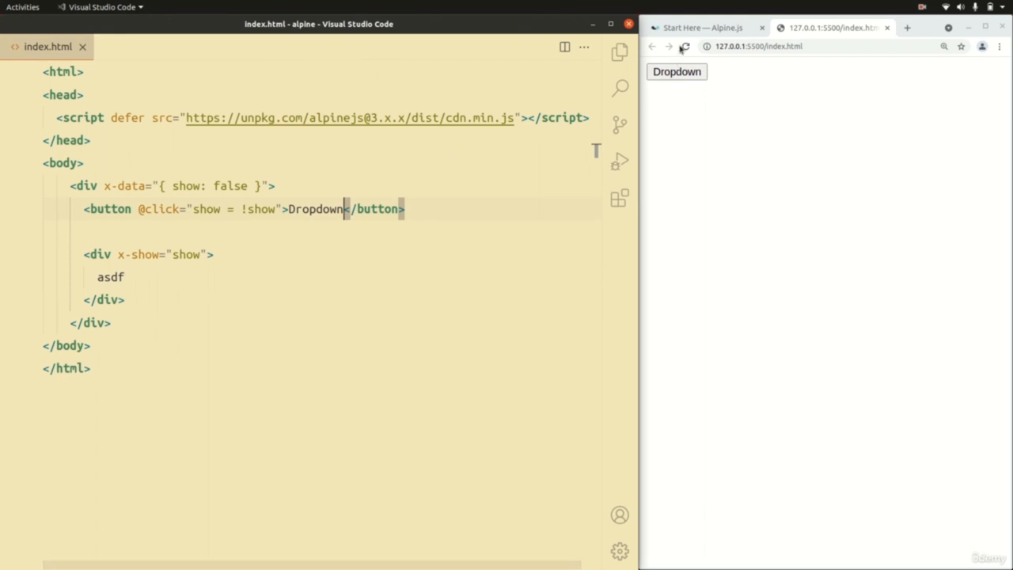
- Toggle Dropdown to show and hide asdf, then inspect the page in Chrome's developer tools
click(677, 72)
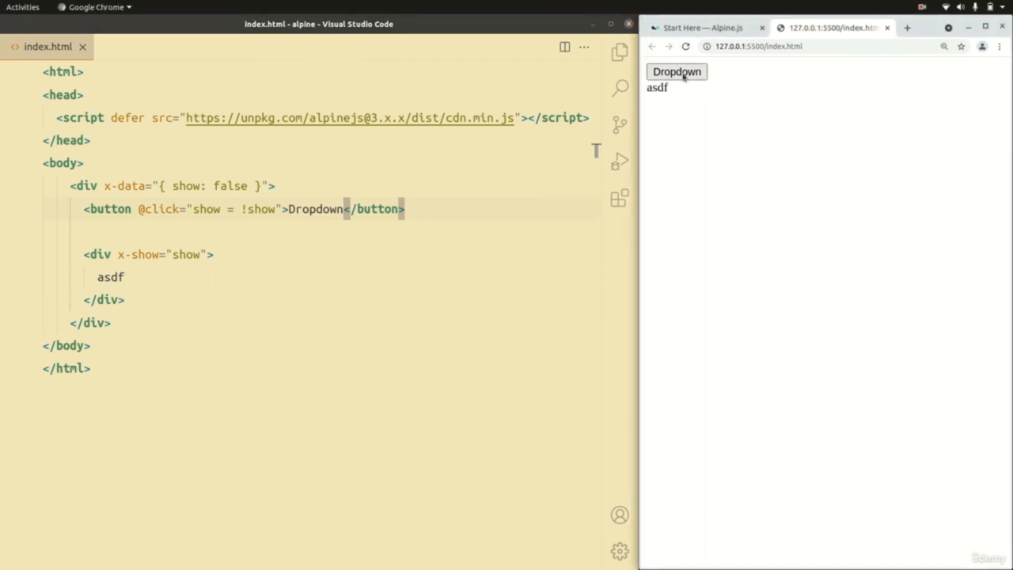
click(677, 72)
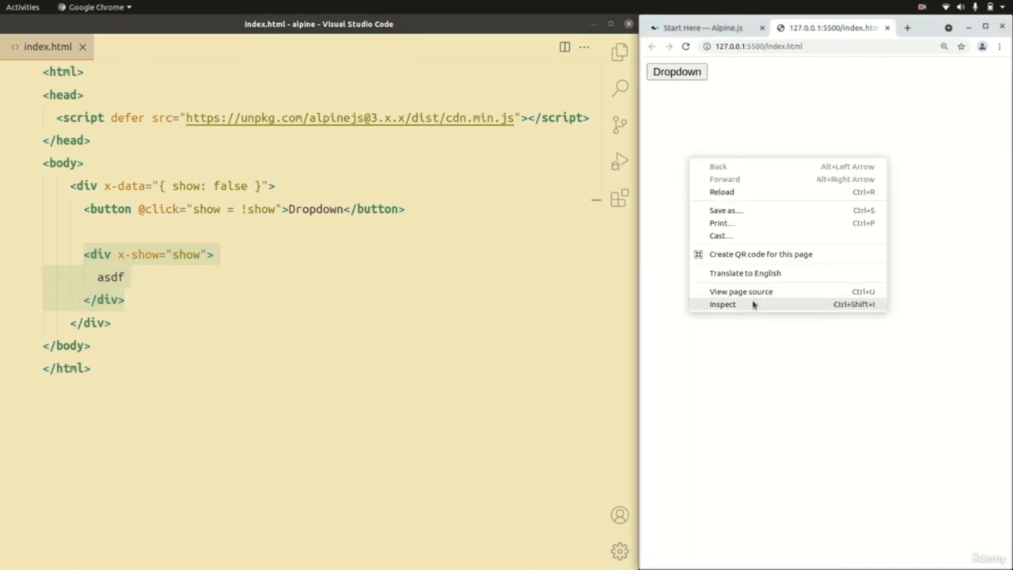
click(722, 304)
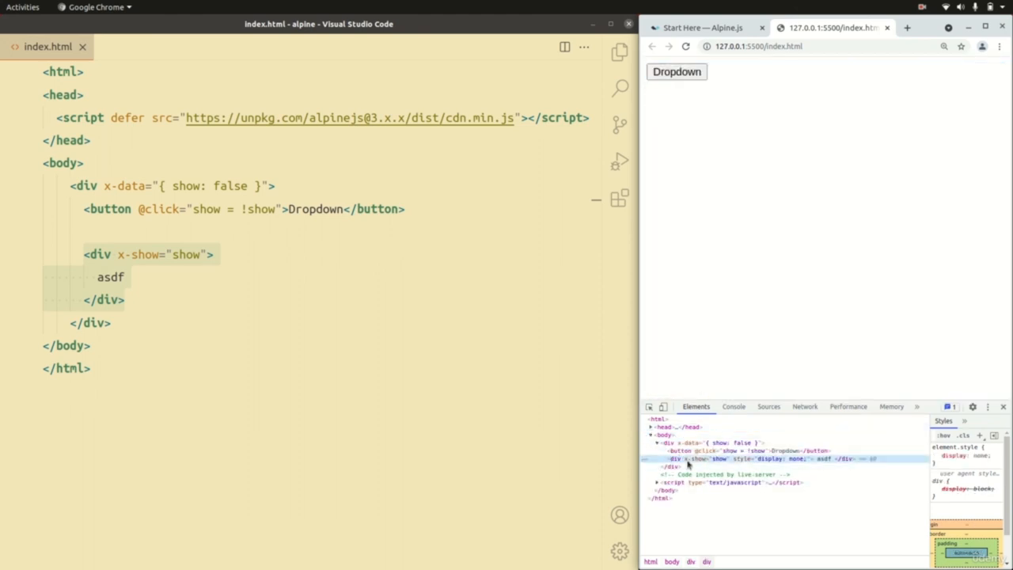
- Toggle Dropdown repeatedly while watching the div's display: none style in the Elements panel
click(161, 253)
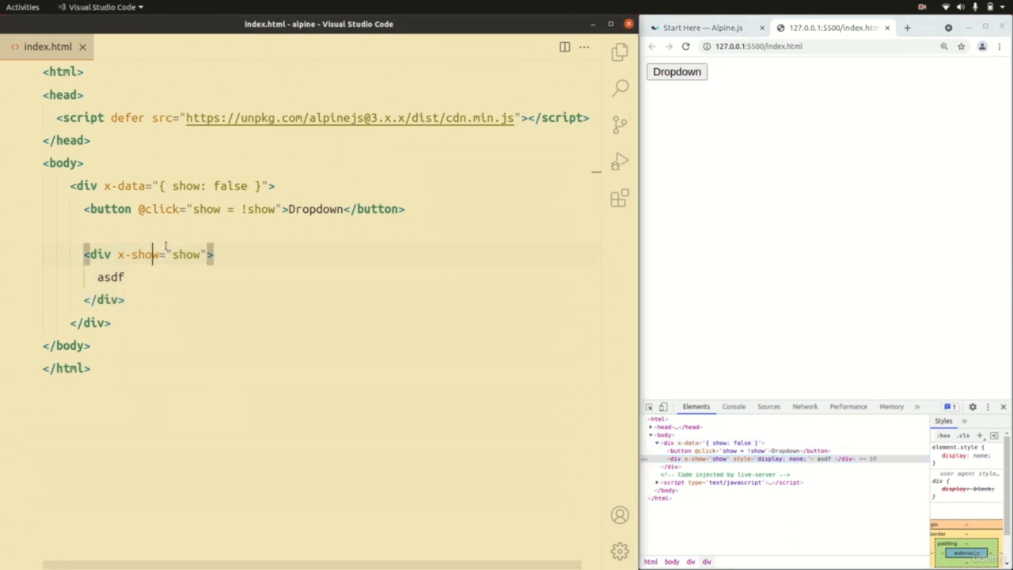
click(677, 71)
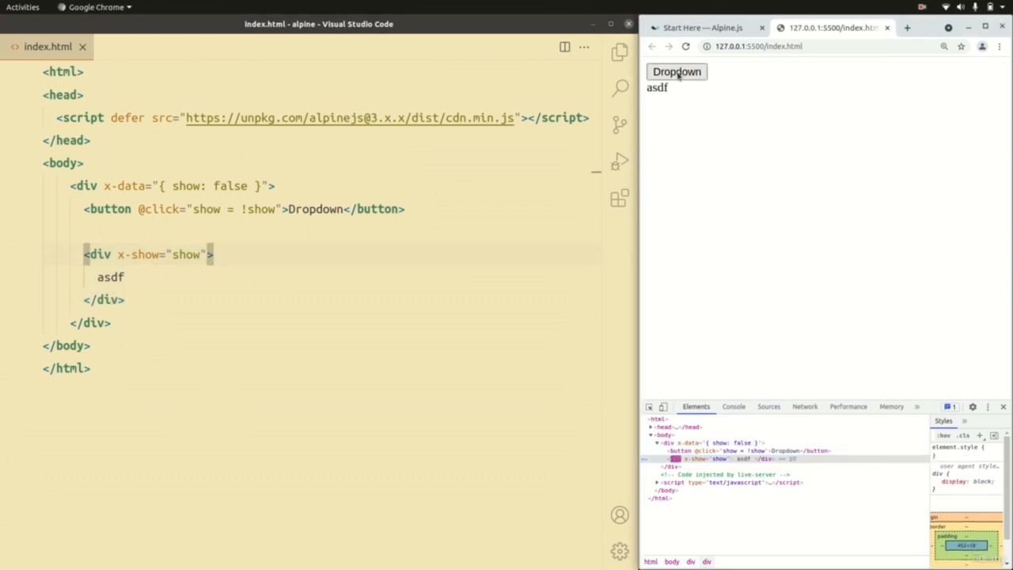
click(677, 72)
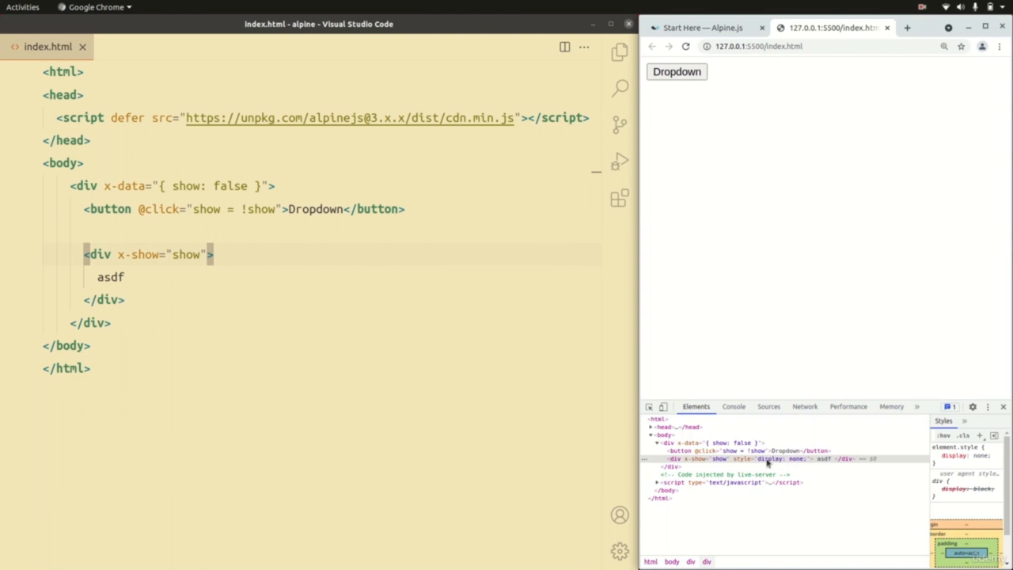
mouse_move(769, 462)
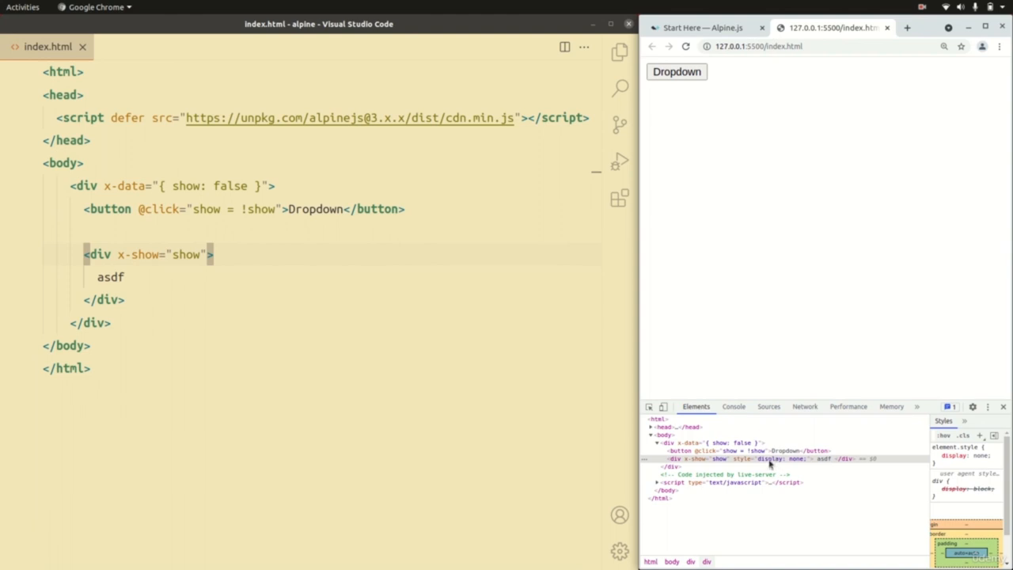
click(677, 71)
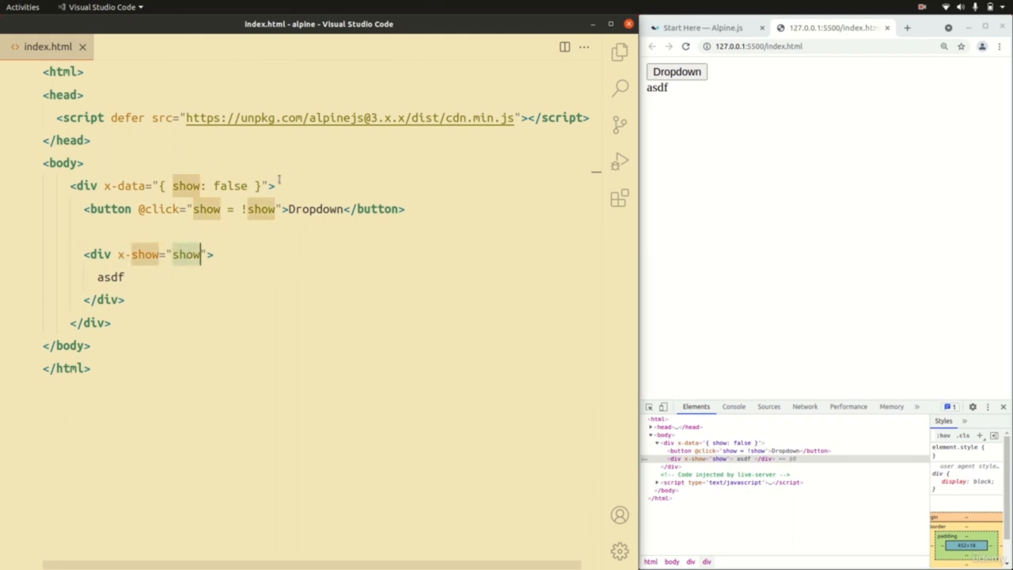
- Add page: '' to x-data and create Home and Profile h1 headings
text(,)
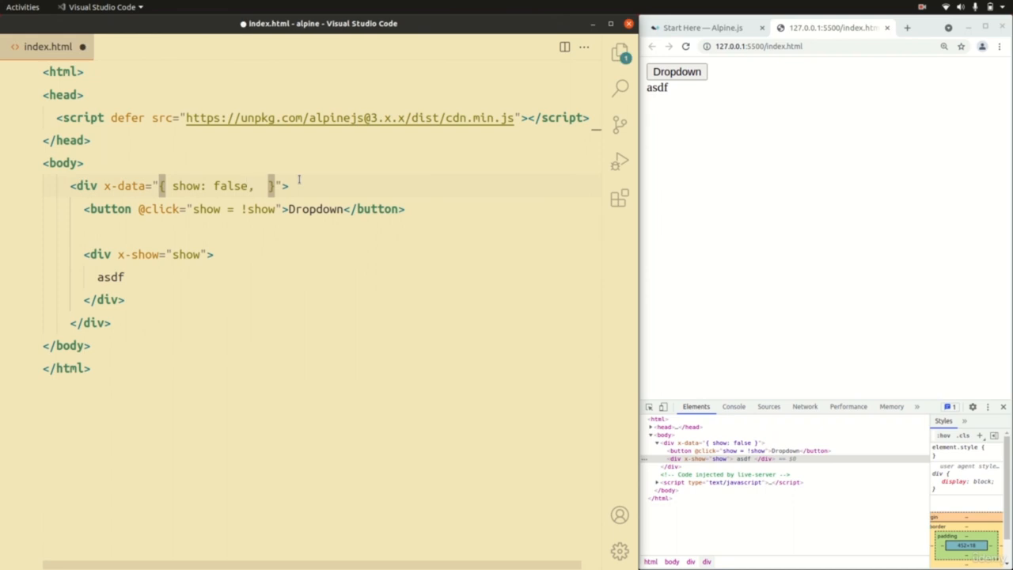
text(page: ')
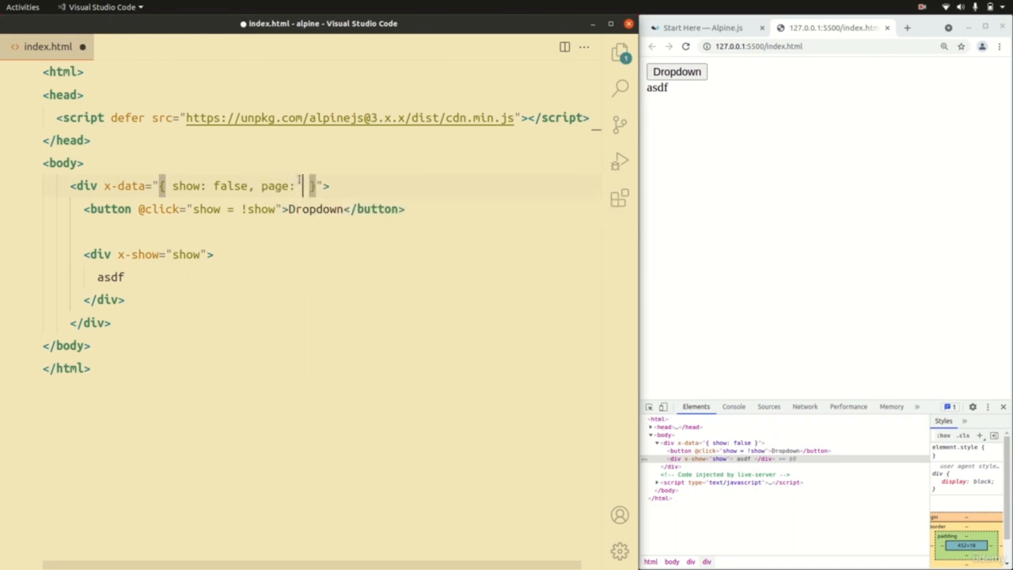
text('')
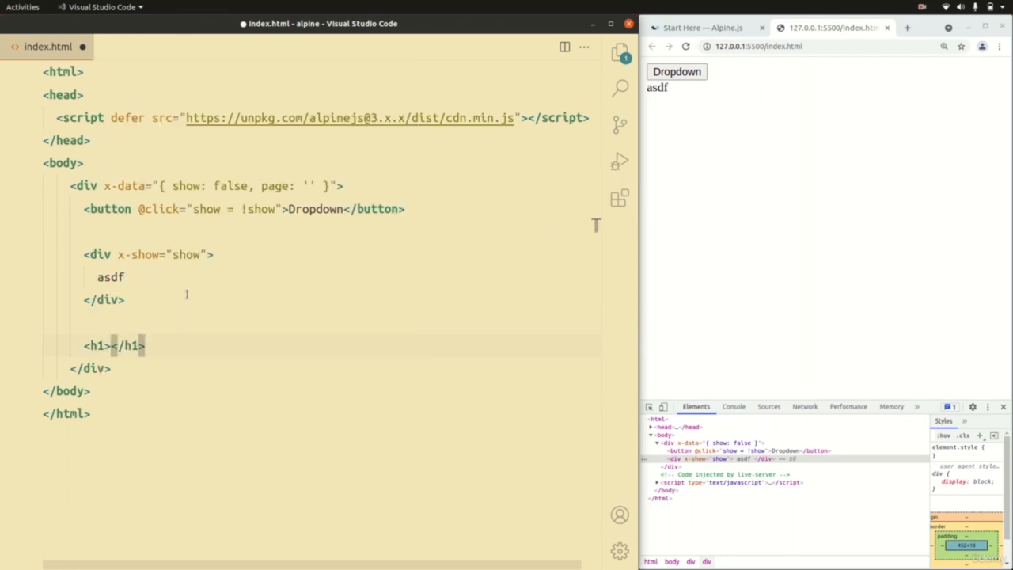
text(Home)
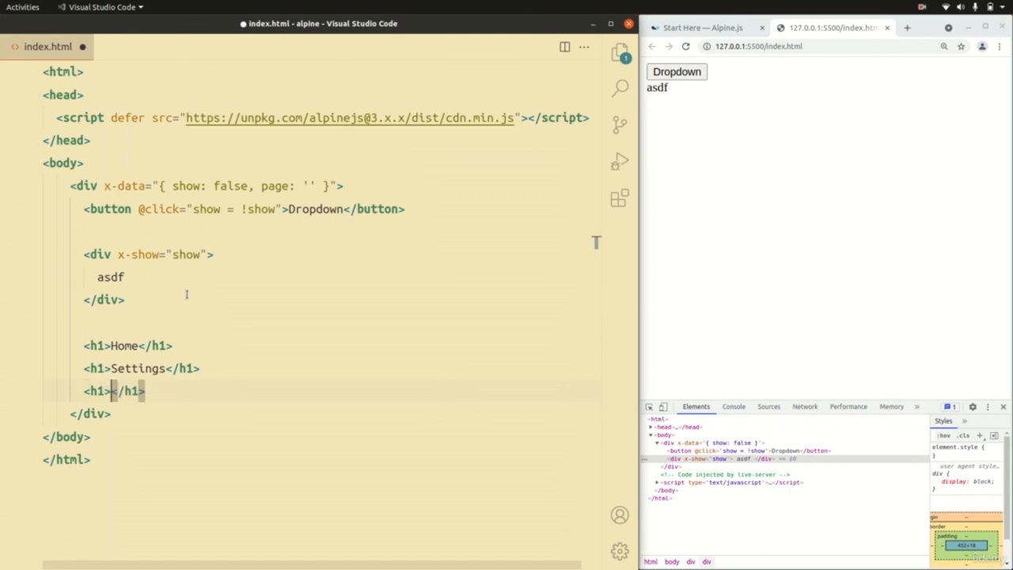
text(Profile)
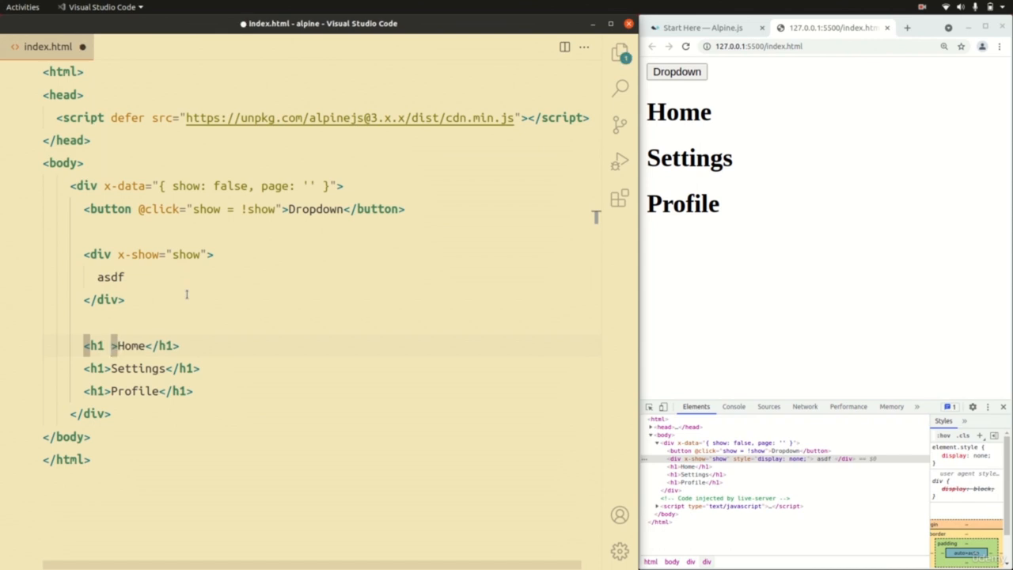
- Give Home x-show="page === ''" and add a Settings heading shown when page is 'settings'
text(v-)
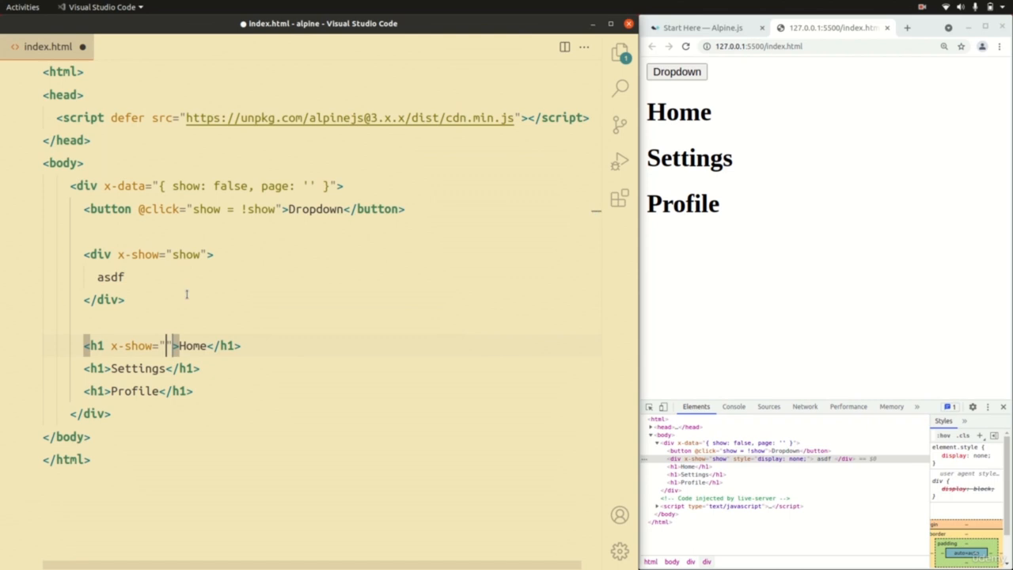
text(page === '')
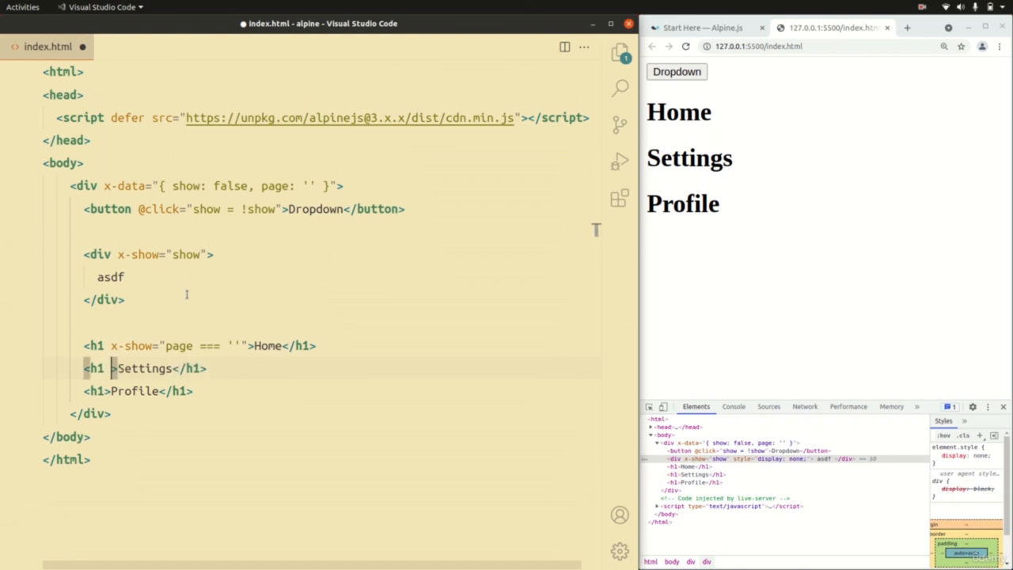
text(x-show="")
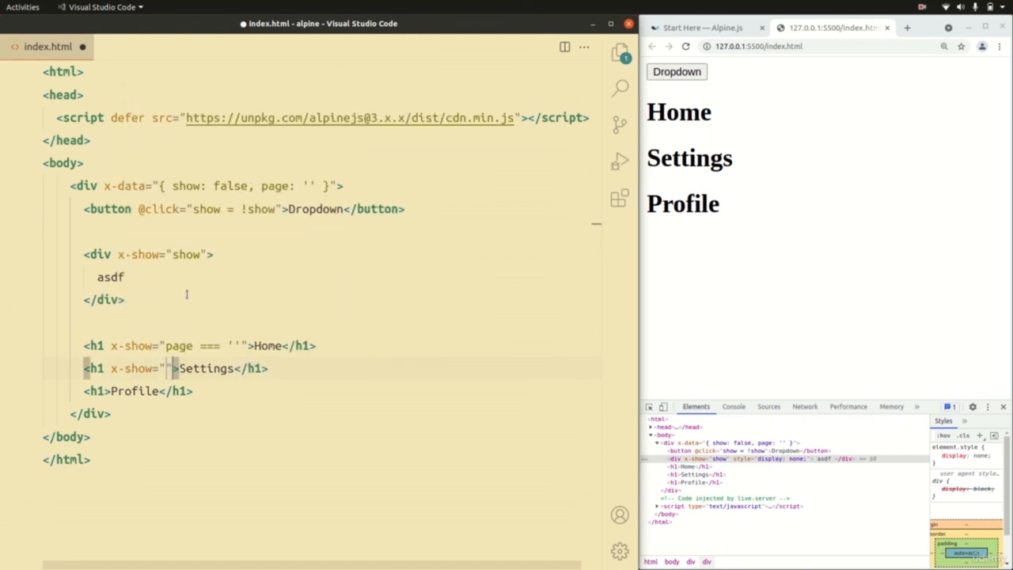
text(page ==)
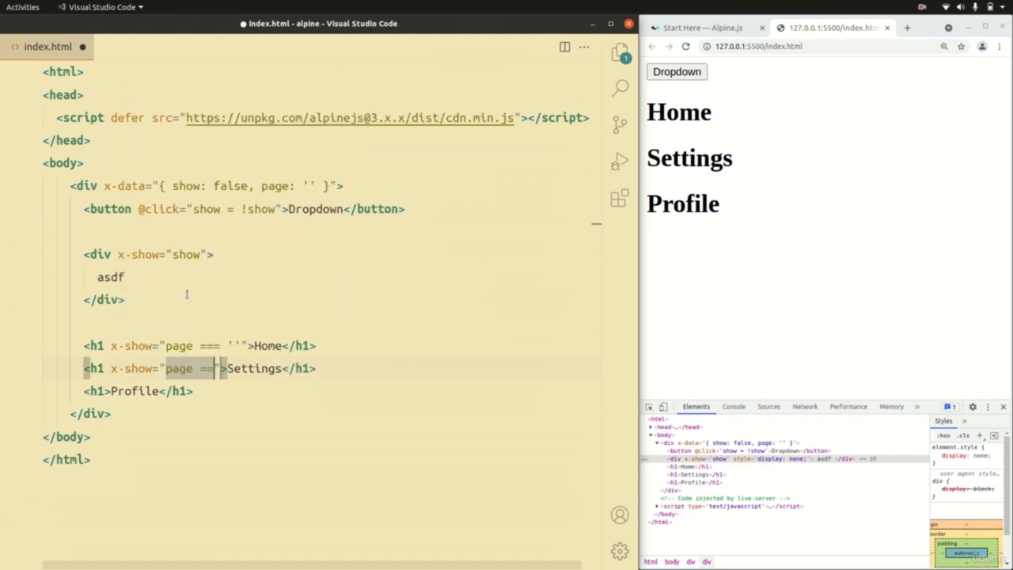
text(set)
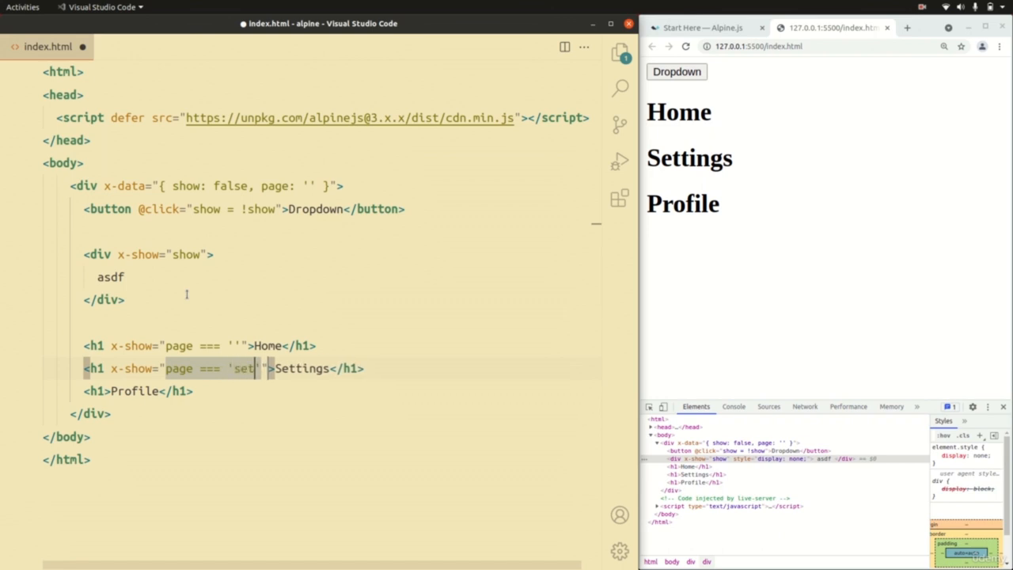
text(tings)
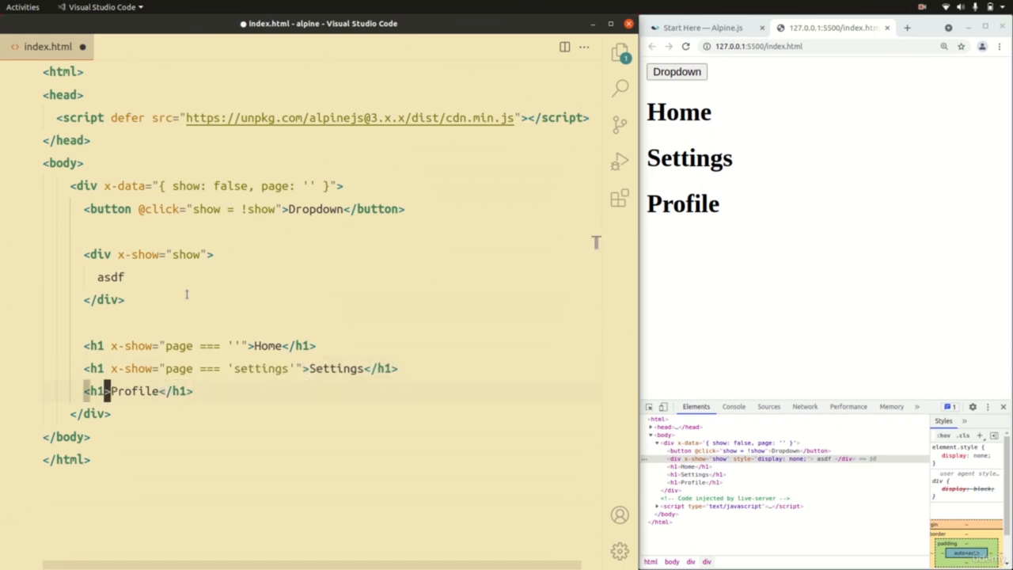
- Give the Profile heading x-show="page === 'profile'"
text(x-show=")
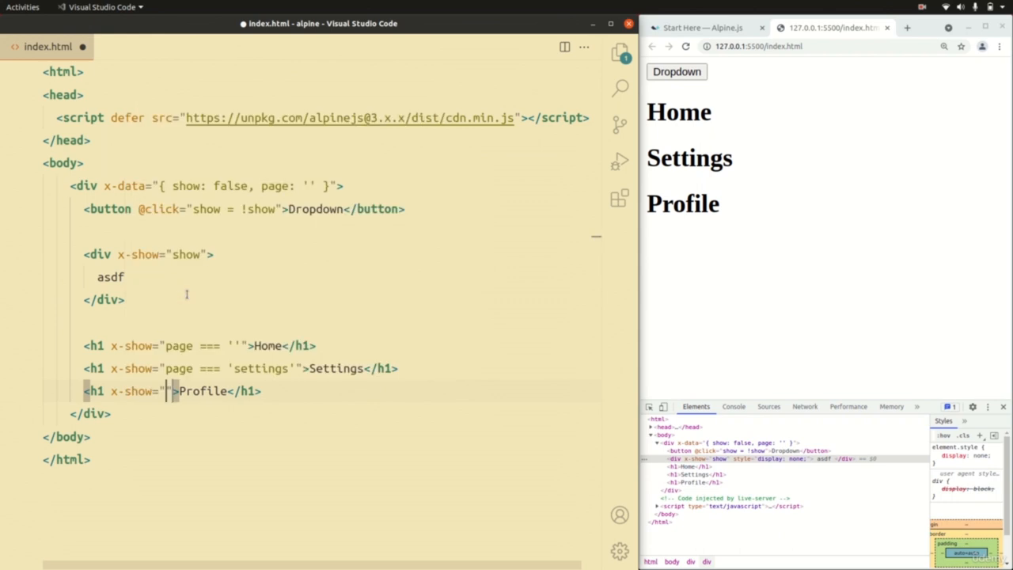
text(page === '')
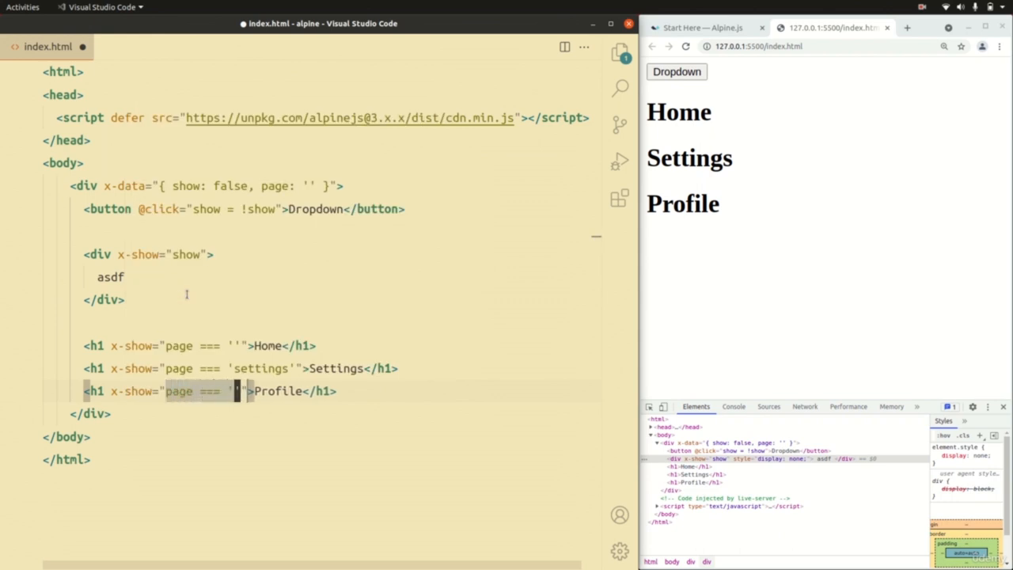
text(profile)
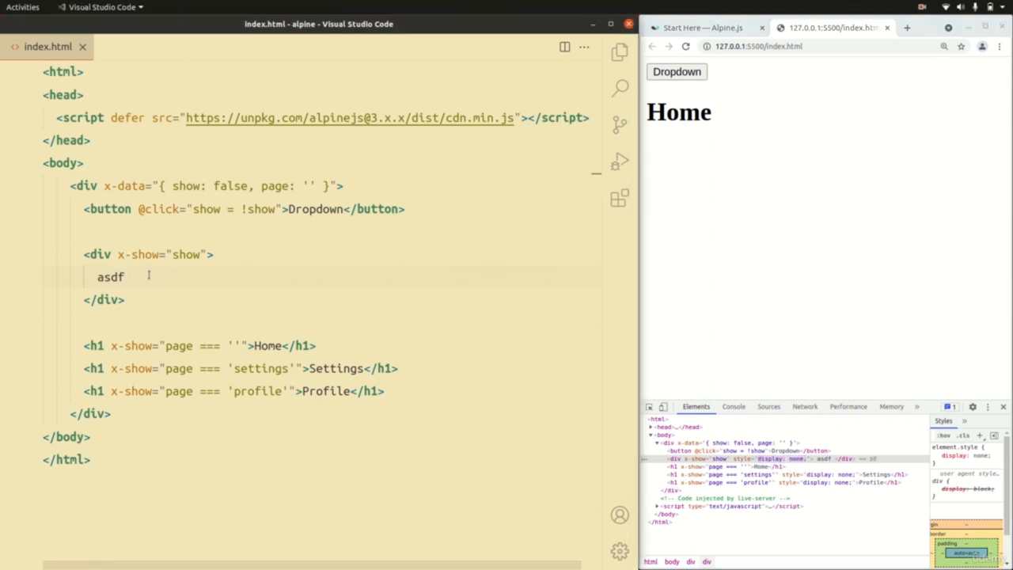
key(Backspace)
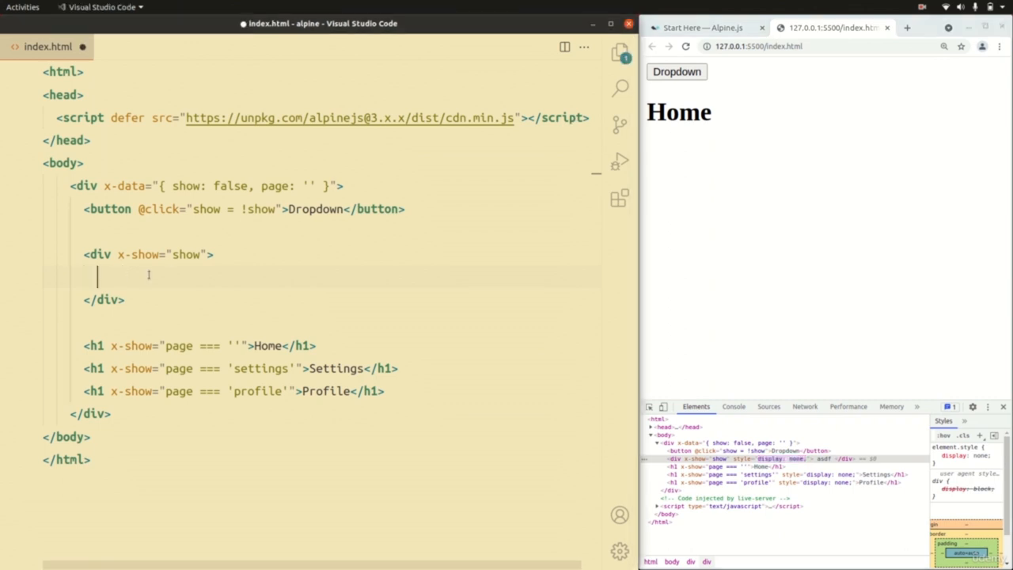
text(<button></button>)
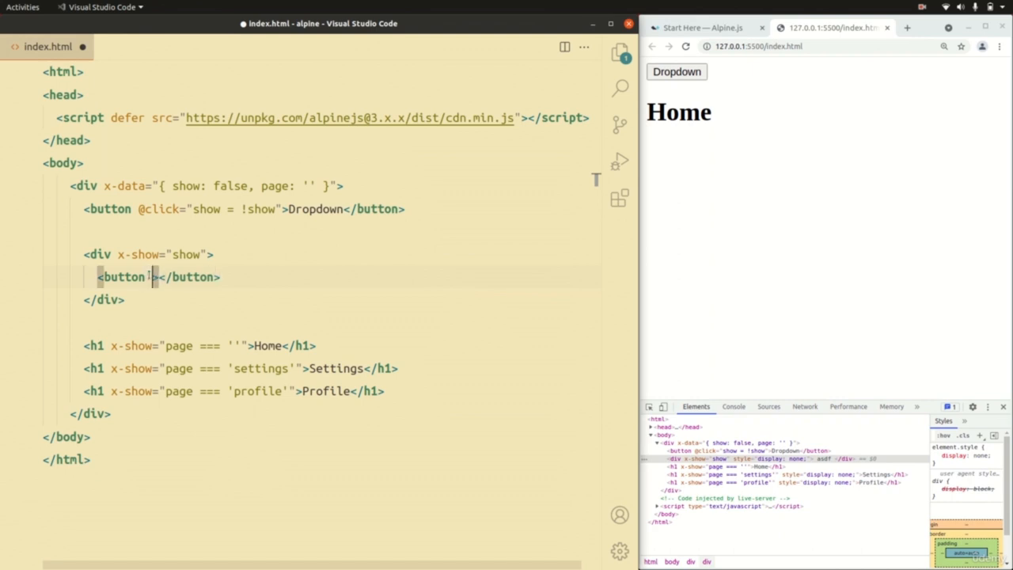
text(@)
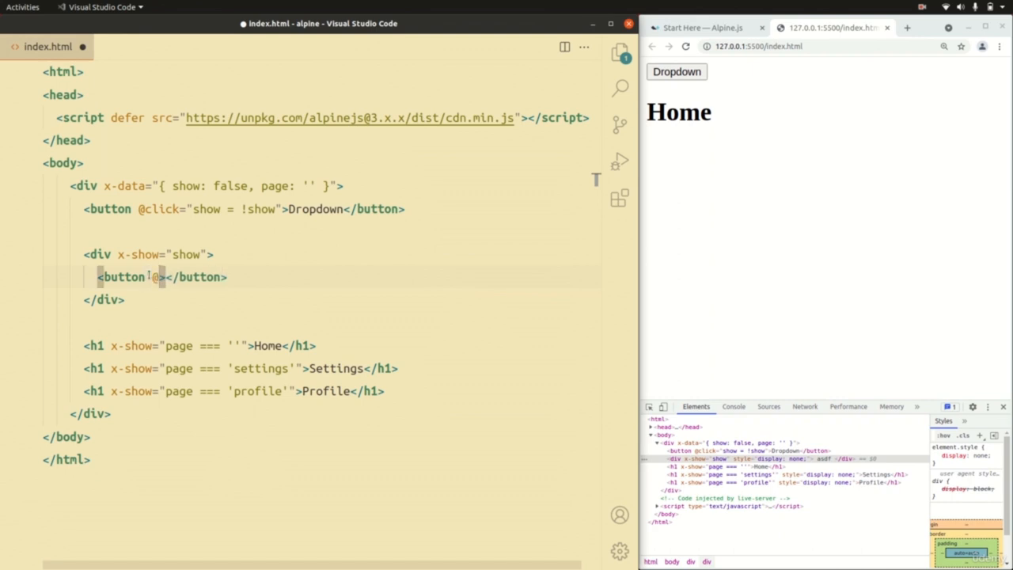
text(@click="page =)
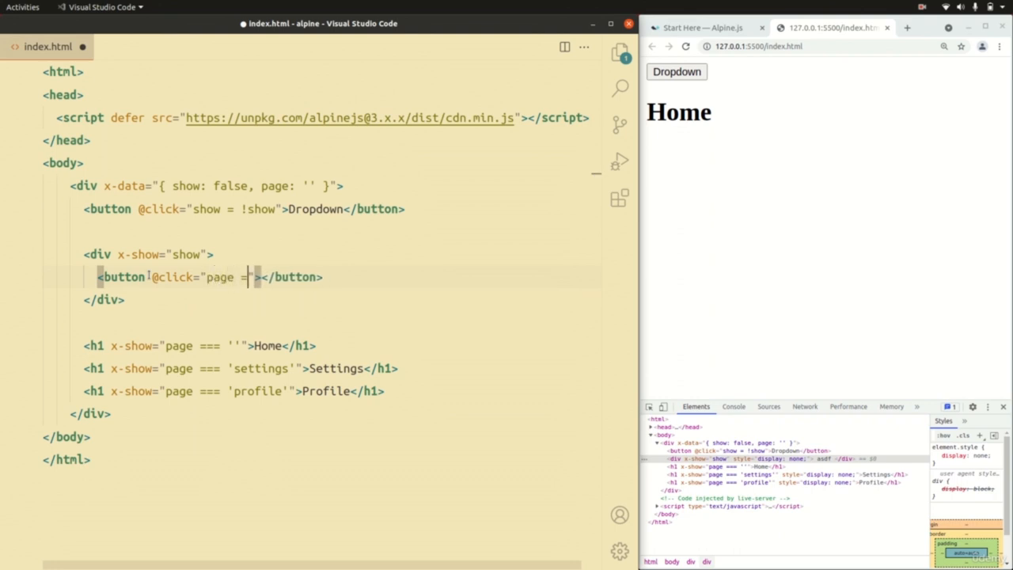
text('')
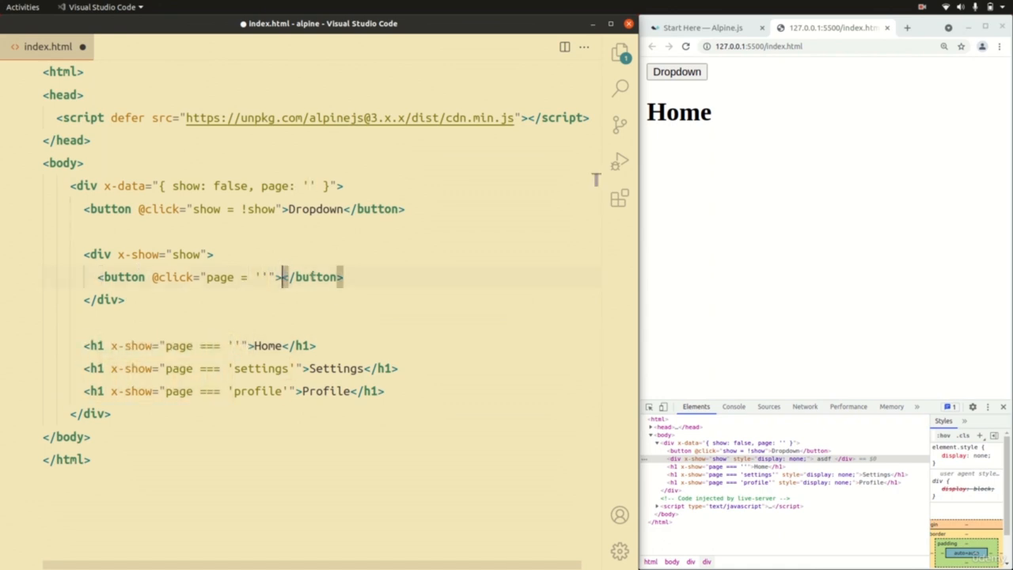
text(Home)
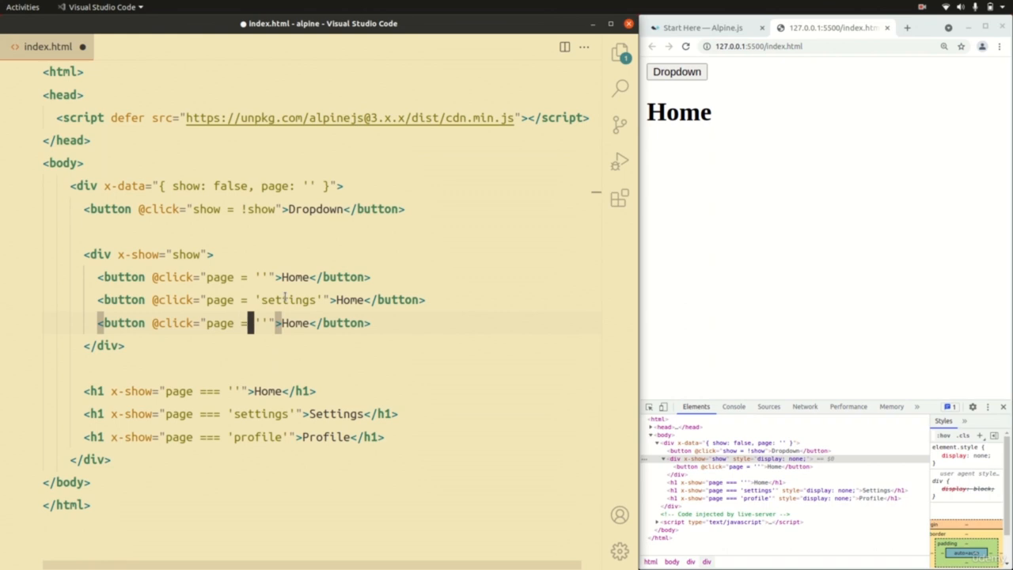
- Label the other two buttons Profile and Settings with matching 'profile' and 'settings' page values
text(profile)
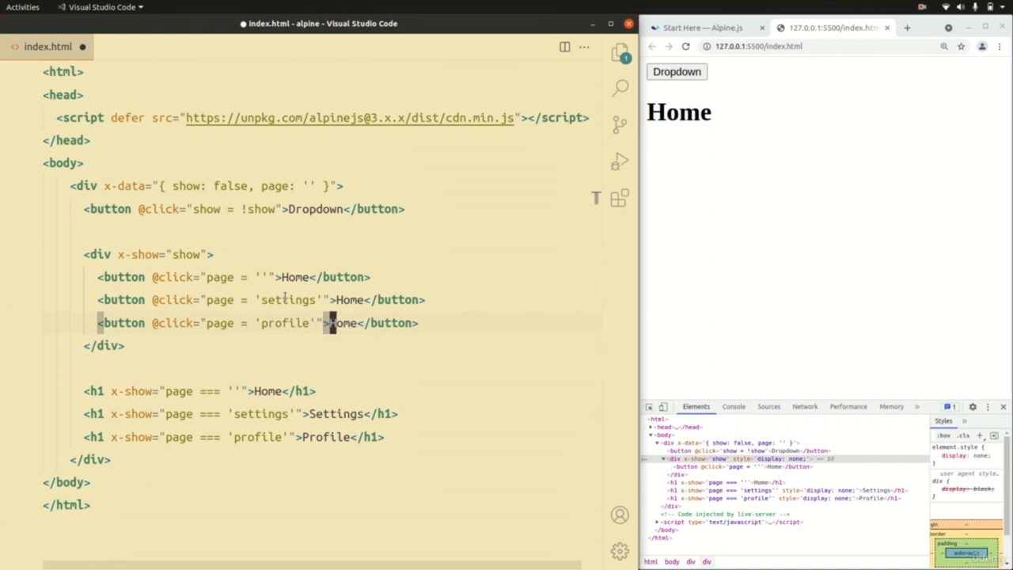
text(Profil)
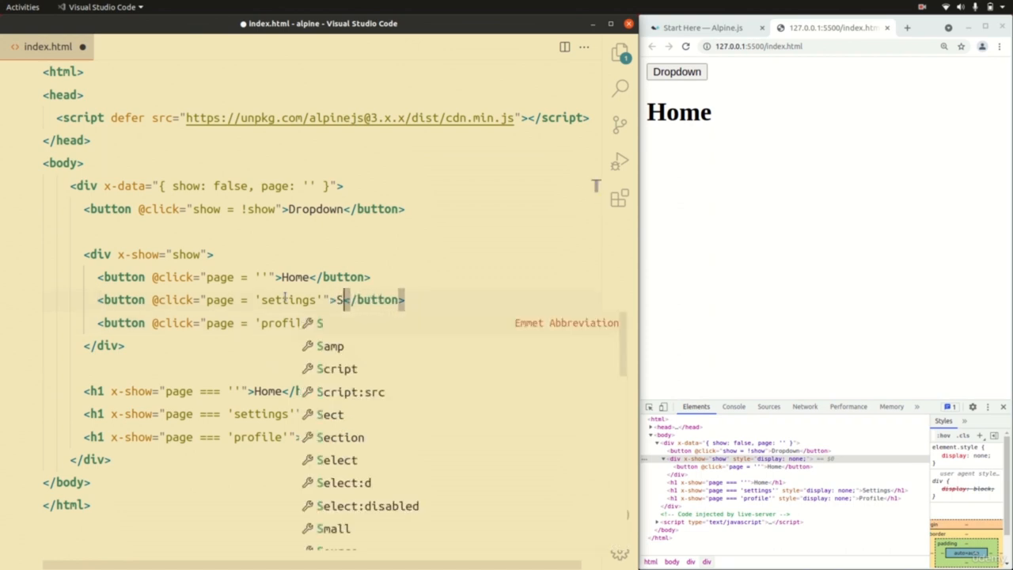
text(ettings)
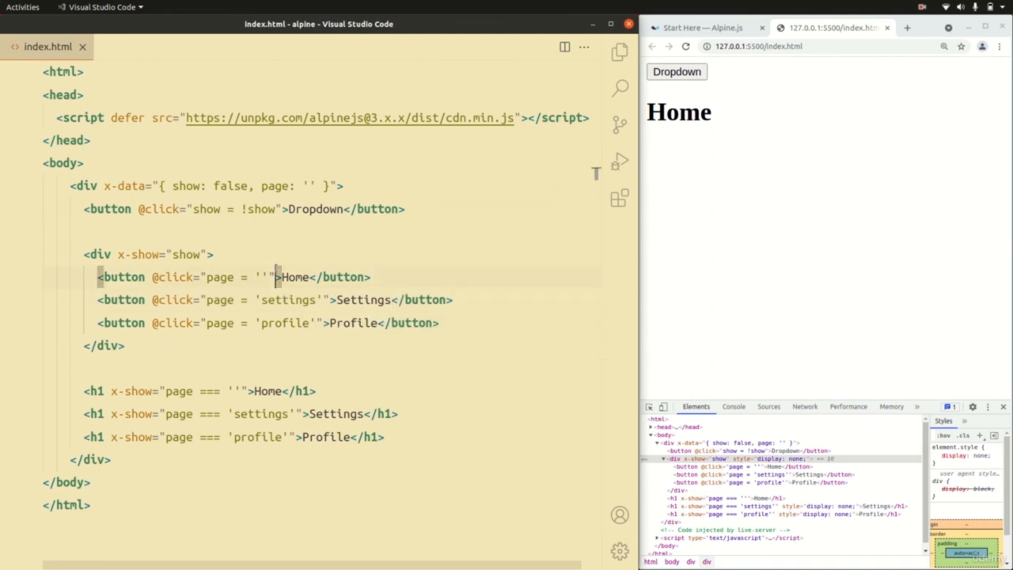
mouse_move(677, 71)
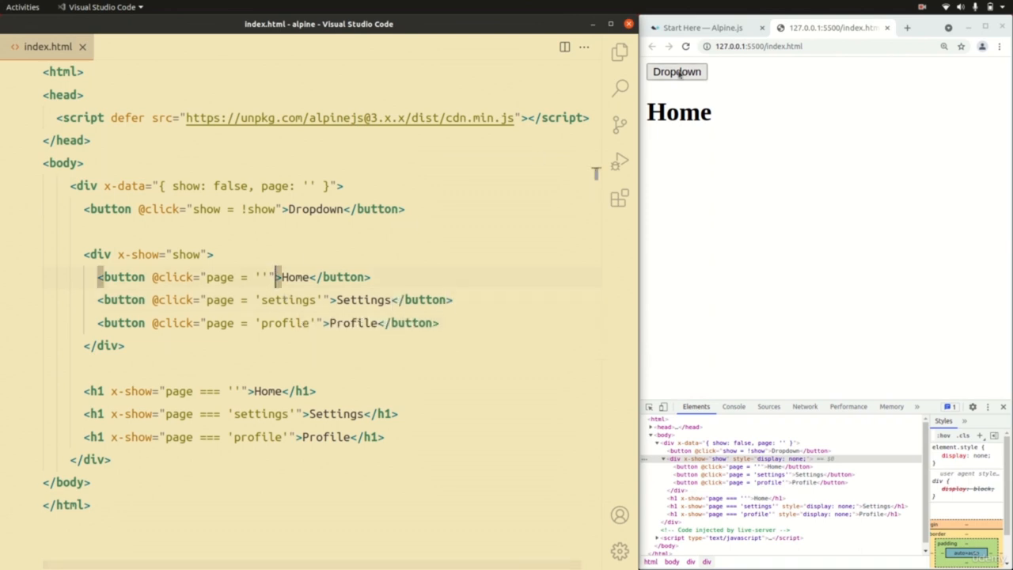
- In Chrome, open the dropdown and switch the heading through Profile, Settings, Home and back to Settings
click(678, 72)
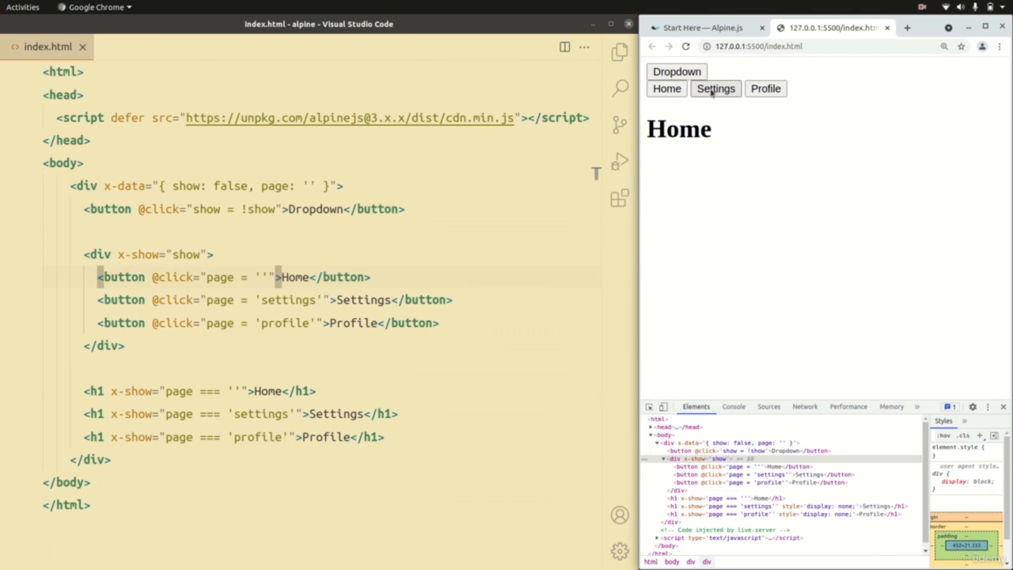
click(716, 88)
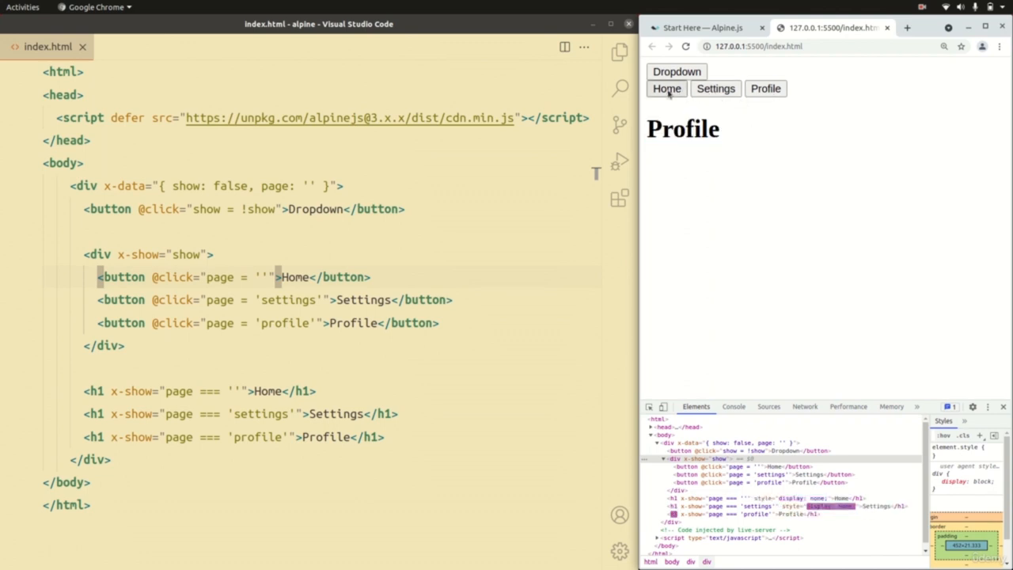
click(716, 89)
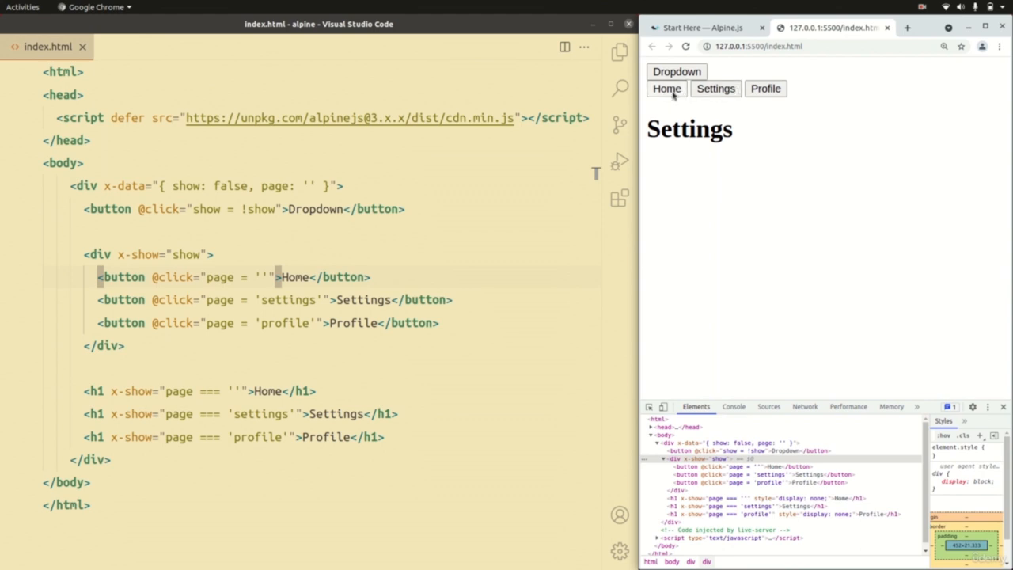
click(667, 89)
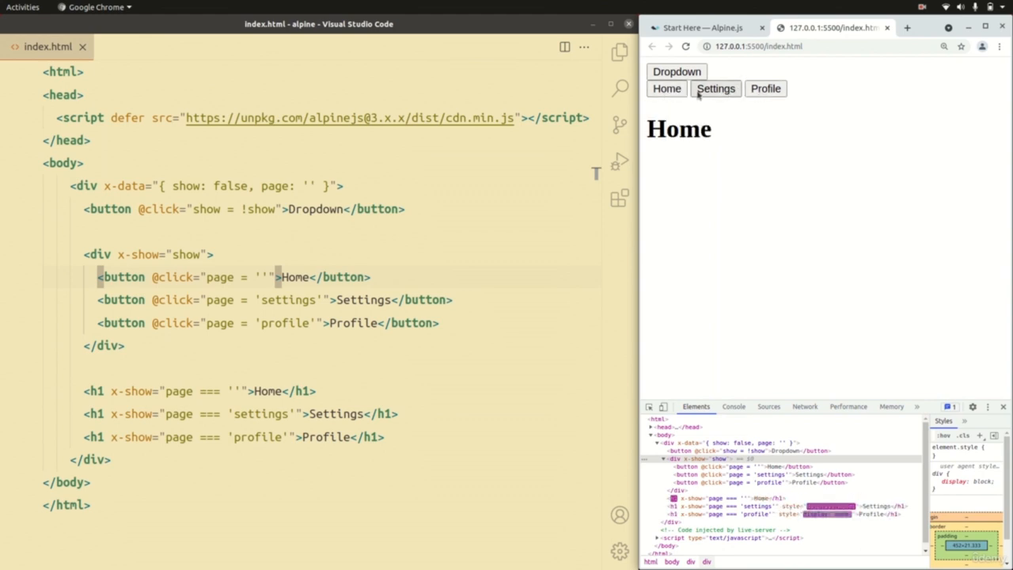
click(715, 89)
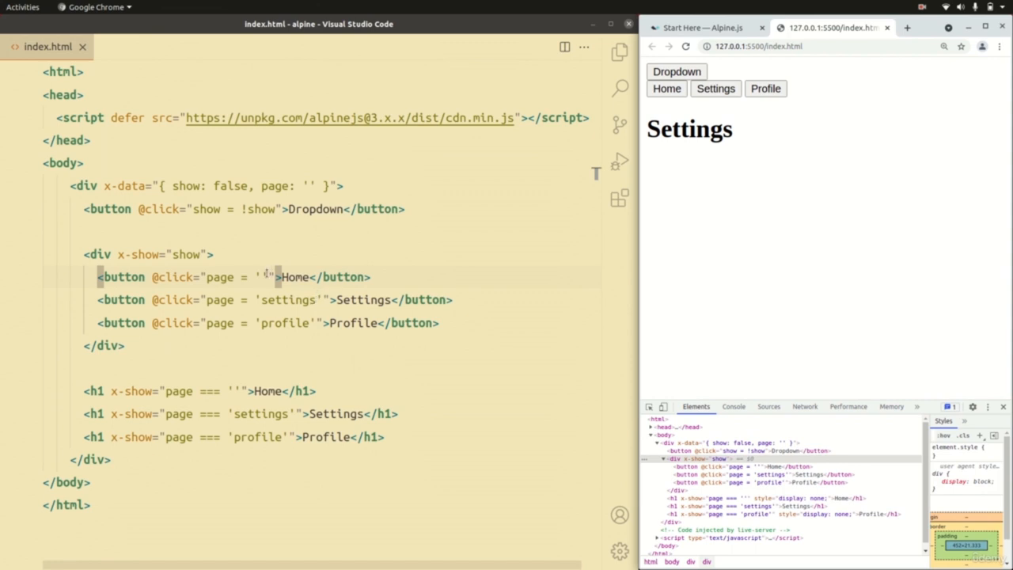
text(,)
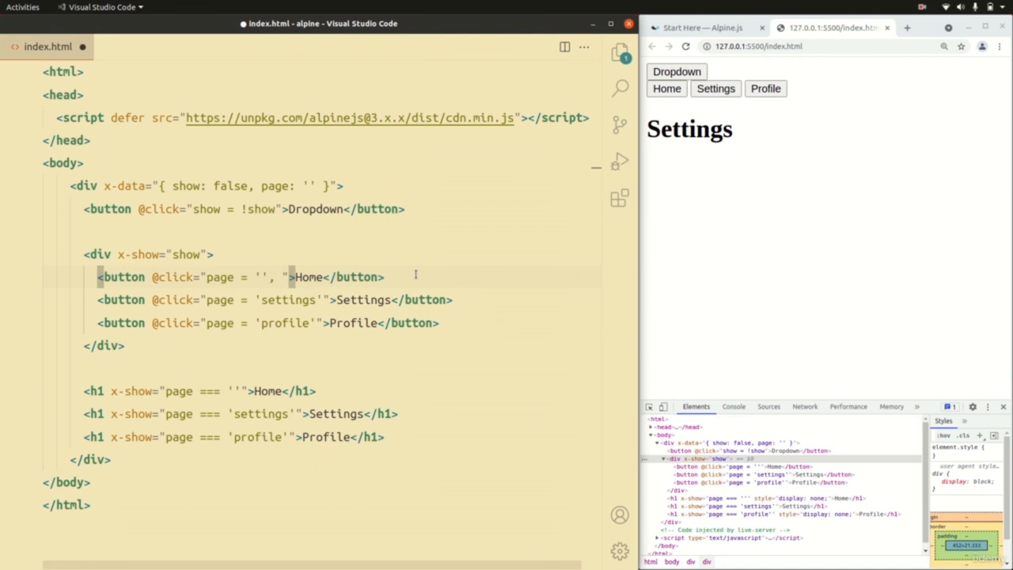
text(show = false)
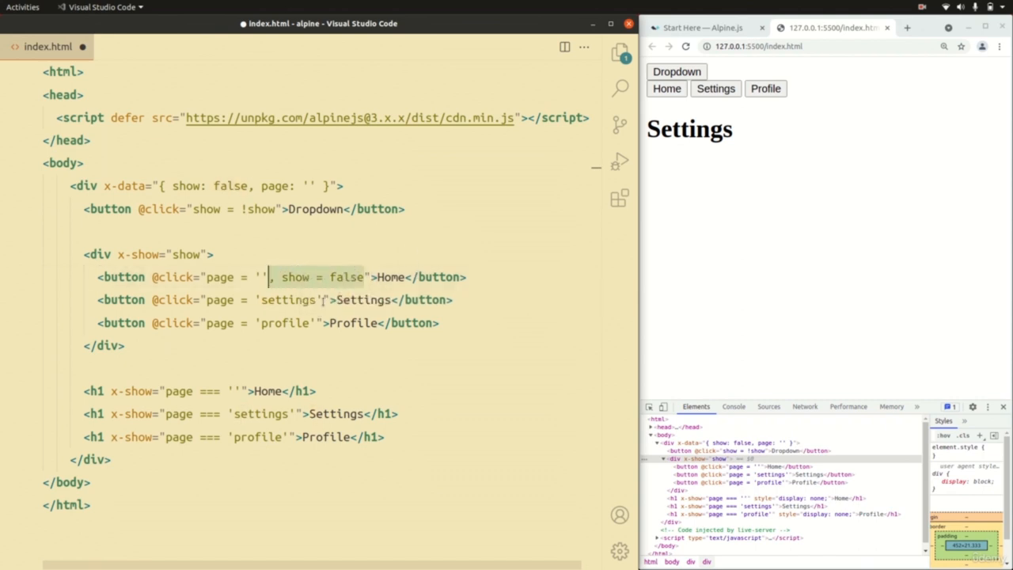
text(, show = false)
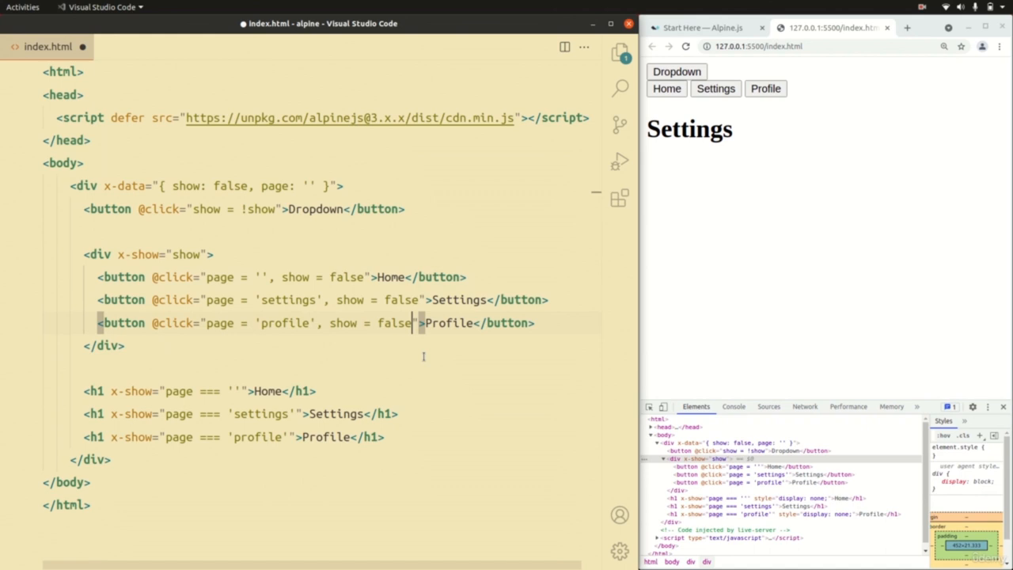
click(666, 89)
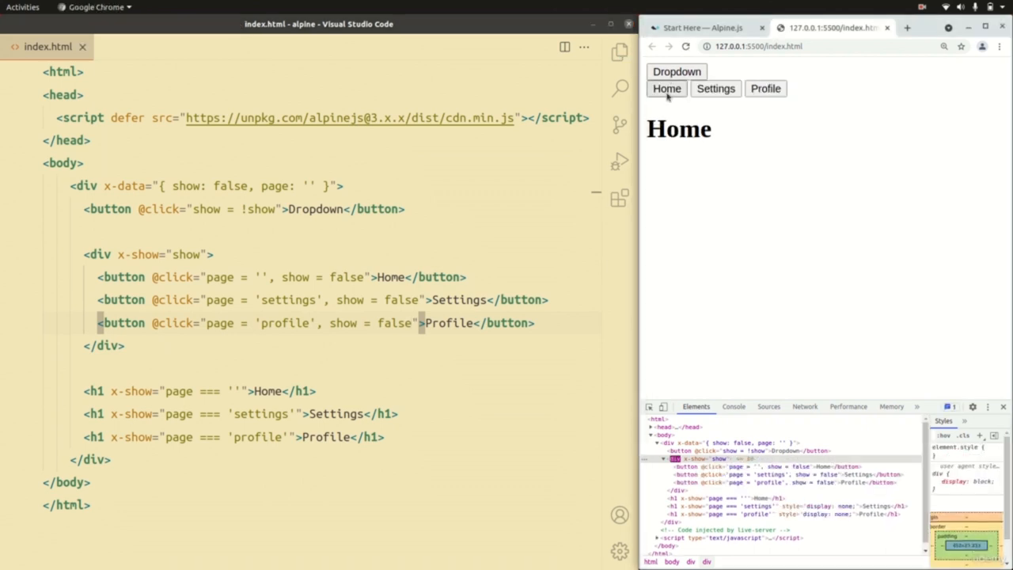
click(715, 88)
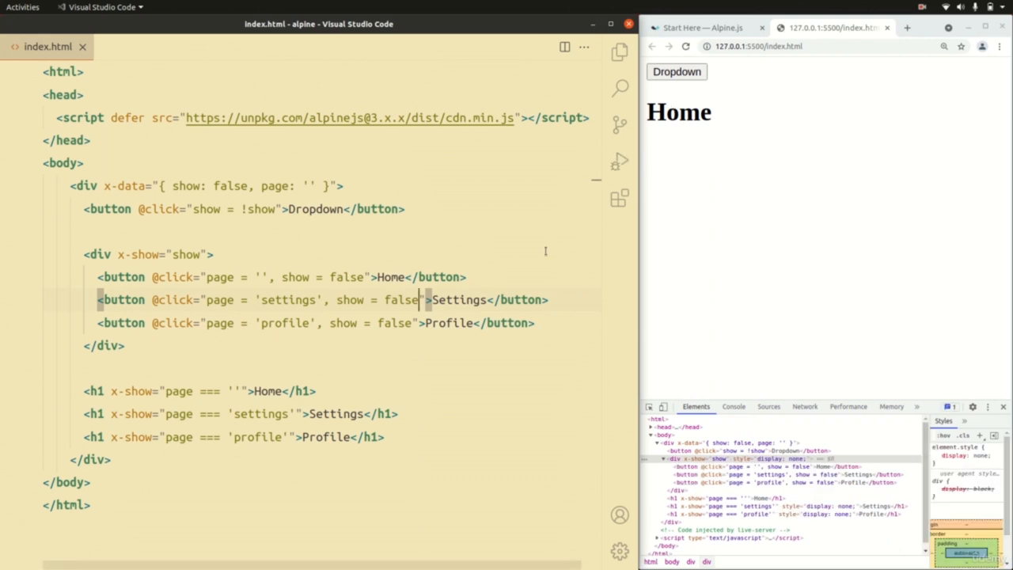
mouse_move(685, 185)
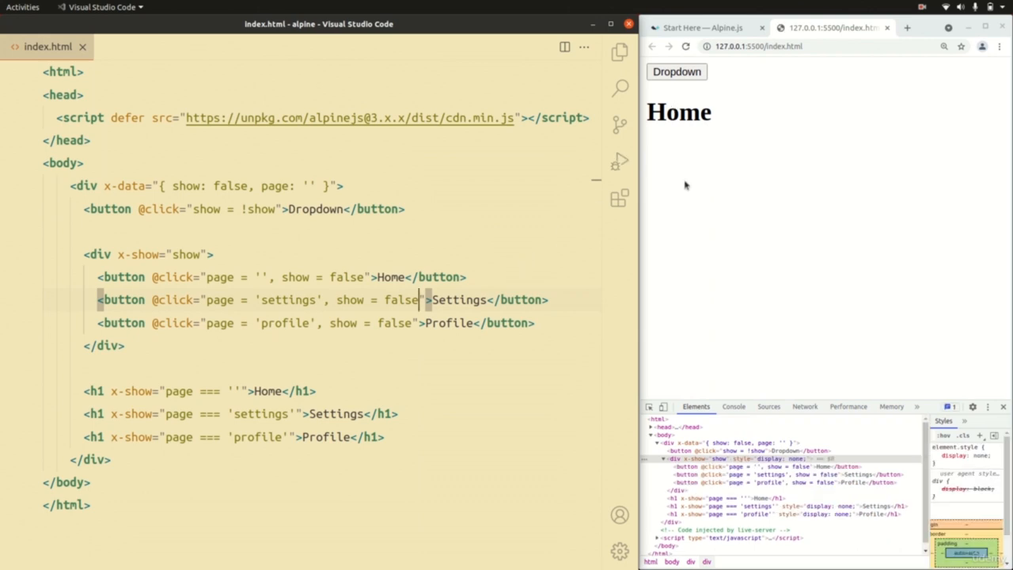
mouse_move(681, 184)
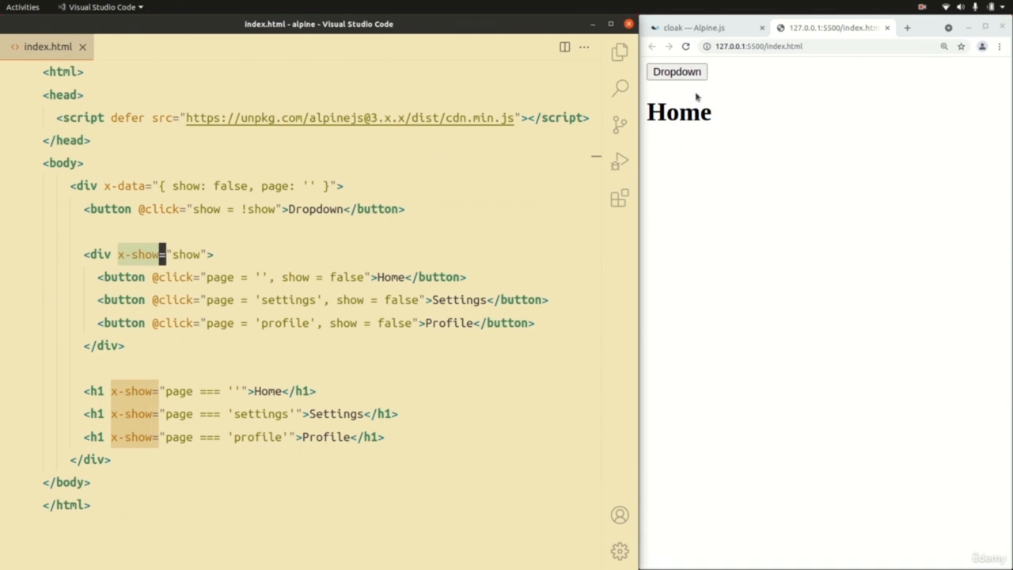
- Check the dropdown closes after picking a page in Chrome, then add x-cloak to the dropdown div and headings
click(677, 71)
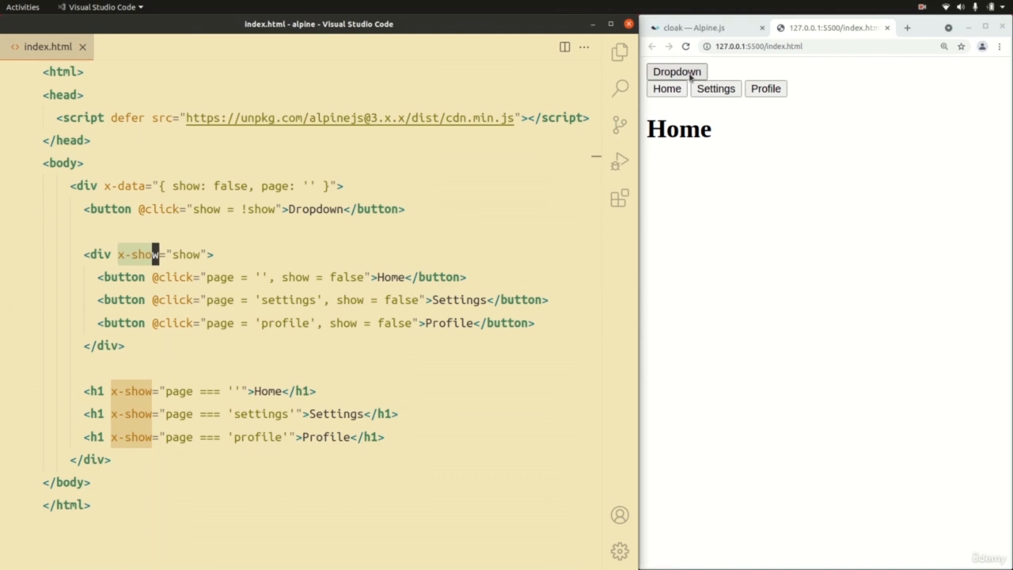
click(677, 71)
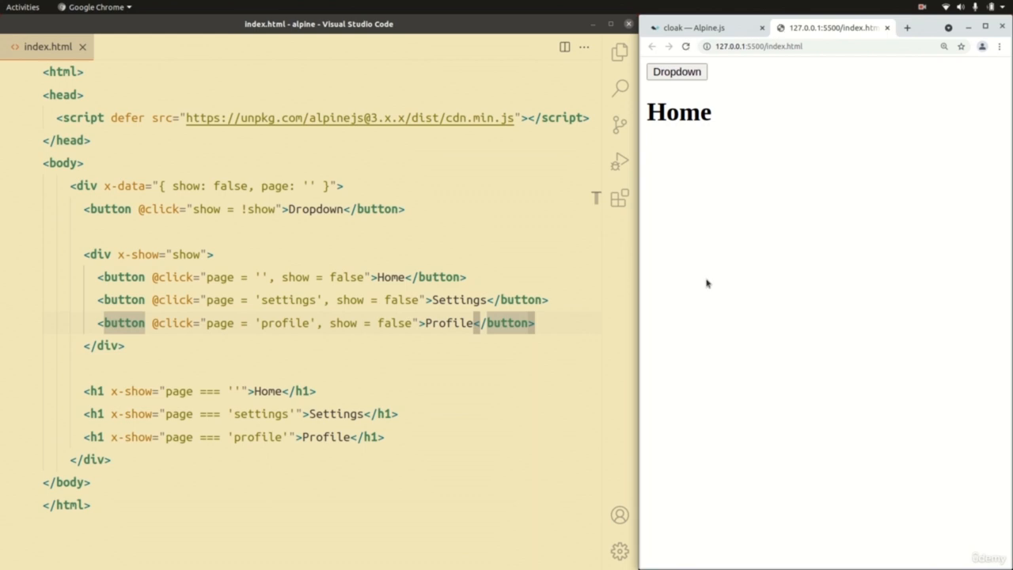
mouse_move(664, 89)
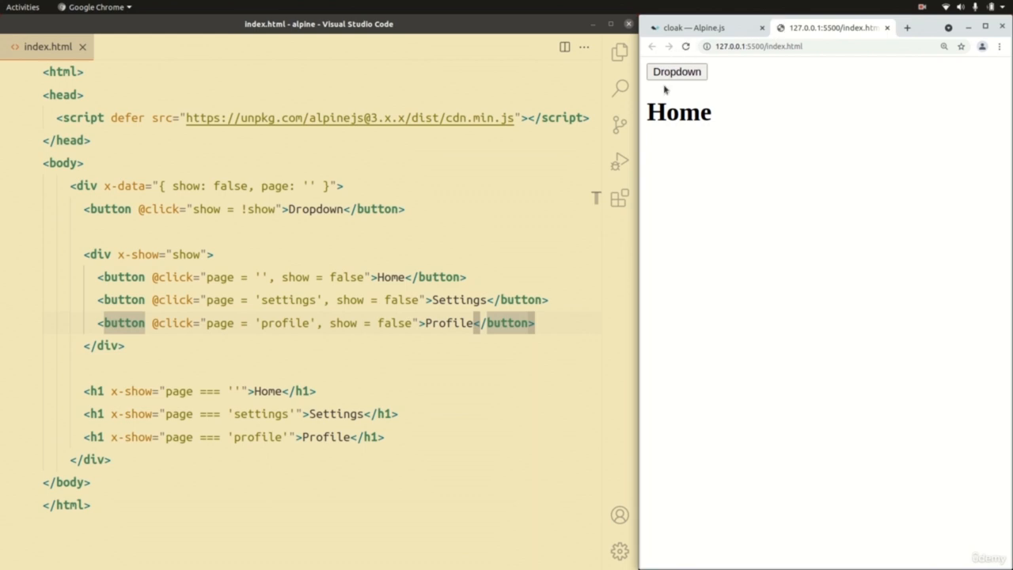
mouse_move(680, 86)
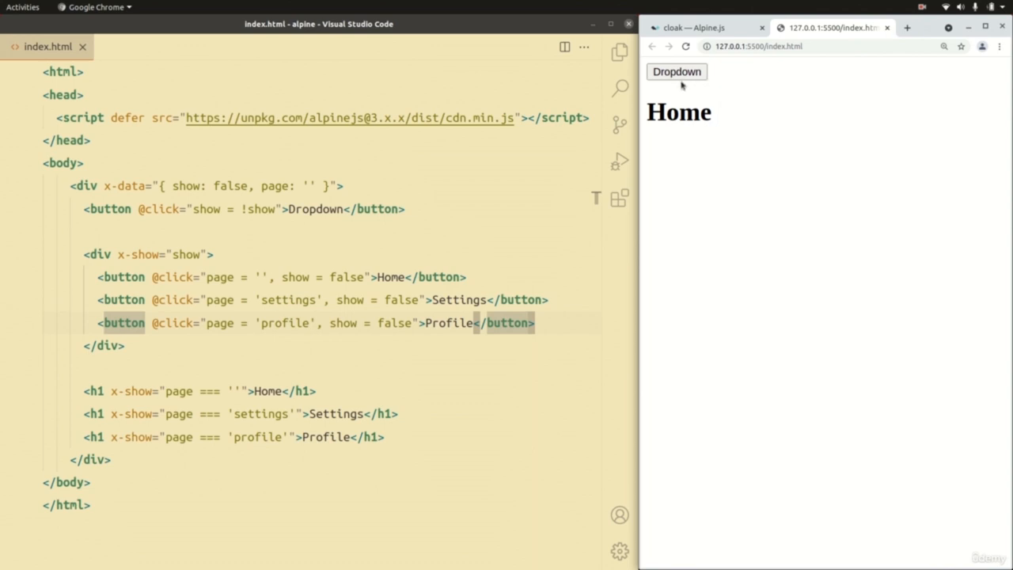
mouse_move(729, 103)
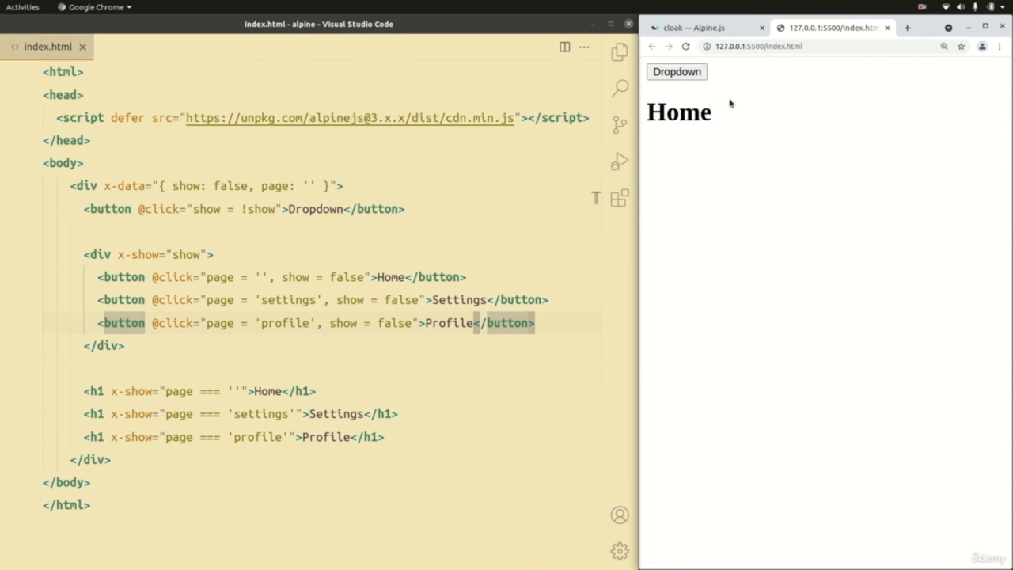
mouse_move(729, 103)
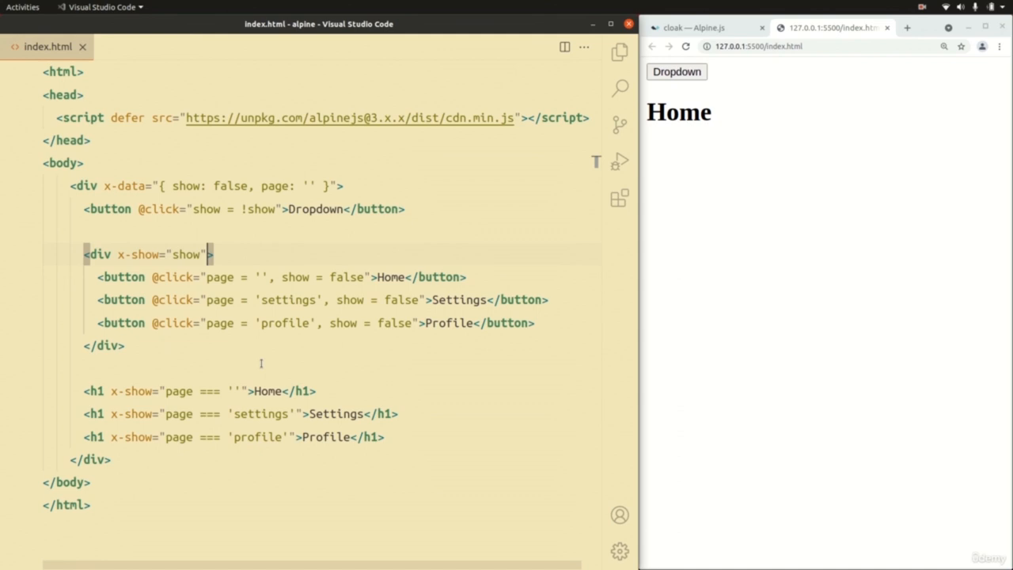
mouse_move(243, 304)
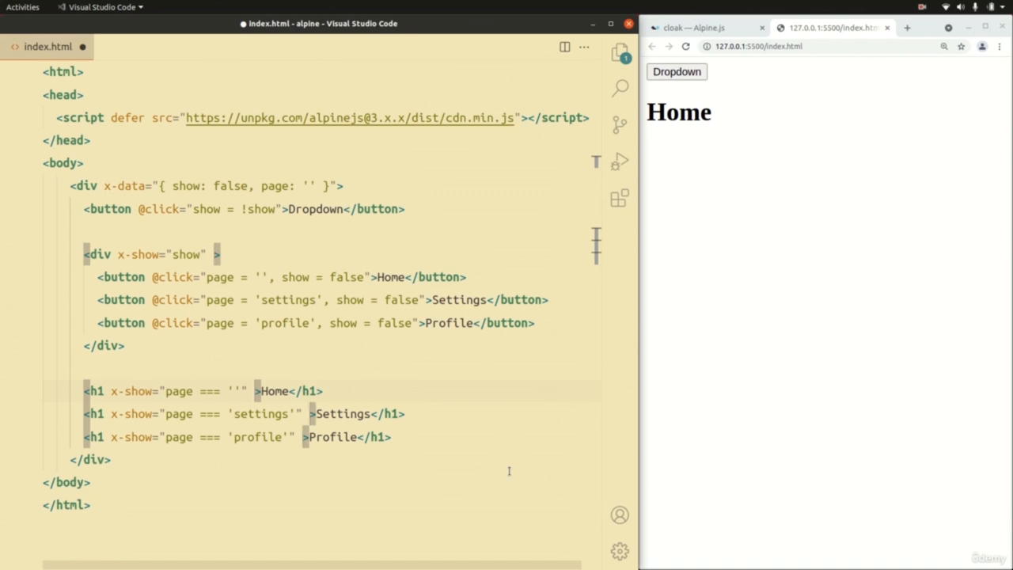
text(x-cload)
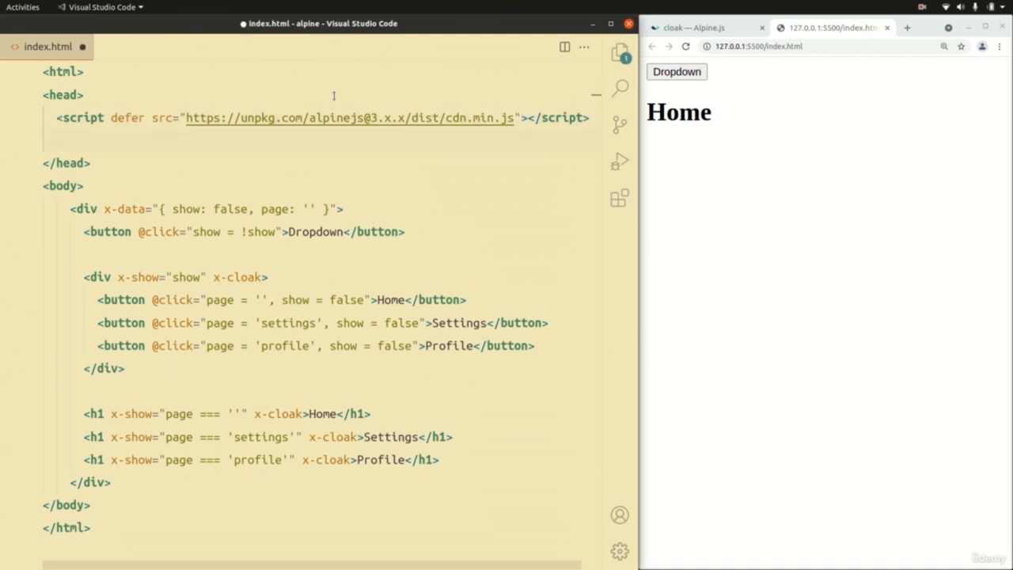
- Add a head style block with the rule [x-cloak] { display: none !important; } from the Alpine docs
text(<style></style>)
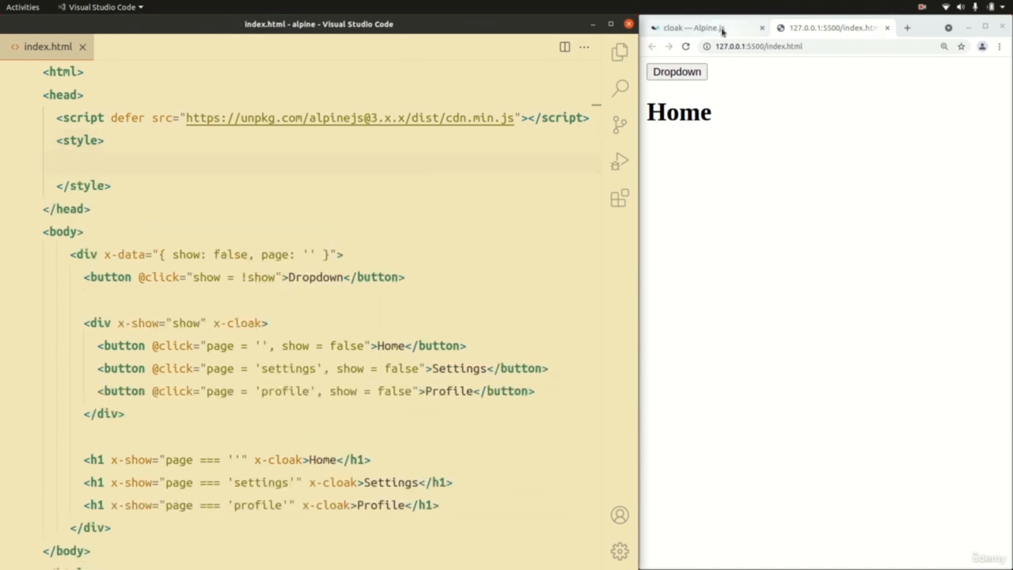
click(704, 27)
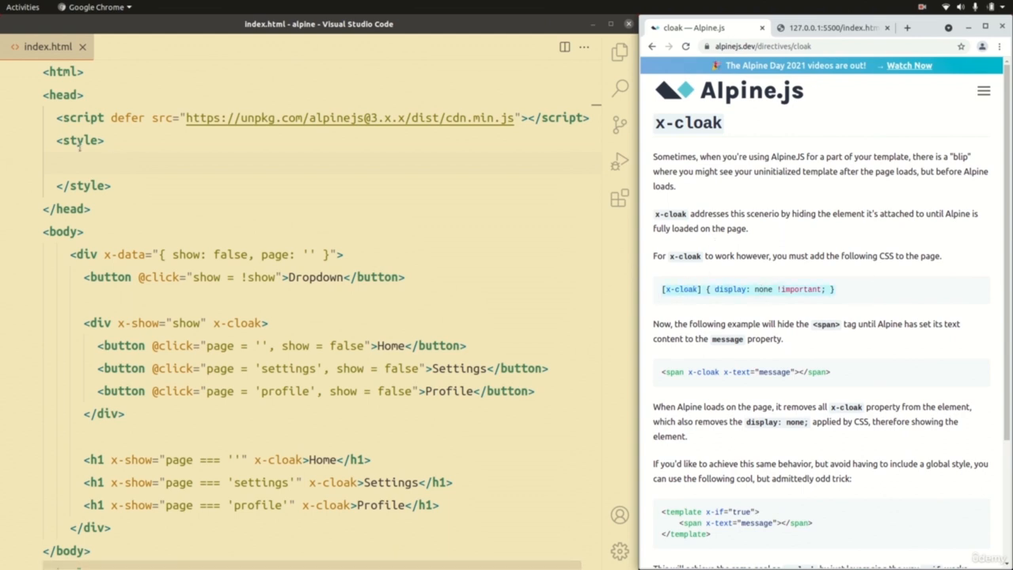
text([x-cloak] { display: none !important; })
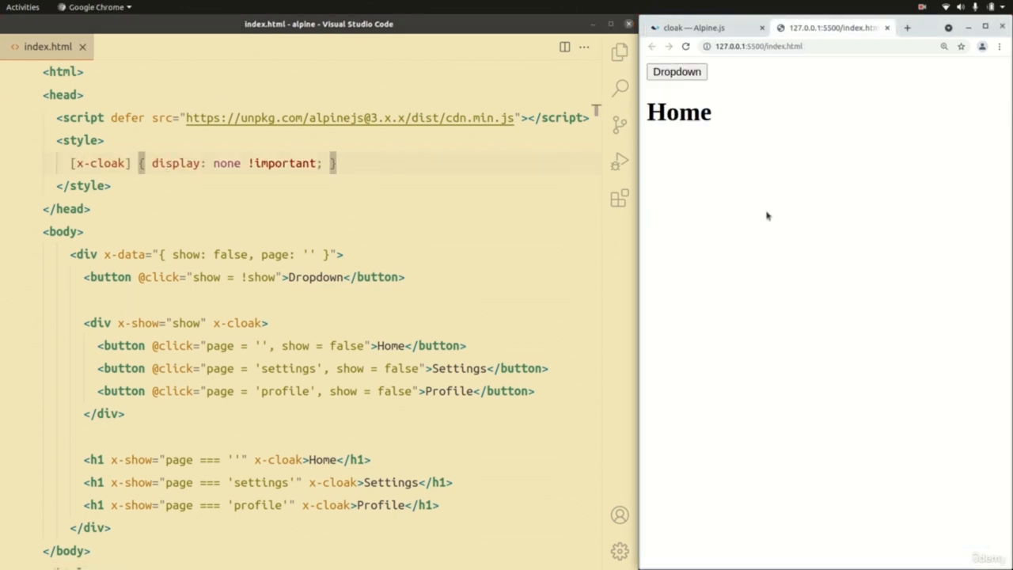
mouse_move(760, 212)
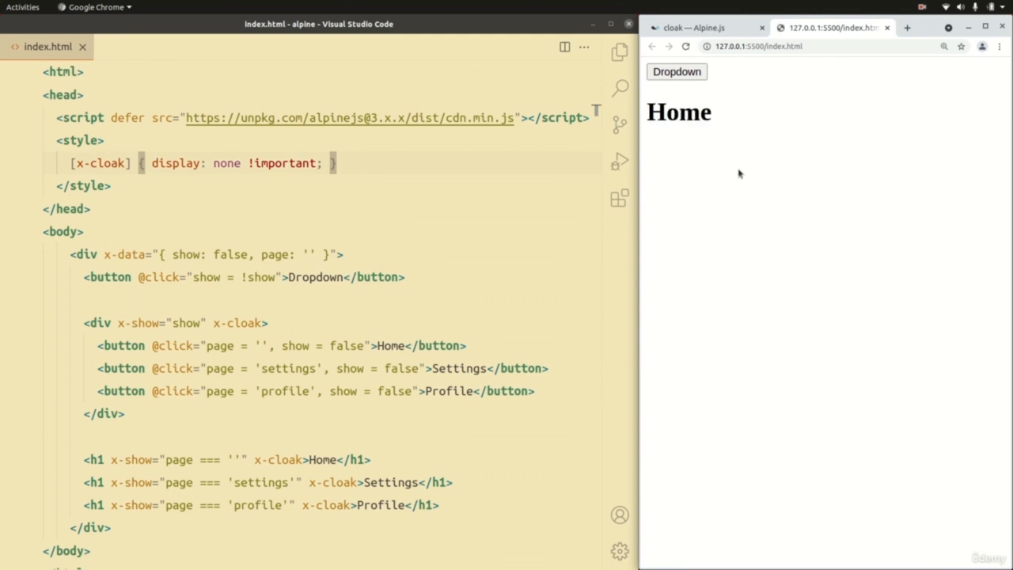
mouse_move(678, 71)
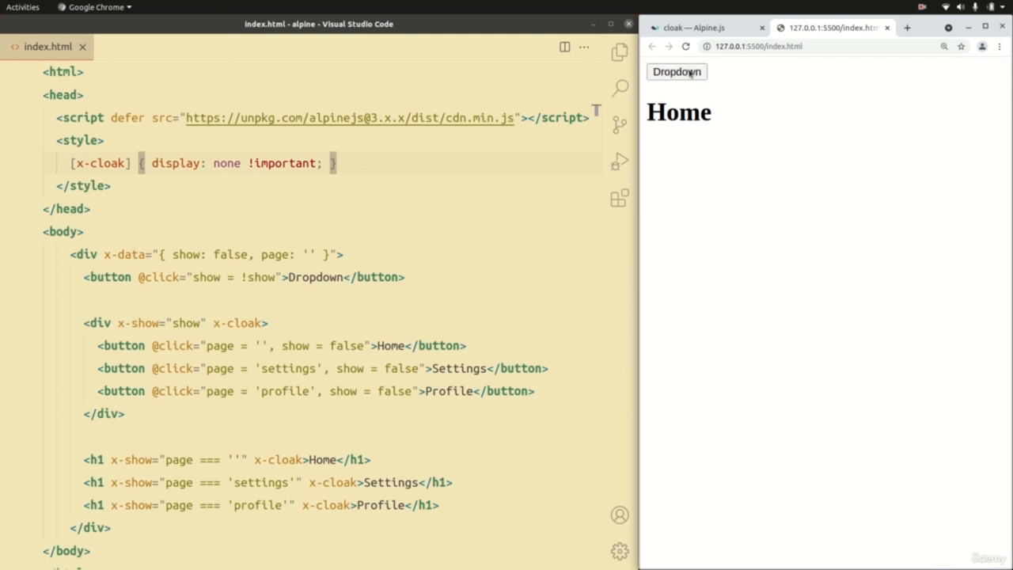
mouse_move(763, 145)
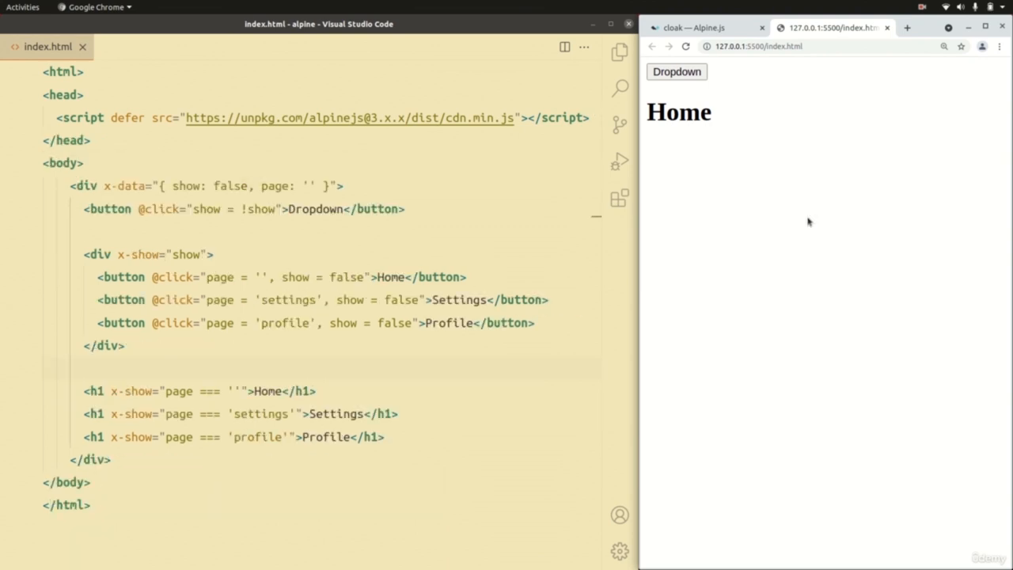
- Remove the Dropdown button, x-show wrapper and show state, editing the Home heading's page condition
click(677, 71)
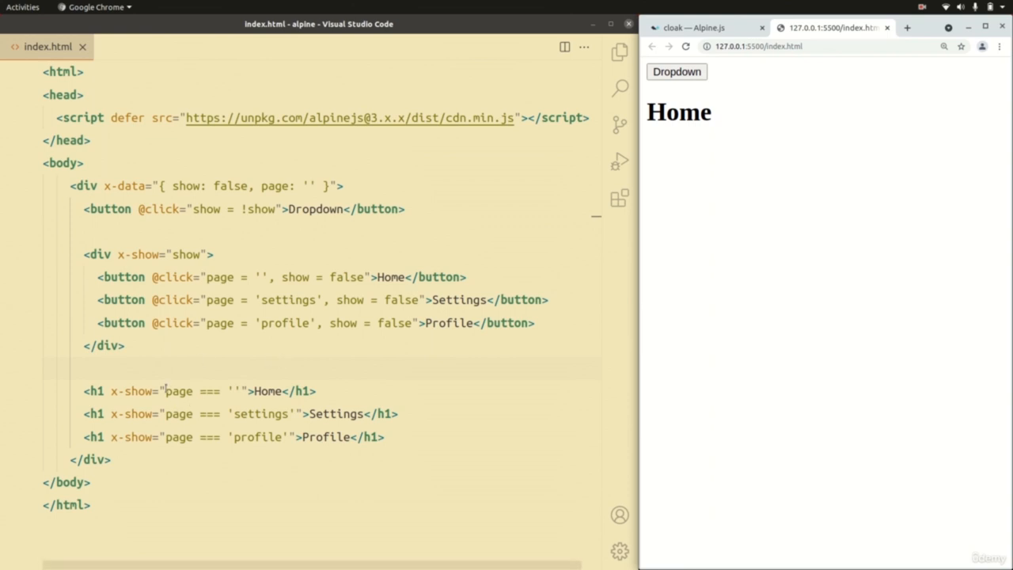
drag(165, 391, 246, 391)
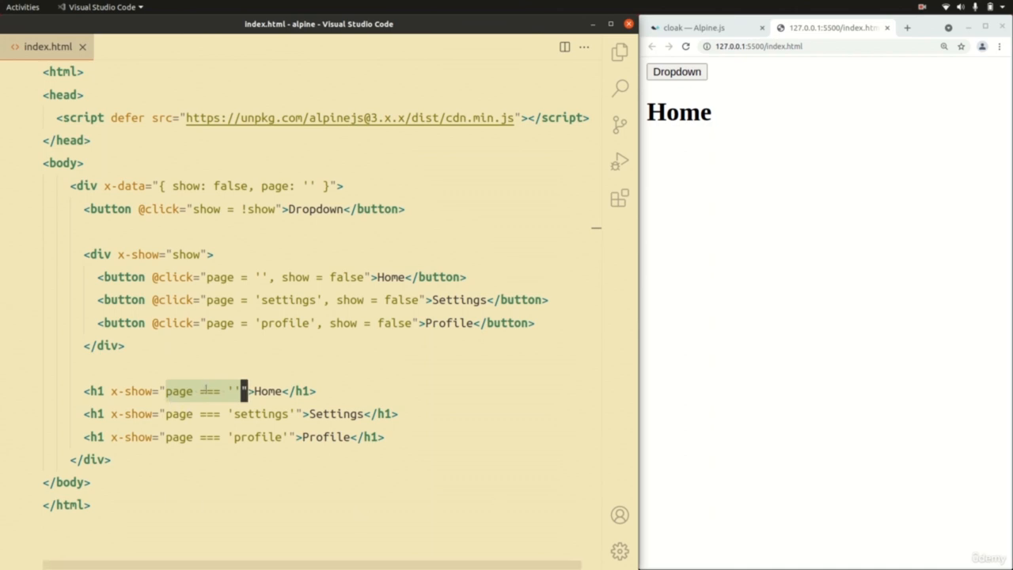
text(=)
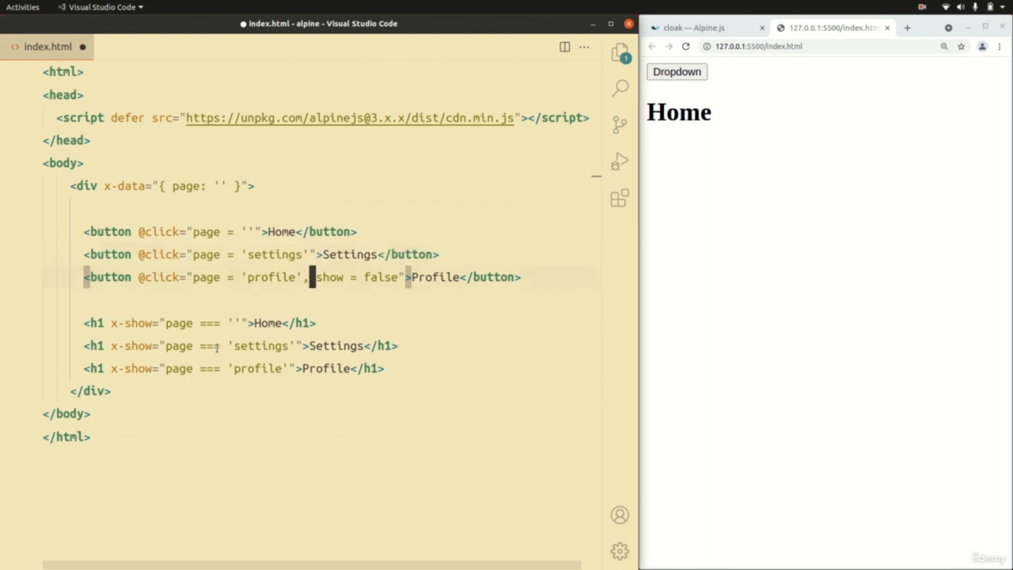
- Delete ', show = false' from the Profile button and confirm Settings and Home switch the heading in Chrome
key(BackSpace)
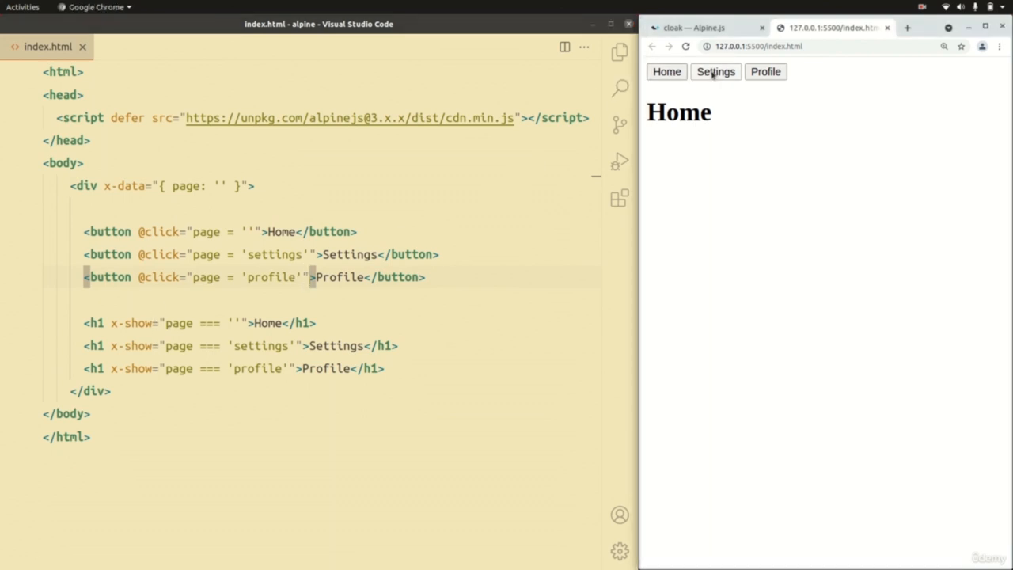
click(716, 71)
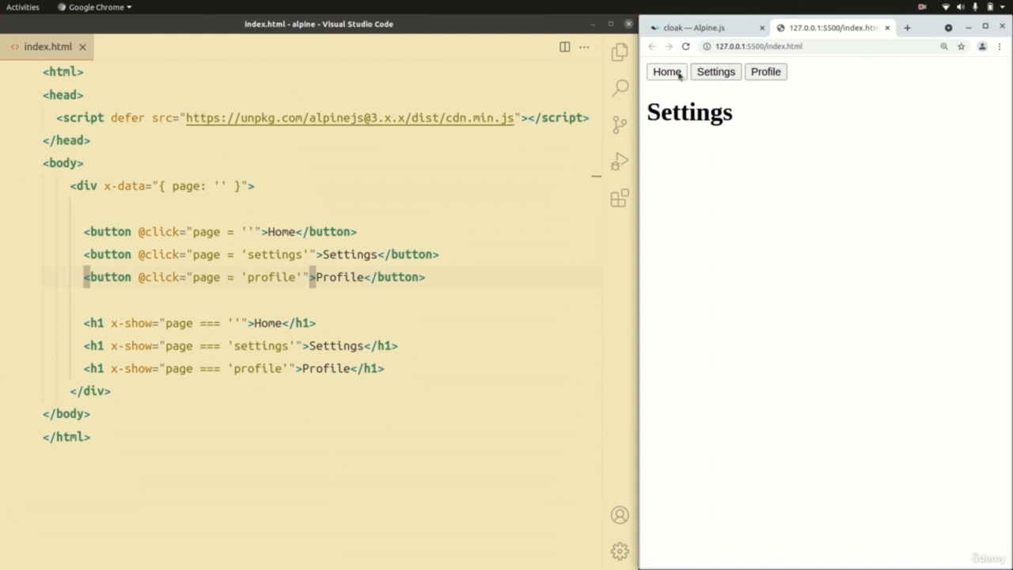
click(667, 71)
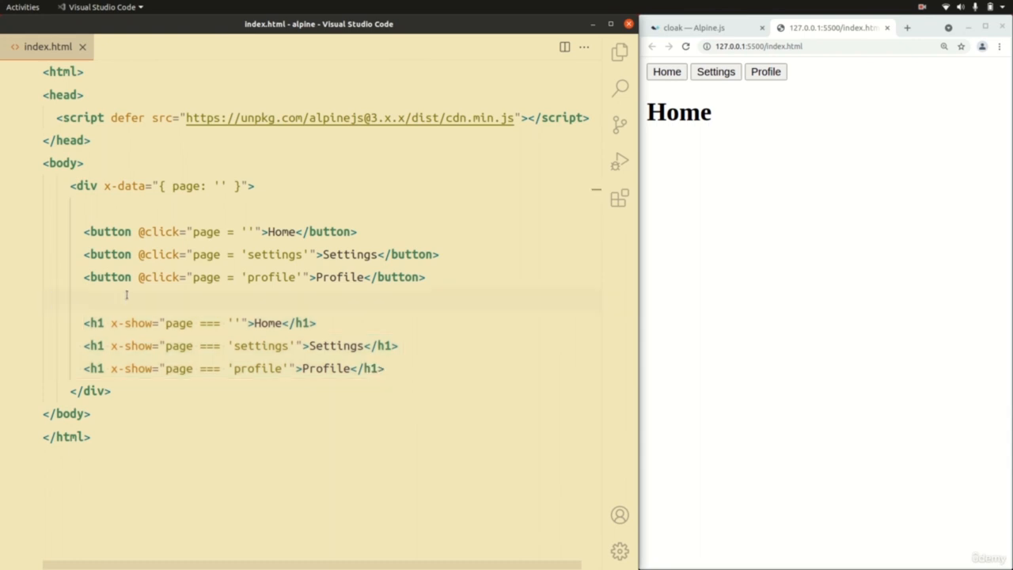
scroll(down, 3)
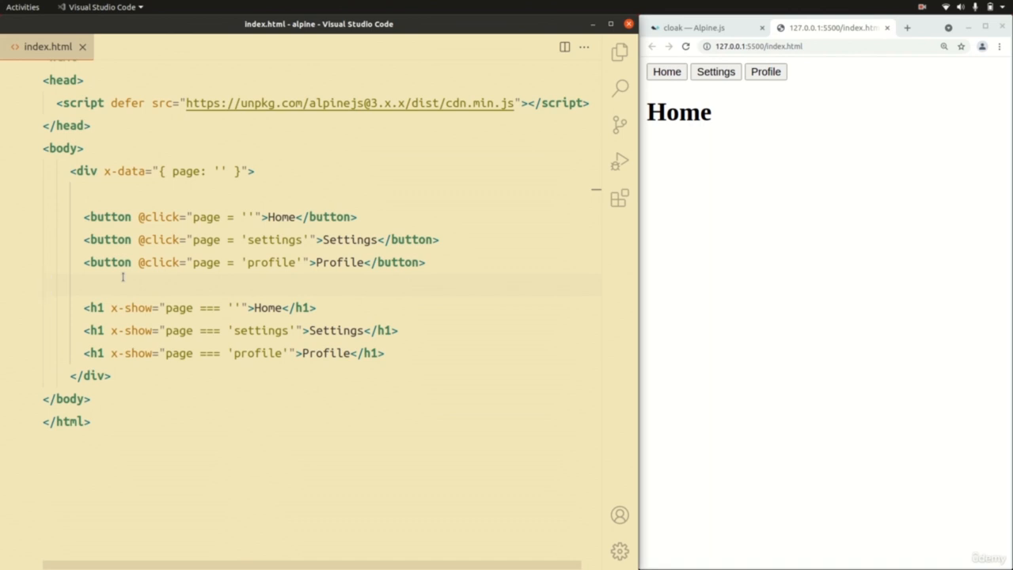
- Wrap <h1>Home</h1> in a <template x-if="page === ''"> and duplicate the template twice
text(<template></template>)
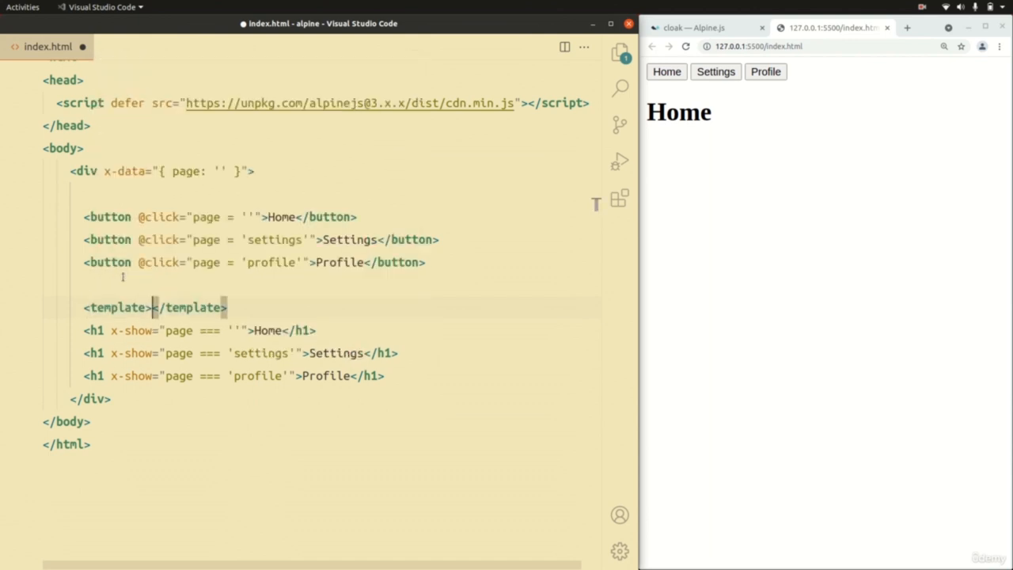
text(<h1></h1>)
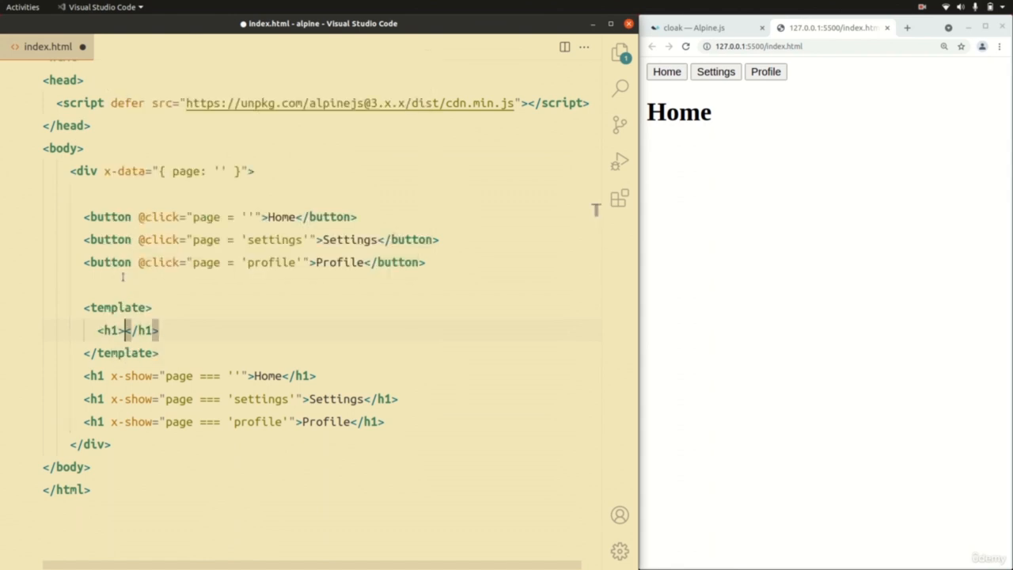
text(Home)
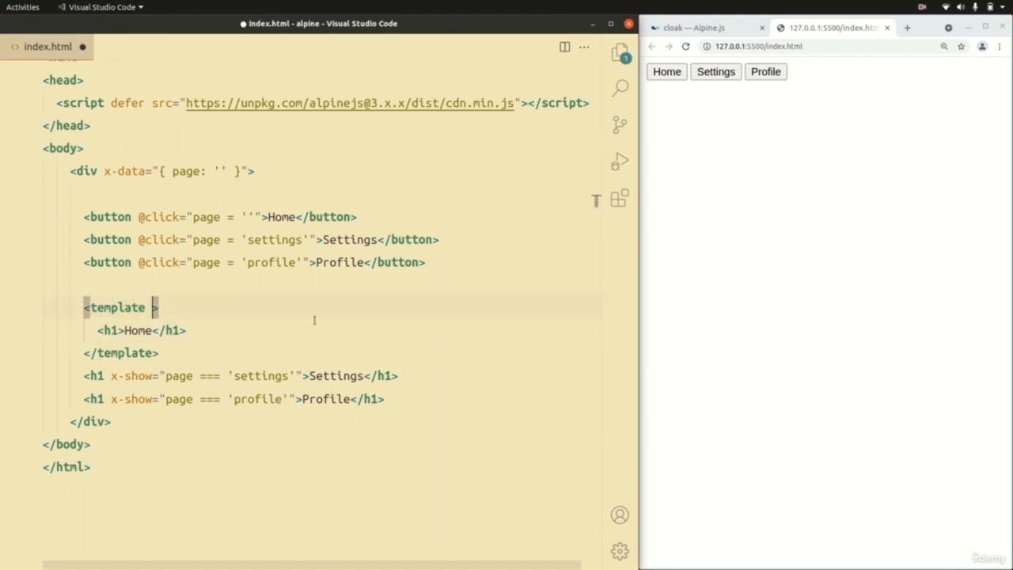
text(x-if=")
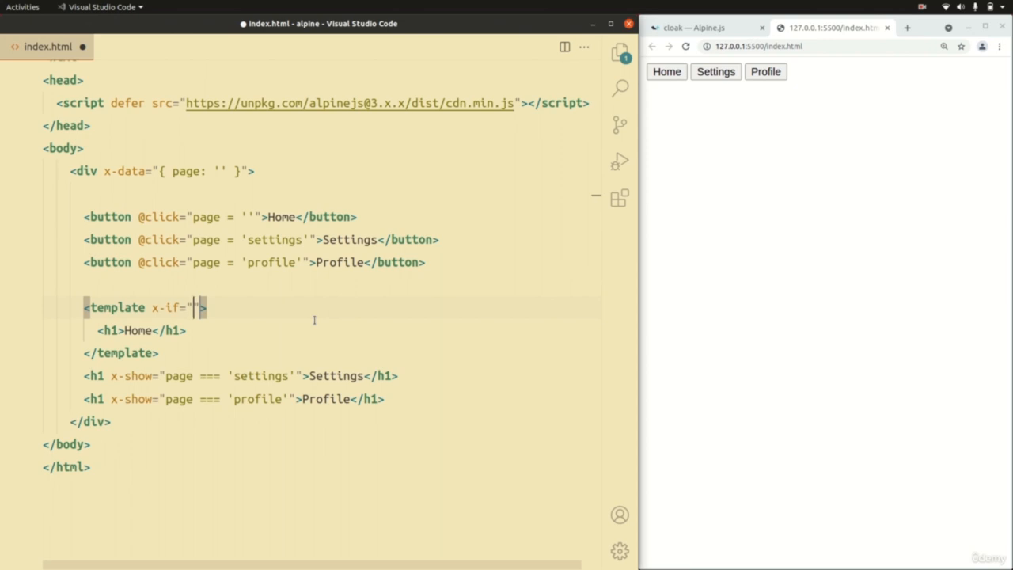
text(page =)
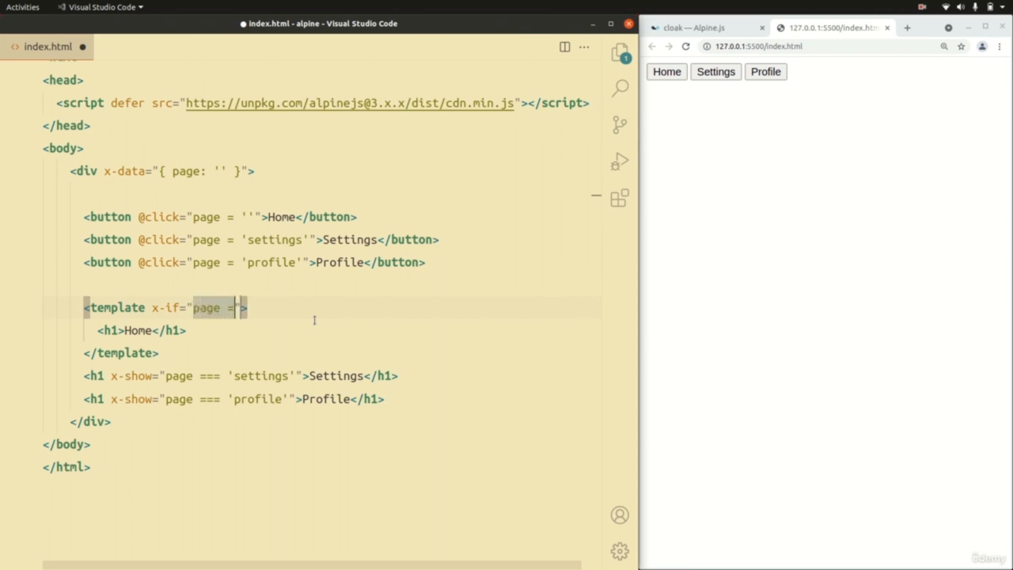
text(==)
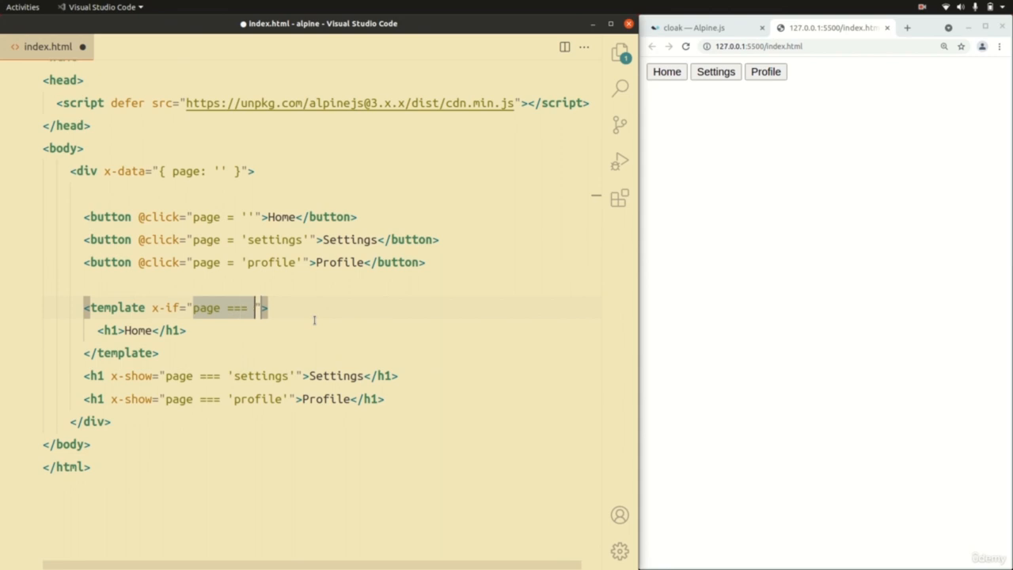
text('')
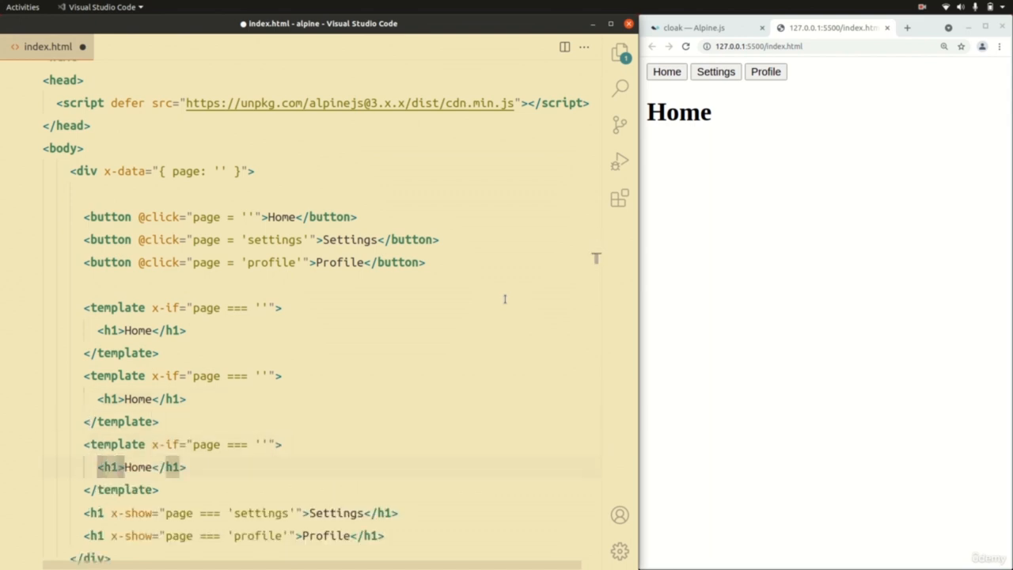
- Set the copied templates to 'profile' and 'settings' with Profile and Settings headings, then test in Chrome
text(Profile)
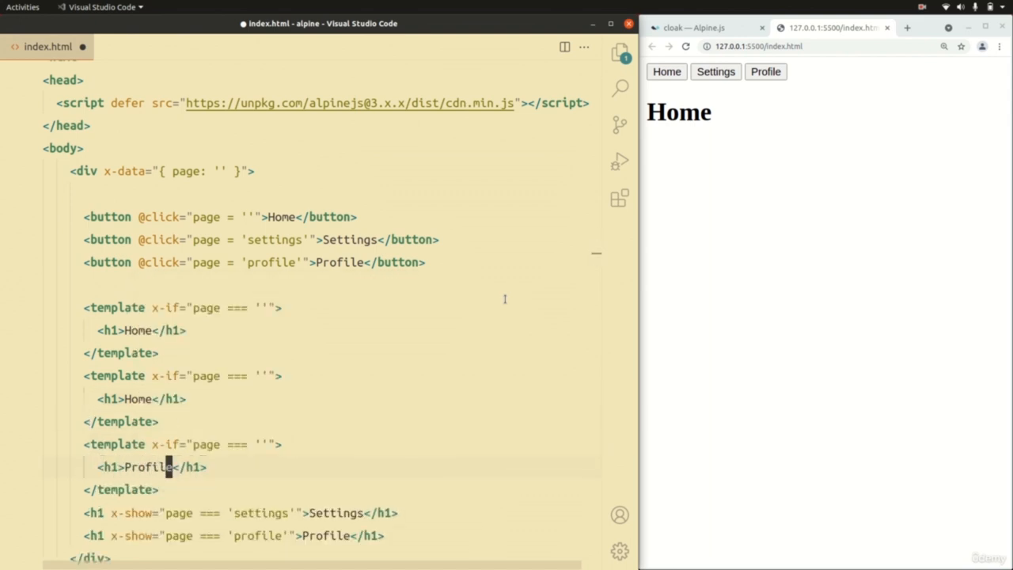
text(profile)
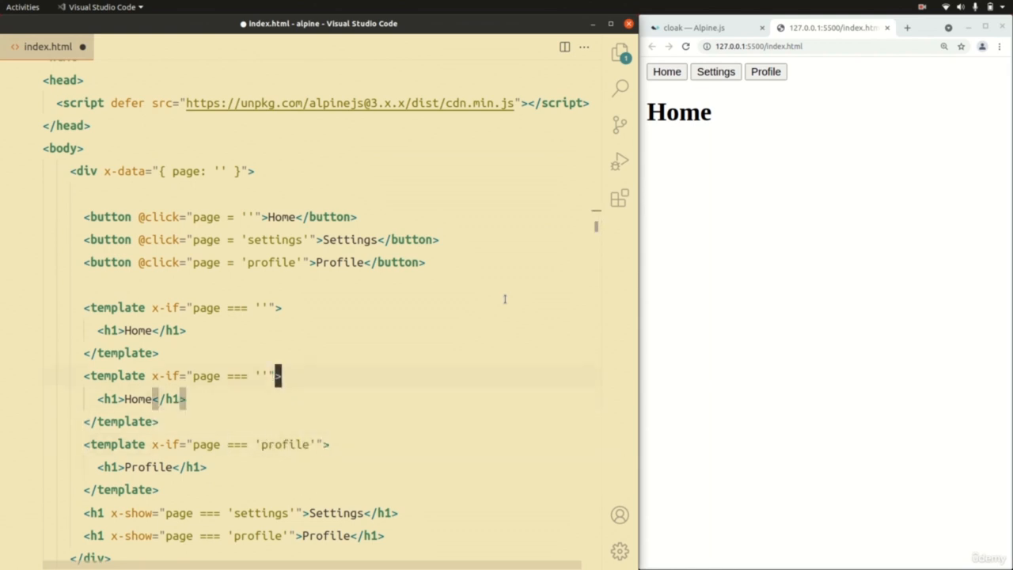
text(settings)
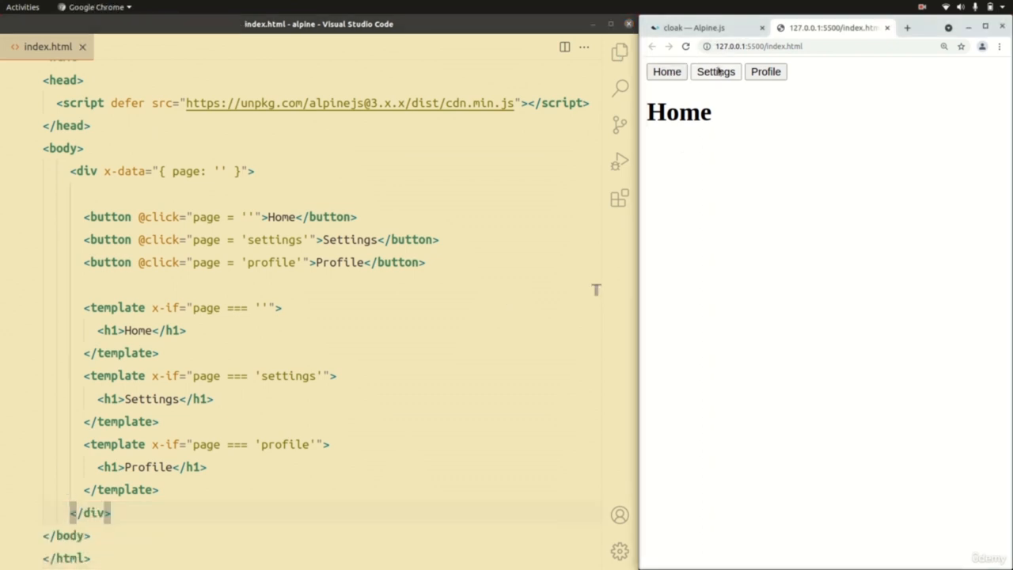
click(715, 71)
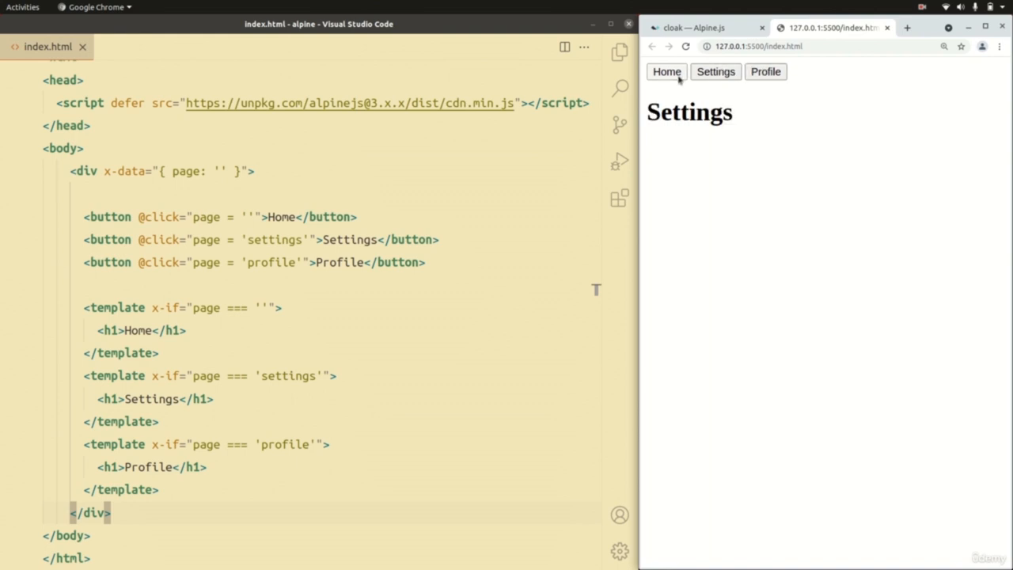
click(666, 72)
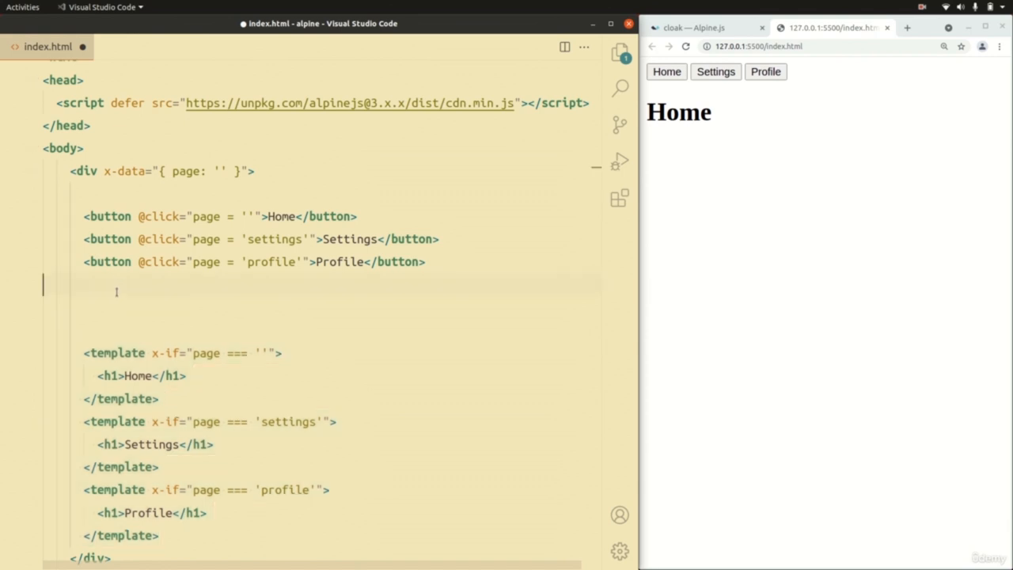
- Add a single h1 with x-text="page" in place of the three template blocks
text(h1)
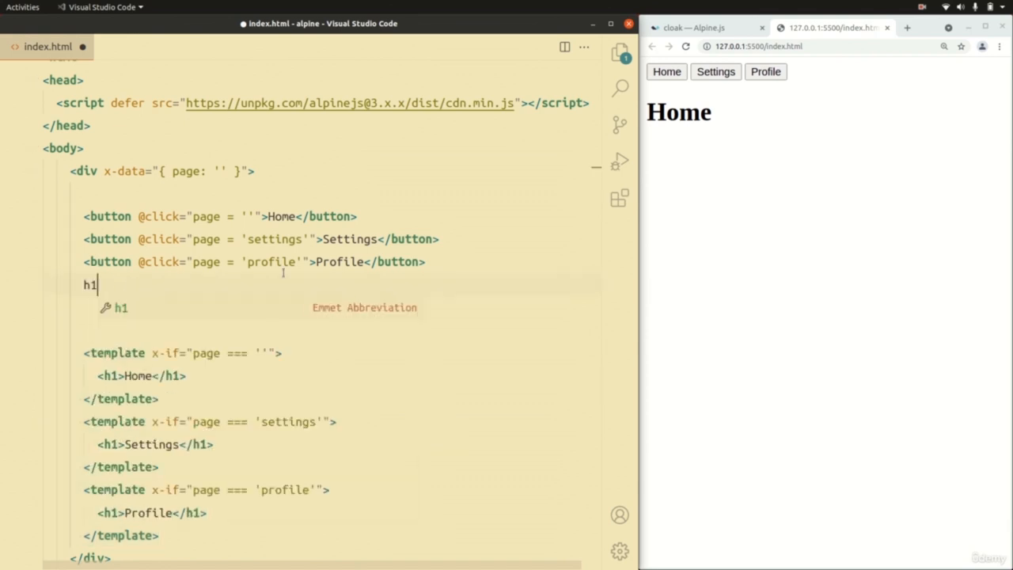
key(Tab)
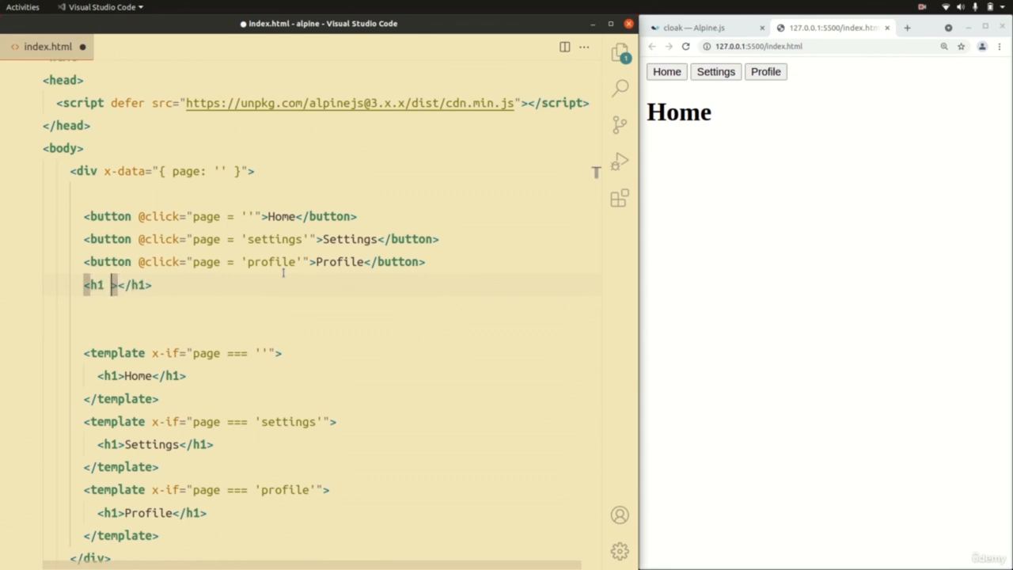
text(x=te)
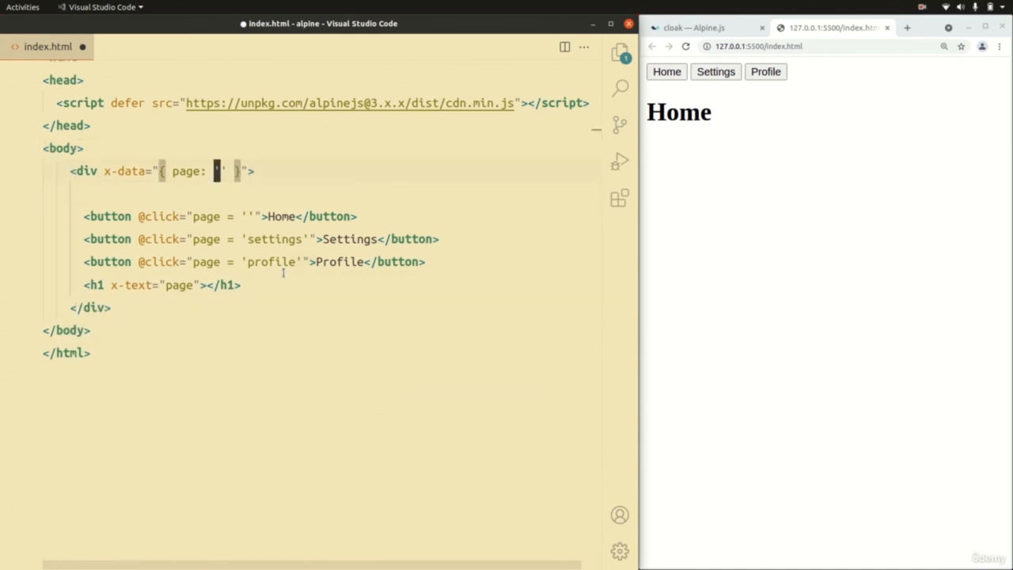
- Start the h1 x-text with the page name upper-cased via toUpperCase()
text(home)
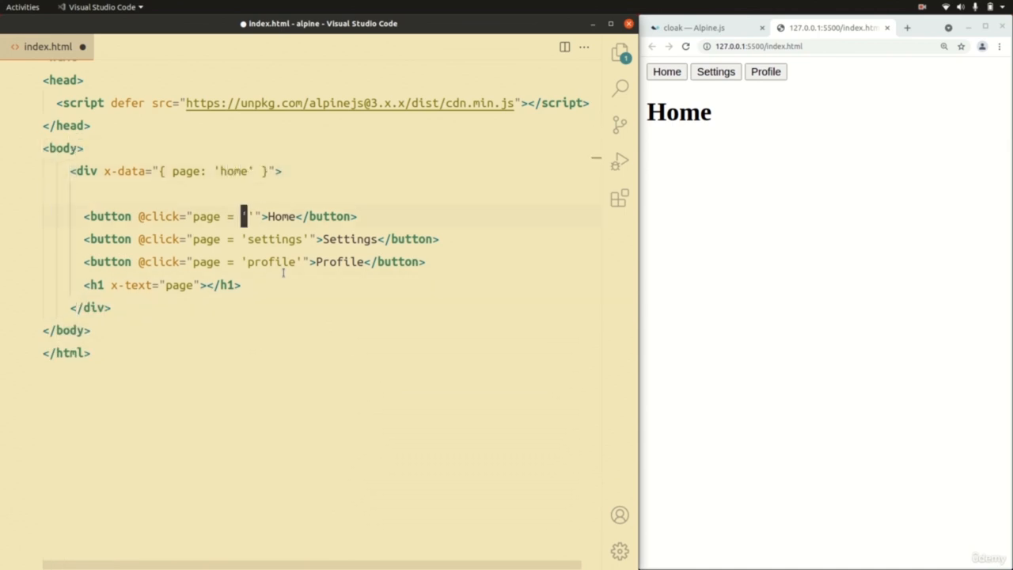
text(home)
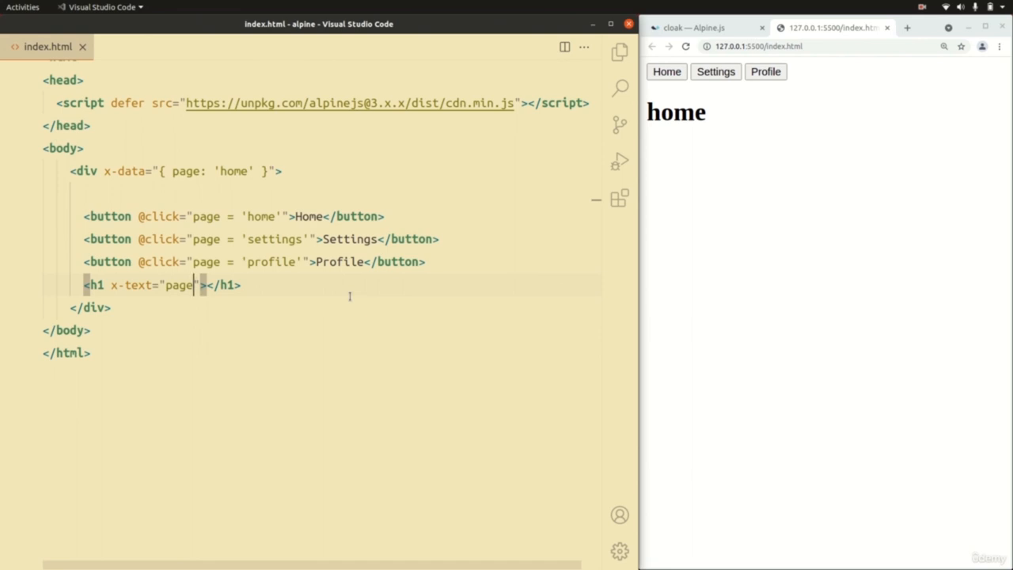
text(.to)
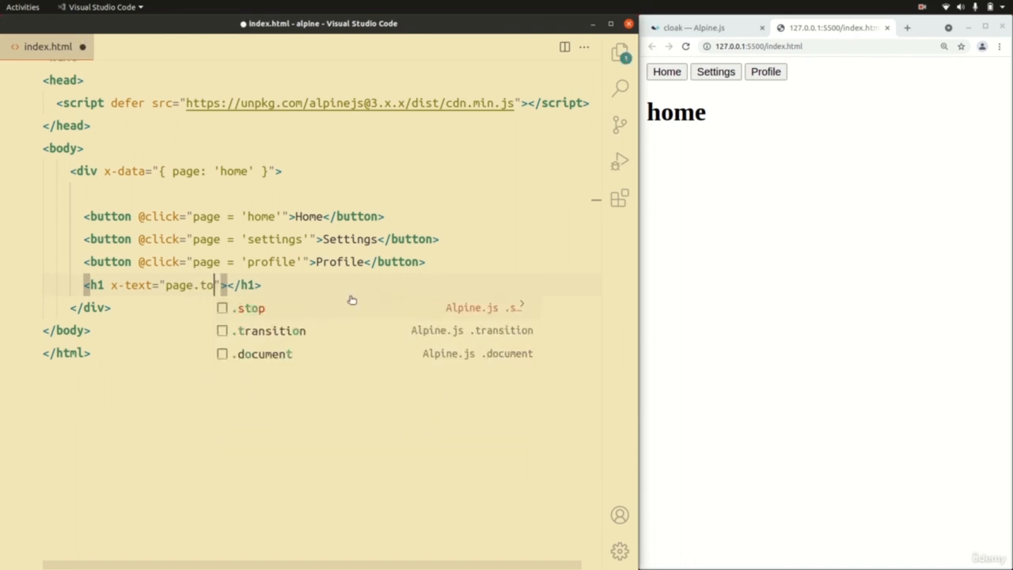
text(Uppe)
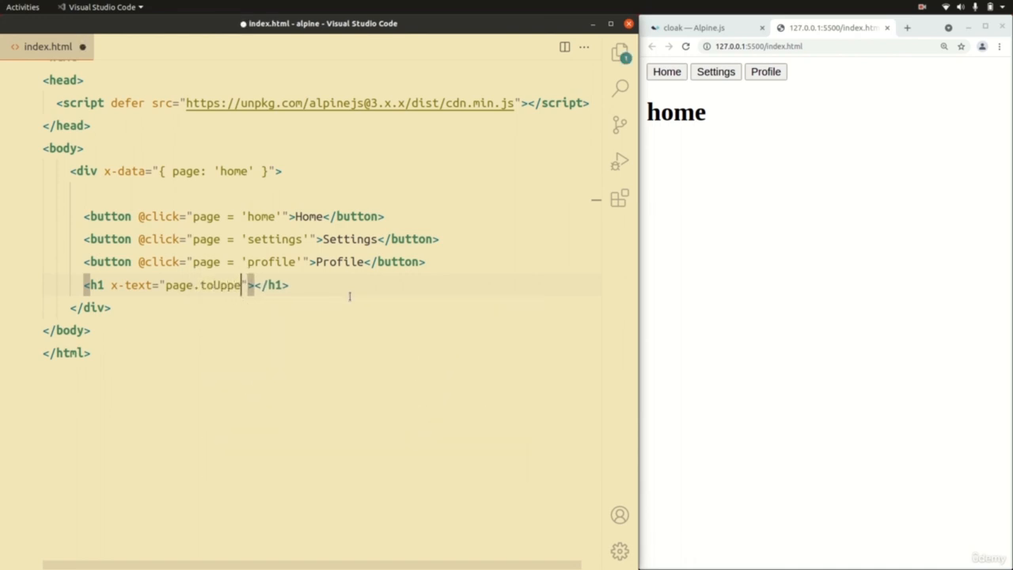
text(rCase())
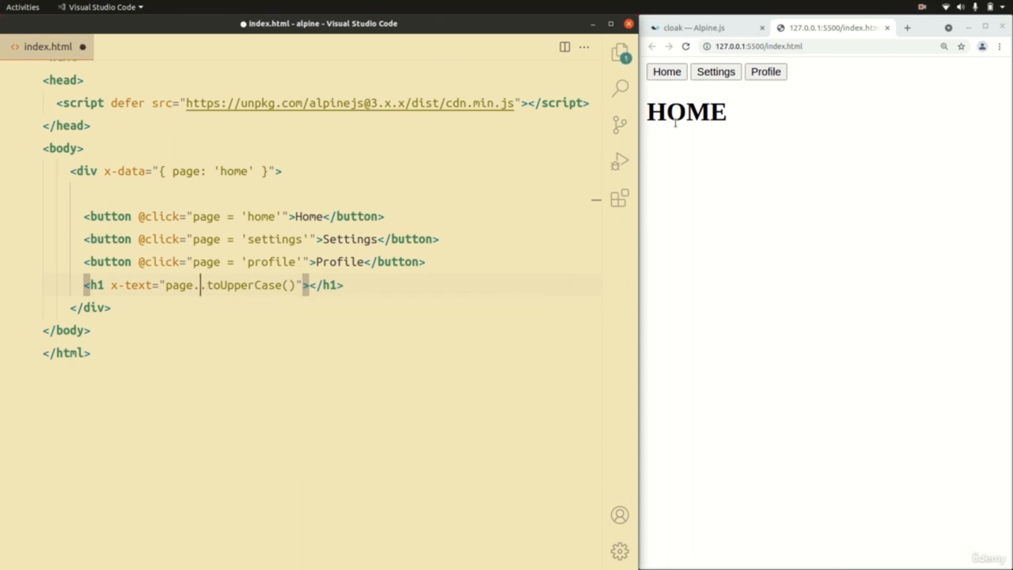
- Capitalise only the first letter with page.charAt(0).toUpperCase() + page.slice(1)
text(char)
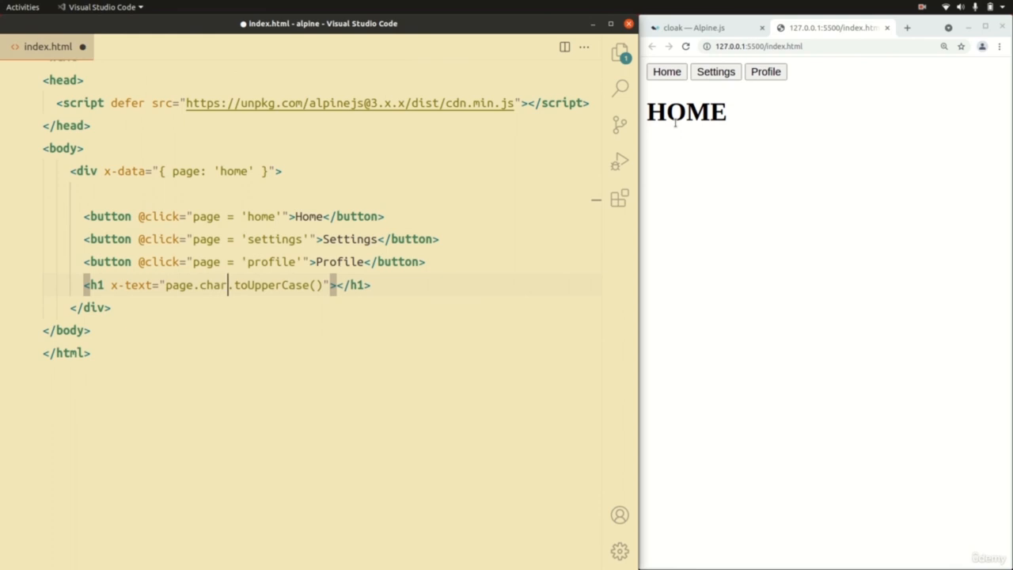
text(At)
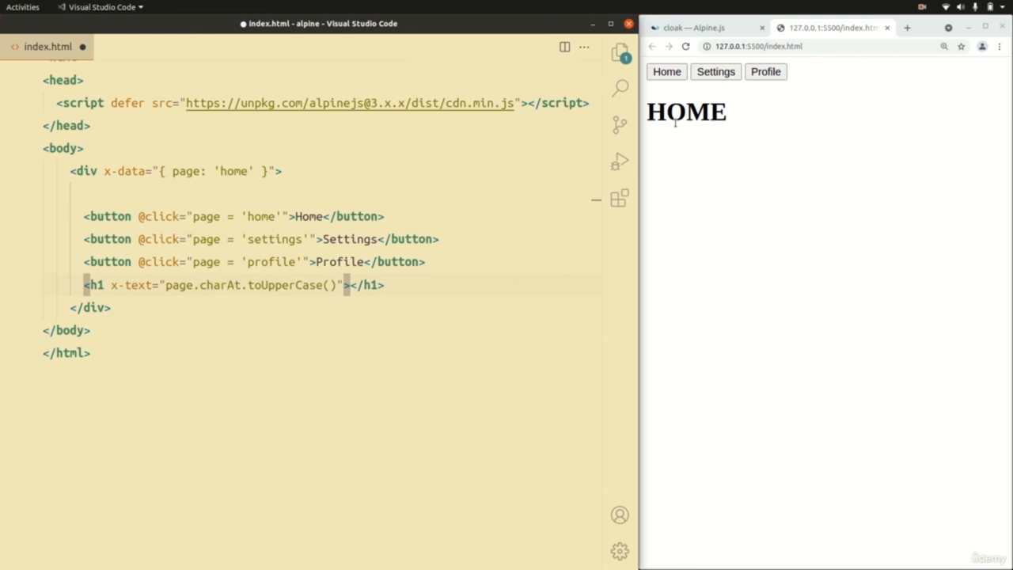
text((0))
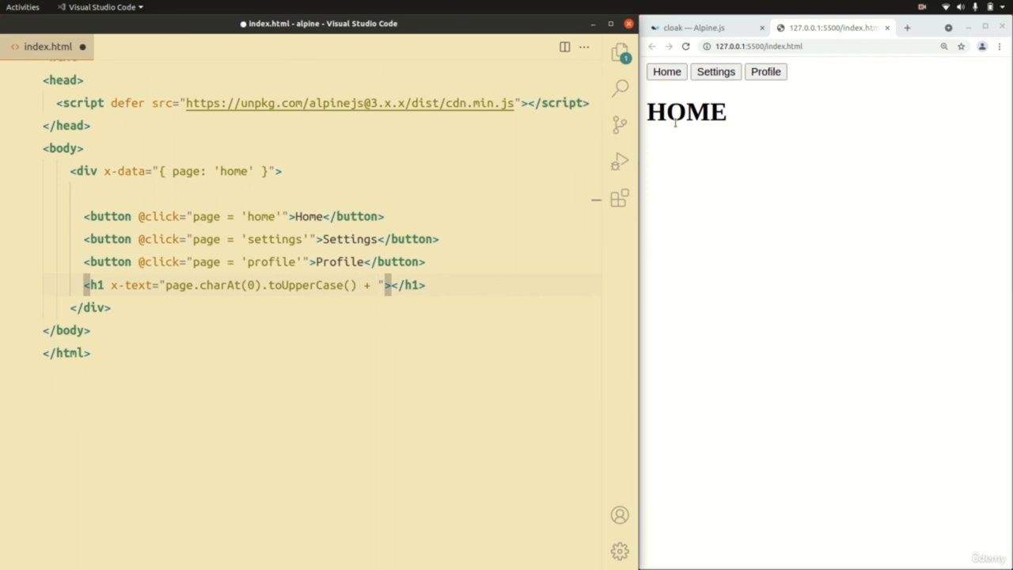
text(page.)
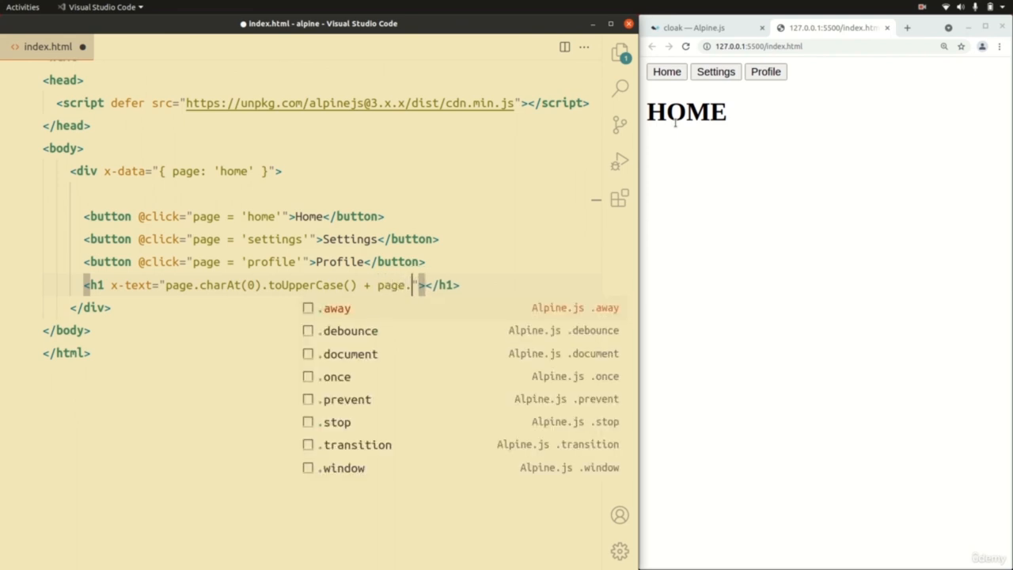
text(sice())
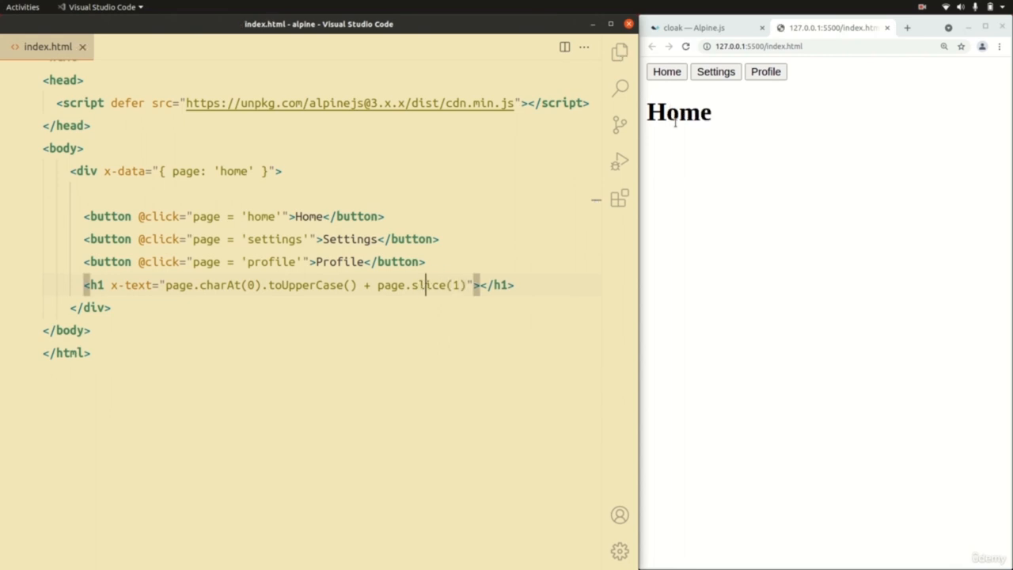
- Switch to the Settings and Profile pages to confirm their headings are capitalised
click(715, 71)
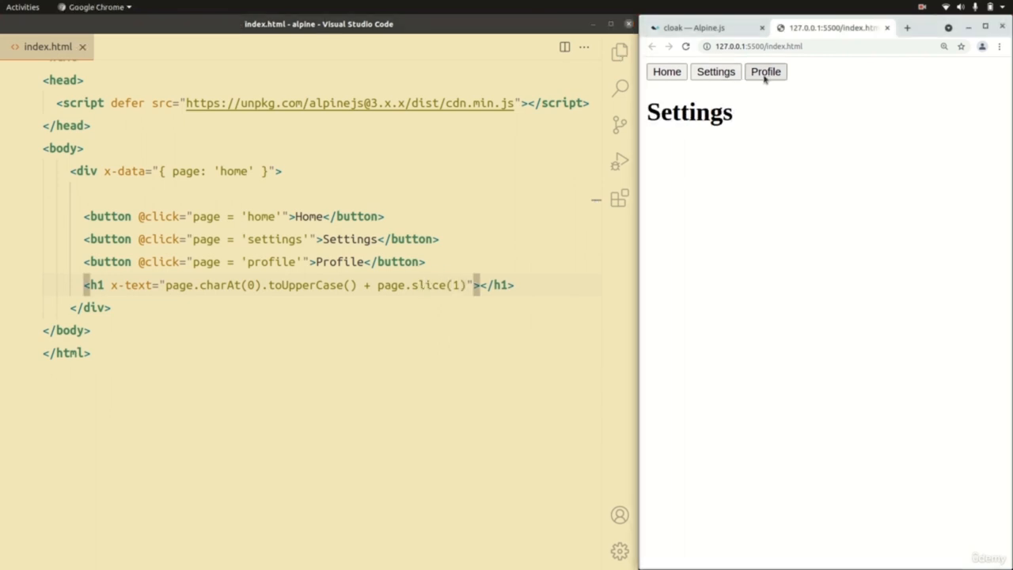
click(666, 72)
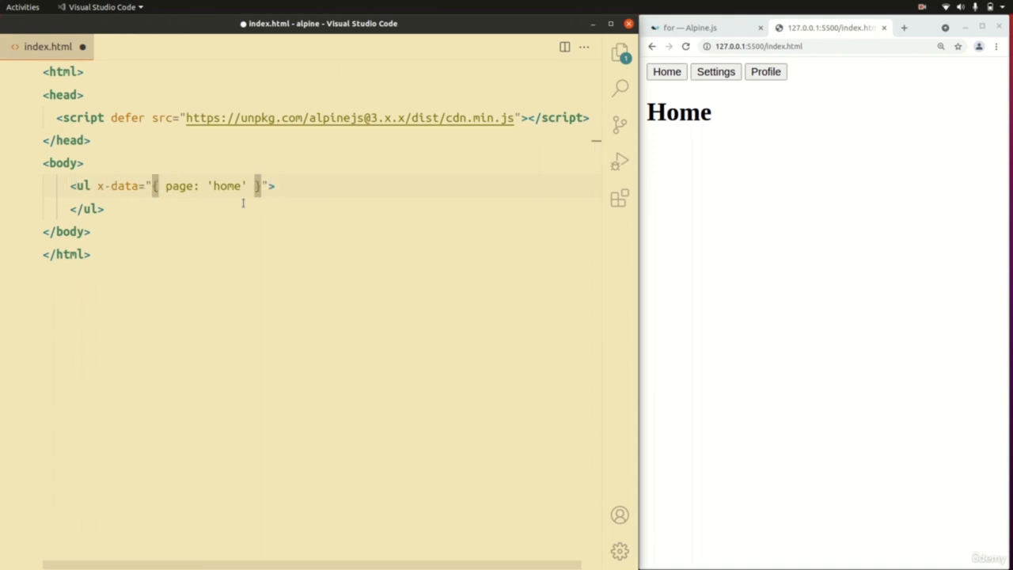
- Set the ul's x-data to a users array holding 'You', 'Me' and 'Someone Else'
text(users)
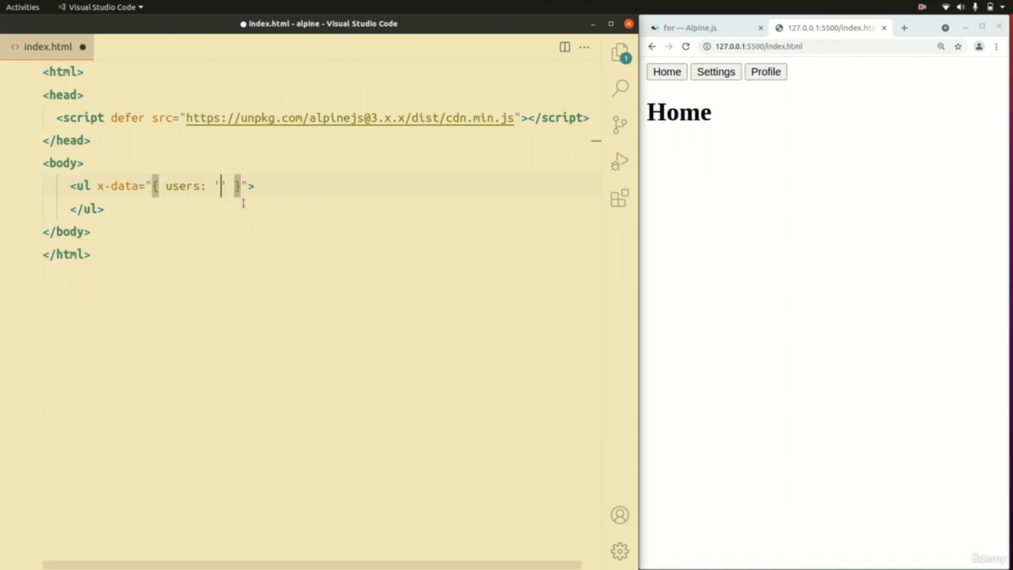
text([])
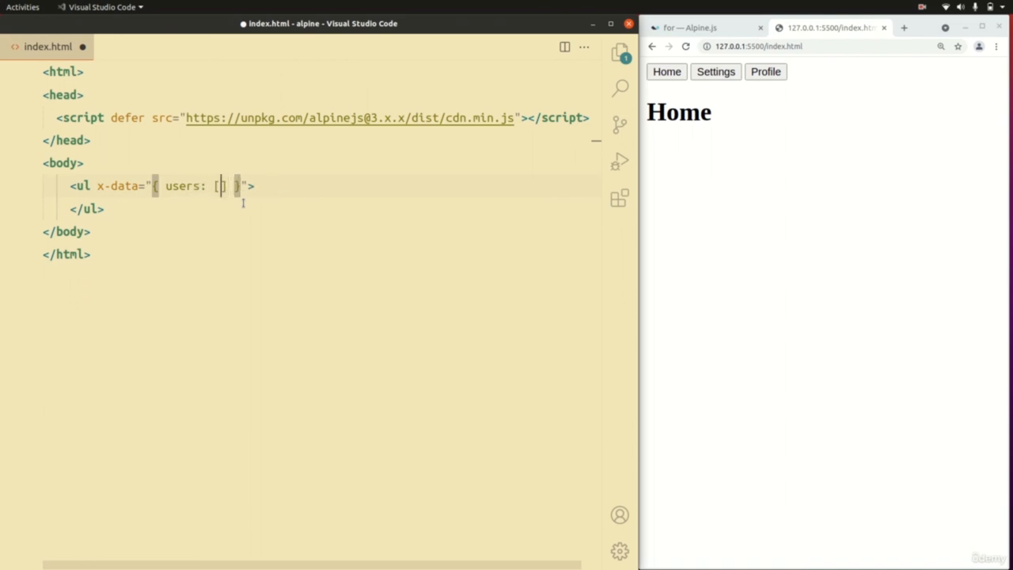
text(')
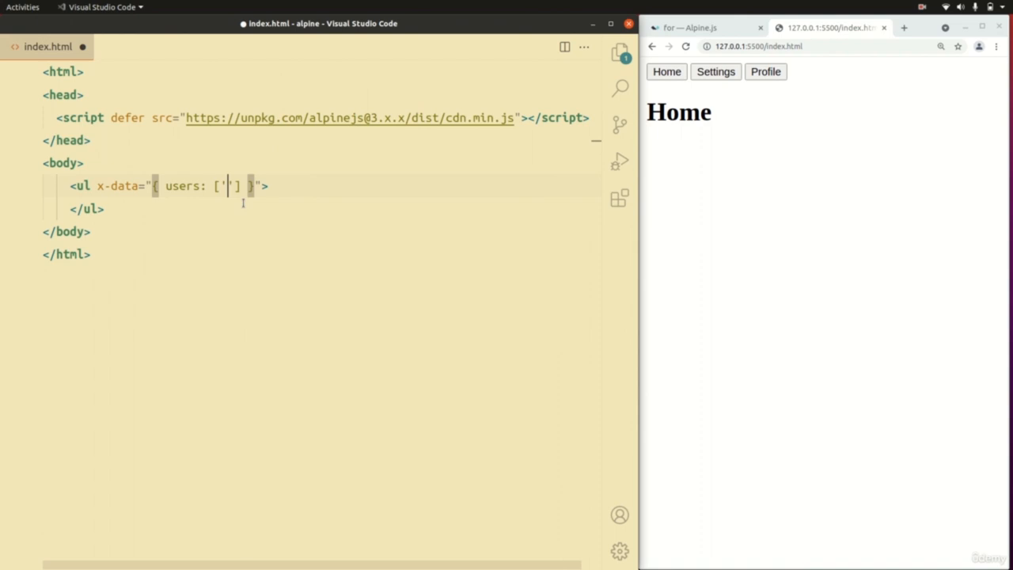
text(You',)
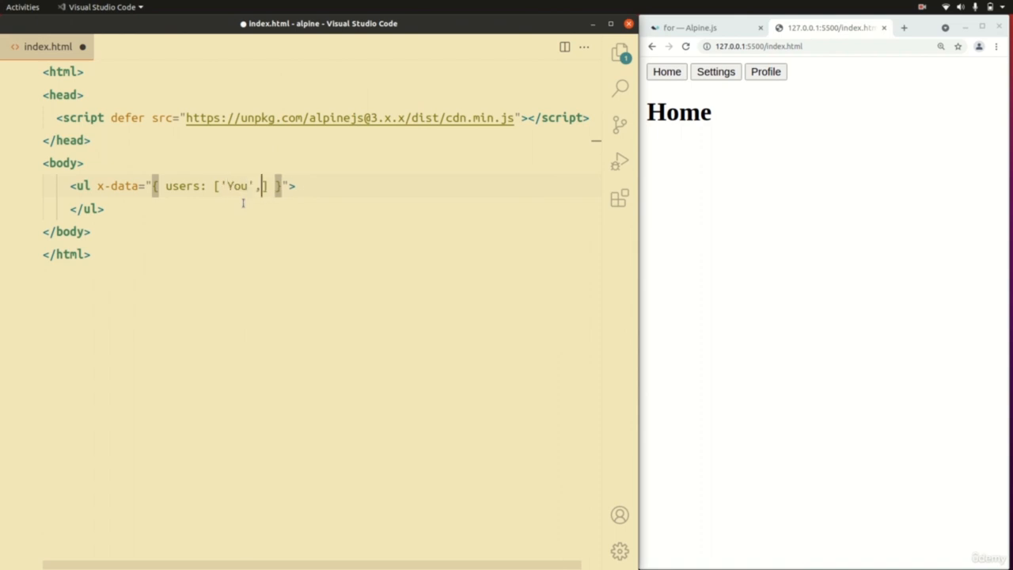
text('Me', 'Someone Else)
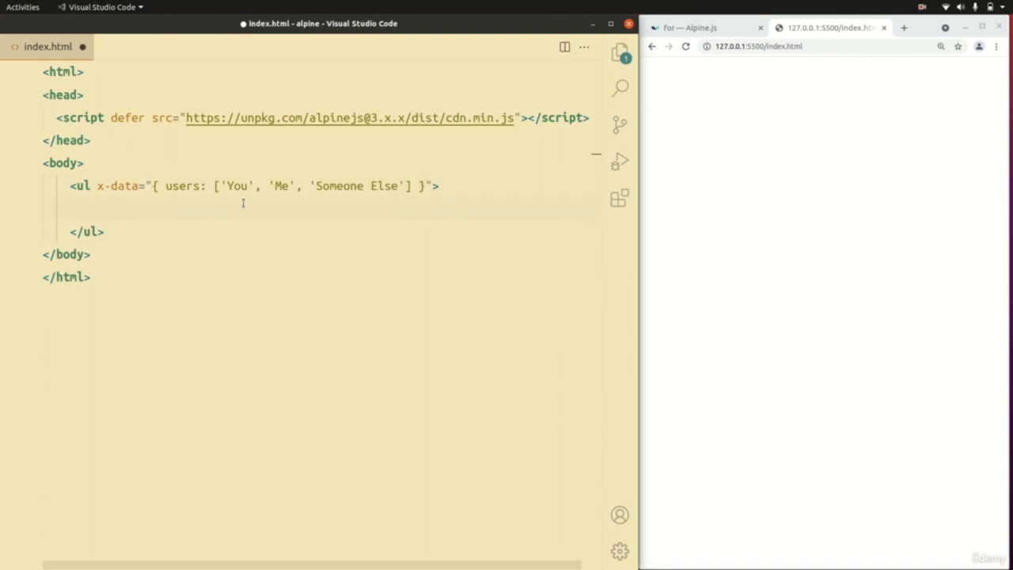
- Add a template with x-for="user in users" inside the ul
text(<template >)
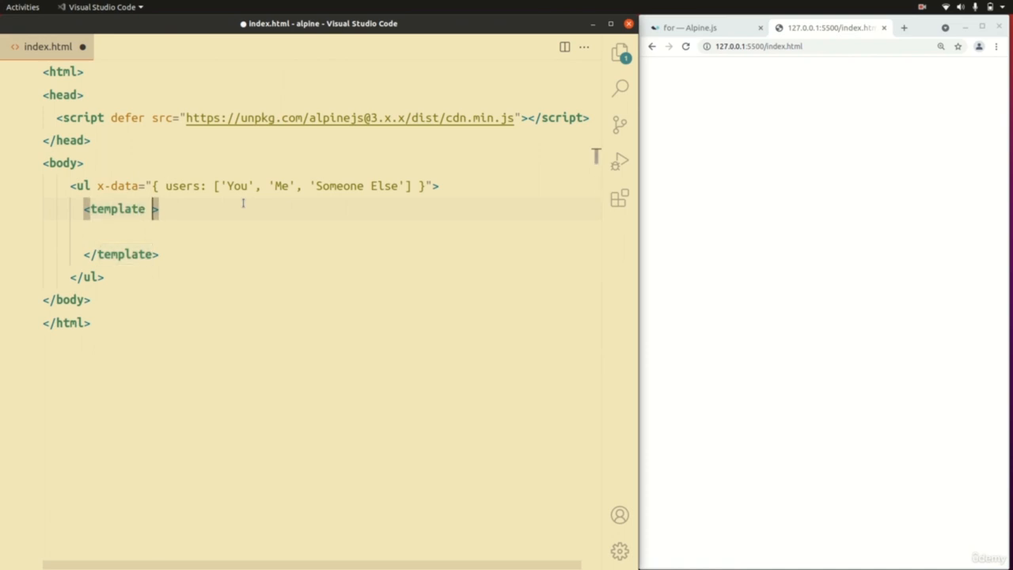
text(x-)
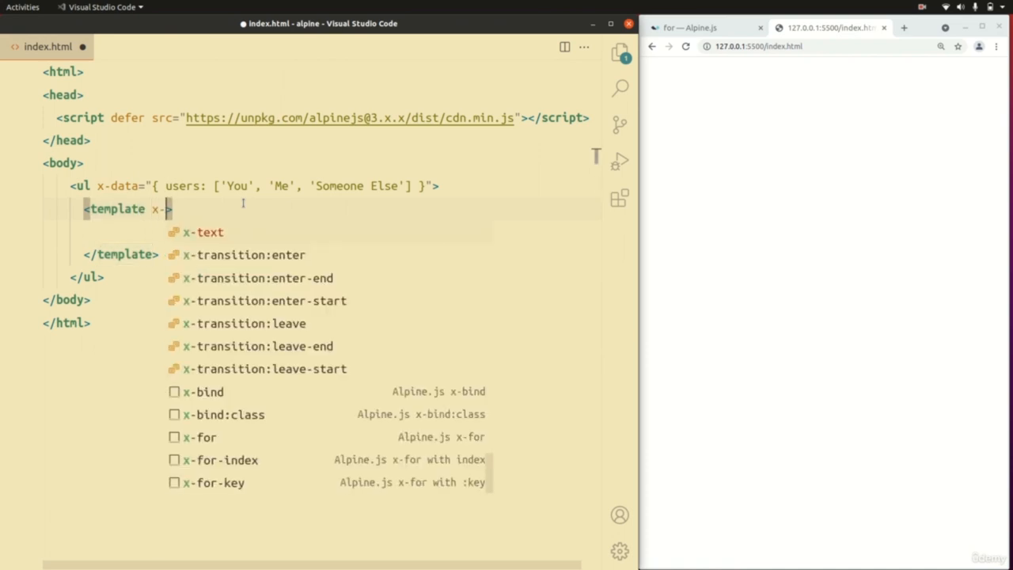
text(for)
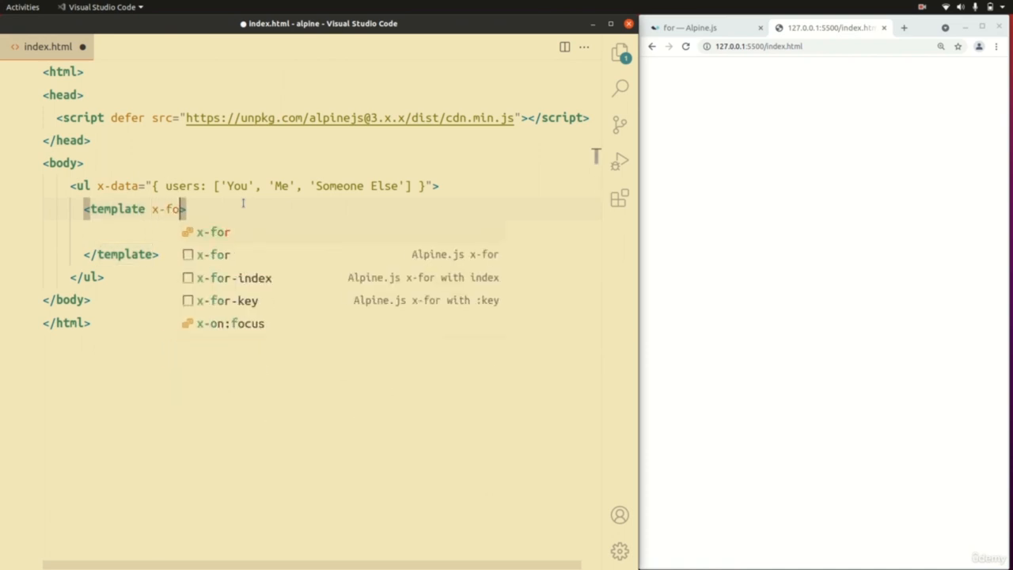
key(Tab)
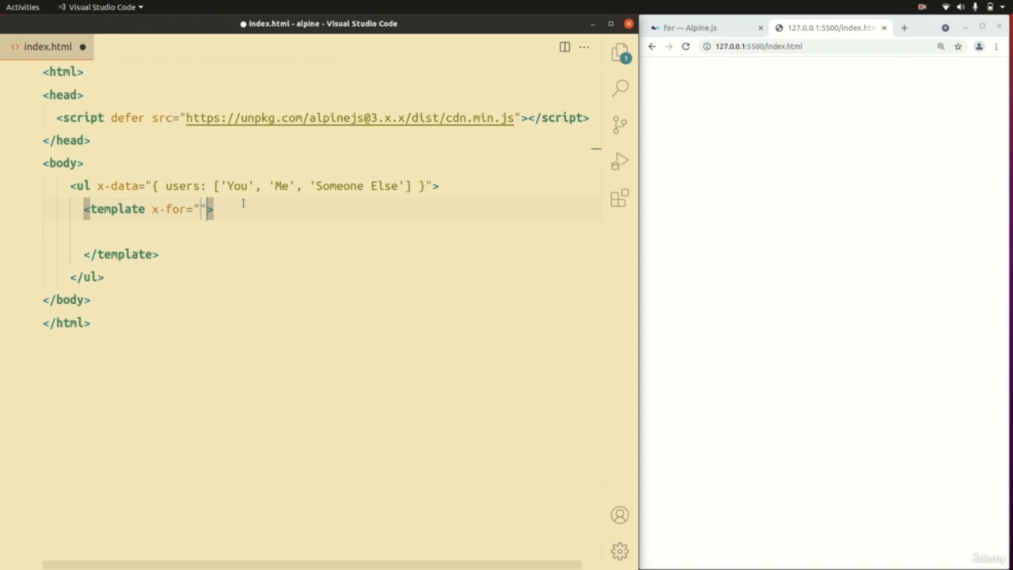
text(u)
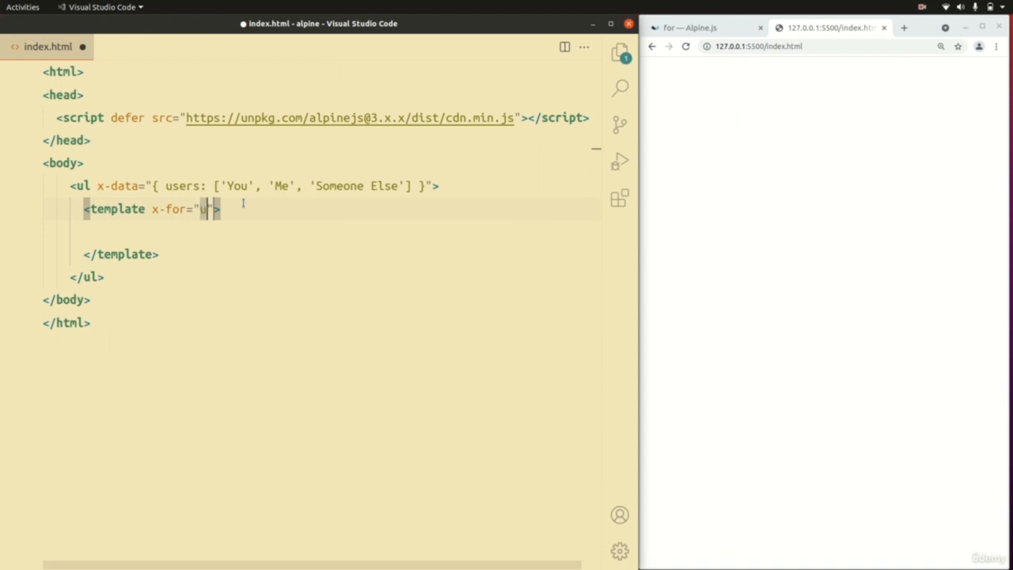
text(ser)
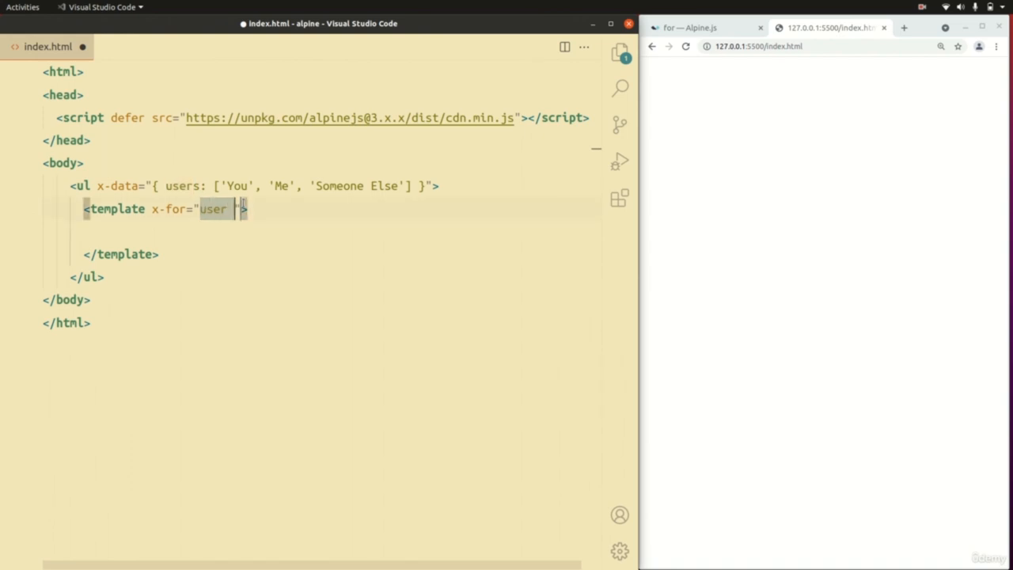
text(in)
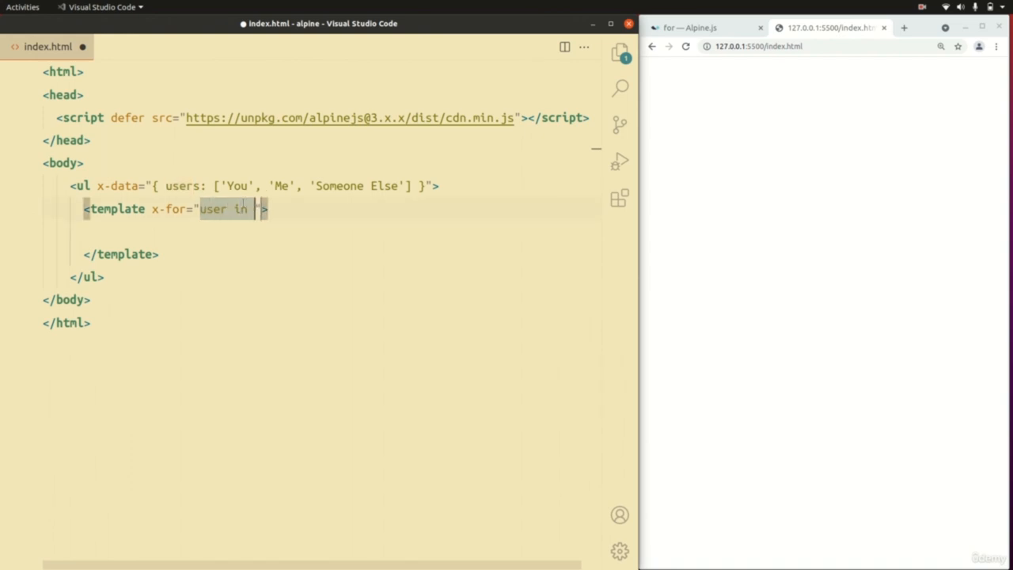
text(users)
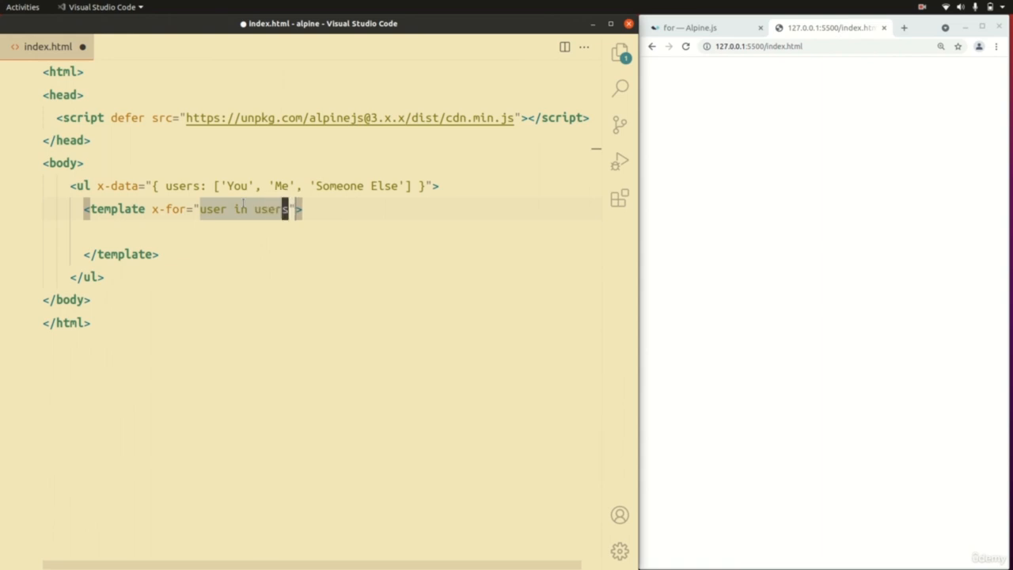
- Put an li with x-text="user" in the template and save so the names render
text(<li></li>)
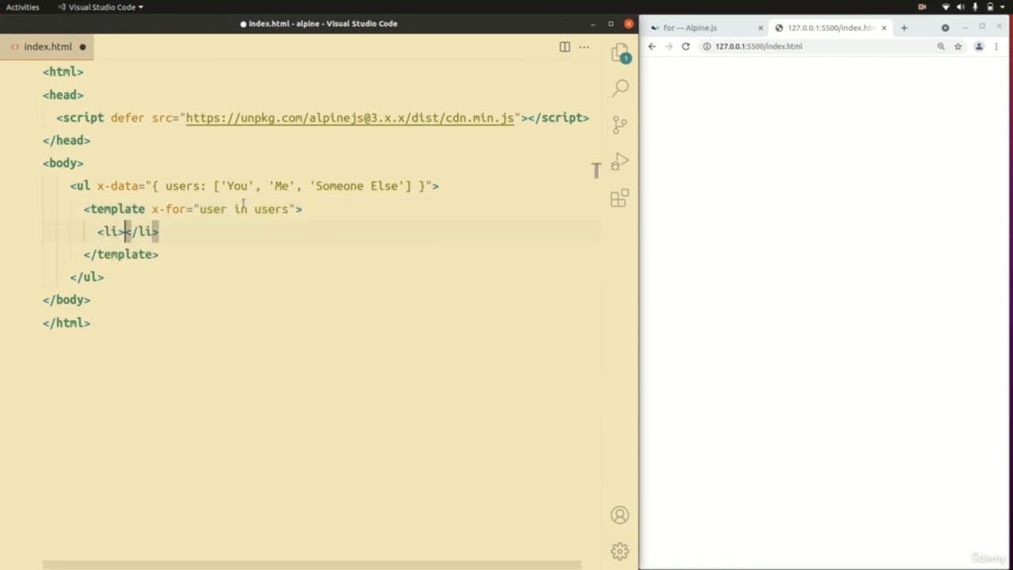
text(x-text=")
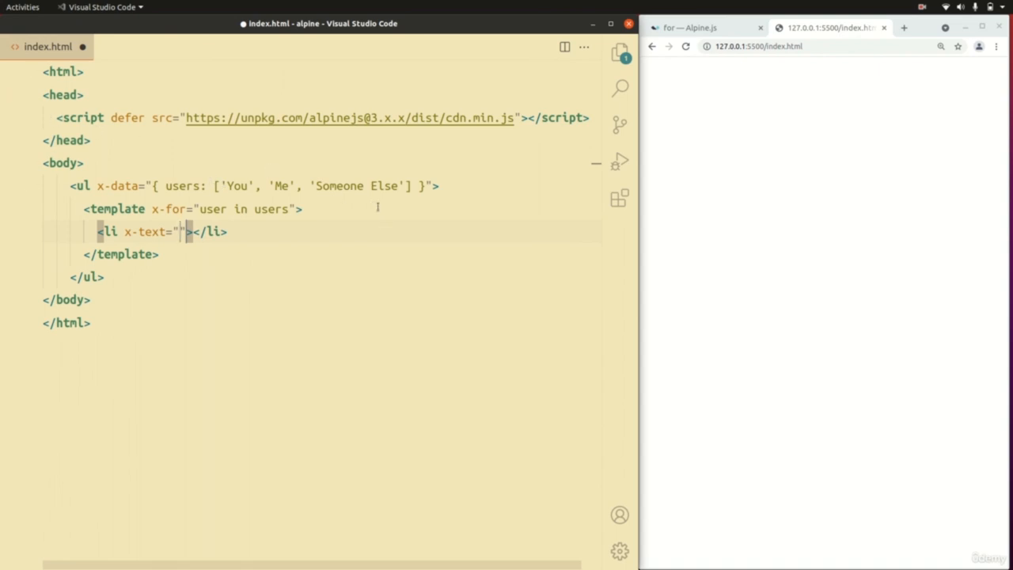
text(user)
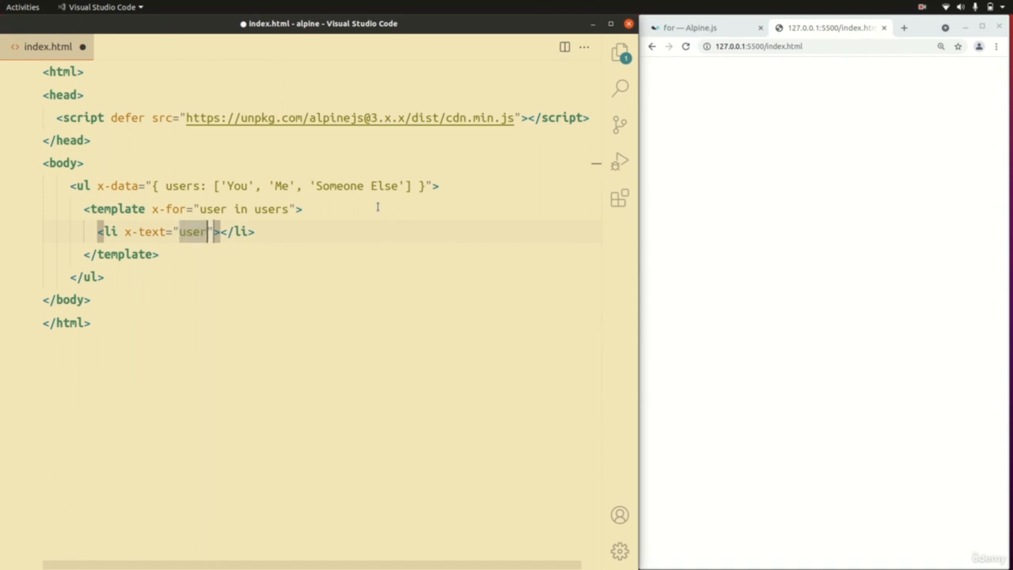
key(ctrl+s)
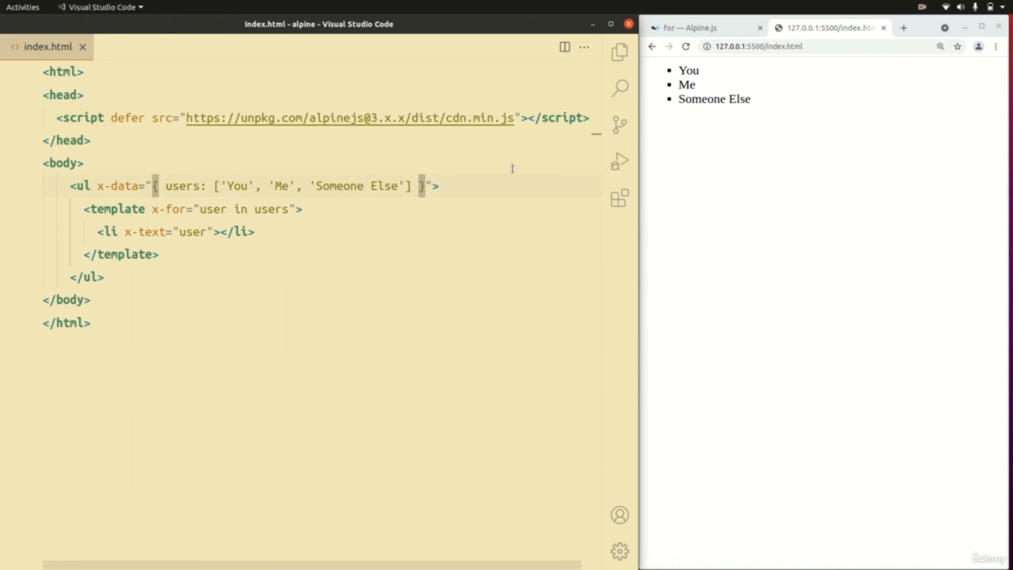
- Turn the users into objects with first_name James, John and Jane
click(221, 190)
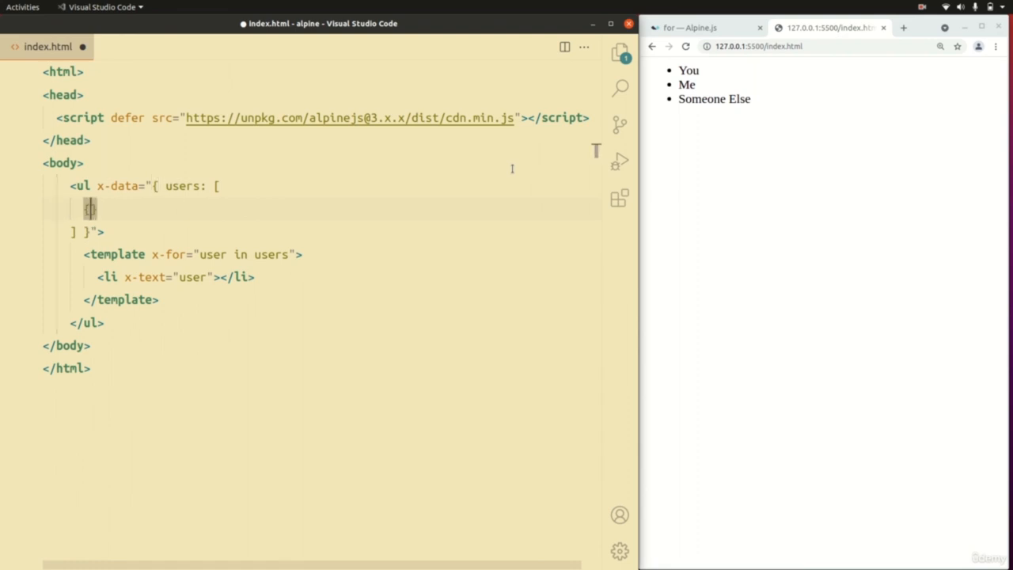
text(")
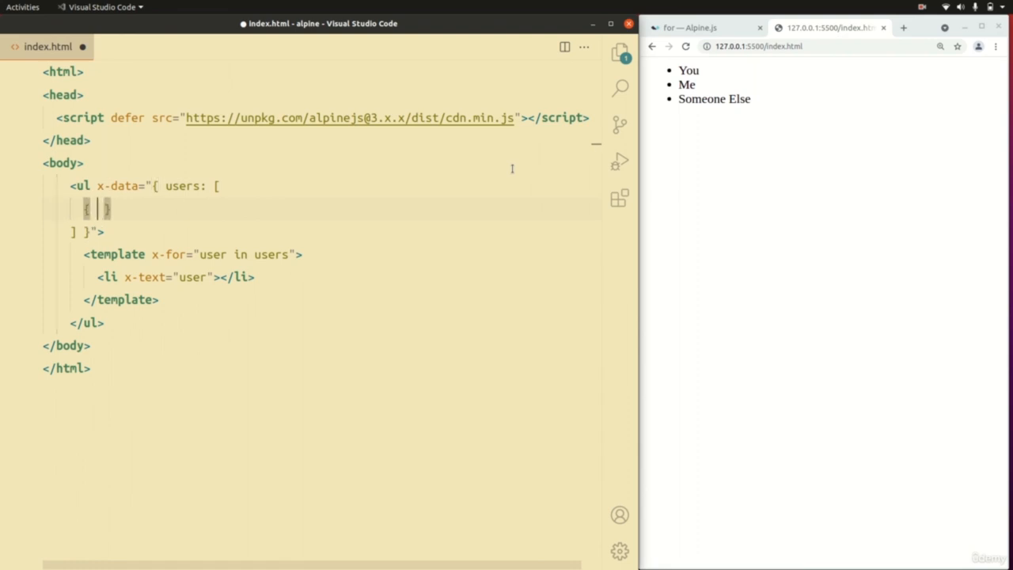
text(first)
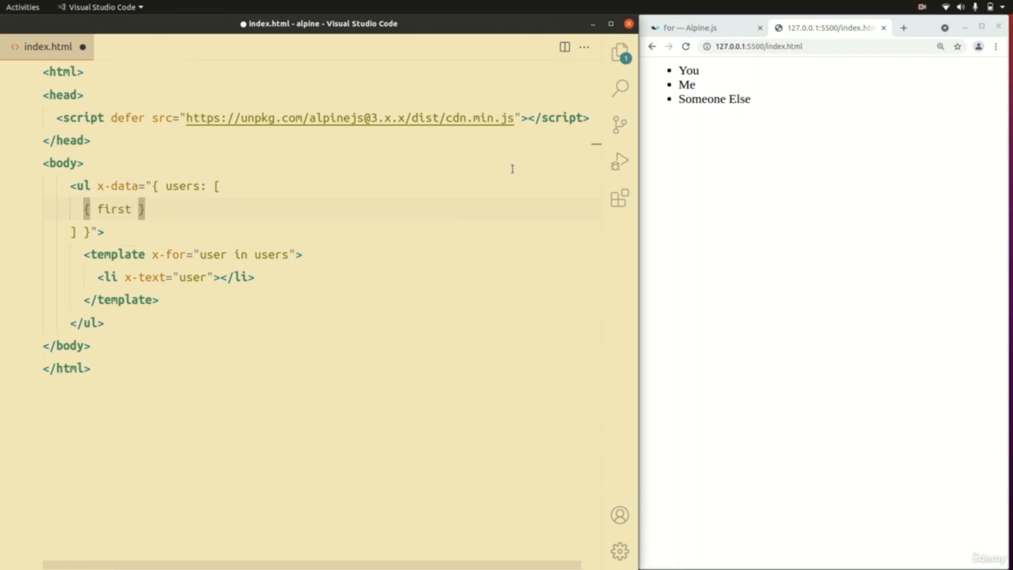
text(_name:)
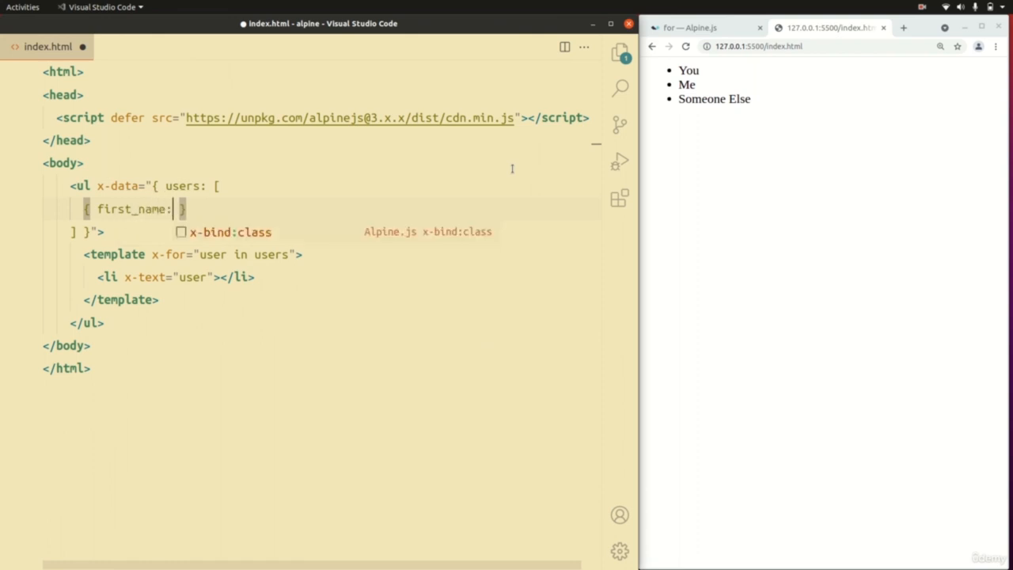
text('James')
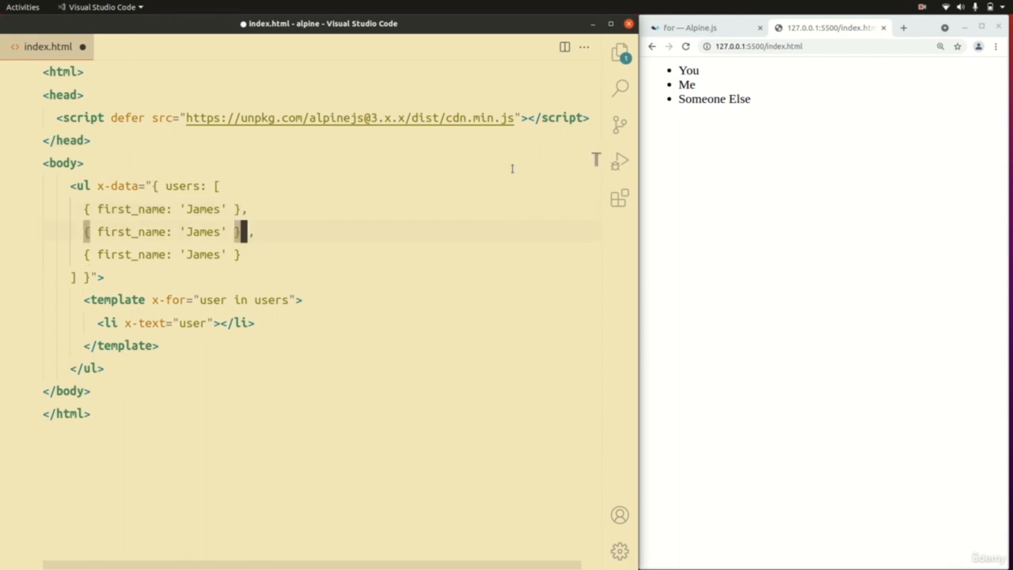
text(,)
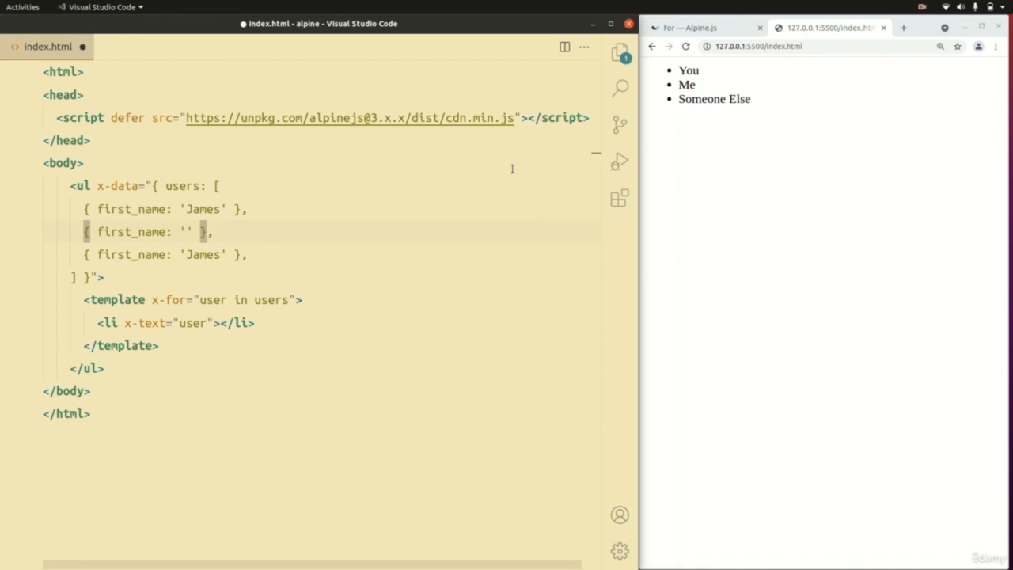
text(John)
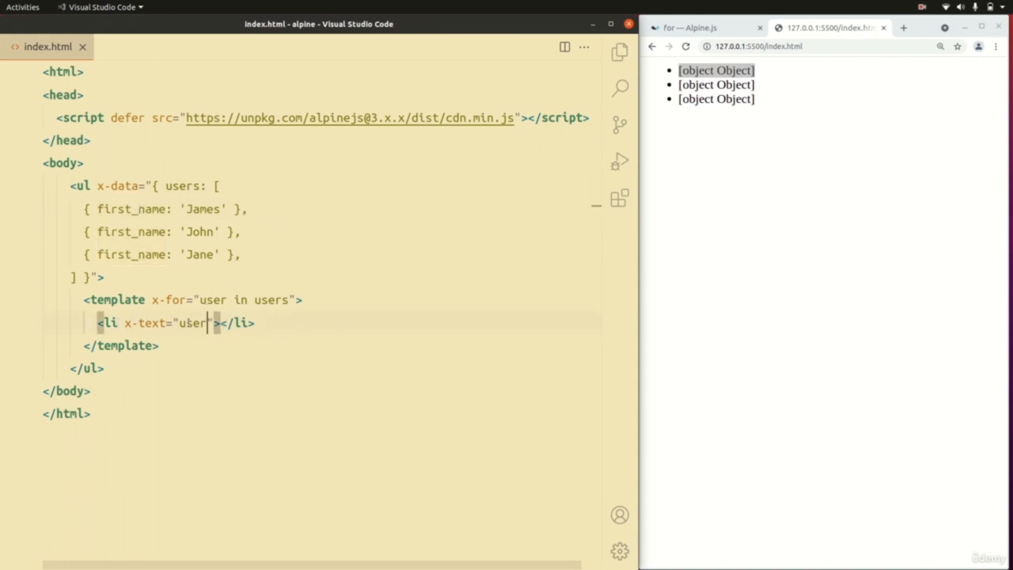
mouse_move(421, 345)
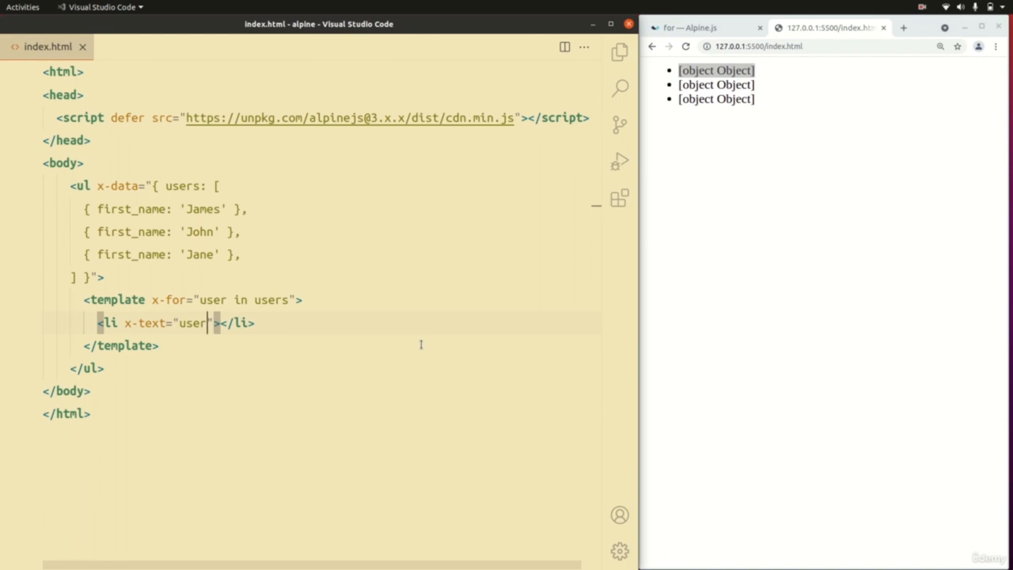
- Bind the li's x-text to user.first_name
text(.first_name)
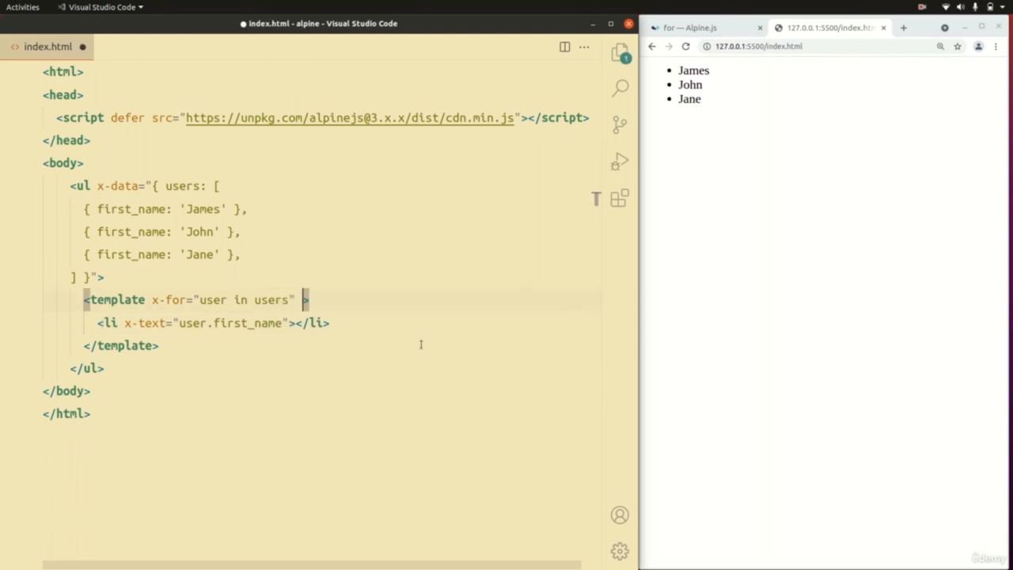
- Add a :key binding on the x-for template for each user
text(:key="")
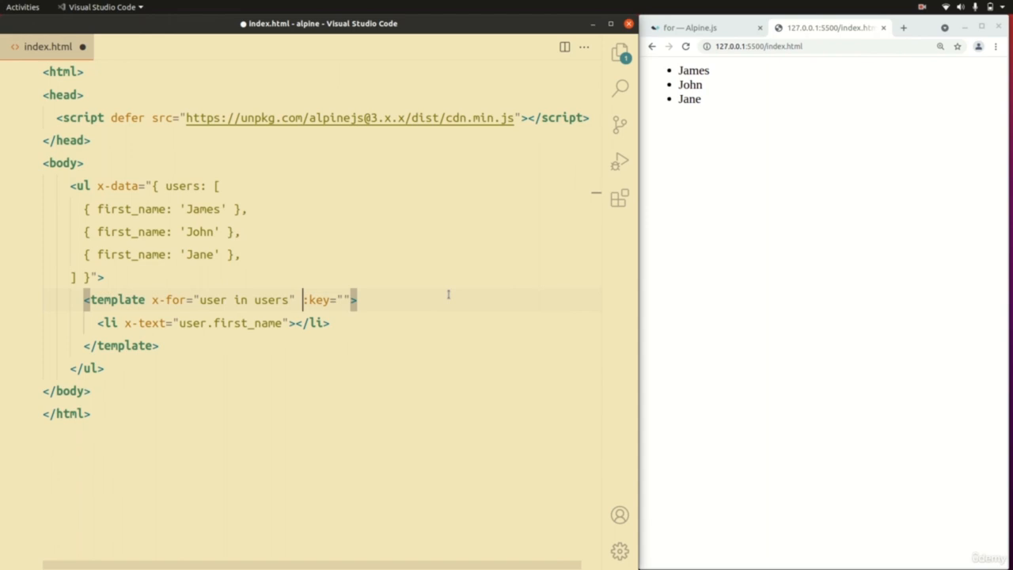
text(x-bind)
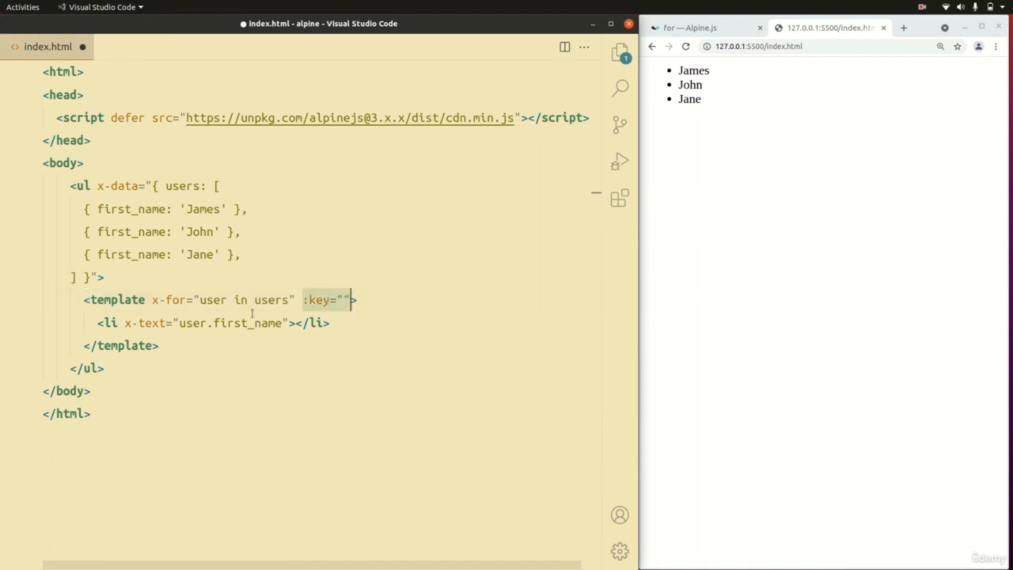
mouse_move(272, 250)
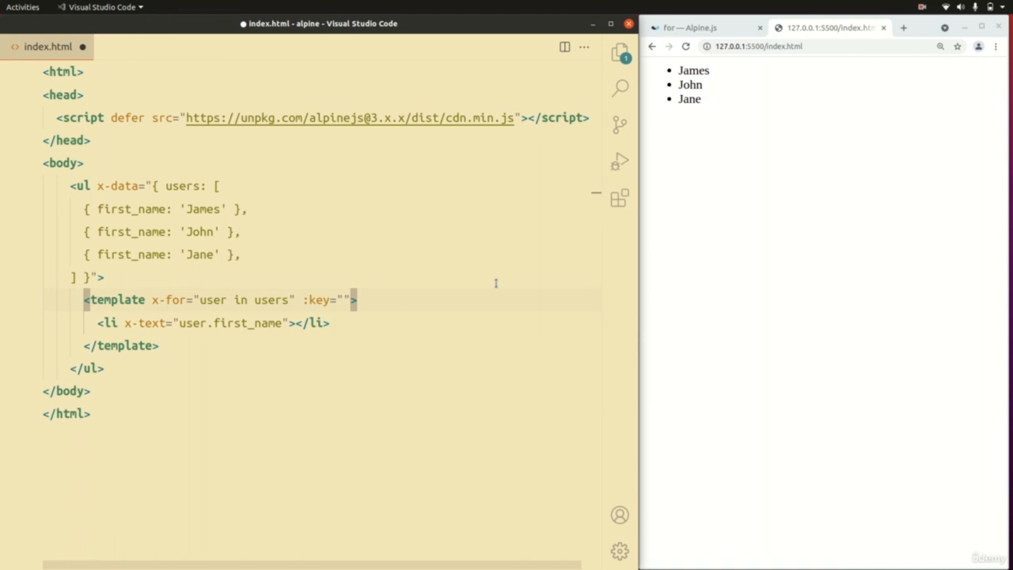
text(user.)
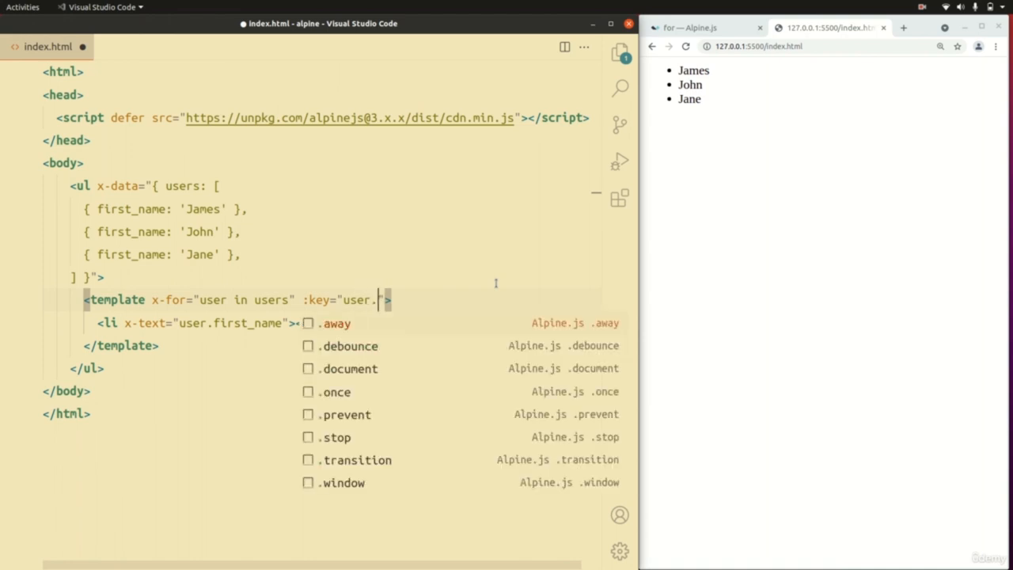
text(first_name)
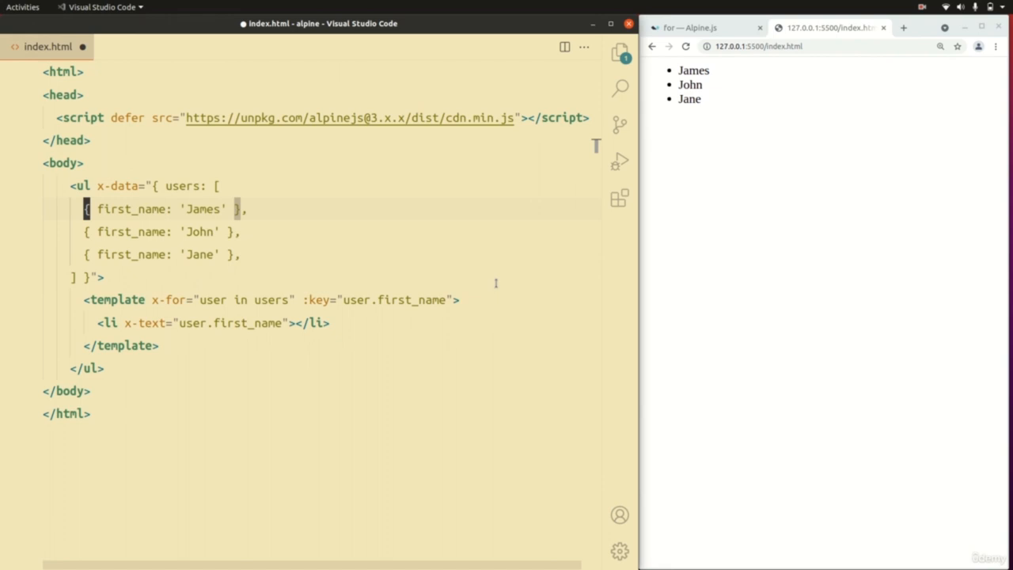
- Give the three user objects ids 1, 2 and 3
text(id:)
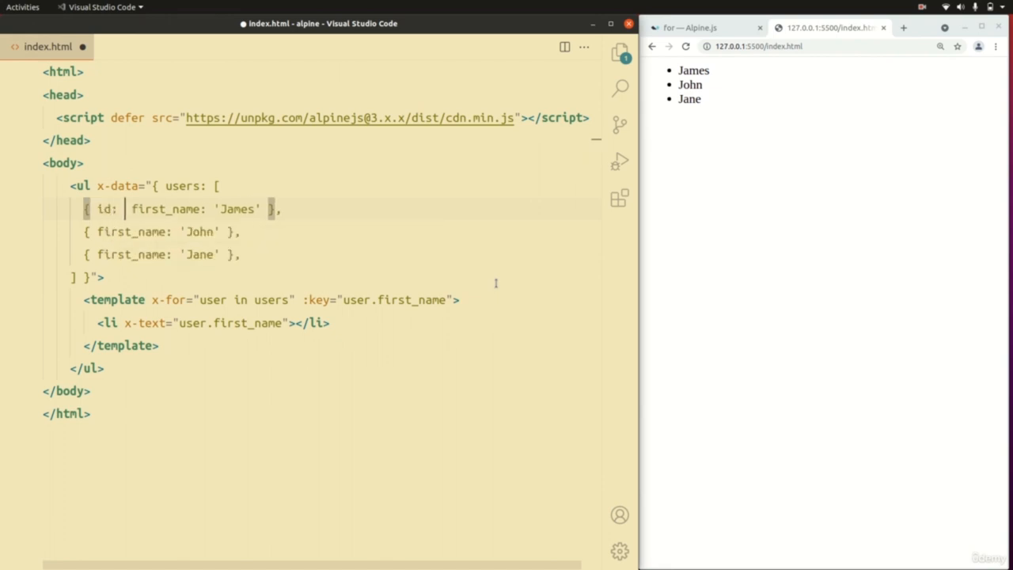
text(1,)
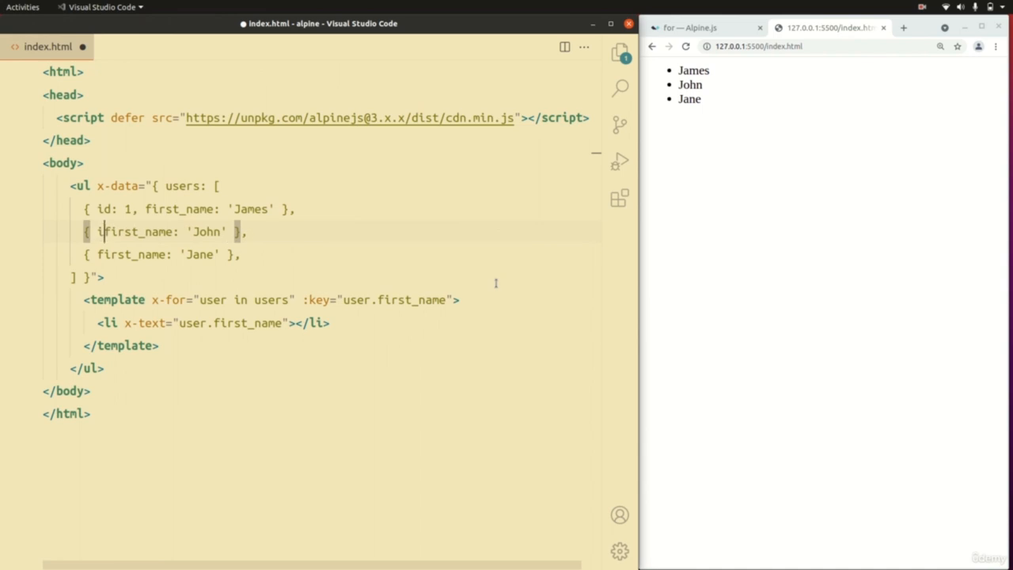
text(id: 2,)
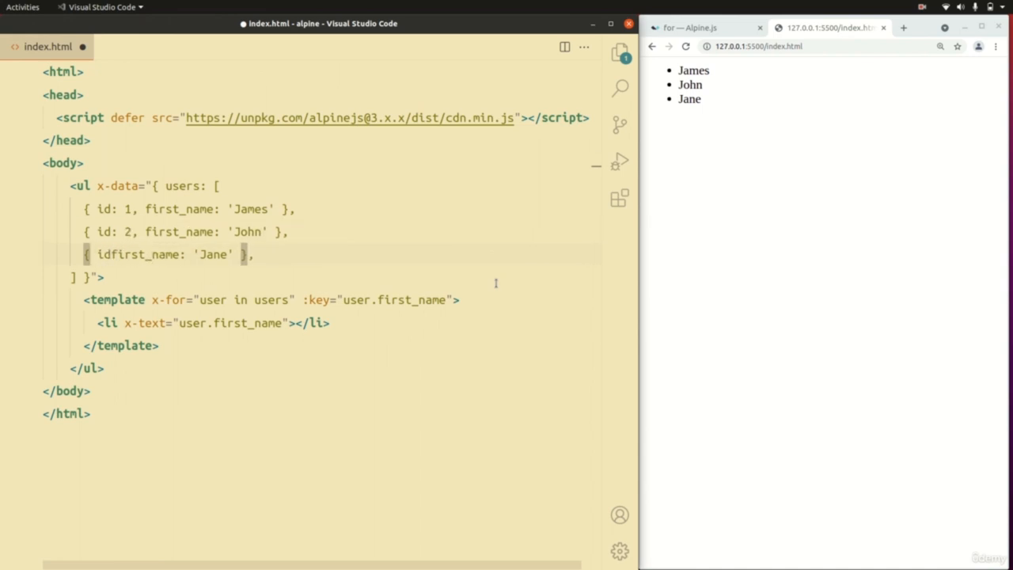
text(id: 3,)
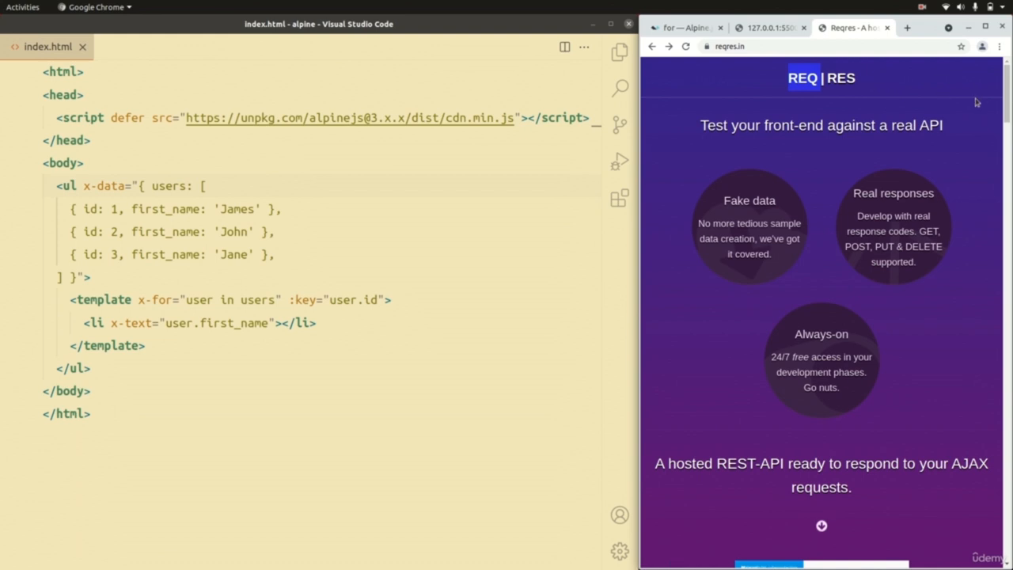
- Highlight the data array of user records in the reqres.in users JSON response
scroll(down, 3)
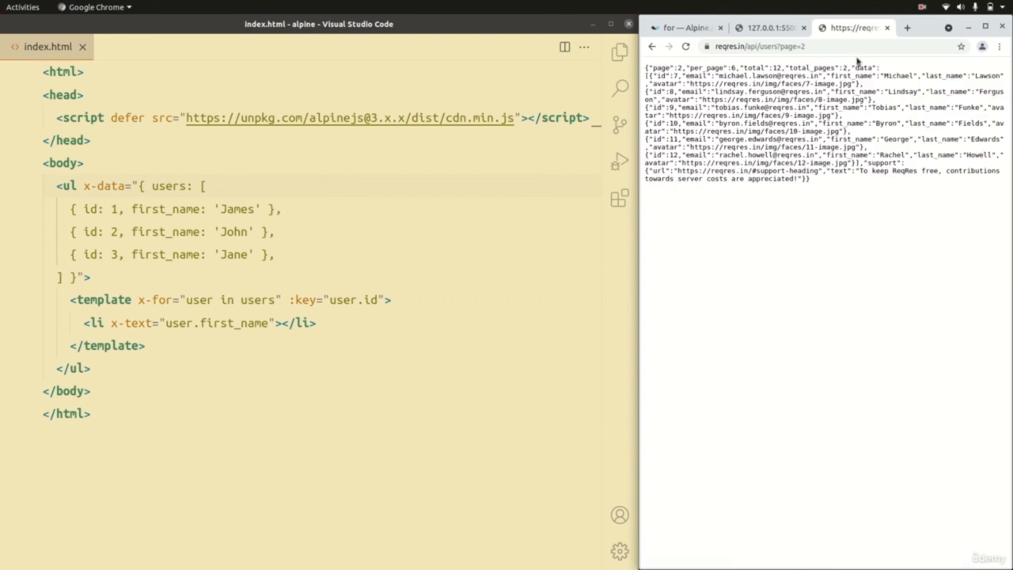
double_click(862, 66)
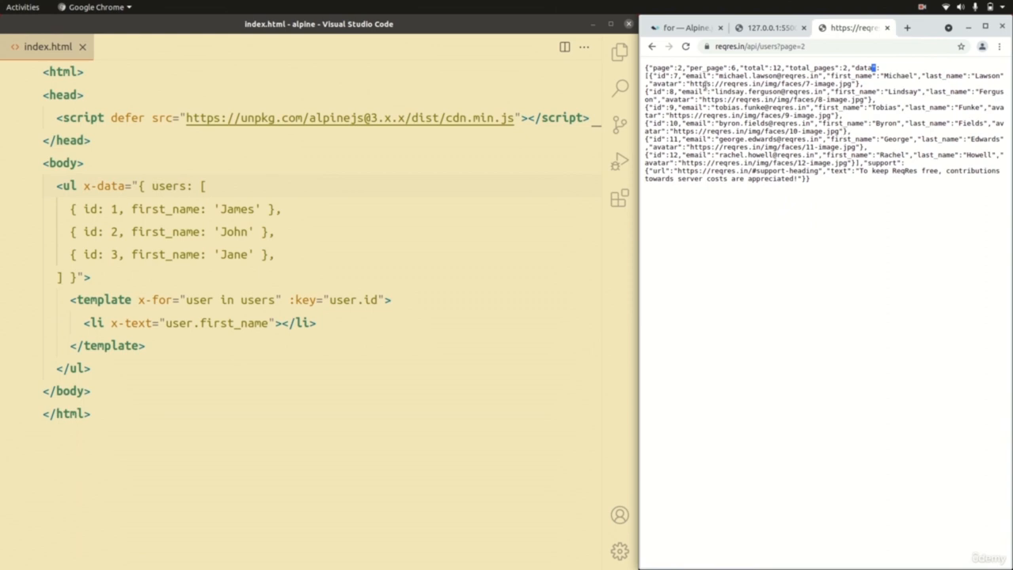
drag(858, 66, 826, 173)
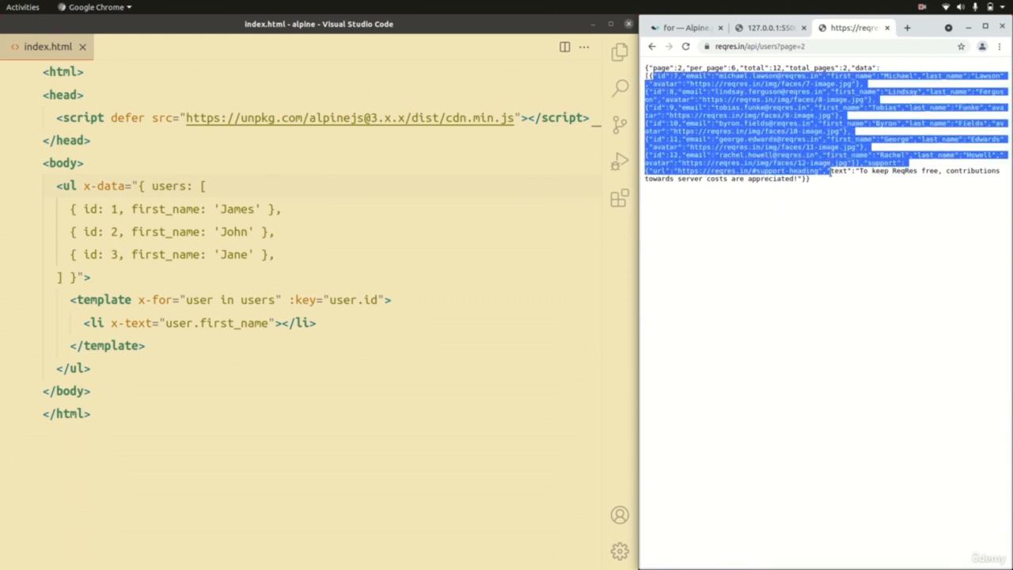
click(791, 46)
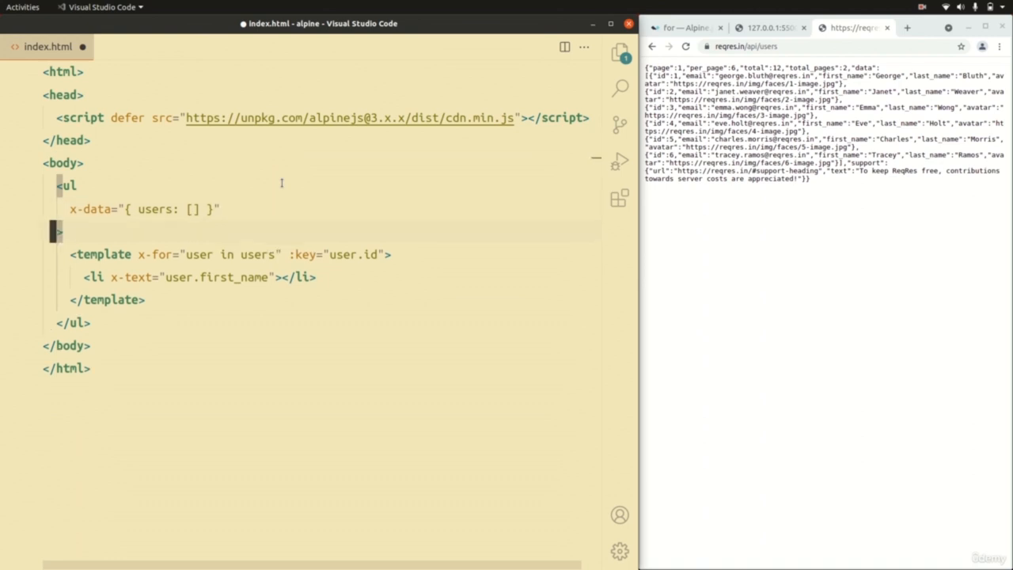
- Start an x-init attribute on the ul below its empty users array
text(x-init=")
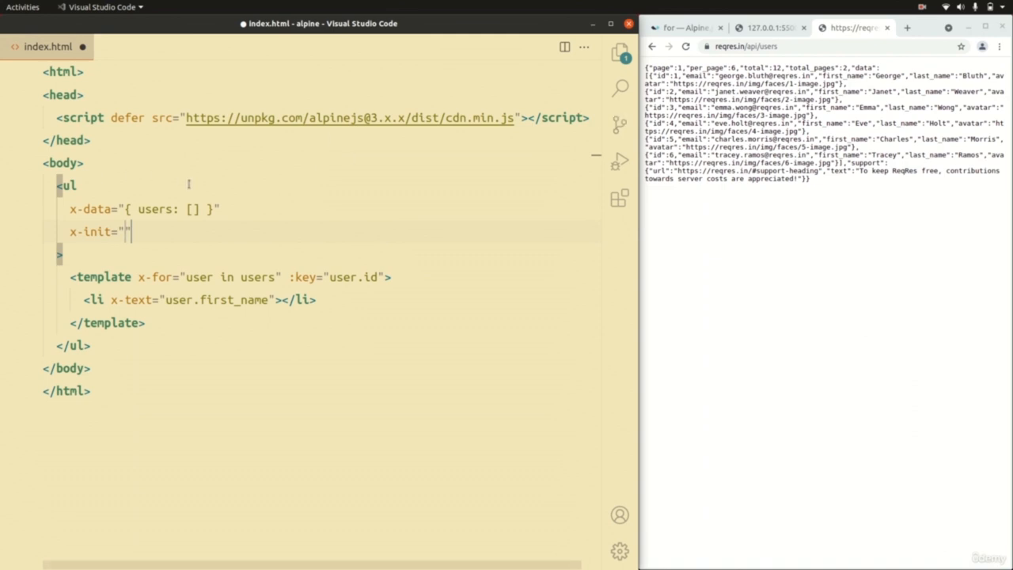
text(users =)
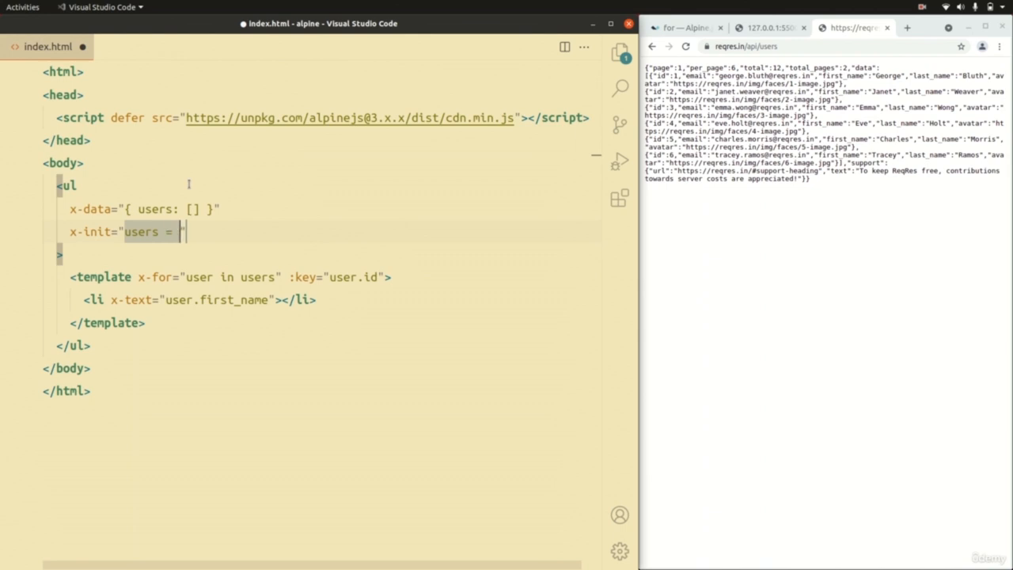
text(await)
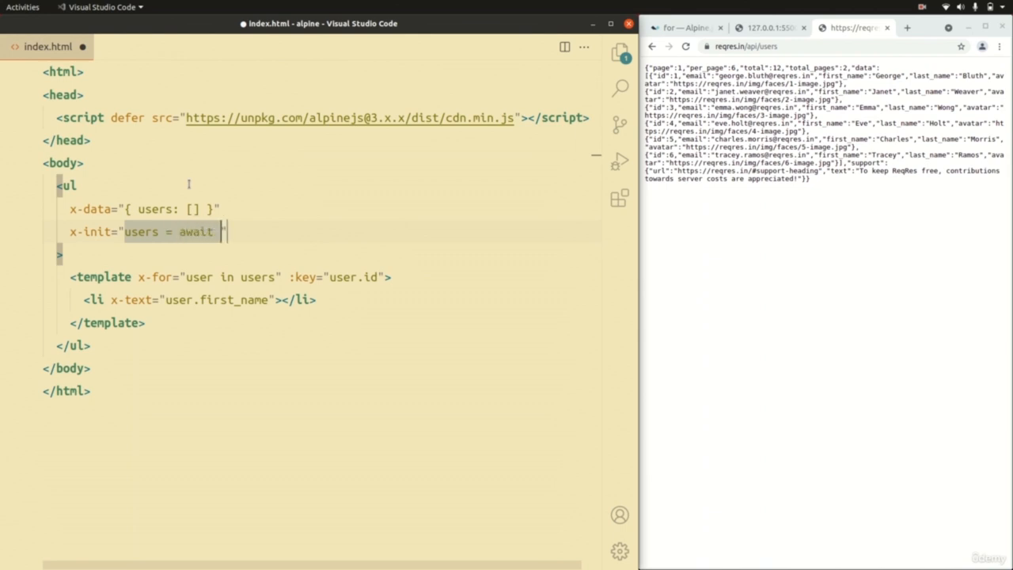
text(fetch()
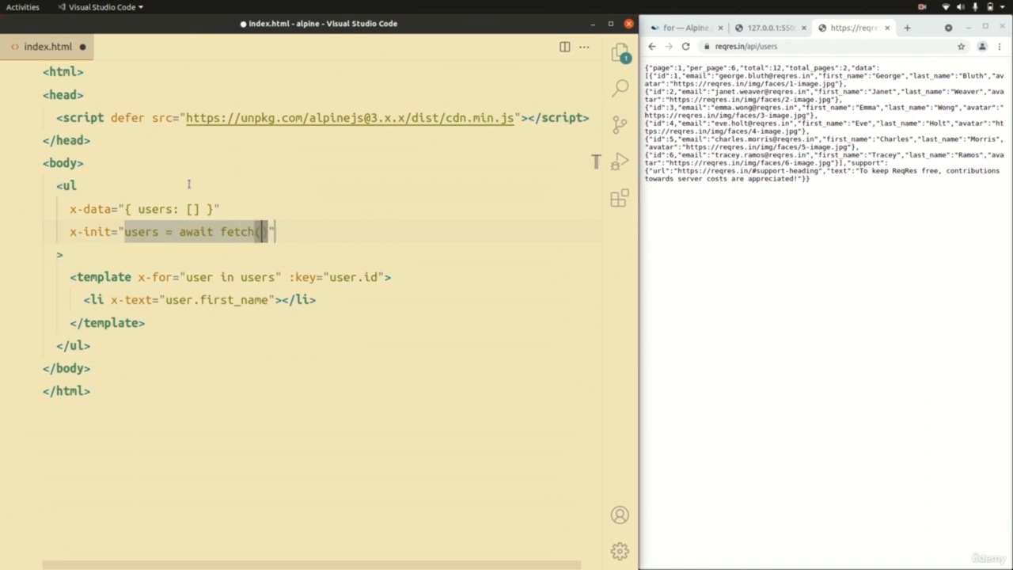
click(791, 46)
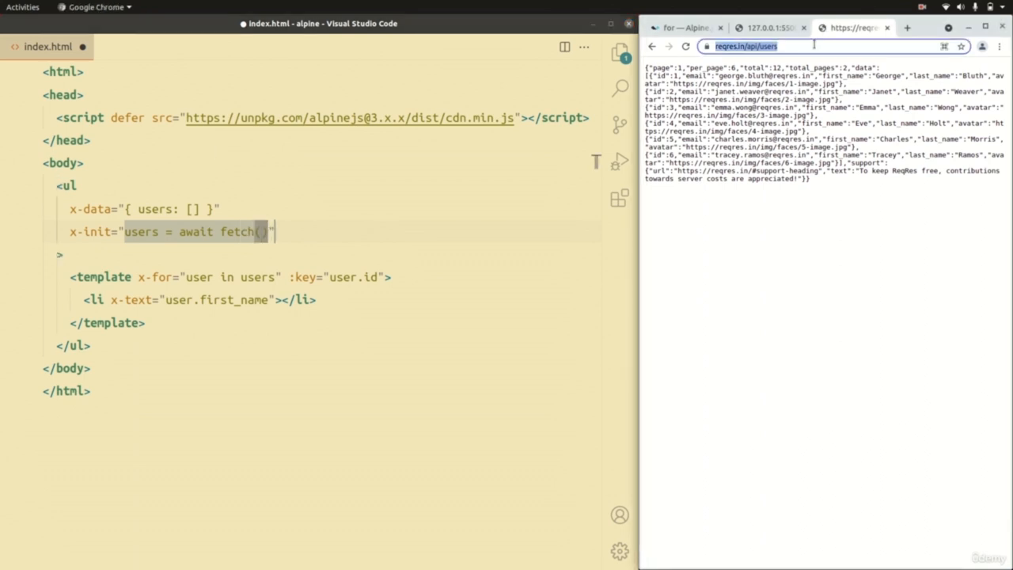
text(https://reqres.in/api/users)
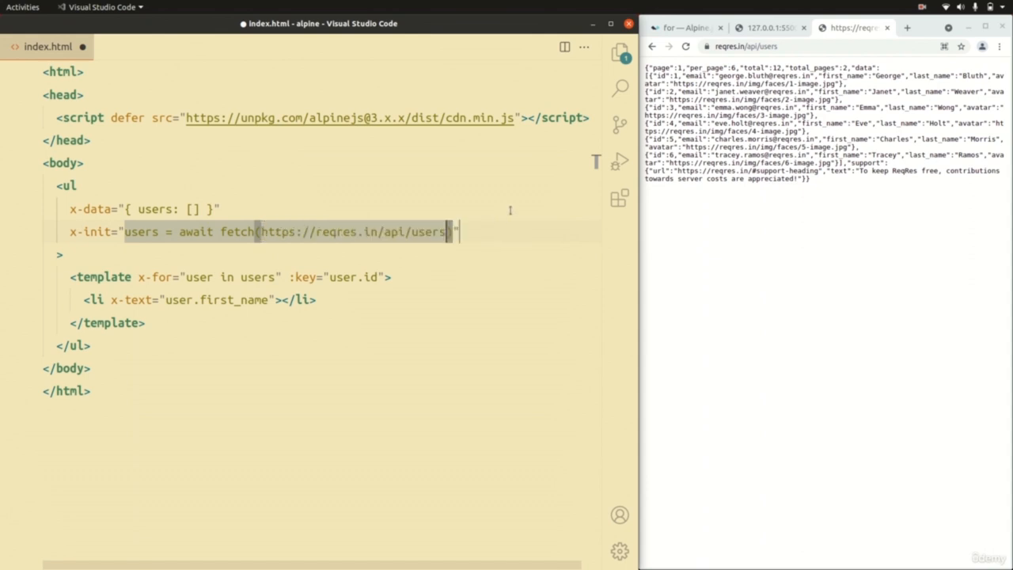
text(')
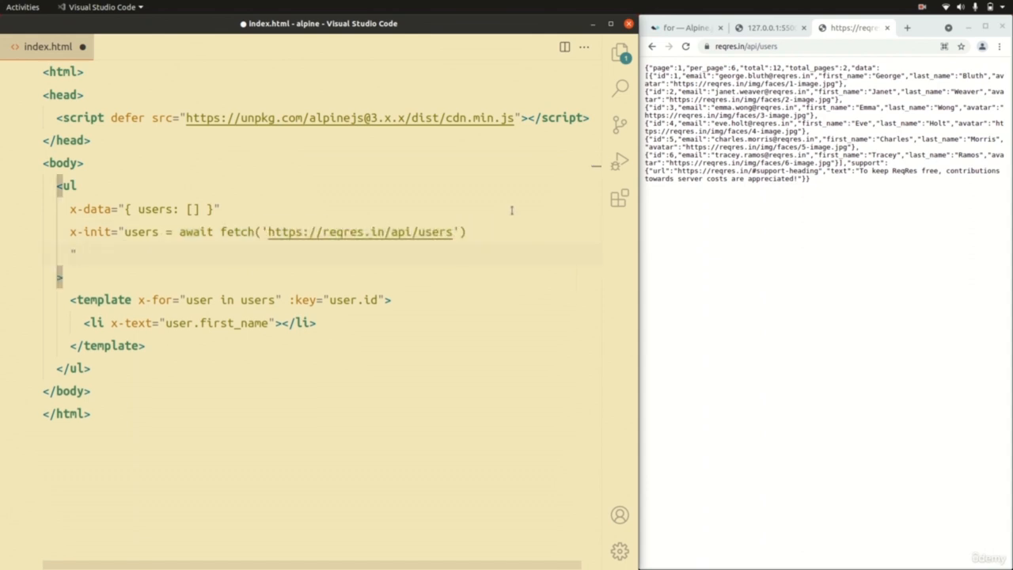
- Chain .then(response => response.json()).then(result => result.data) and return to the local page
text(.then()
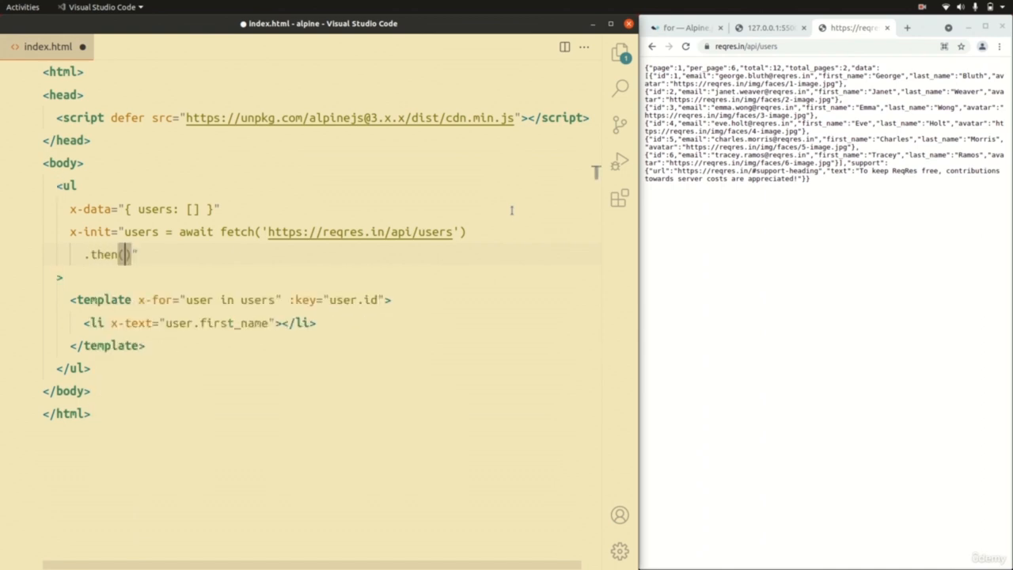
text(response => response.json)
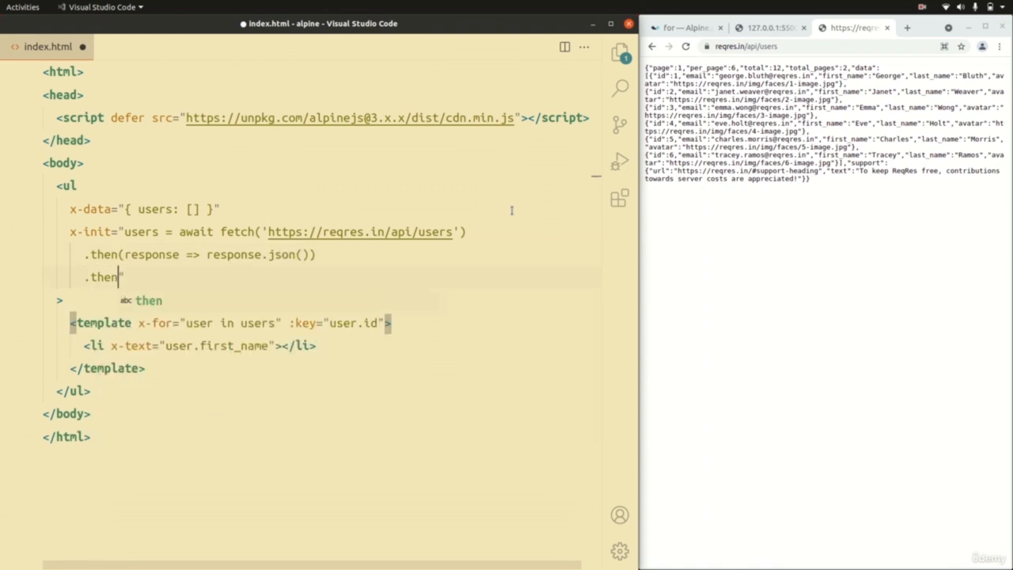
text(())
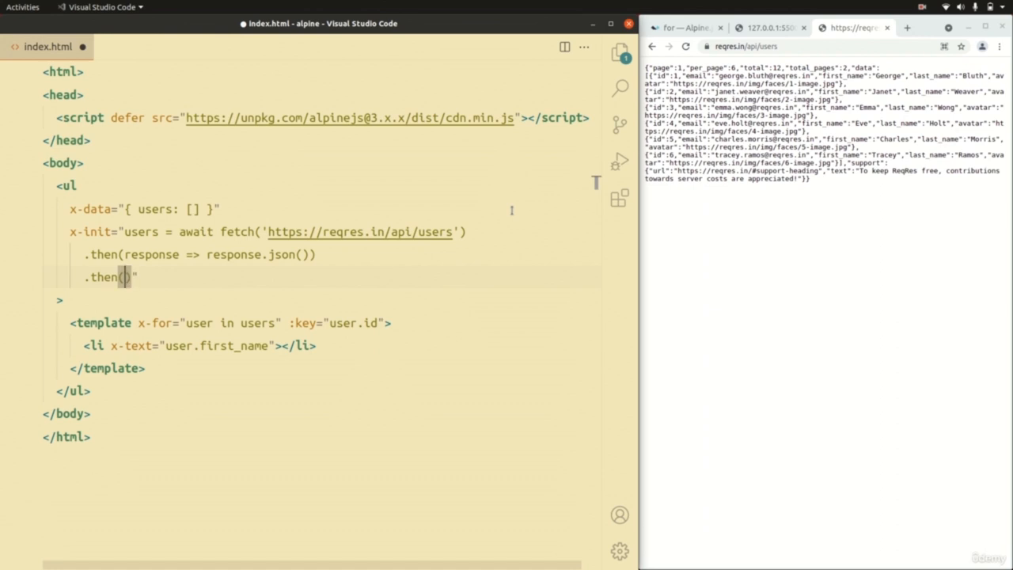
text(result)
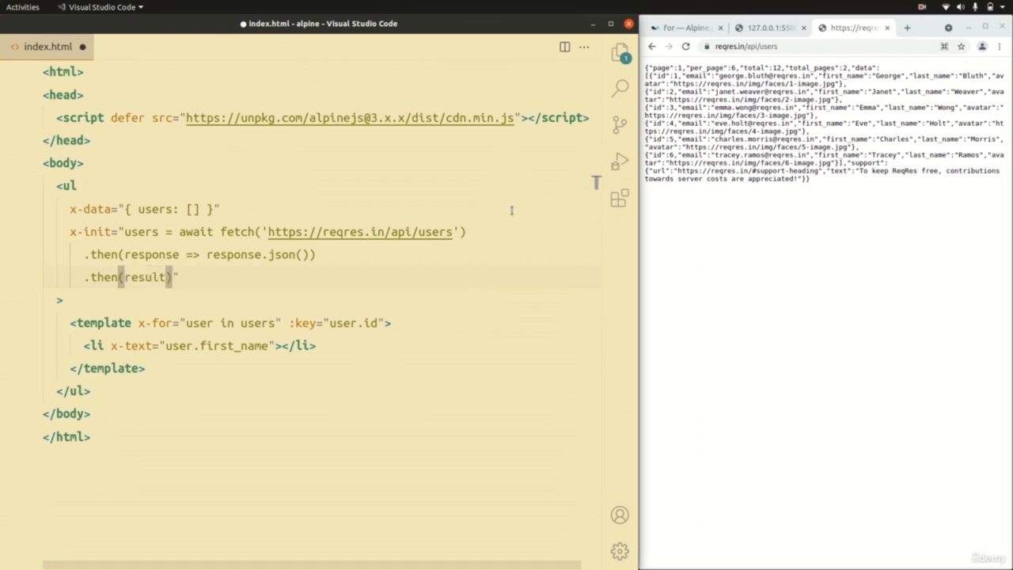
text(=)
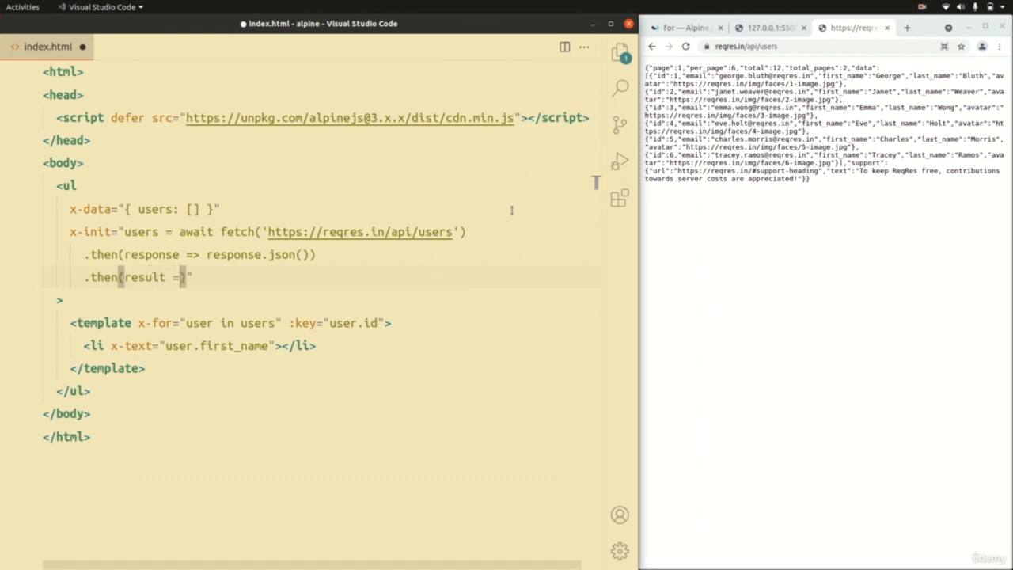
text(result.da)
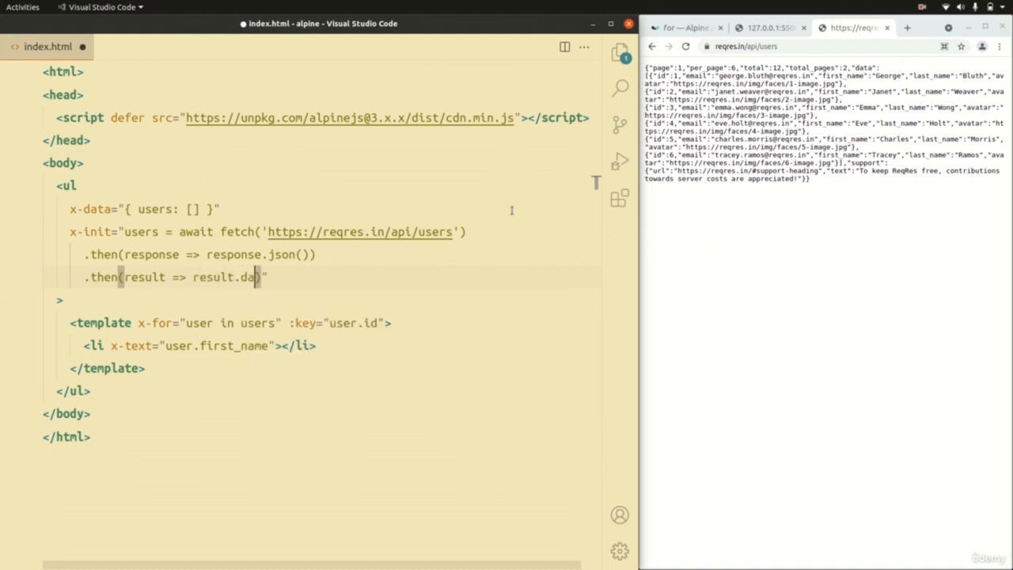
text(ta)
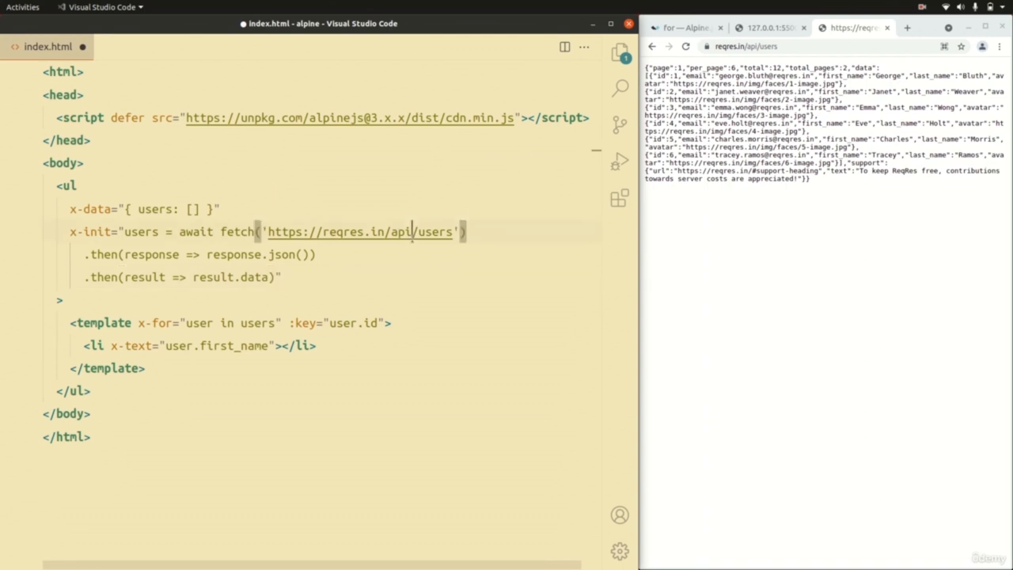
click(767, 28)
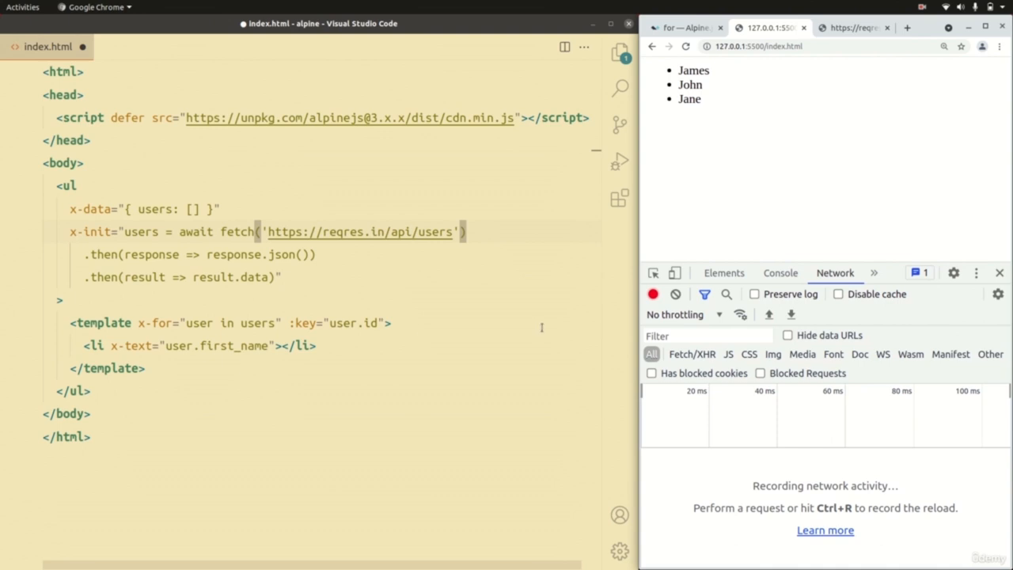
- In DevTools Network, filter to fetch requests and preview the users request's JSON data array
click(691, 354)
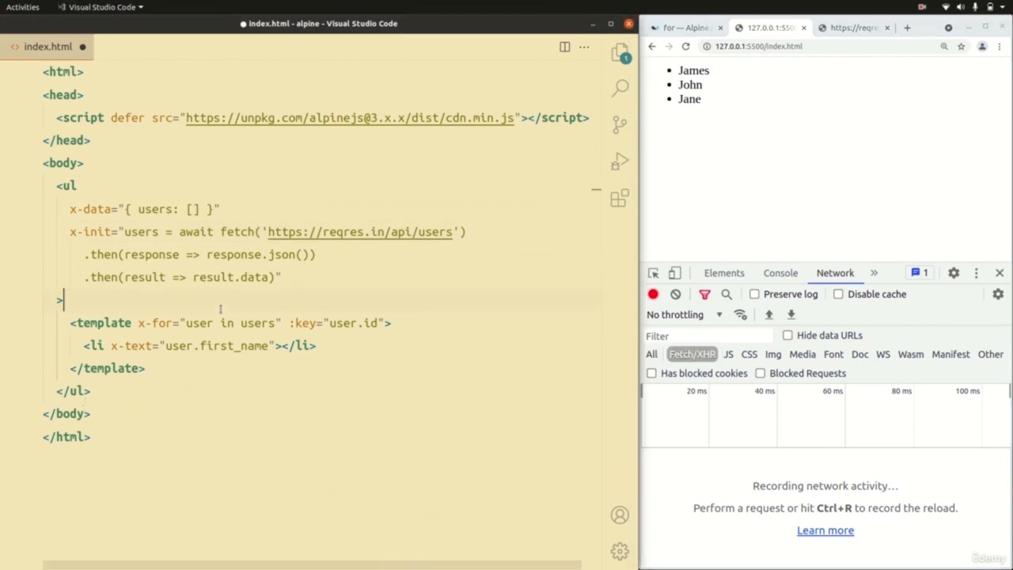
click(687, 46)
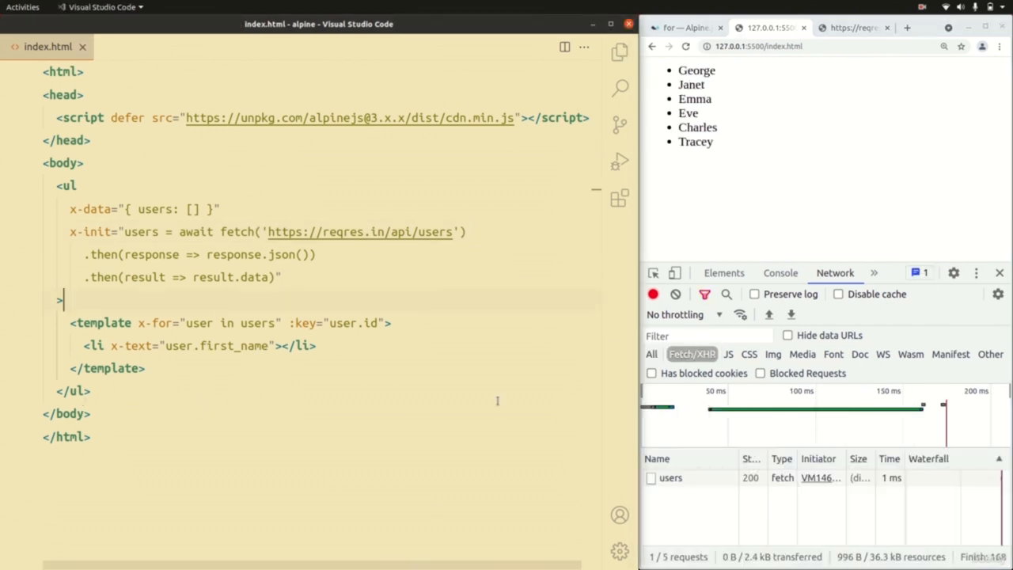
click(671, 478)
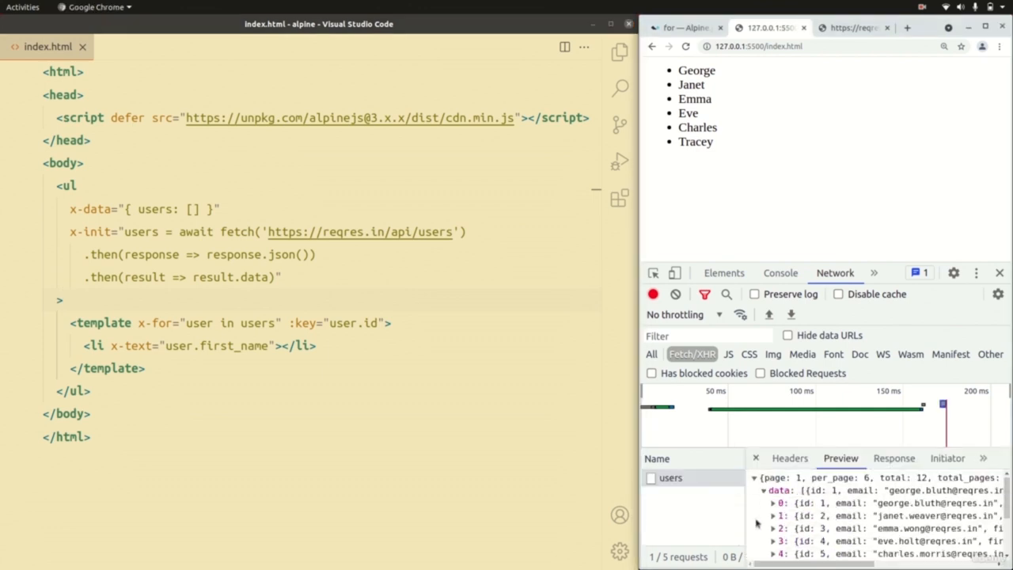
scroll(down, 3)
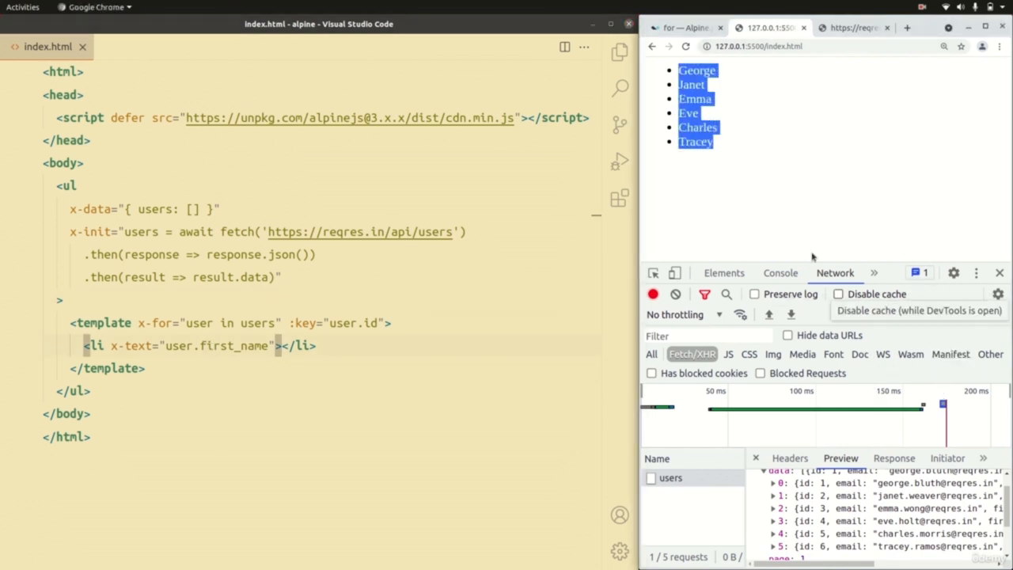
mouse_move(742, 176)
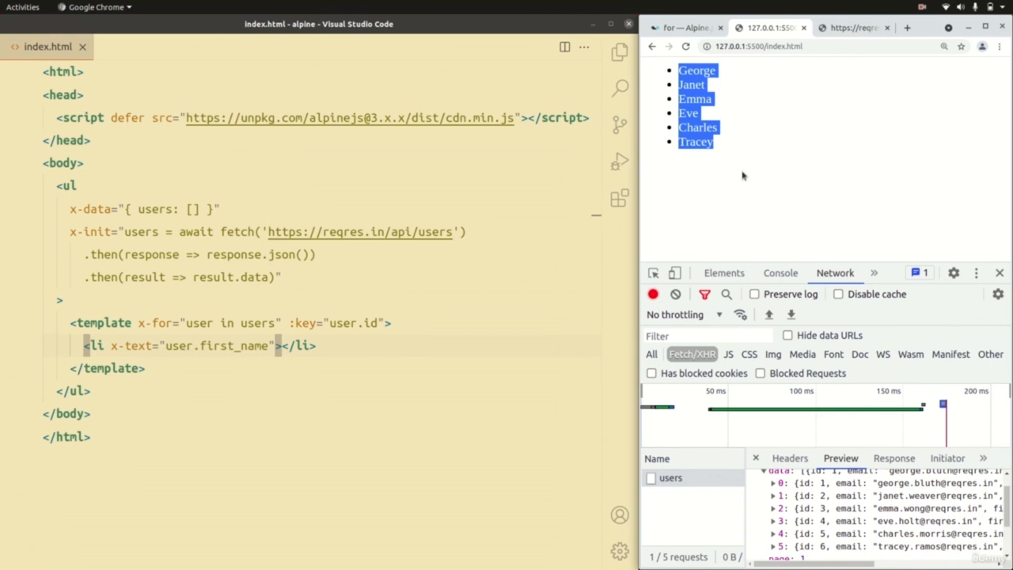
mouse_move(721, 194)
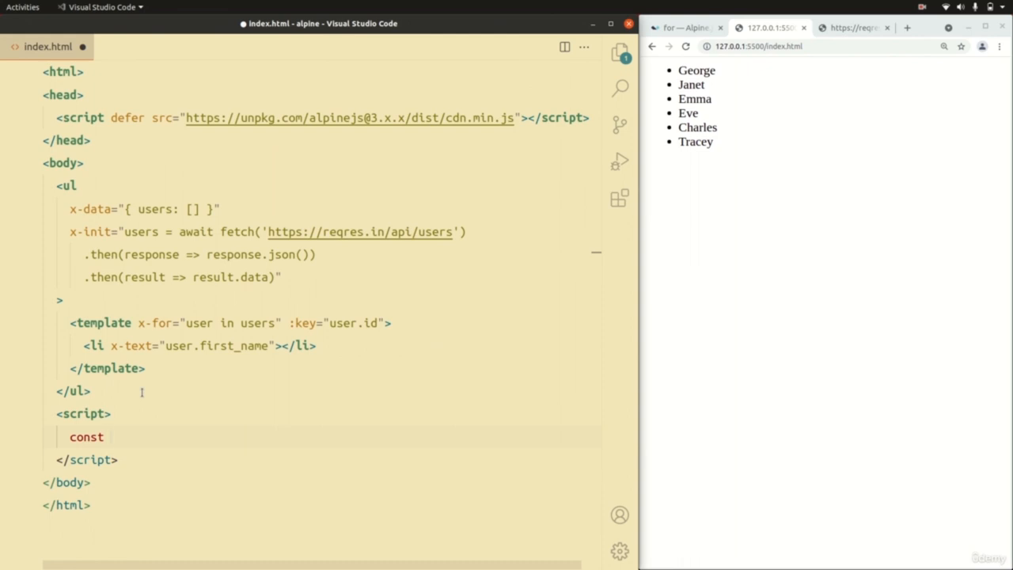
- Define const usersList = () => returning { users: [], } in a script and point x-data at usersList
text(users)
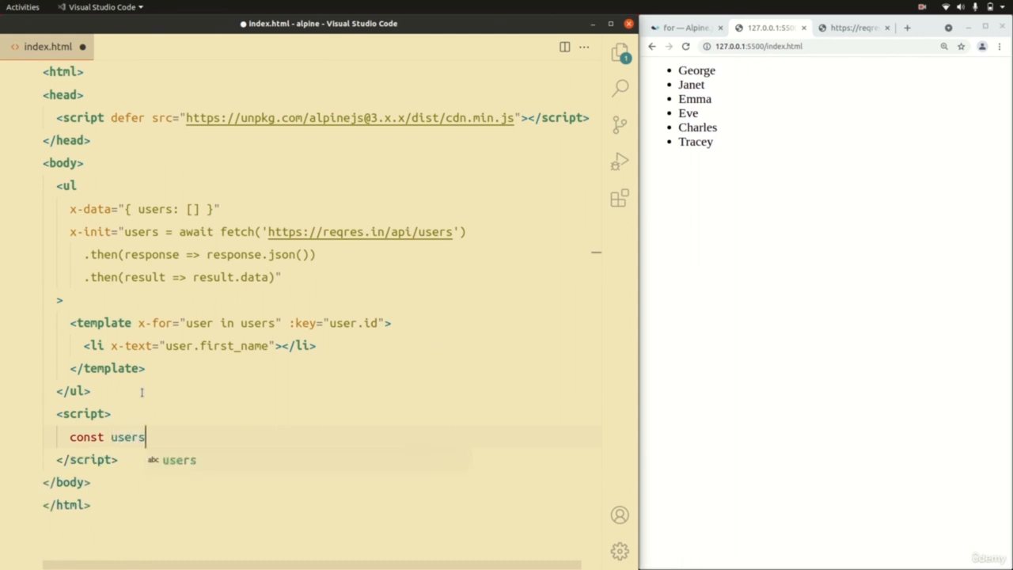
text(List)
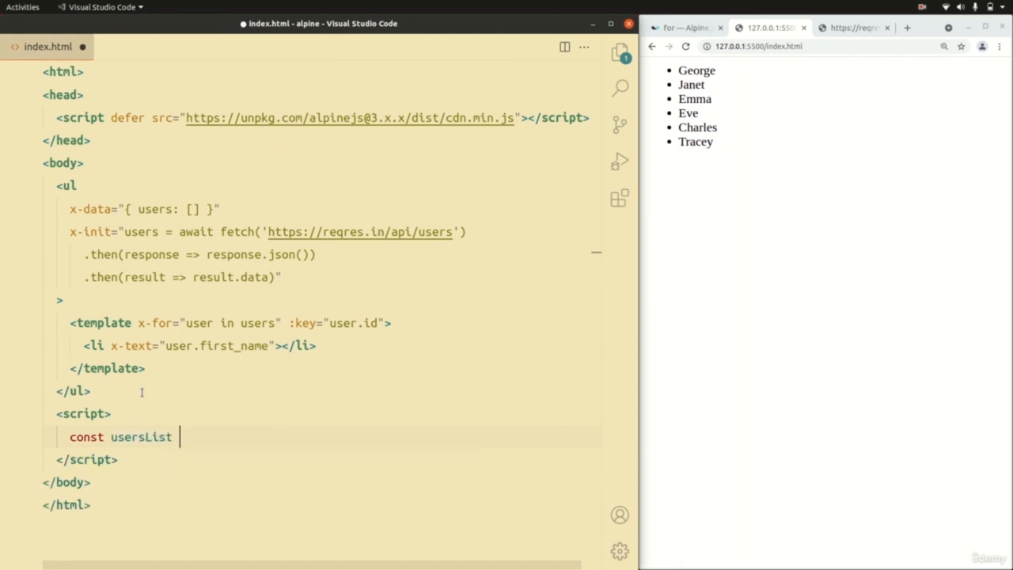
text(= () => {)
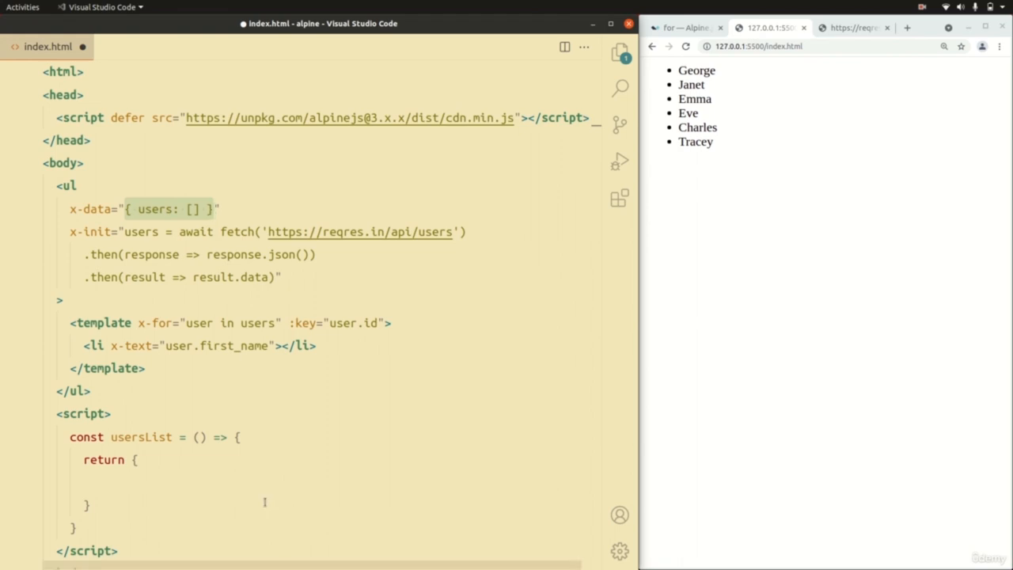
mouse_move(231, 450)
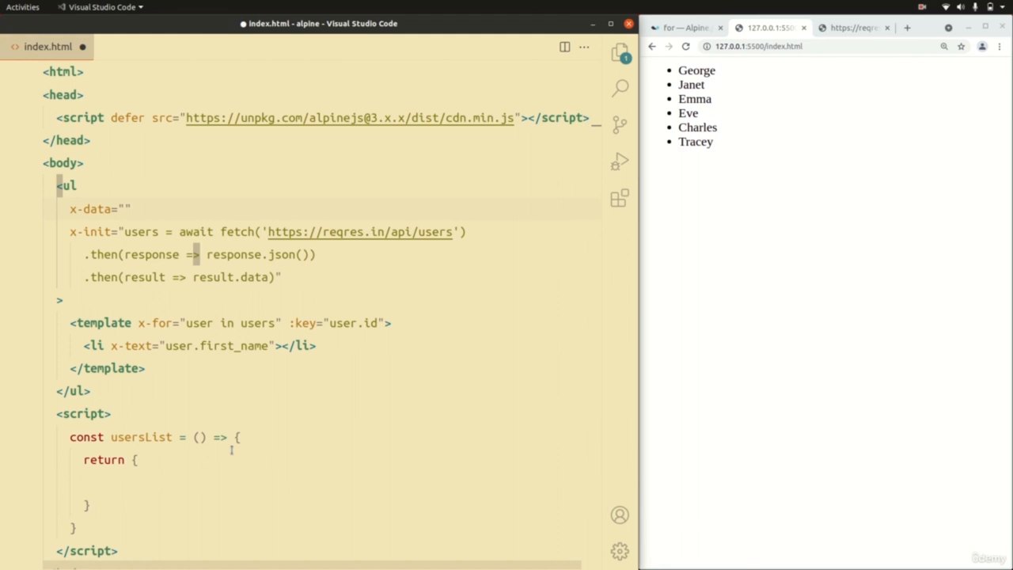
text(usersList)
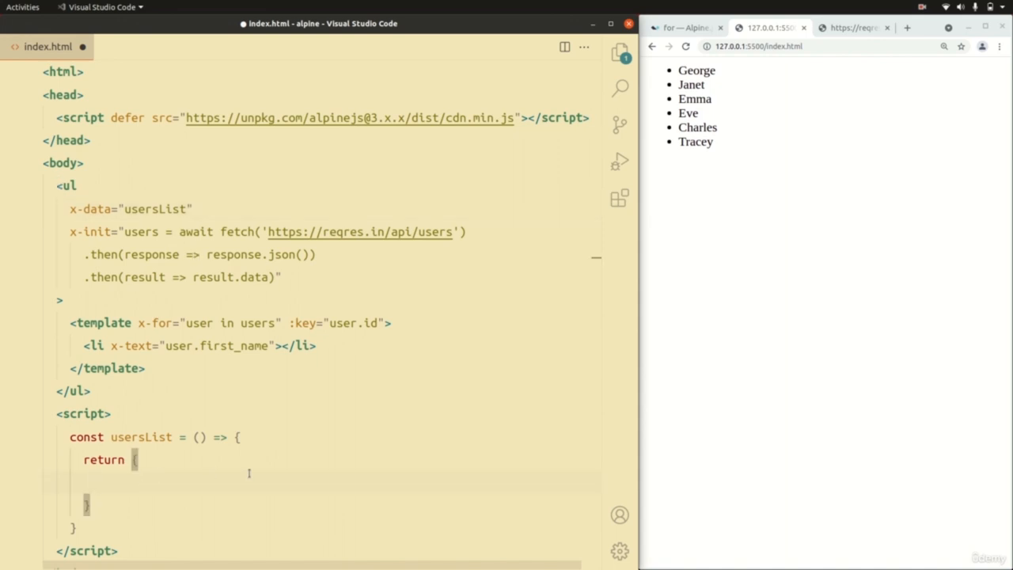
text(users:)
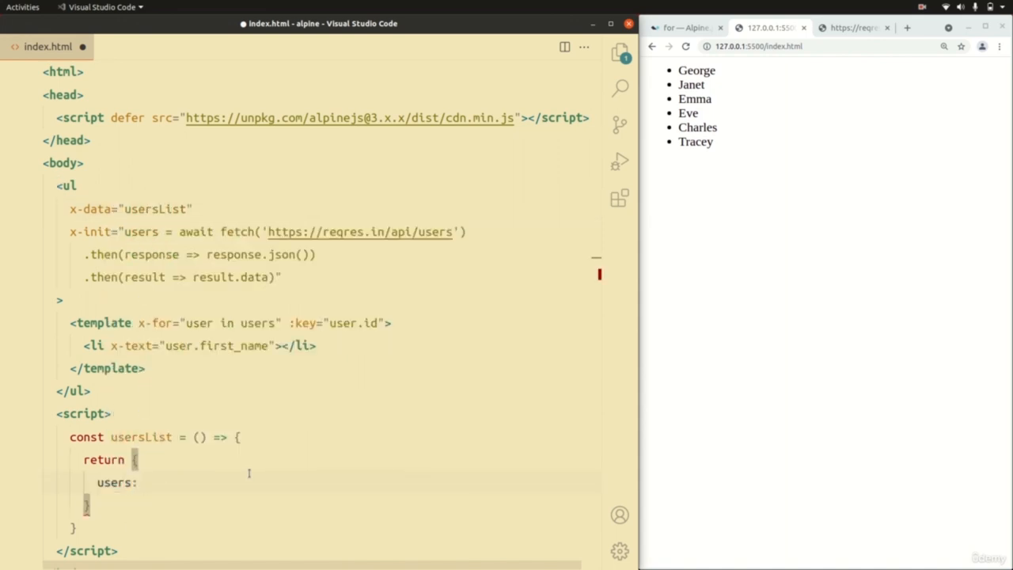
text([],)
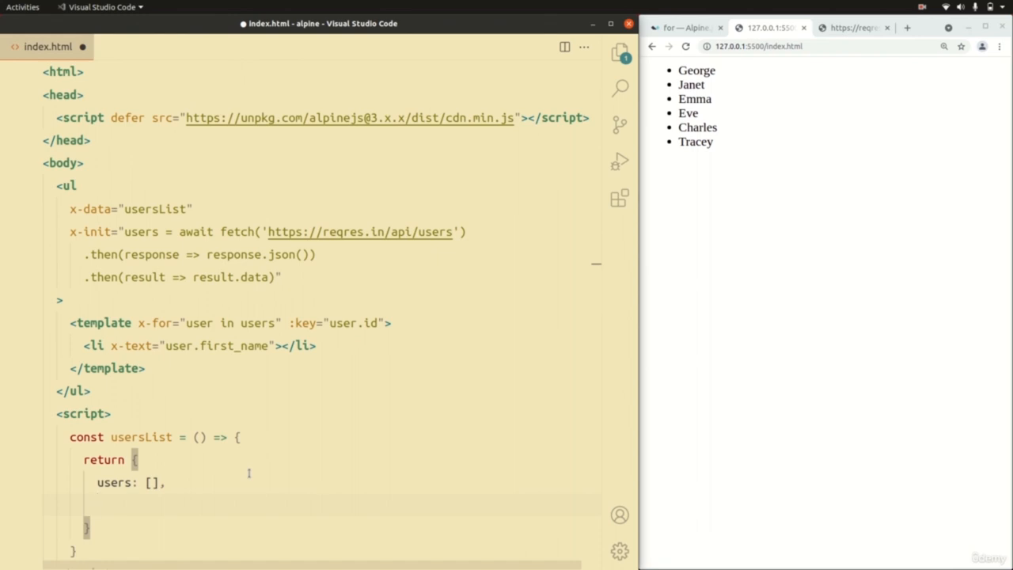
mouse_move(313, 524)
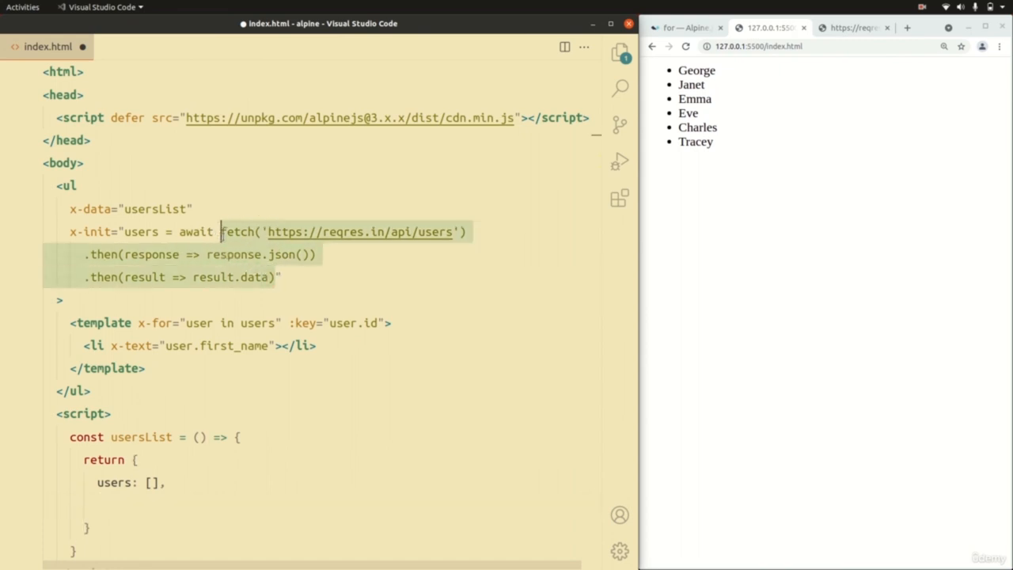
- Cut the fetch chain from x-init into a fetchUsers: () => method returning fetch(...) inside usersList
right_click(221, 231)
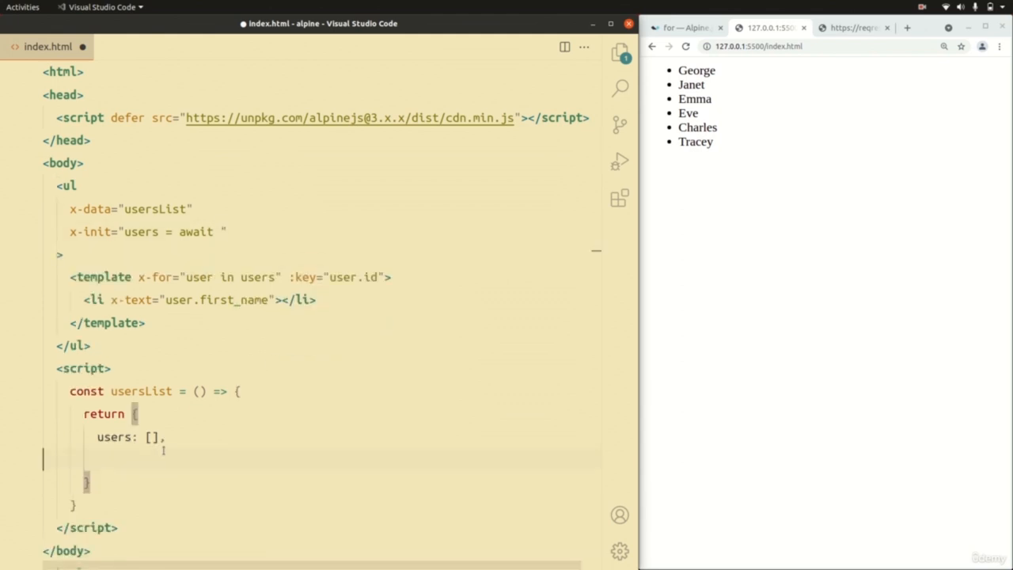
text(fetch)
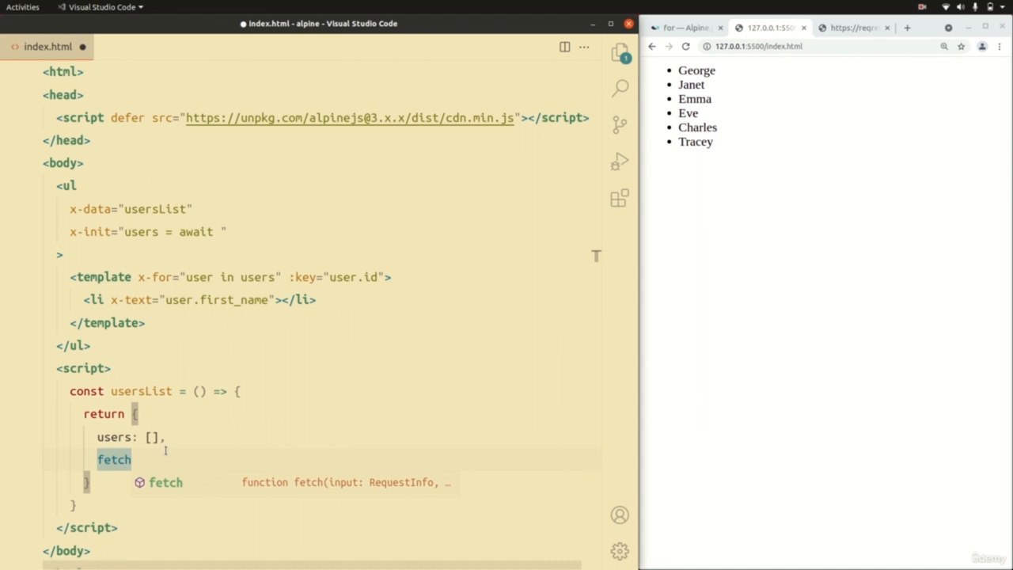
text(Users)
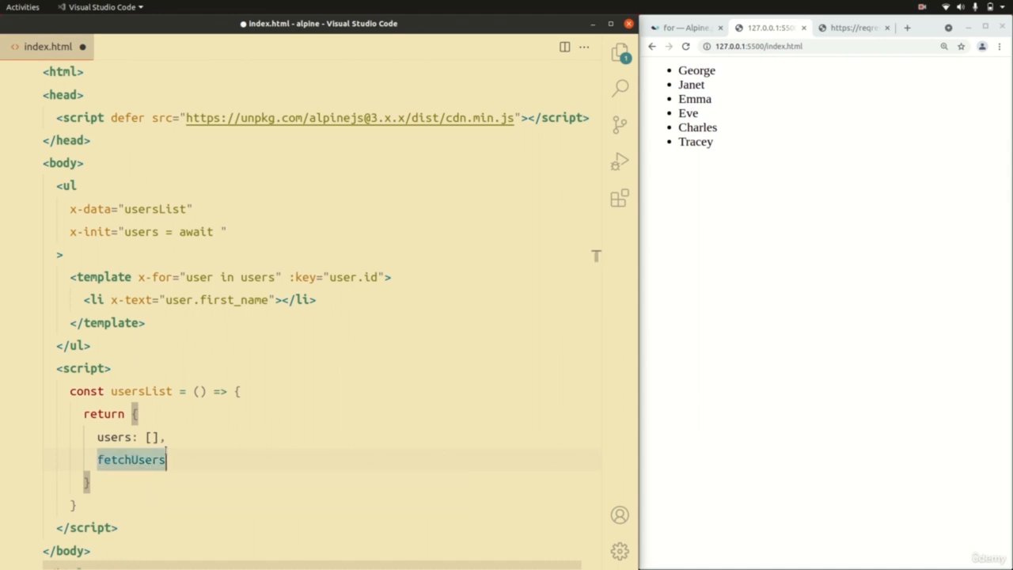
text(: () => {)
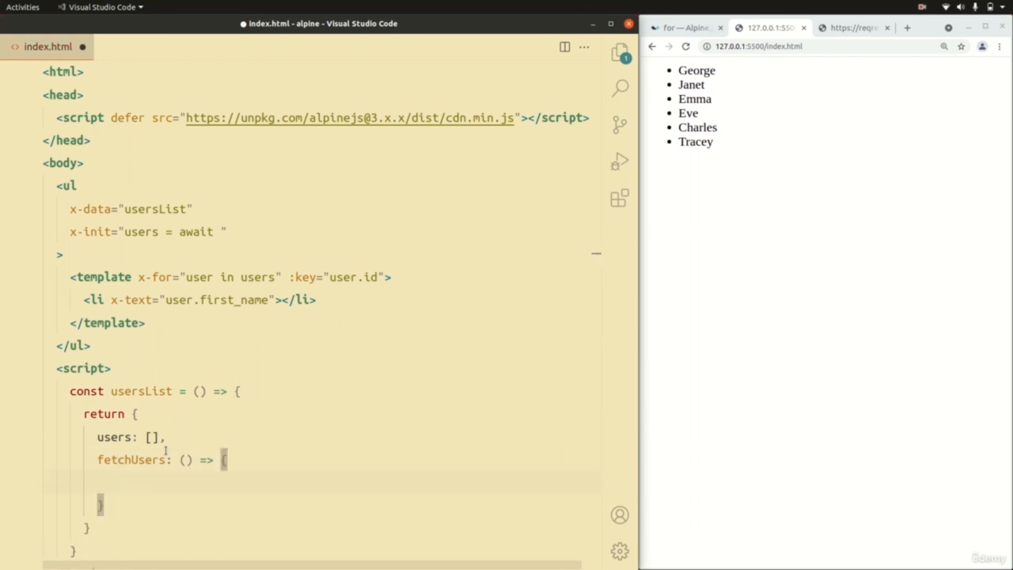
text(re)
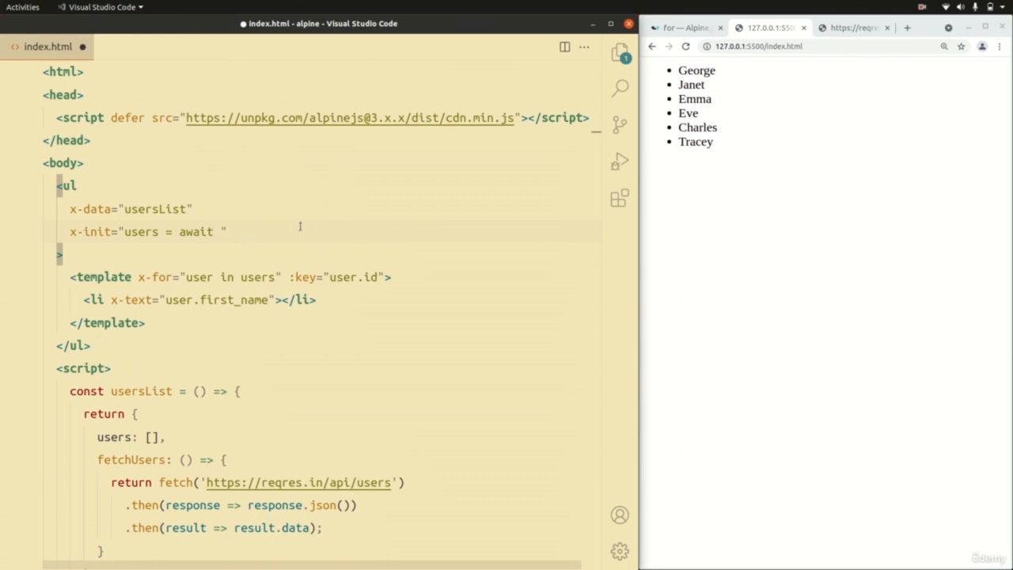
mouse_move(315, 247)
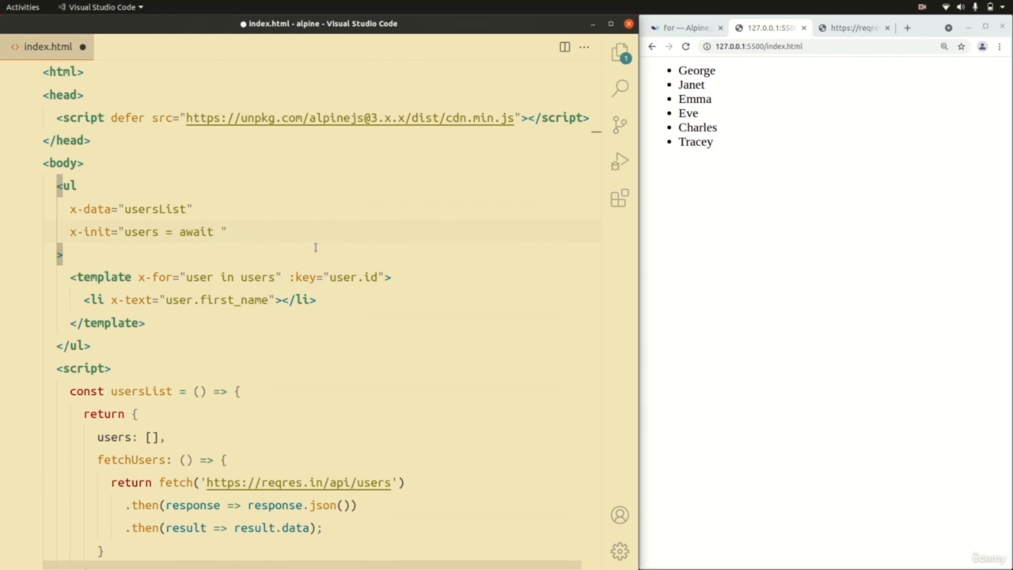
text(fetchUsers)
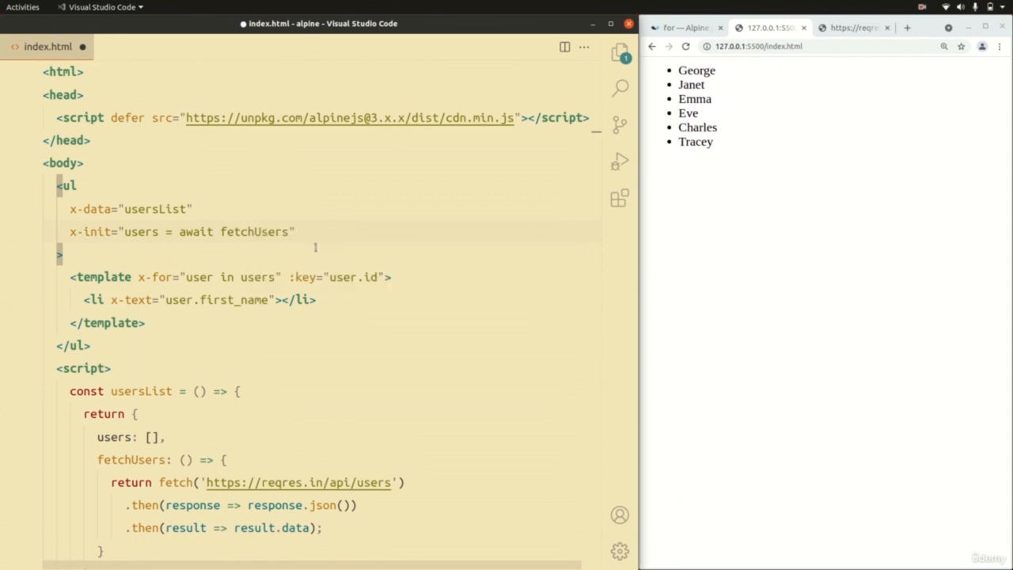
text(())
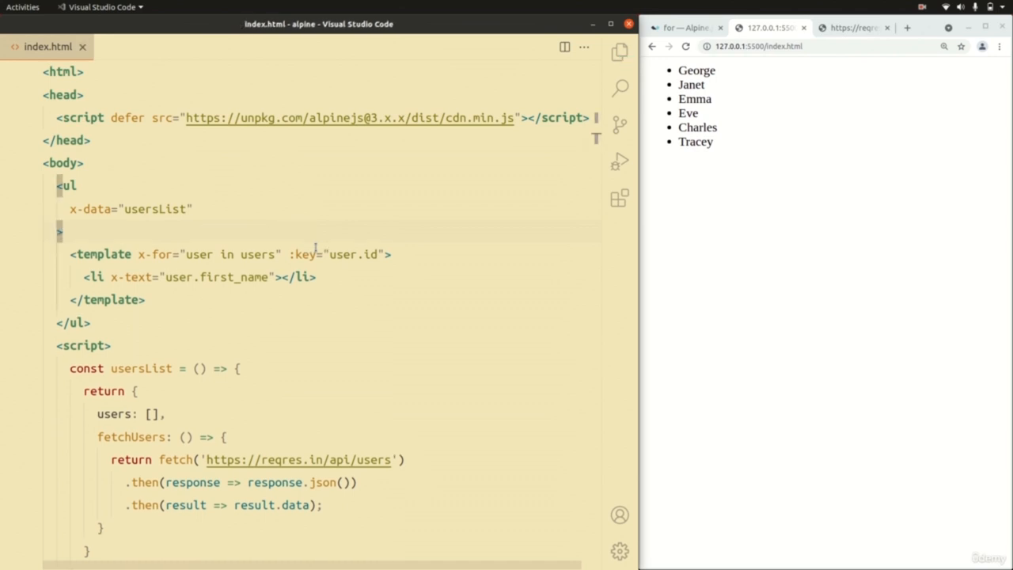
- Add x-init="users = await fetchUsers()" to the ul
click(685, 46)
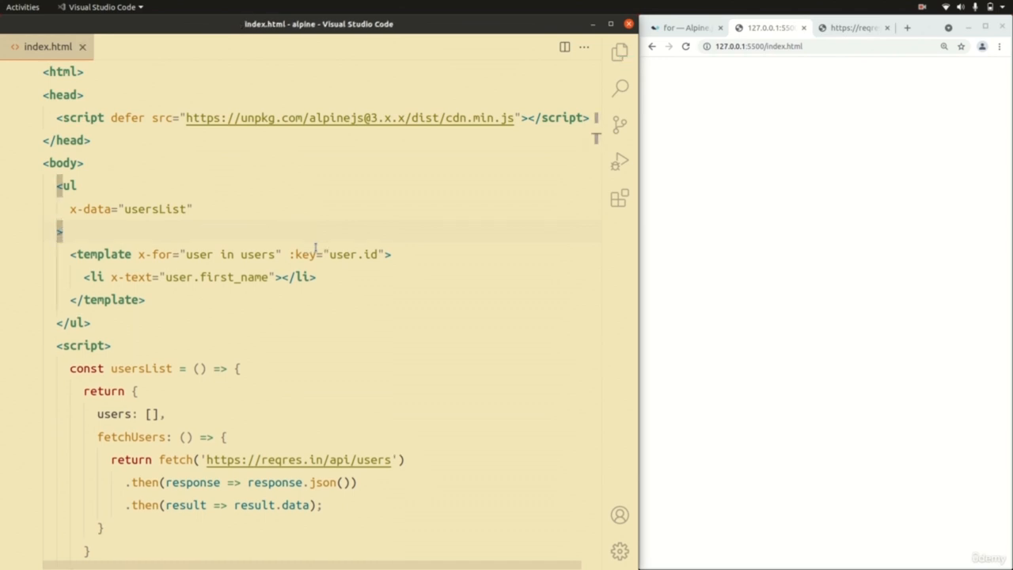
text(x-init="users = await fetchUsers()")
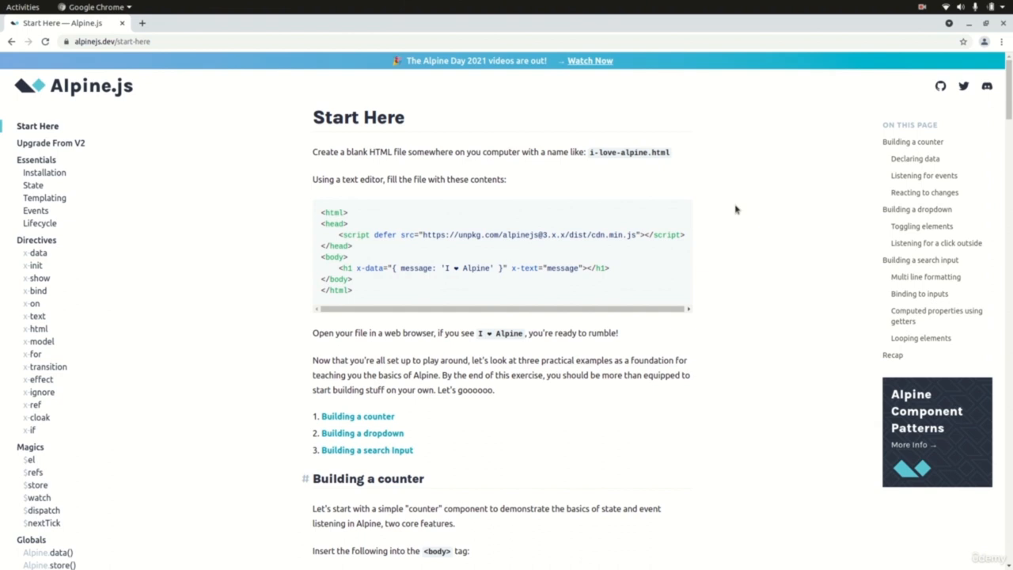
mouse_move(141, 74)
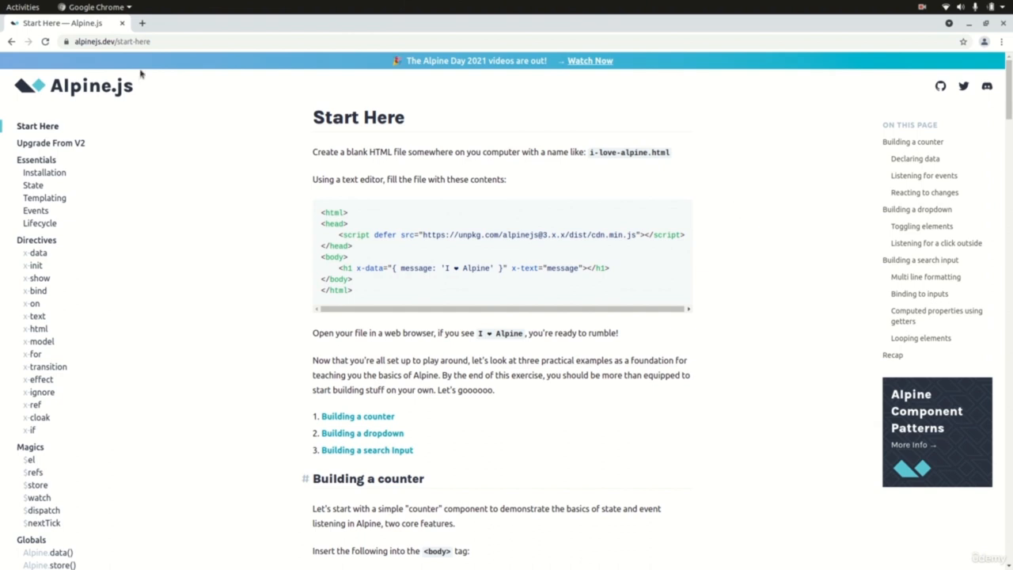
- Select the address bar on the alpinejs.dev/start-here documentation page
click(111, 42)
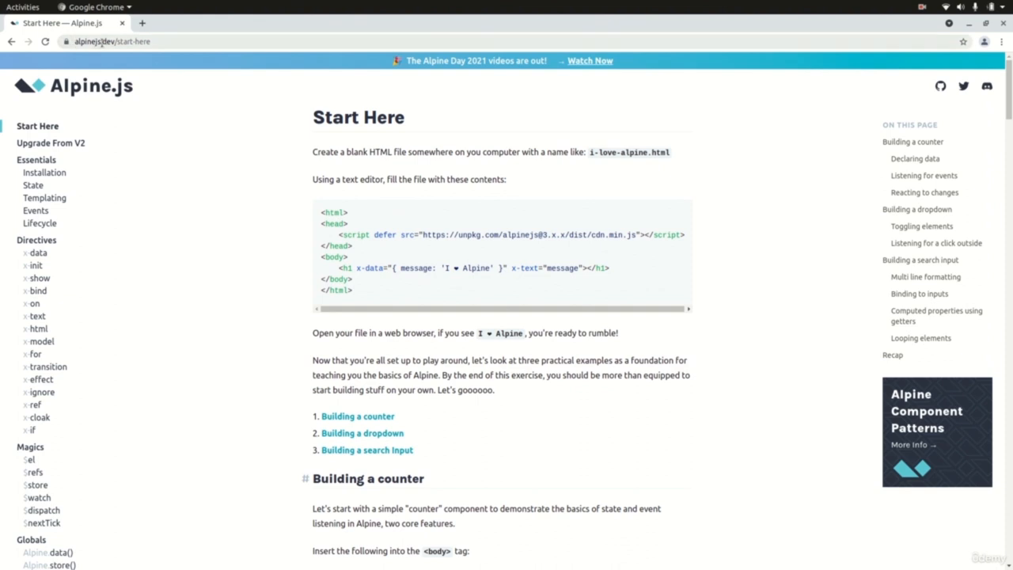